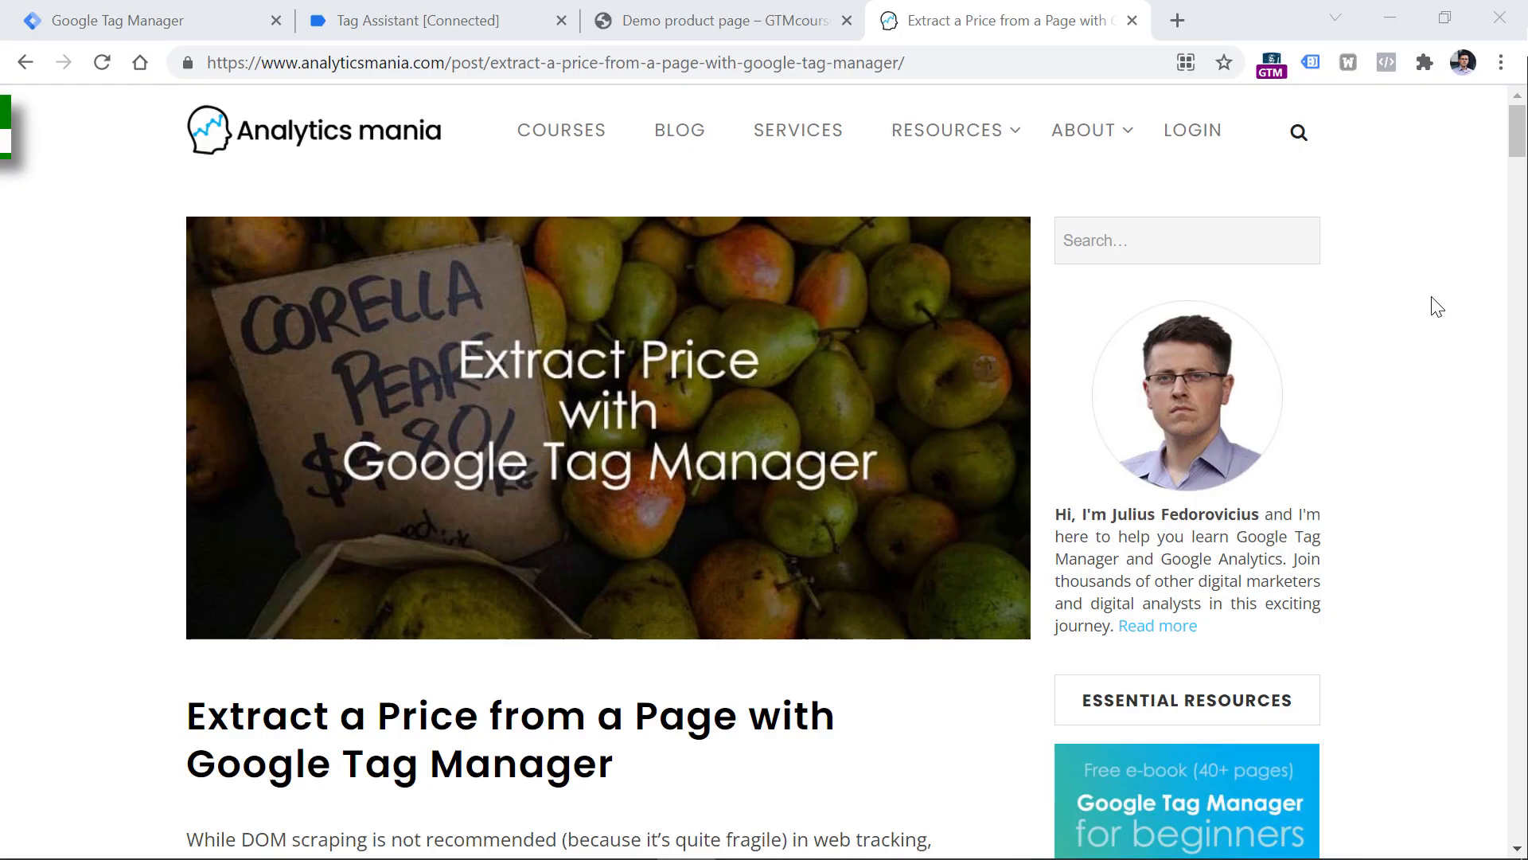
pyautogui.moveTo(1011, 261)
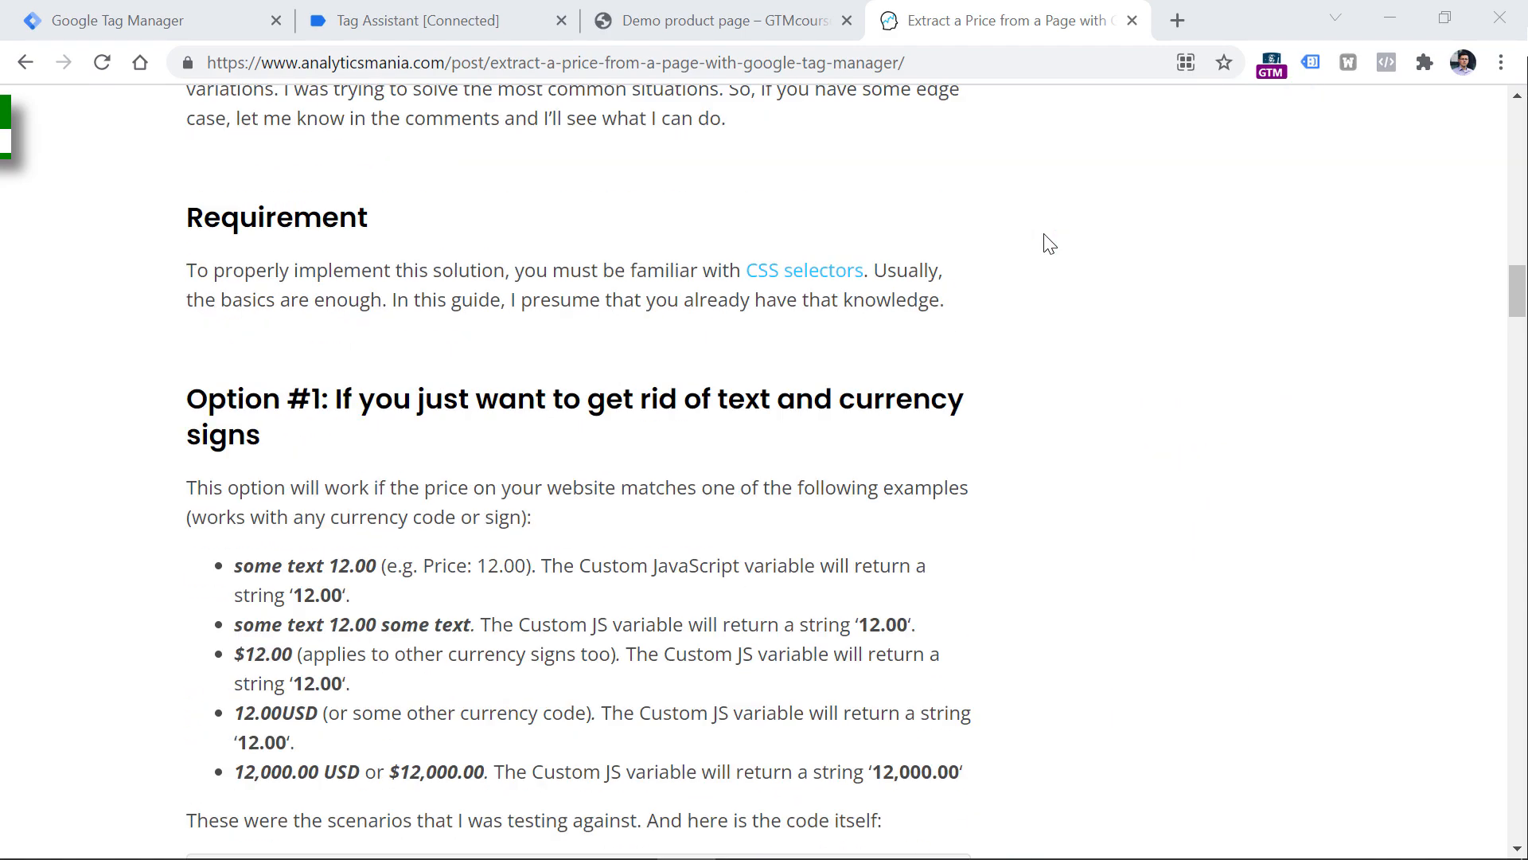
# Look over the article's price-extraction code options and bring up the demo product page
pyautogui.scroll(-3)
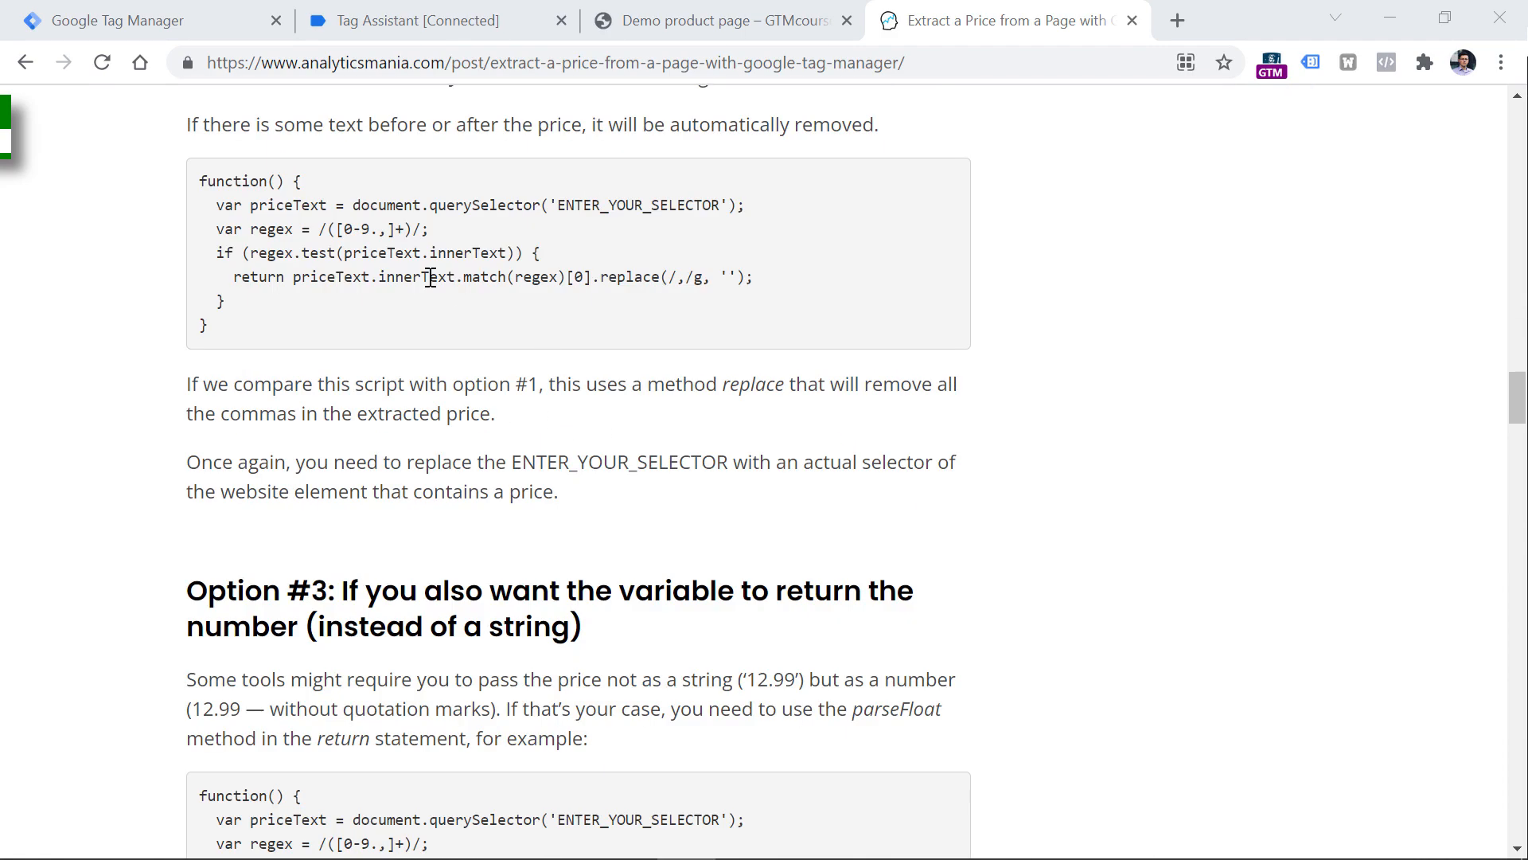
pyautogui.scroll(3)
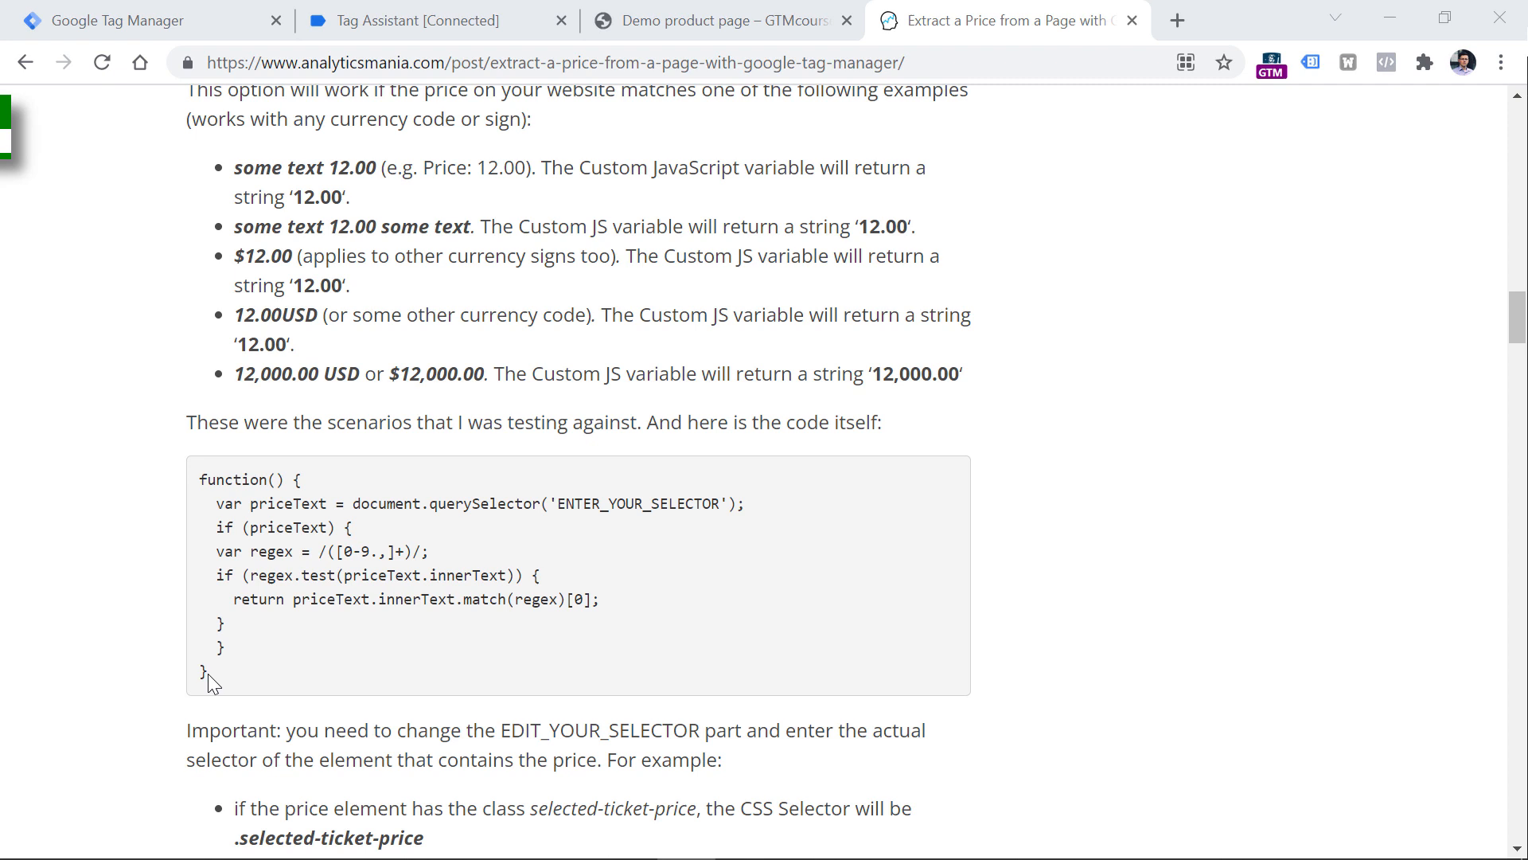
pyautogui.click(721, 19)
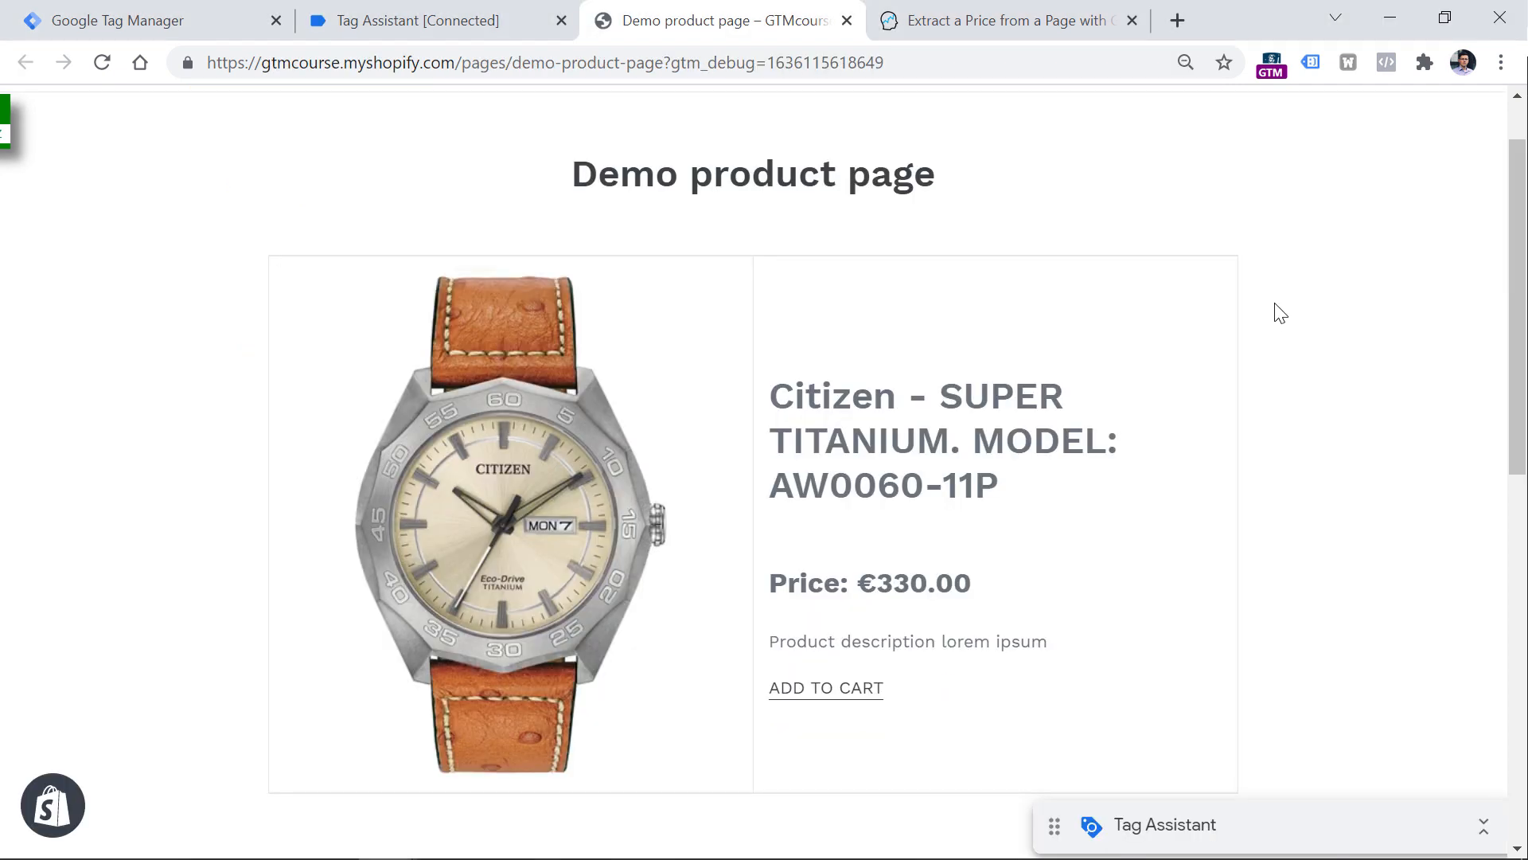
pyautogui.moveTo(837, 547)
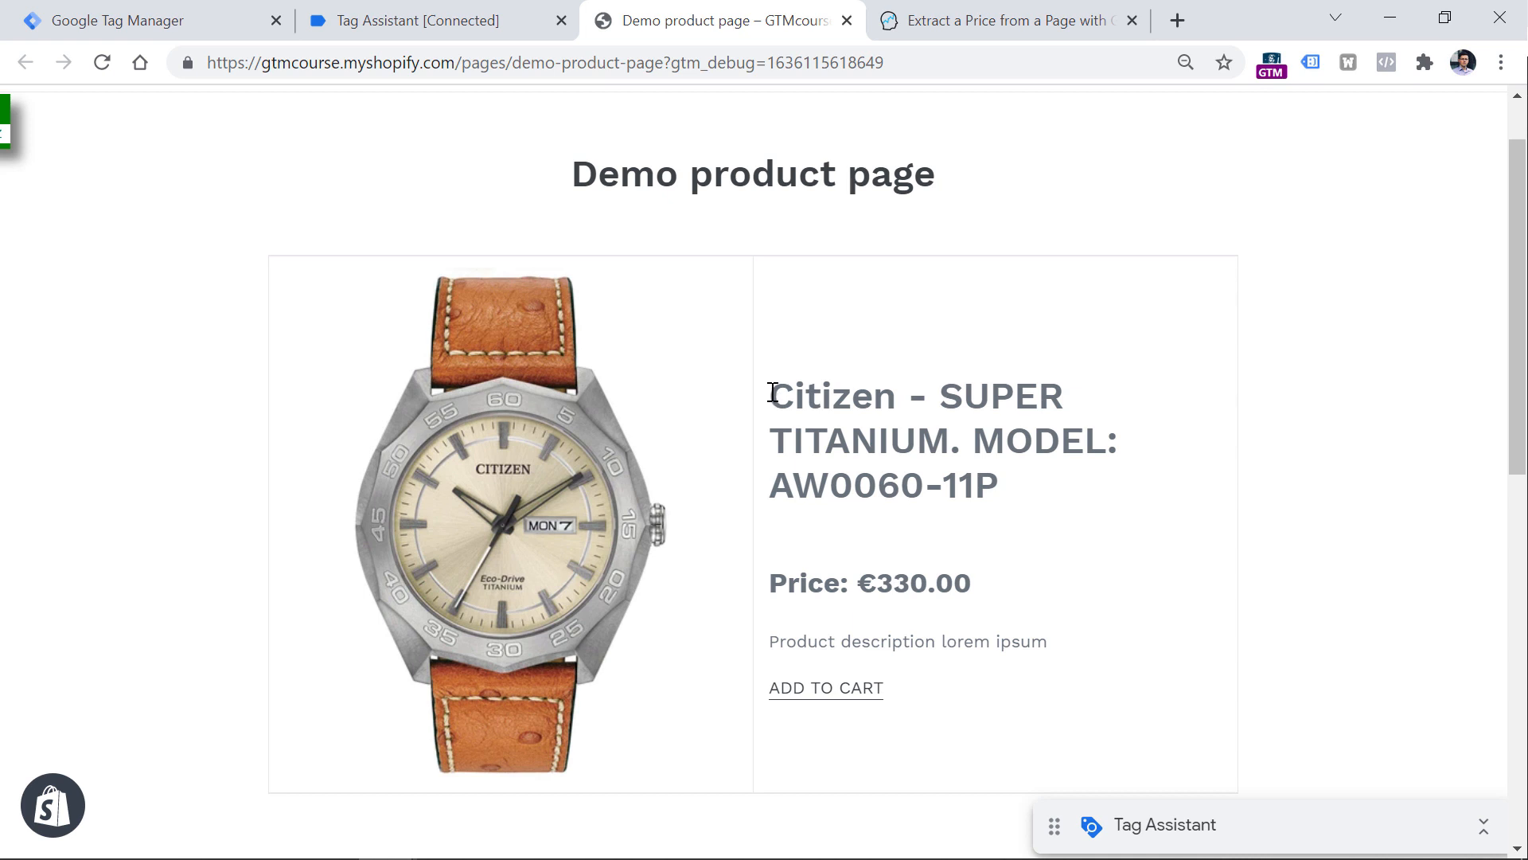
# Highlight the €330.00 product price on the demo page as the extraction target
pyautogui.moveTo(901, 582); pyautogui.dragTo(970, 583)
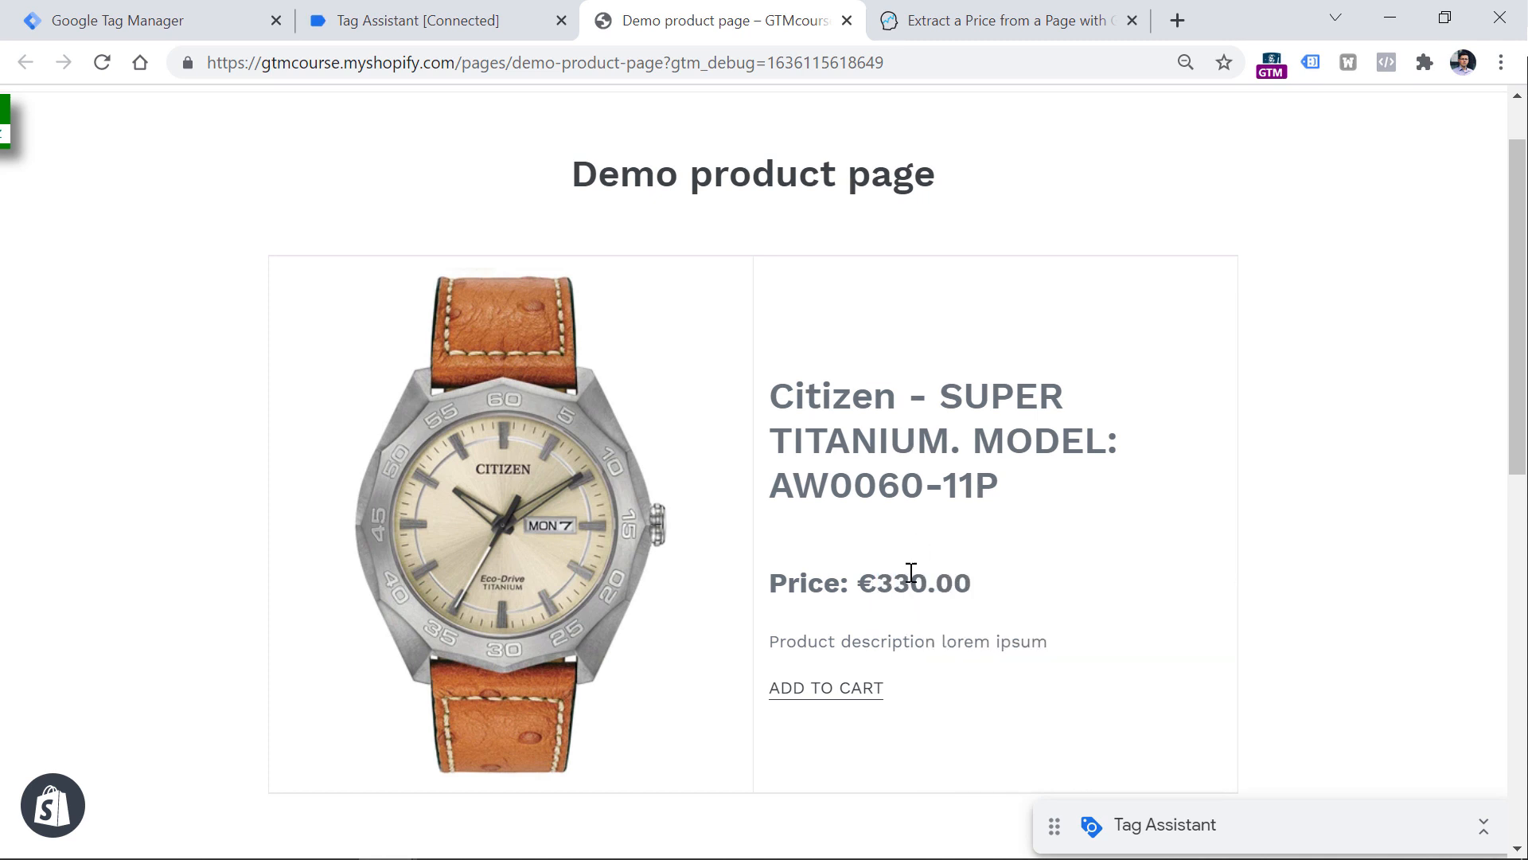
pyautogui.moveTo(962, 581)
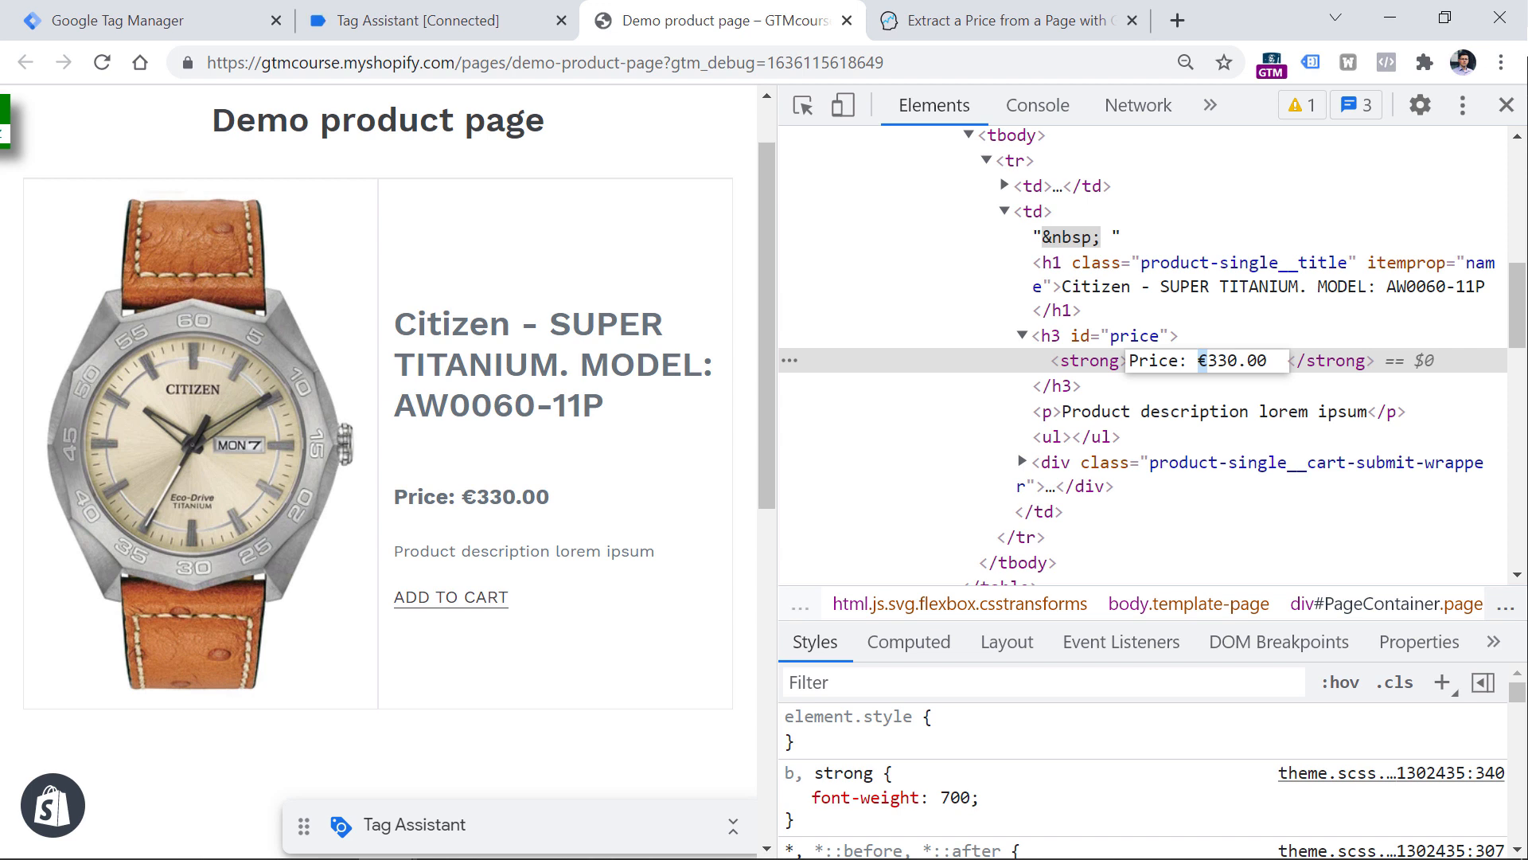
pyautogui.moveTo(1159, 360)
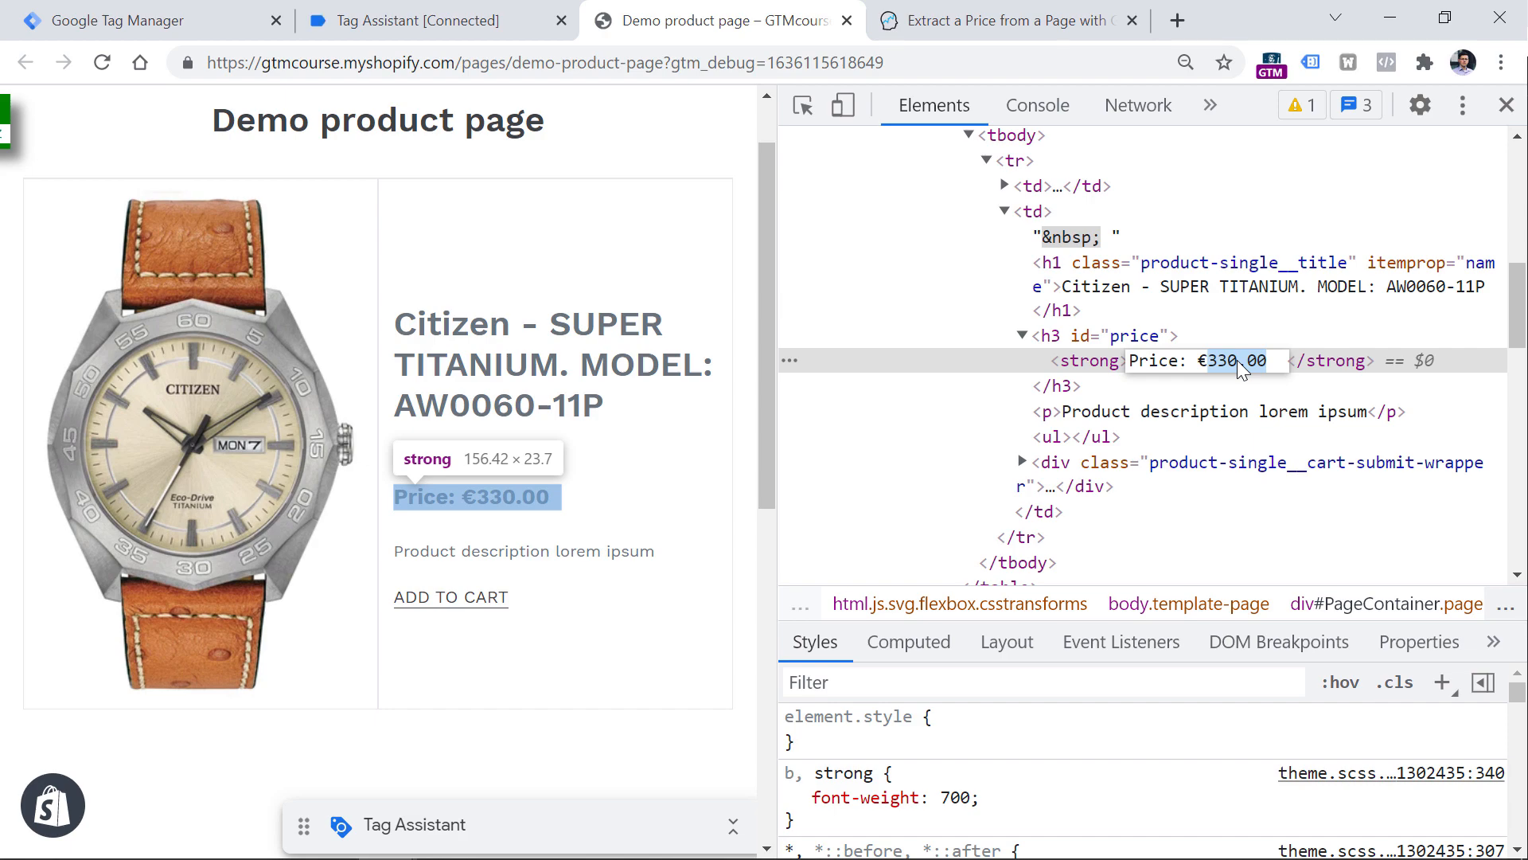
pyautogui.click(1009, 20)
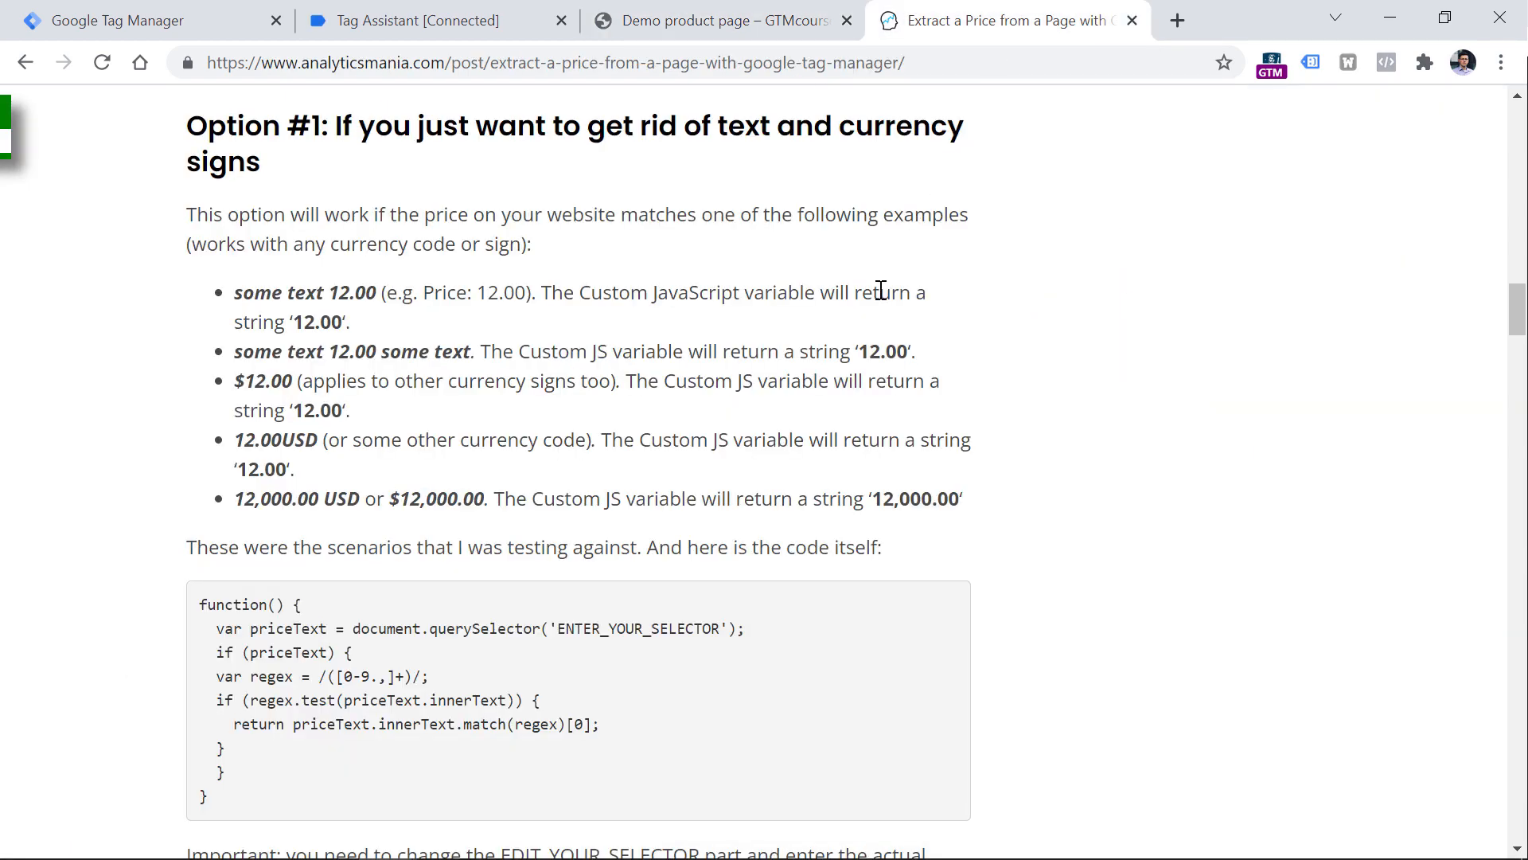
pyautogui.scroll(3)
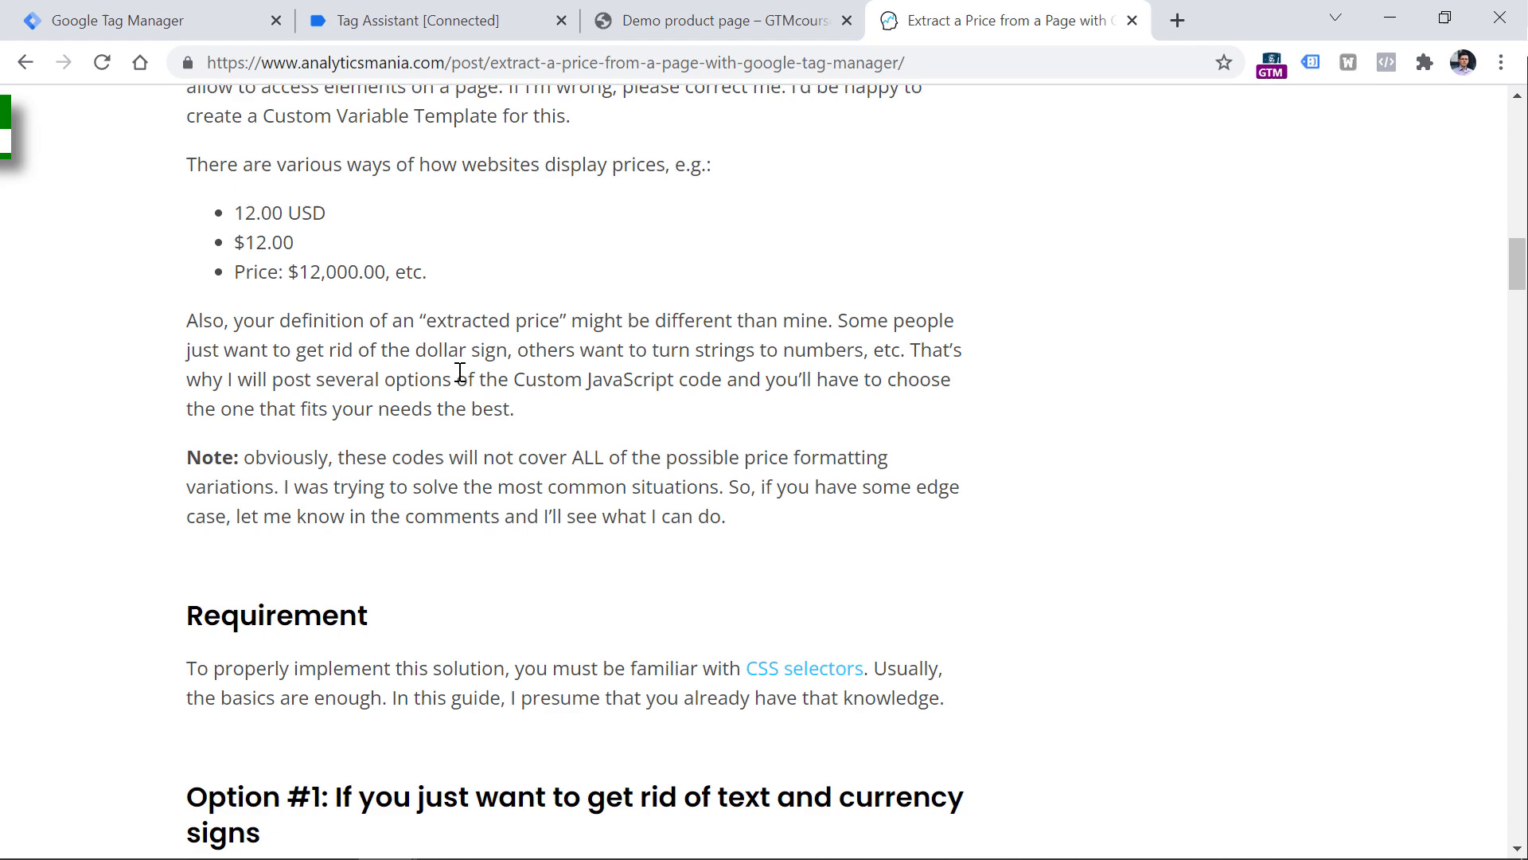
pyautogui.scroll(-3)
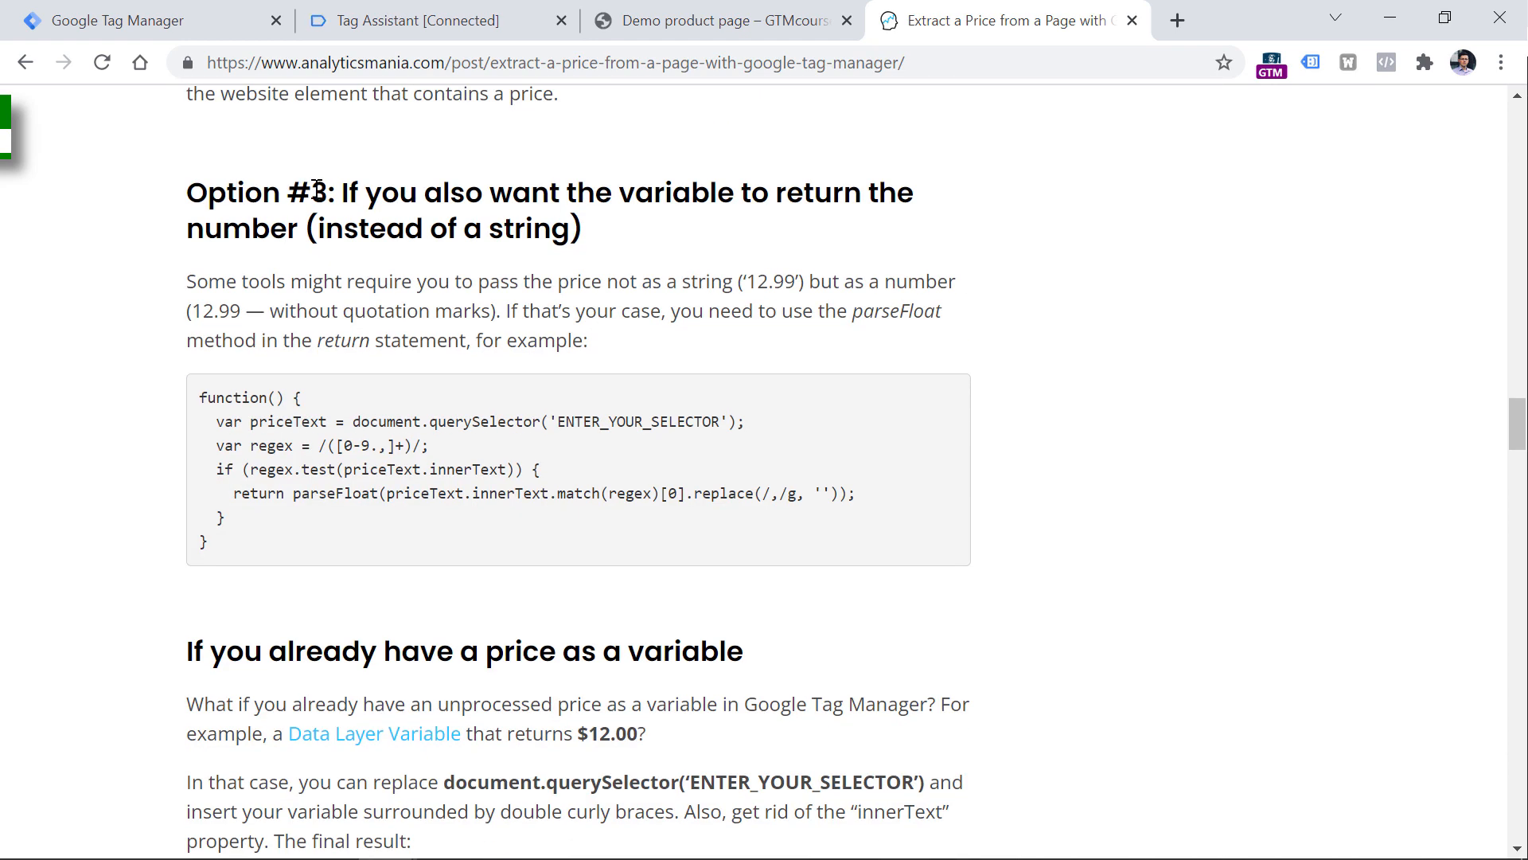
pyautogui.scroll(3)
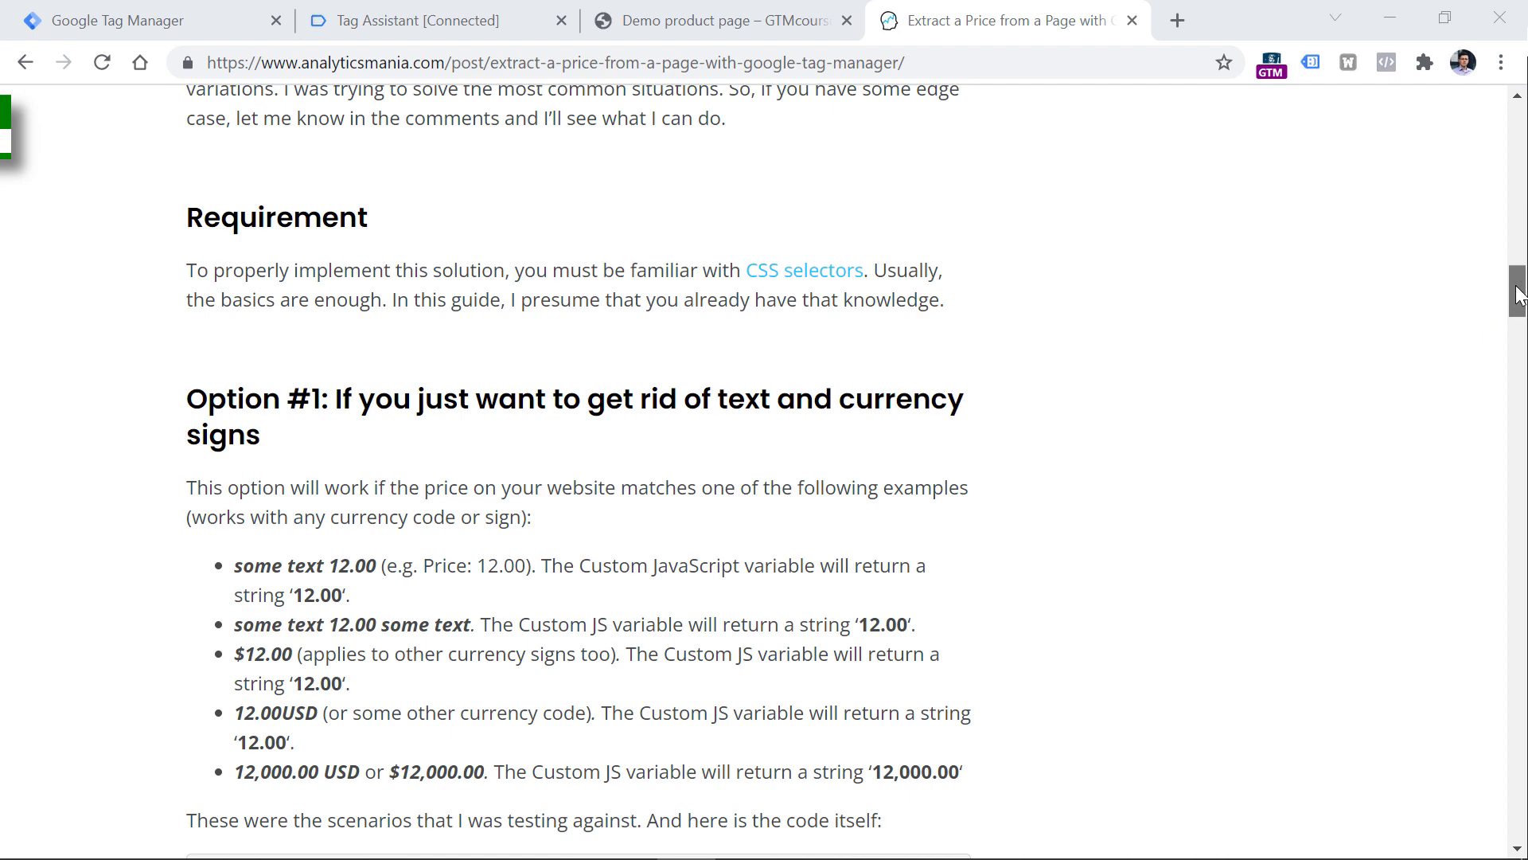
pyautogui.scroll(-3)
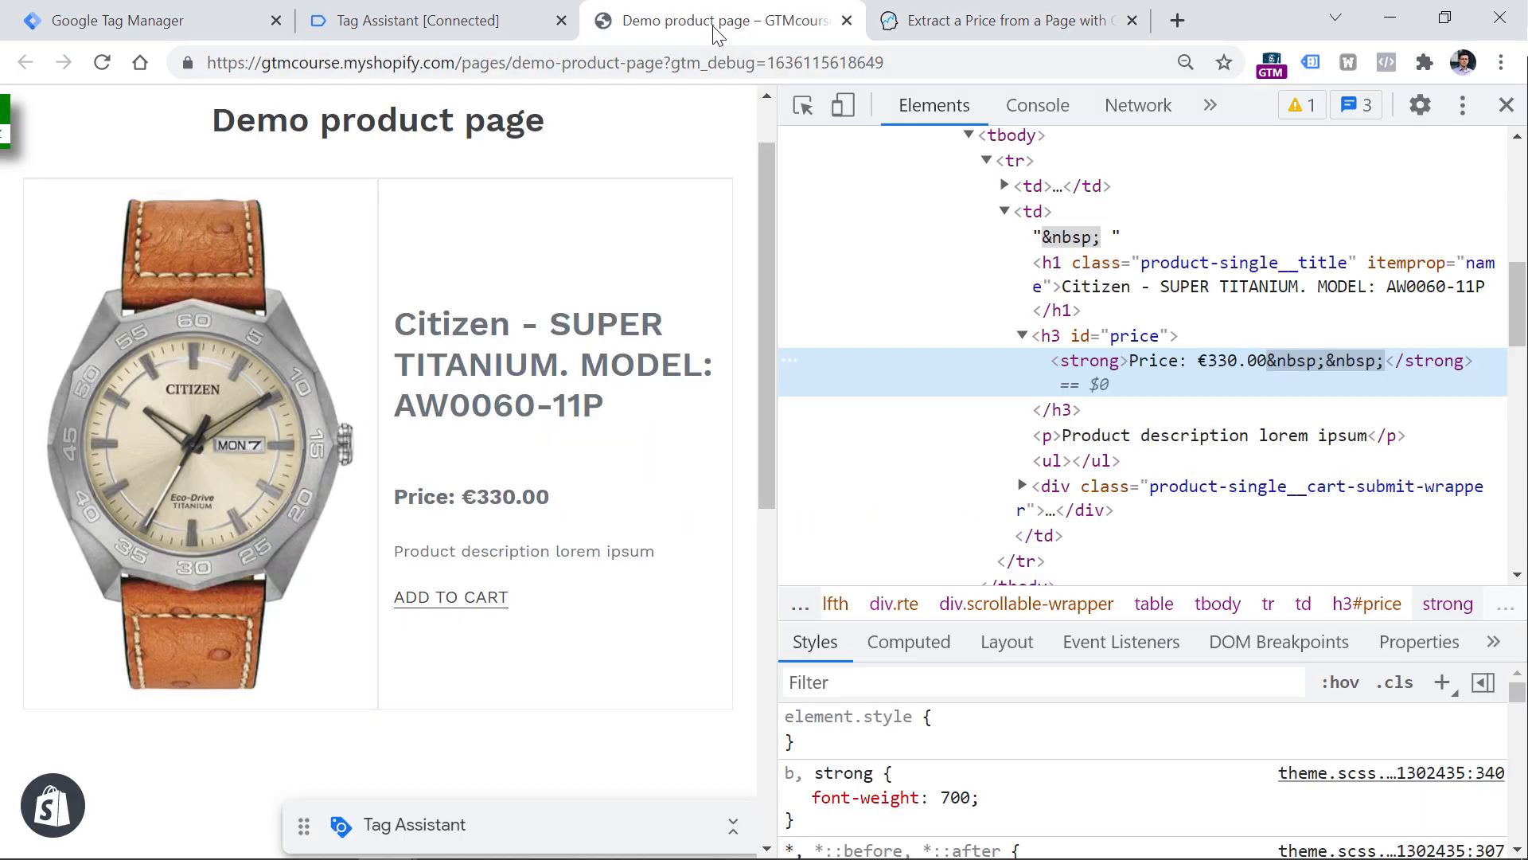
pyautogui.moveTo(1145, 381)
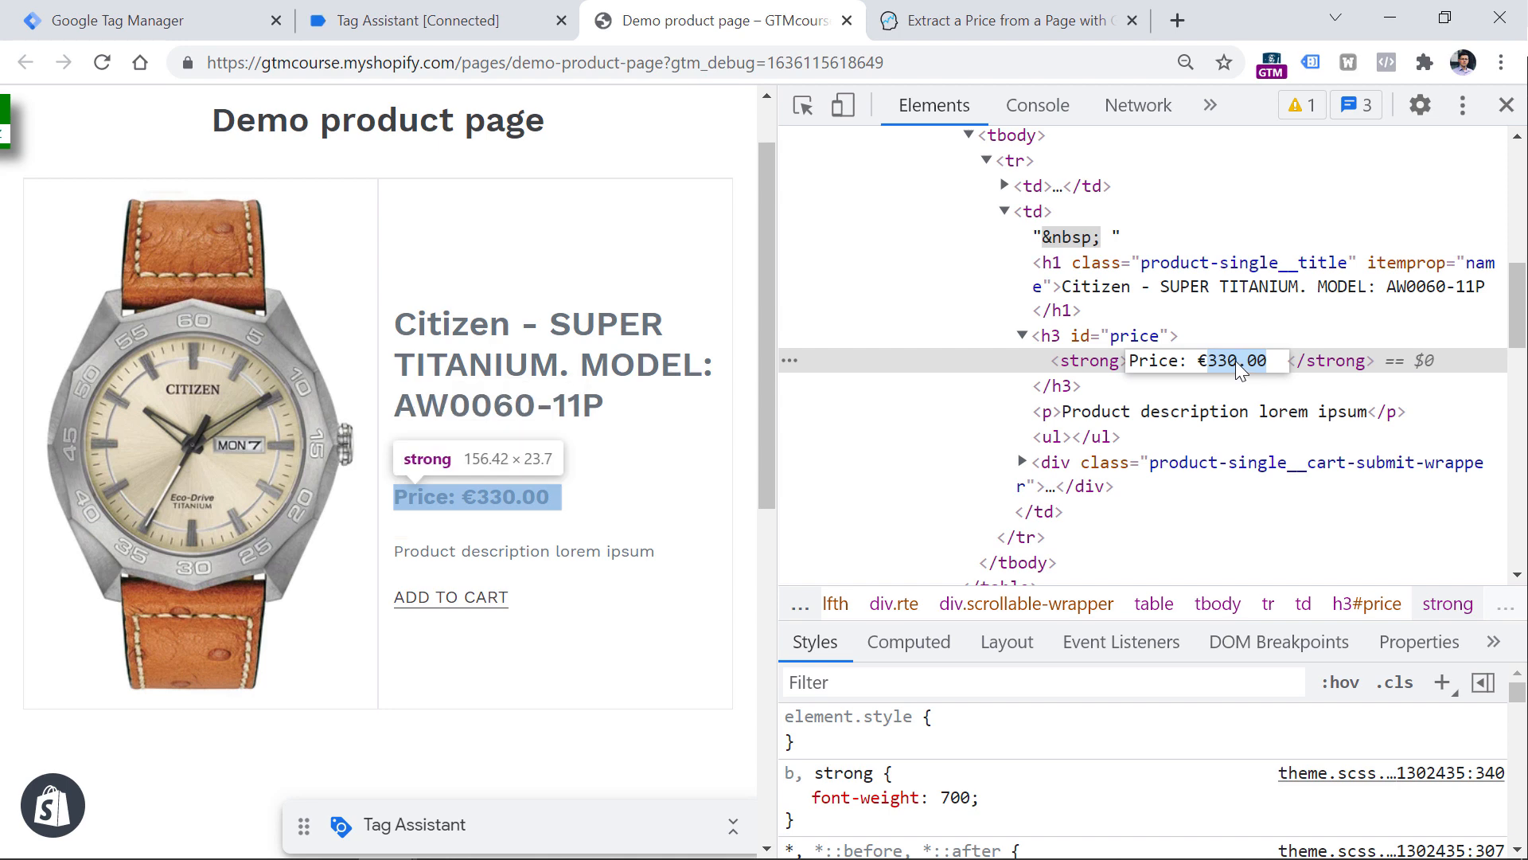
pyautogui.click(1006, 19)
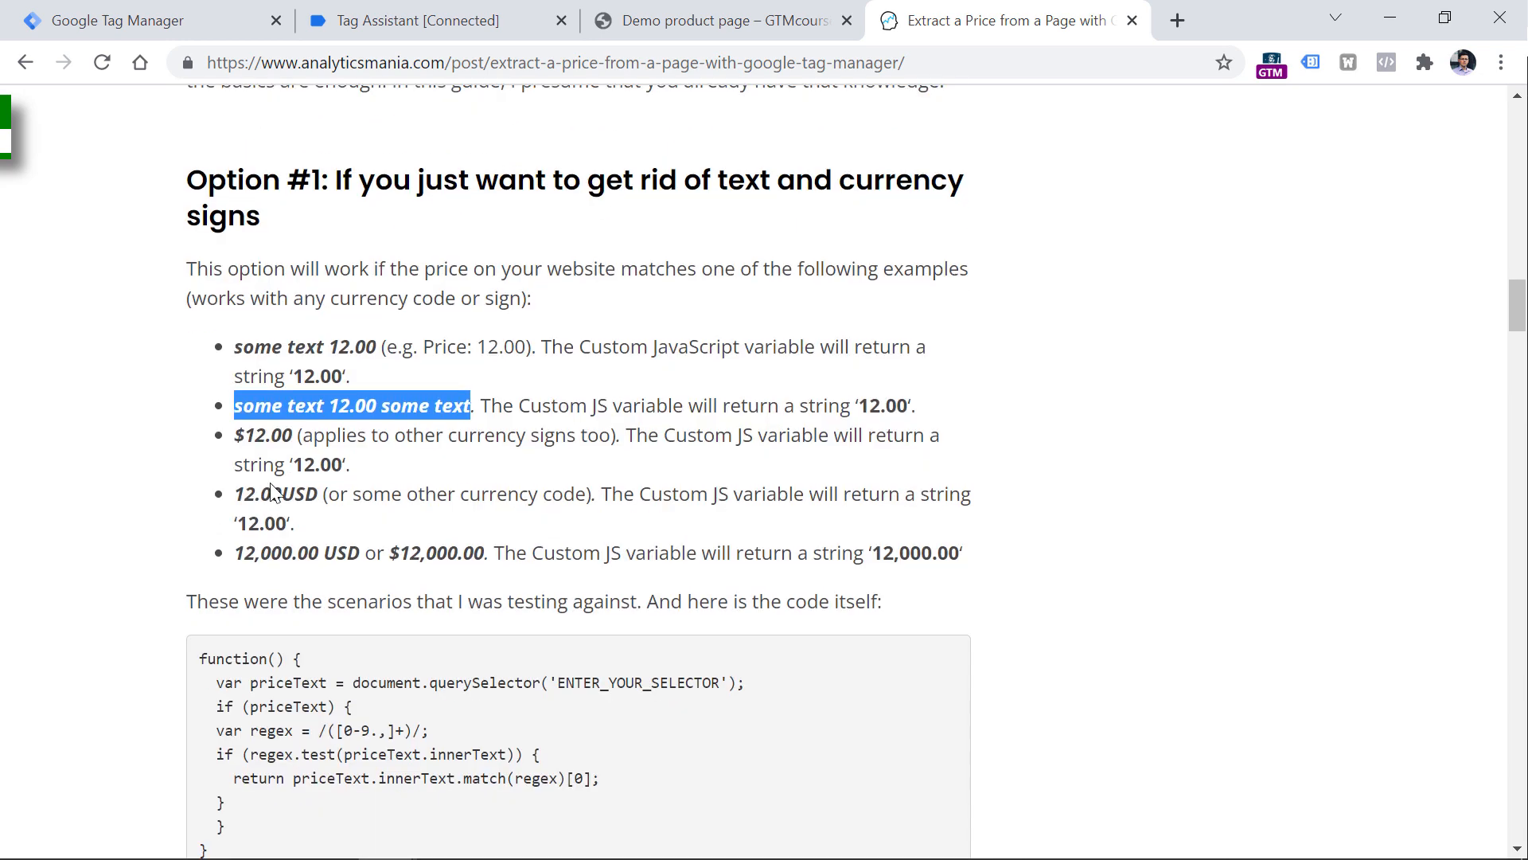
# Locate the Option #1 code snippet and bring up the Google Tag Manager workspace
pyautogui.scroll(-3)
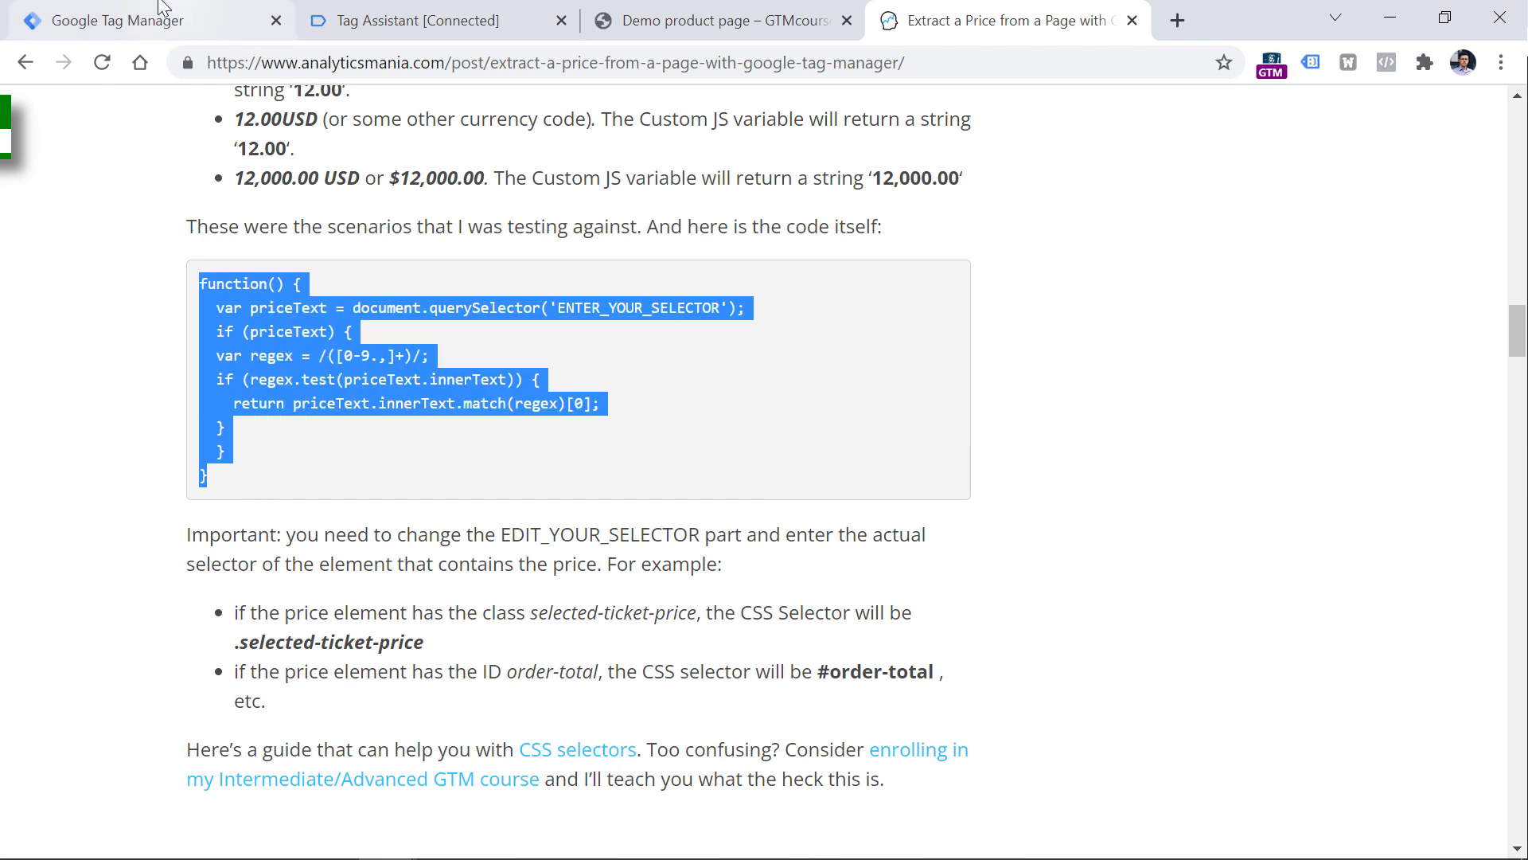
pyautogui.click(127, 21)
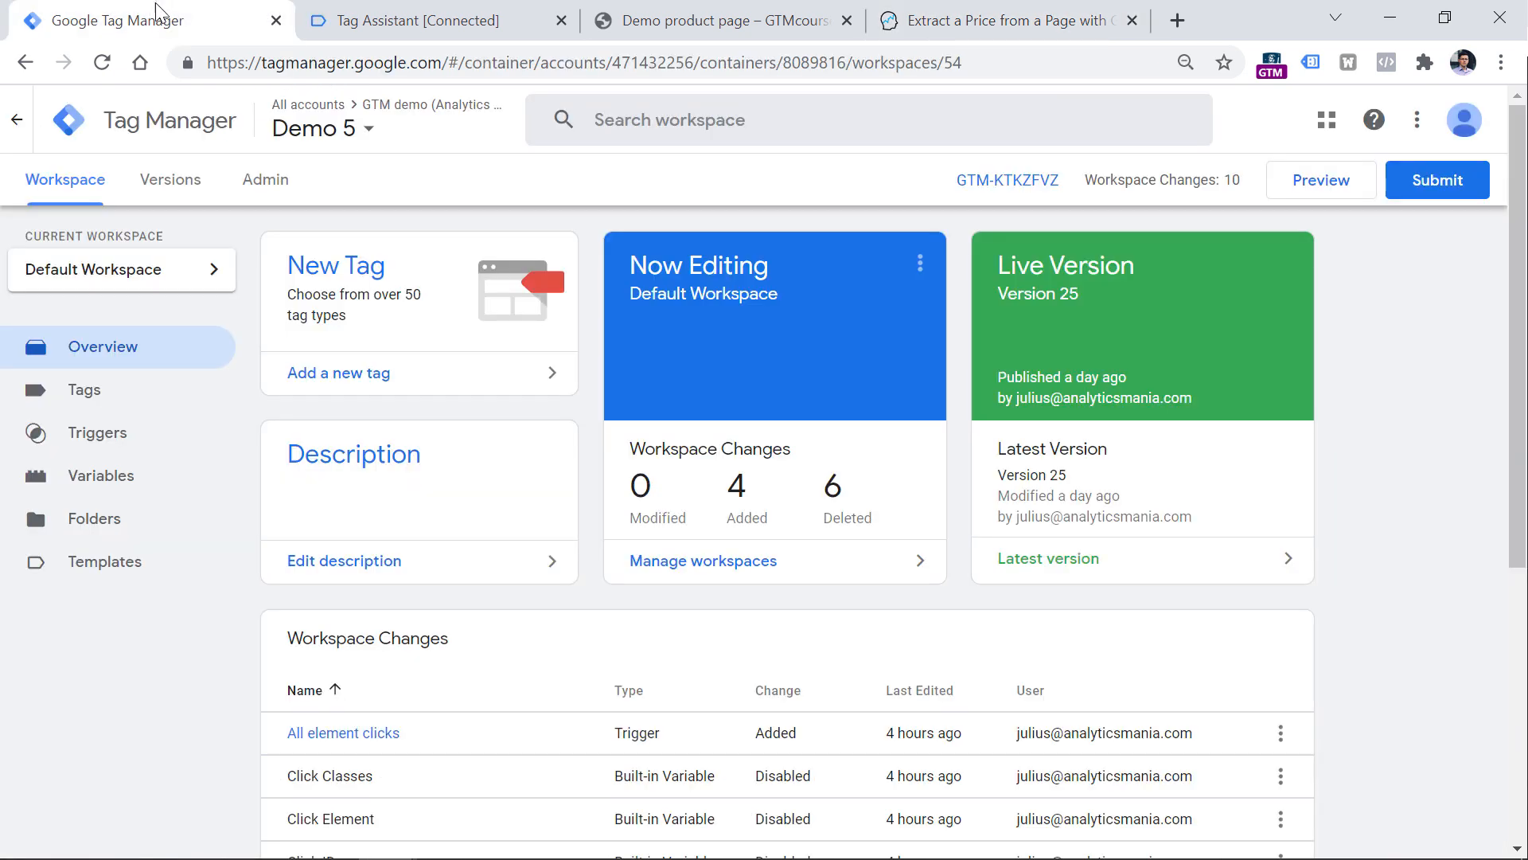
# Create a new Custom JavaScript variable with the pasted price-extraction function code
pyautogui.click(100, 476)
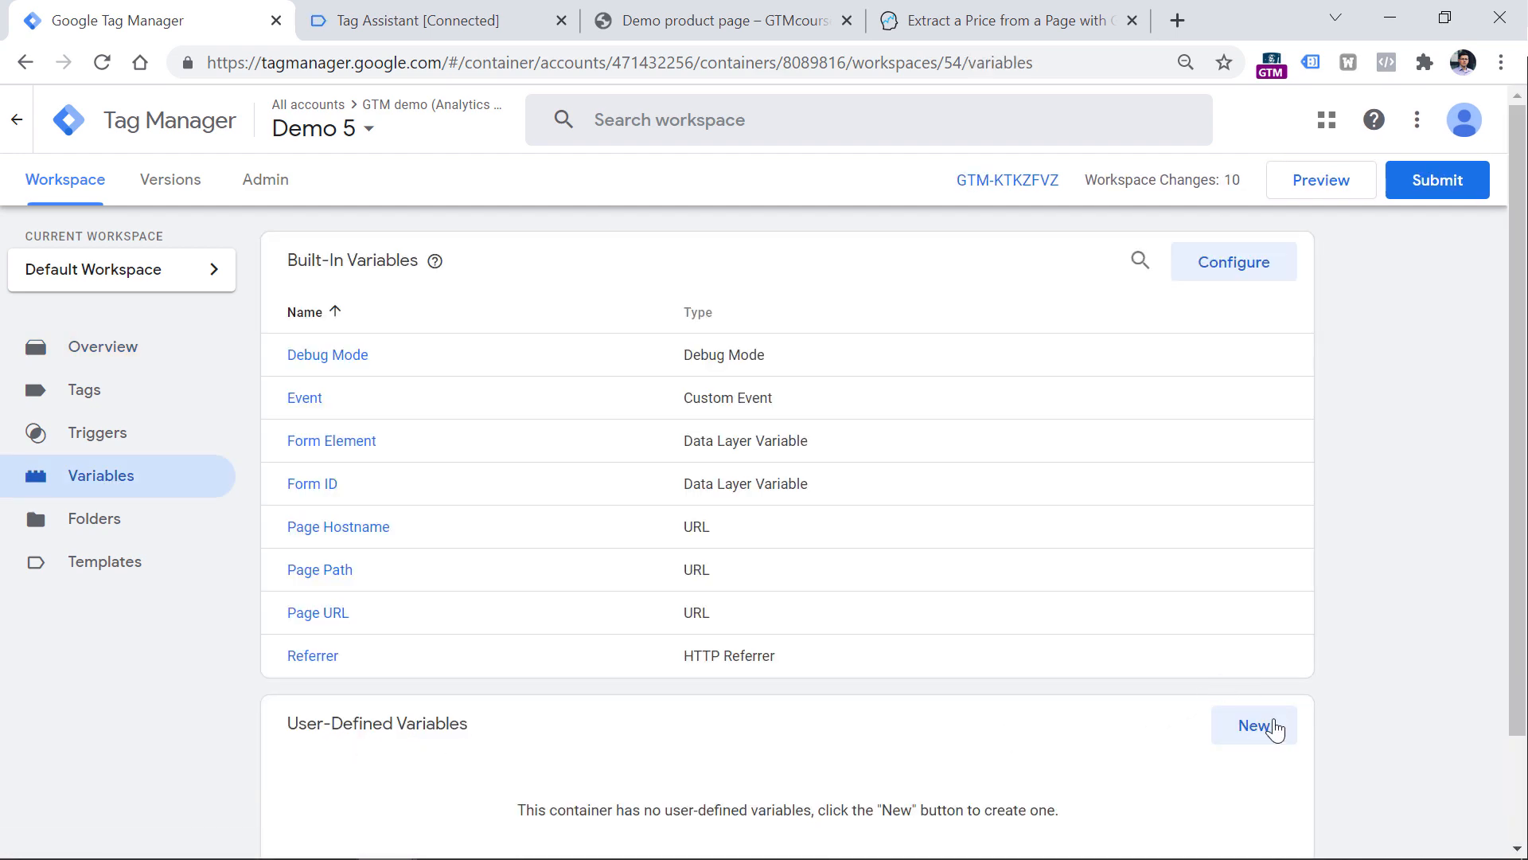
pyautogui.click(1253, 726)
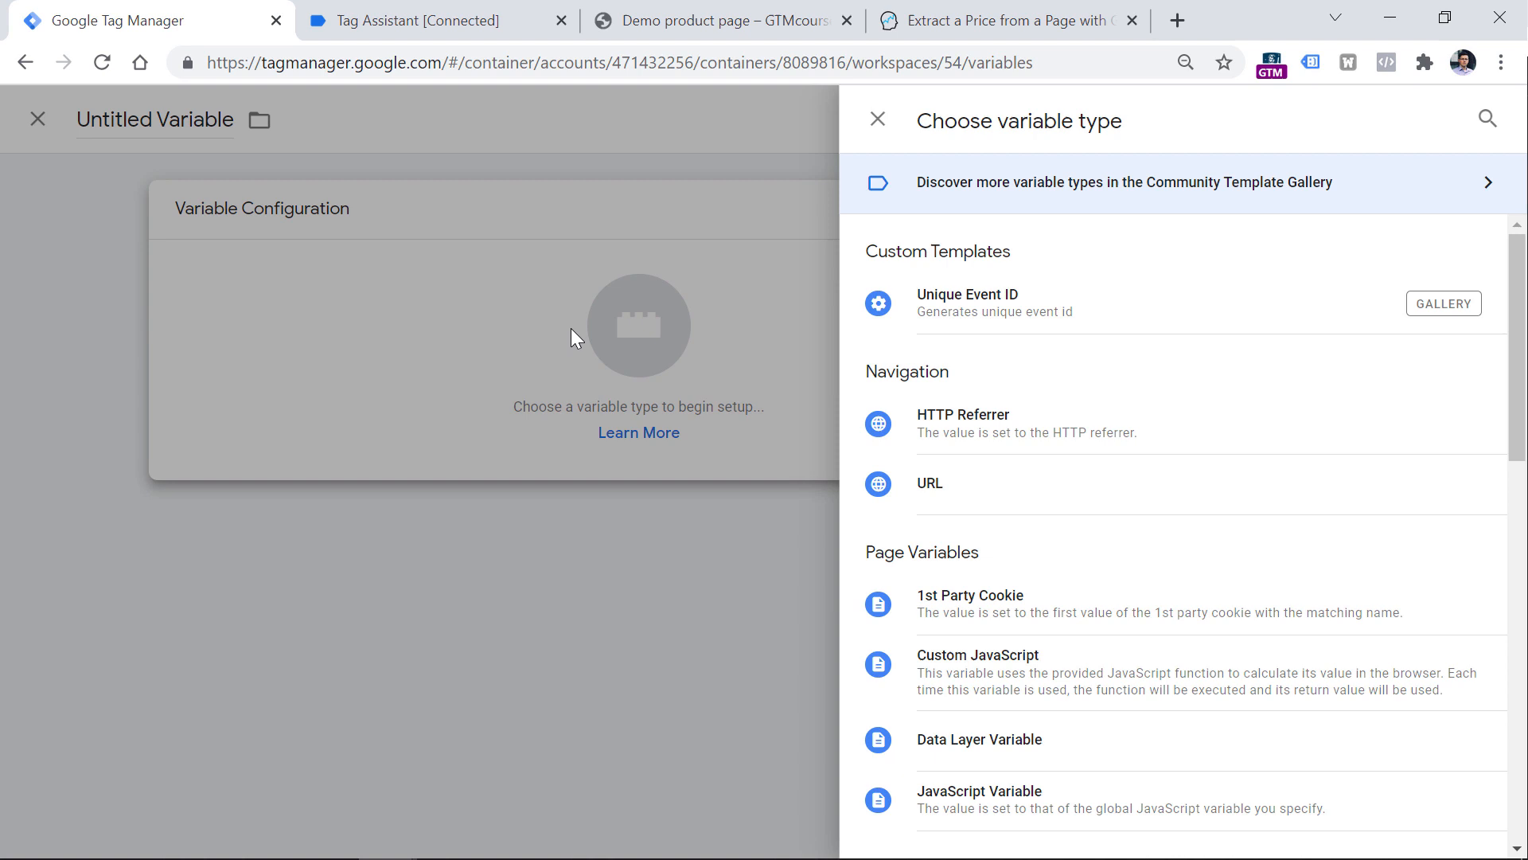
pyautogui.click(978, 654)
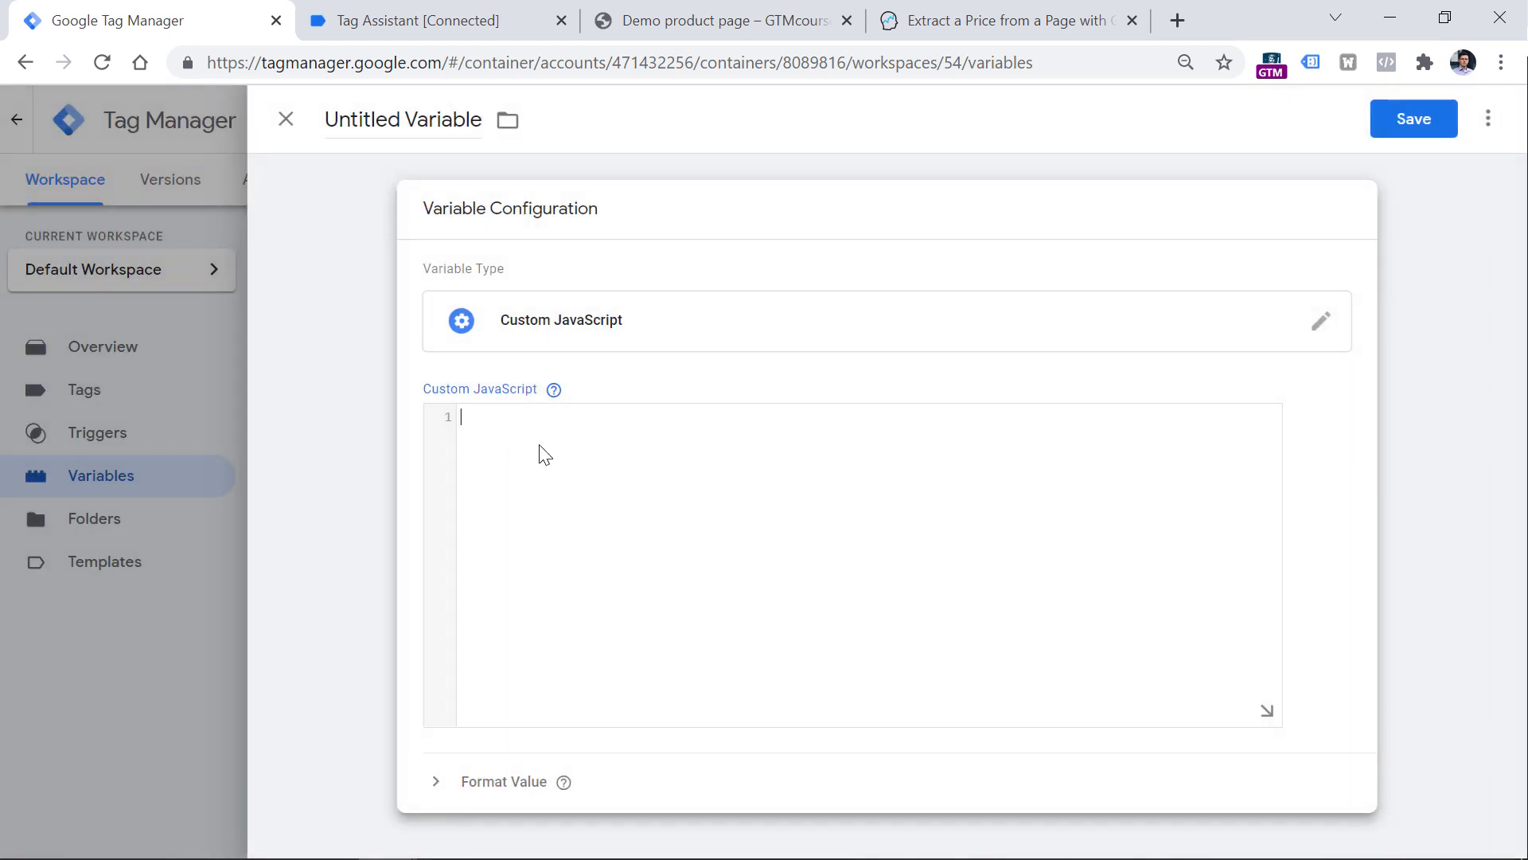
pyautogui.write('function() {')
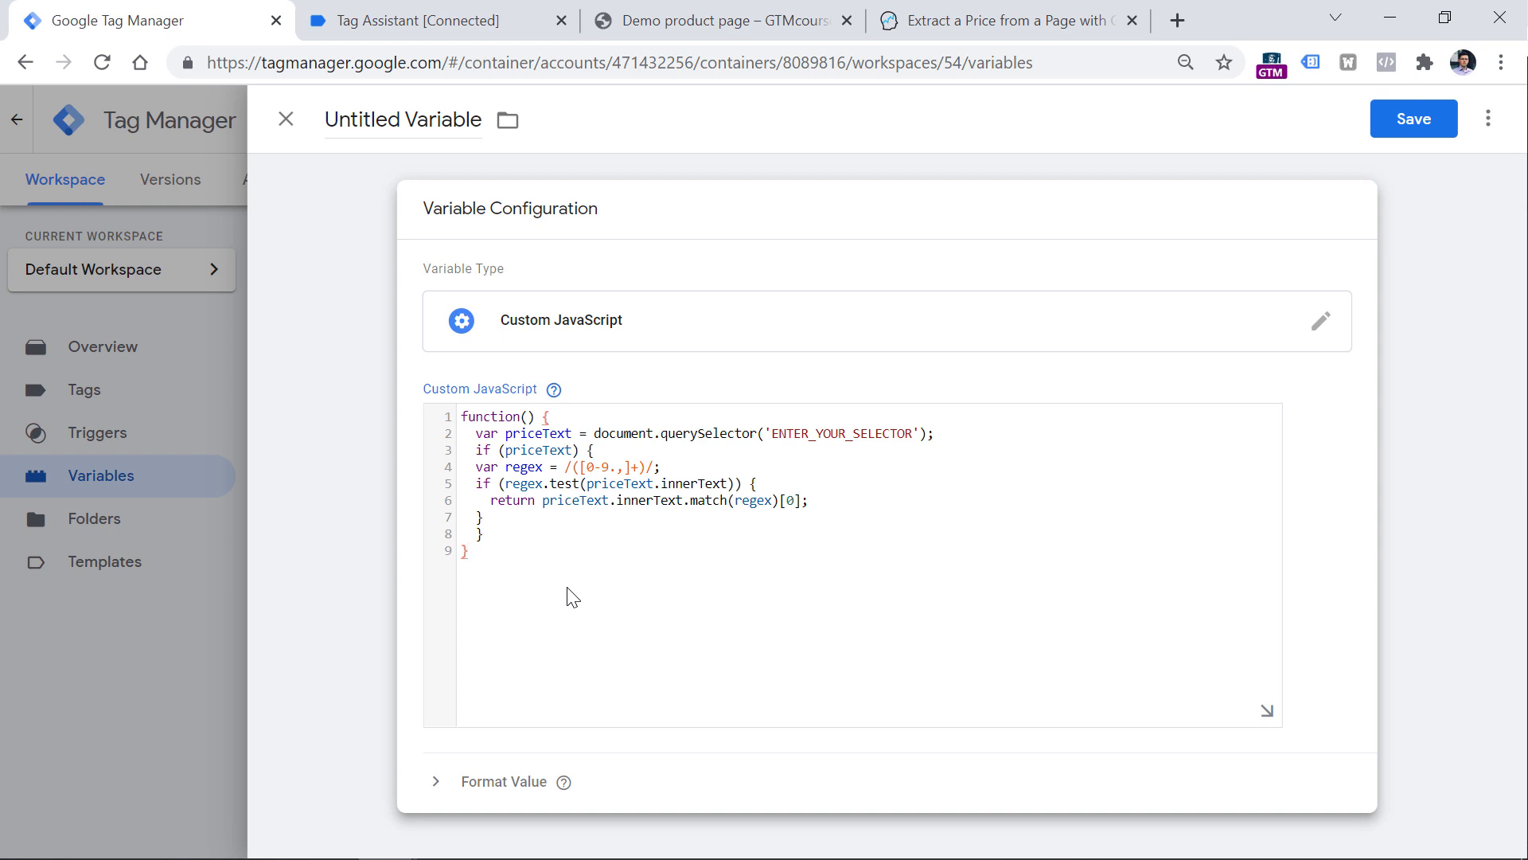
pyautogui.moveTo(611, 527)
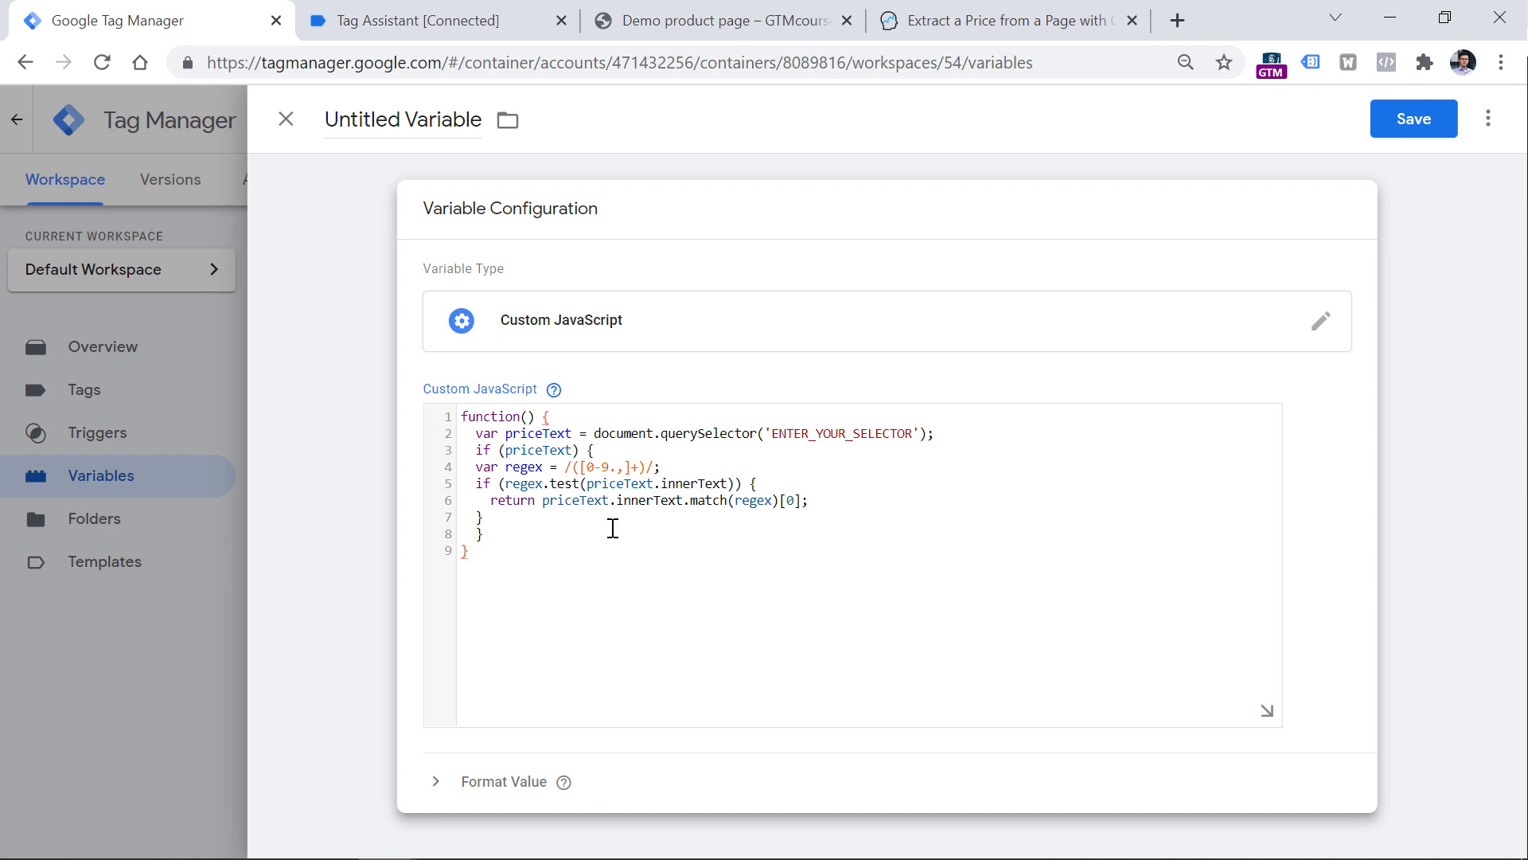
# Select the ENTER_YOUR_SELECTOR placeholder and return to the demo product page
pyautogui.doubleClick(840, 433)
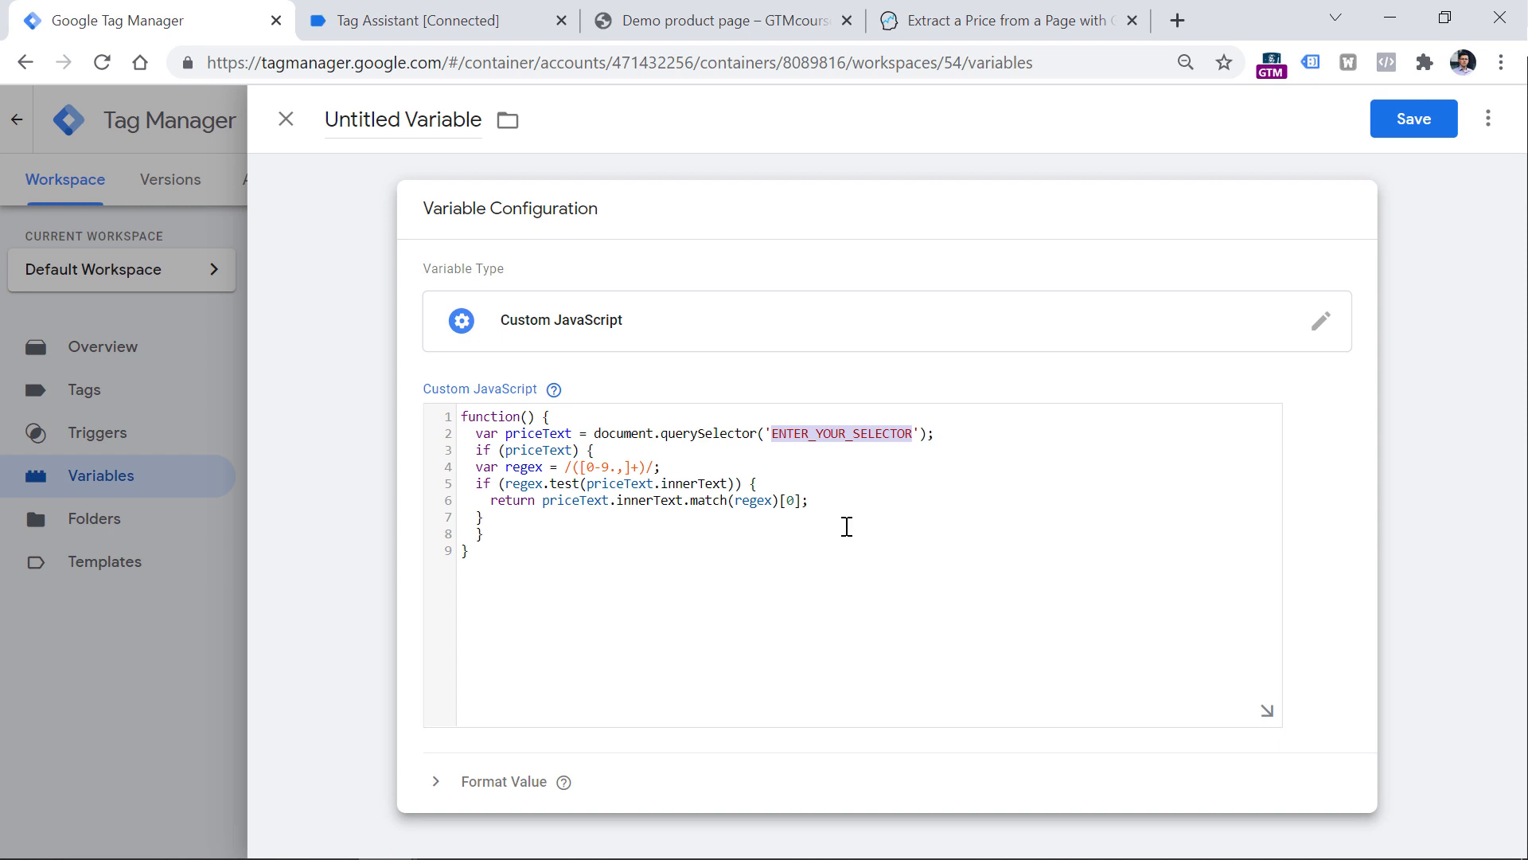
pyautogui.click(721, 20)
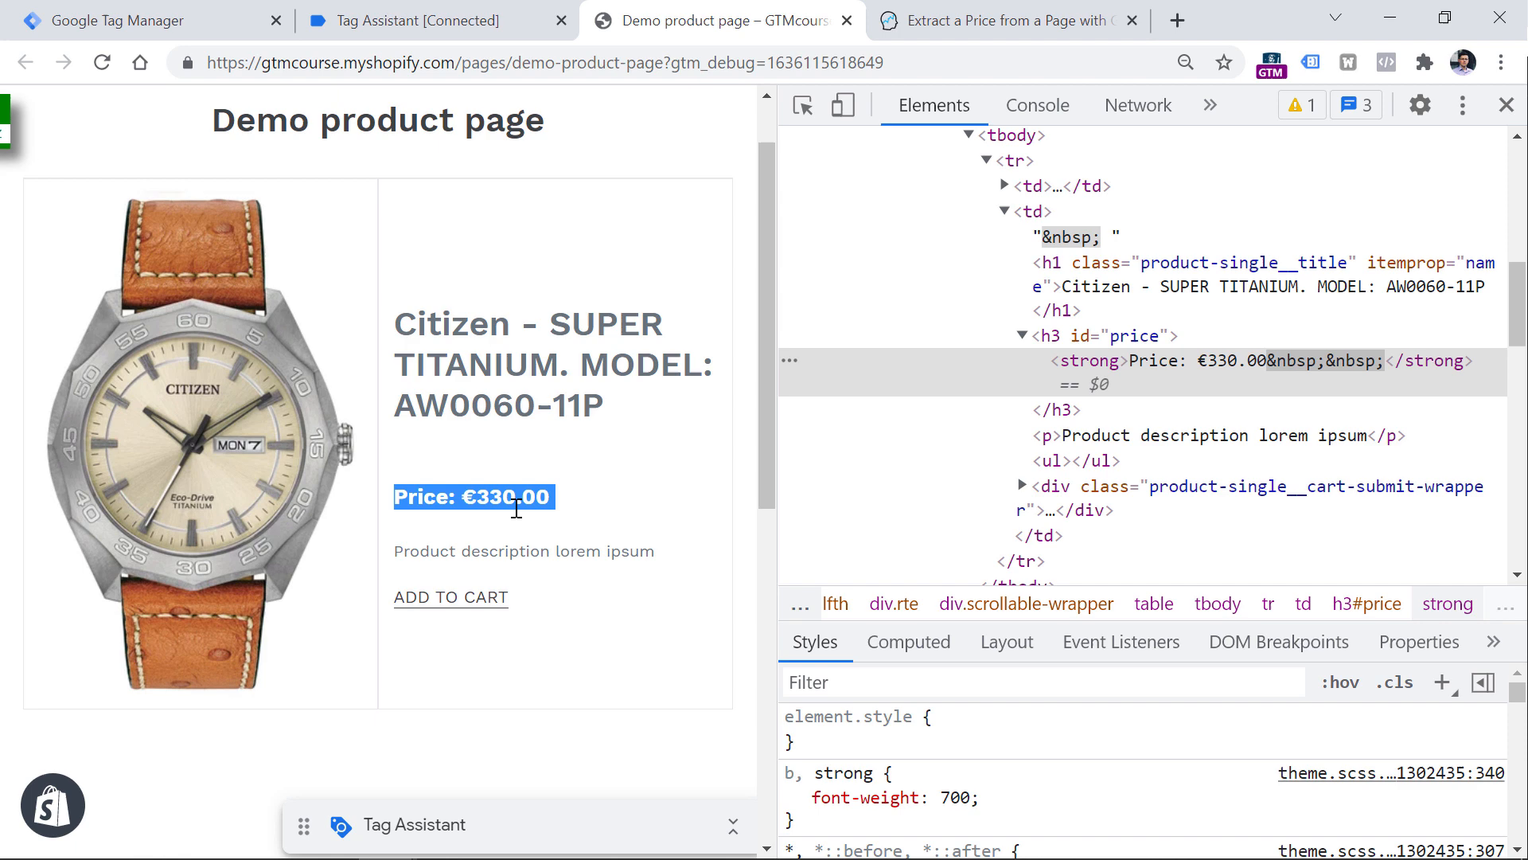
pyautogui.click(128, 21)
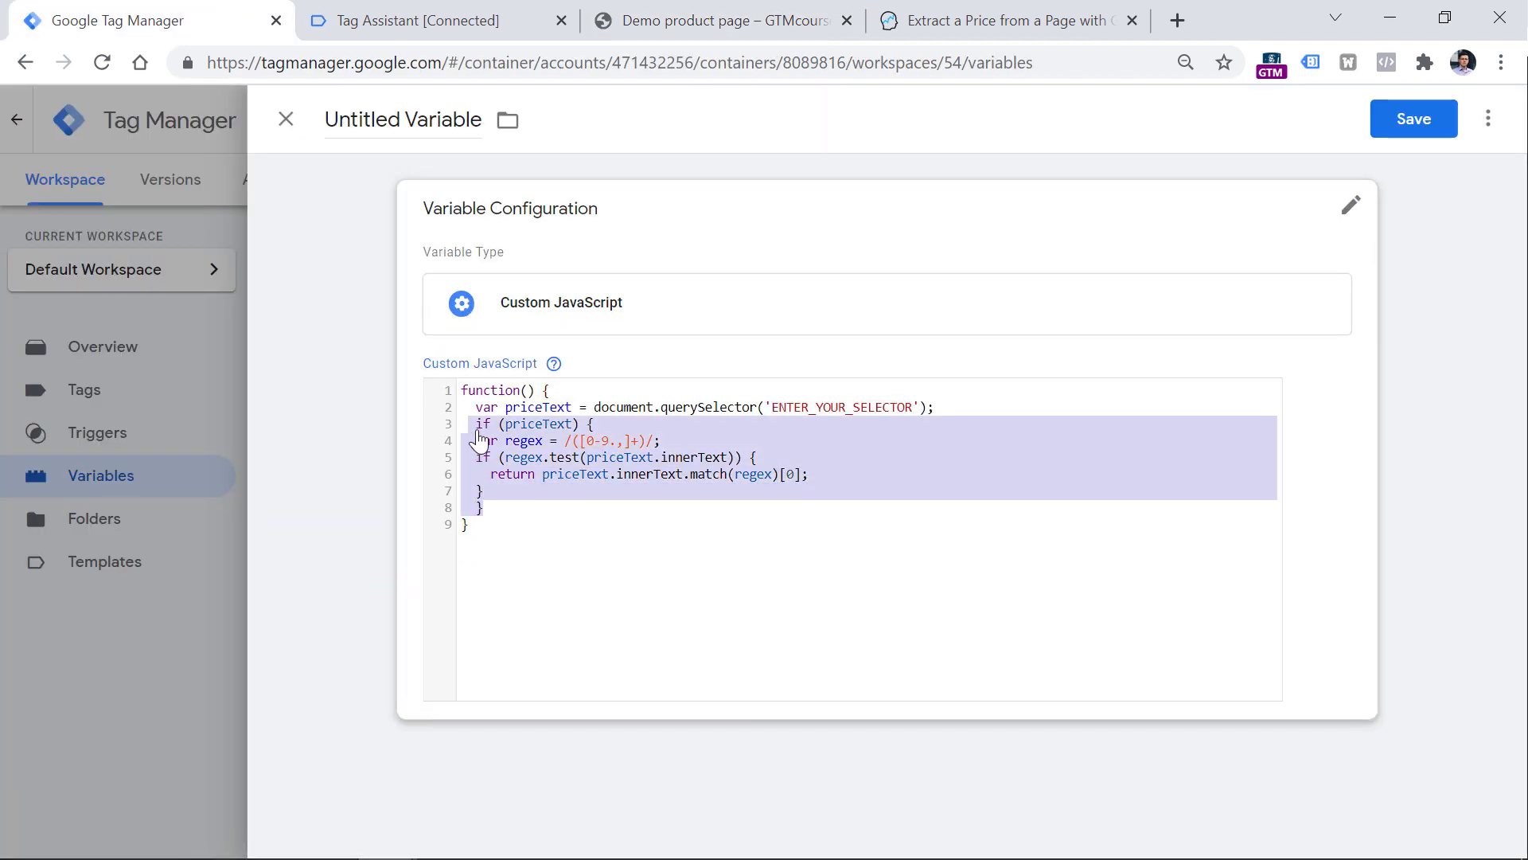
pyautogui.click(721, 21)
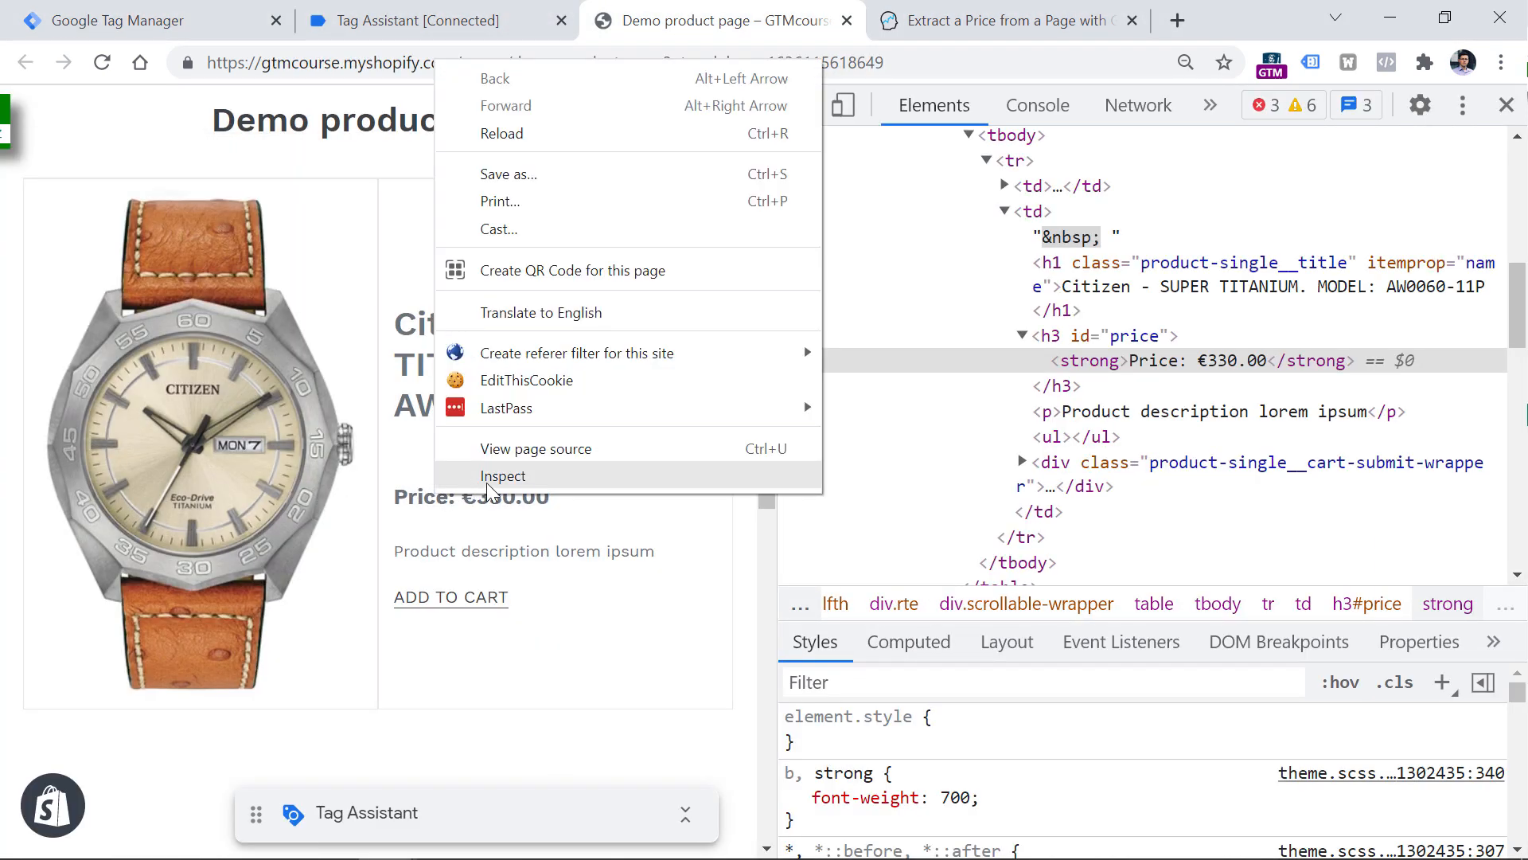
# Inspect the price element so DevTools highlights the strong holding 'Price: €330.00'
pyautogui.click(503, 476)
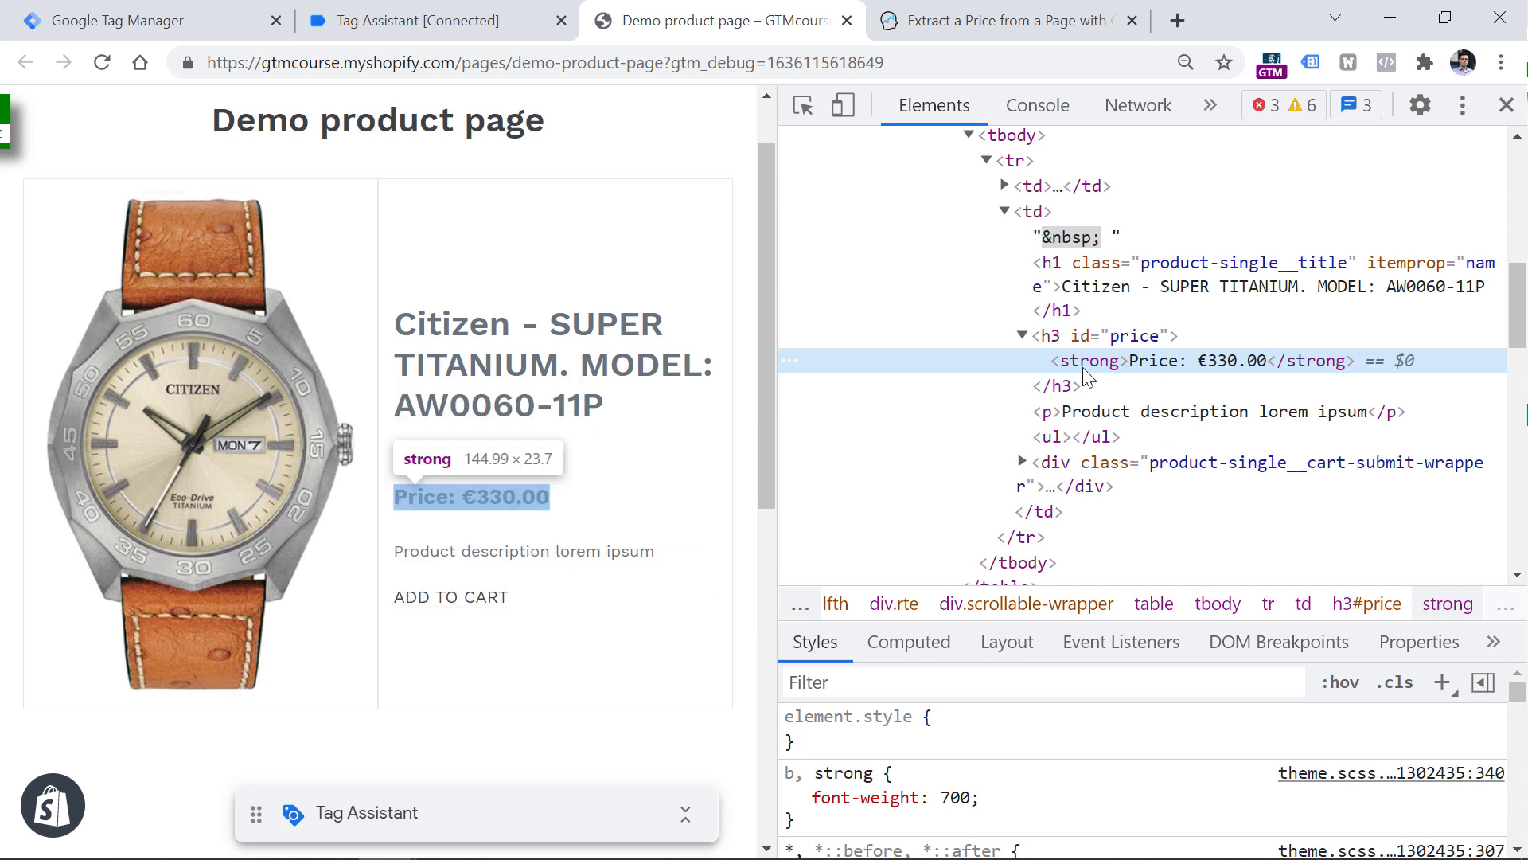
pyautogui.moveTo(1256, 380)
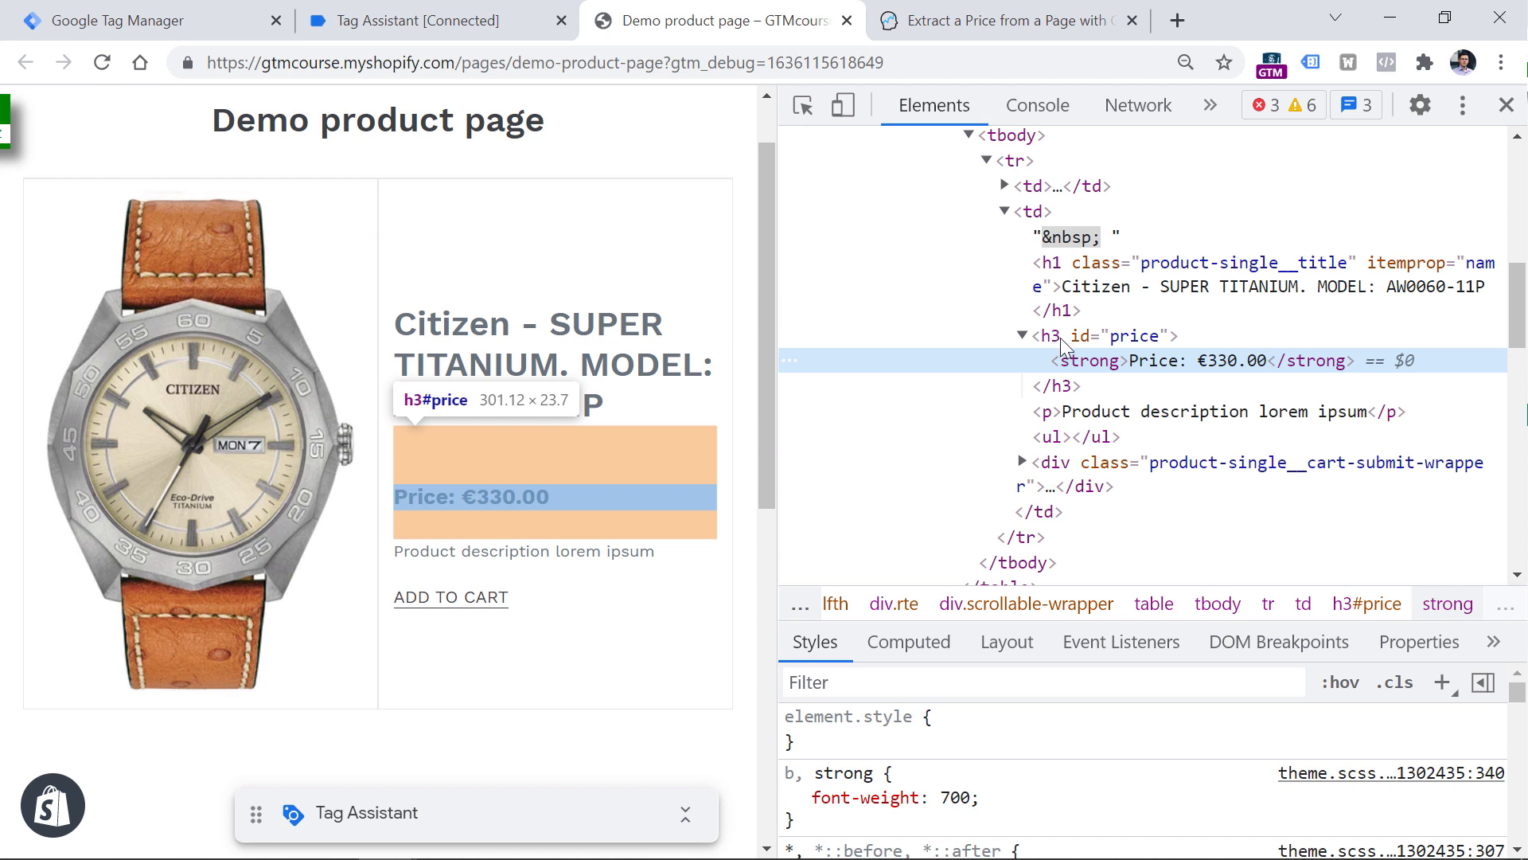
pyautogui.moveTo(1089, 354)
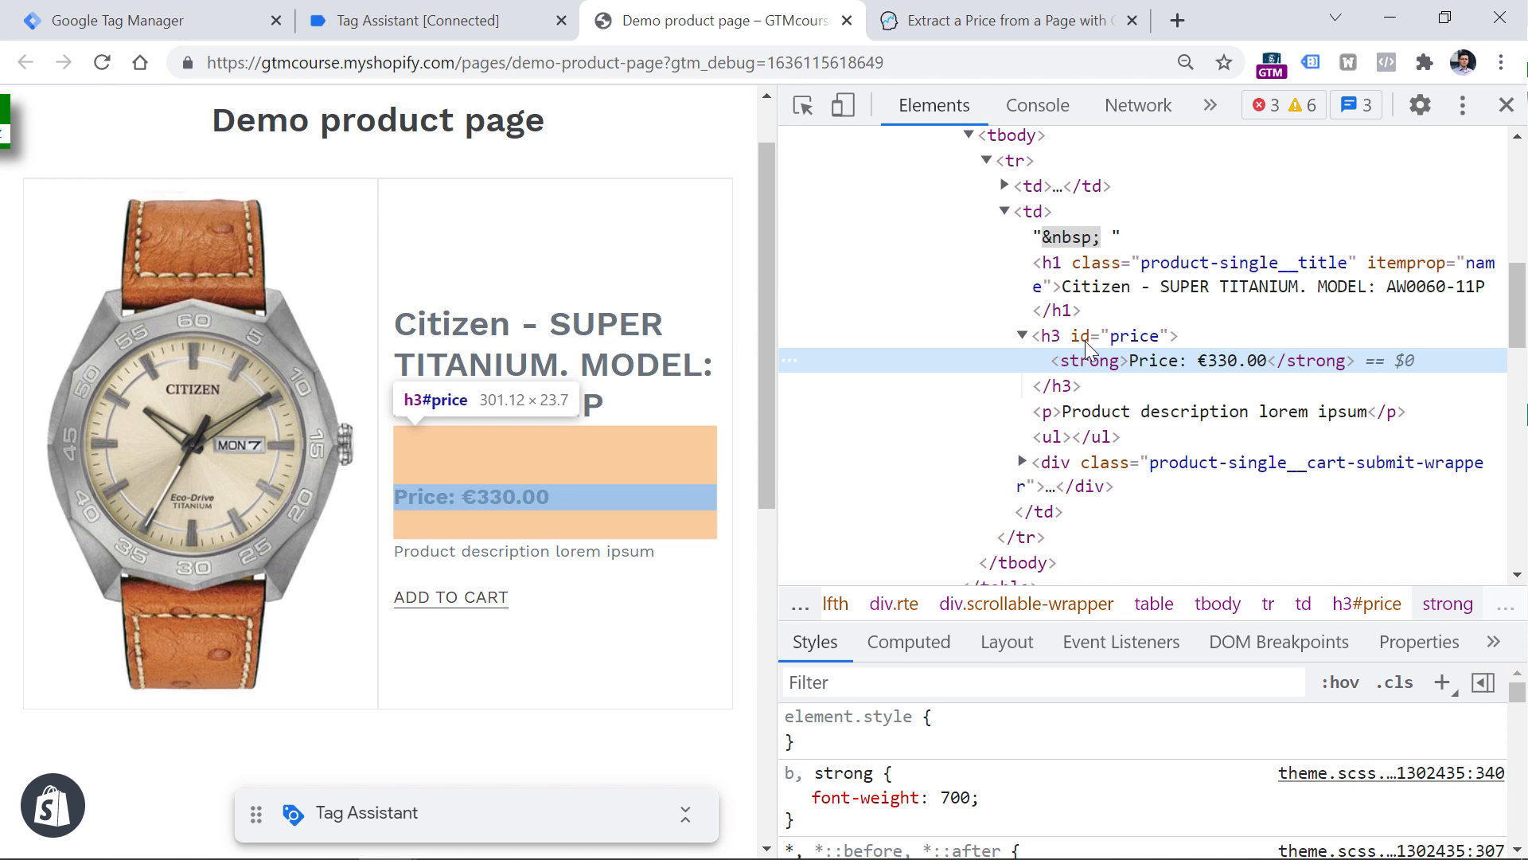
pyautogui.moveTo(1088, 366)
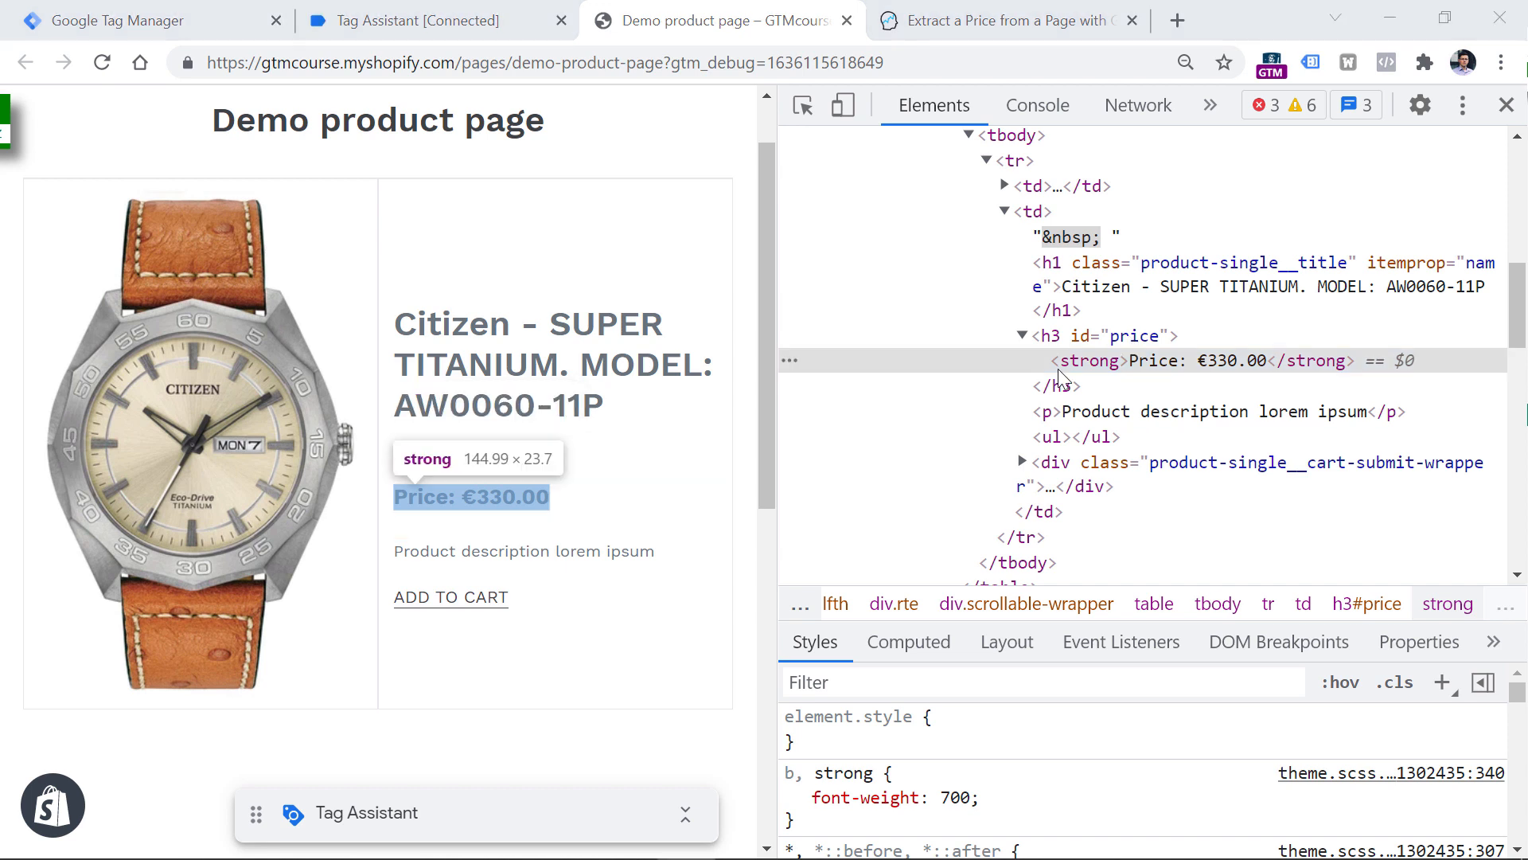
pyautogui.moveTo(1102, 346)
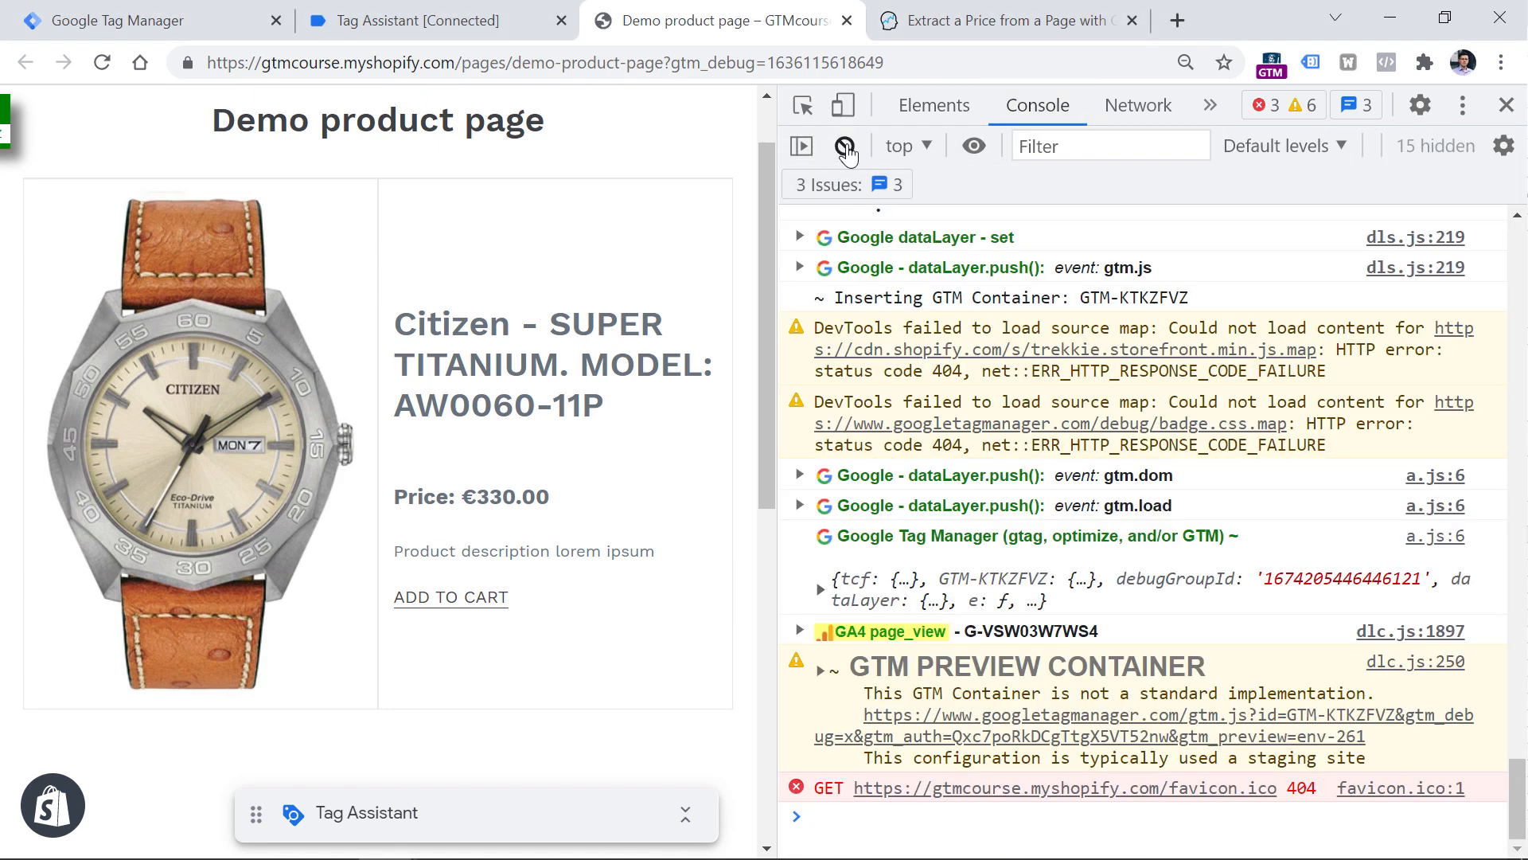
# Clear the console and run document.querySelectorAll('#price') after checking the price heading's id
pyautogui.click(845, 145)
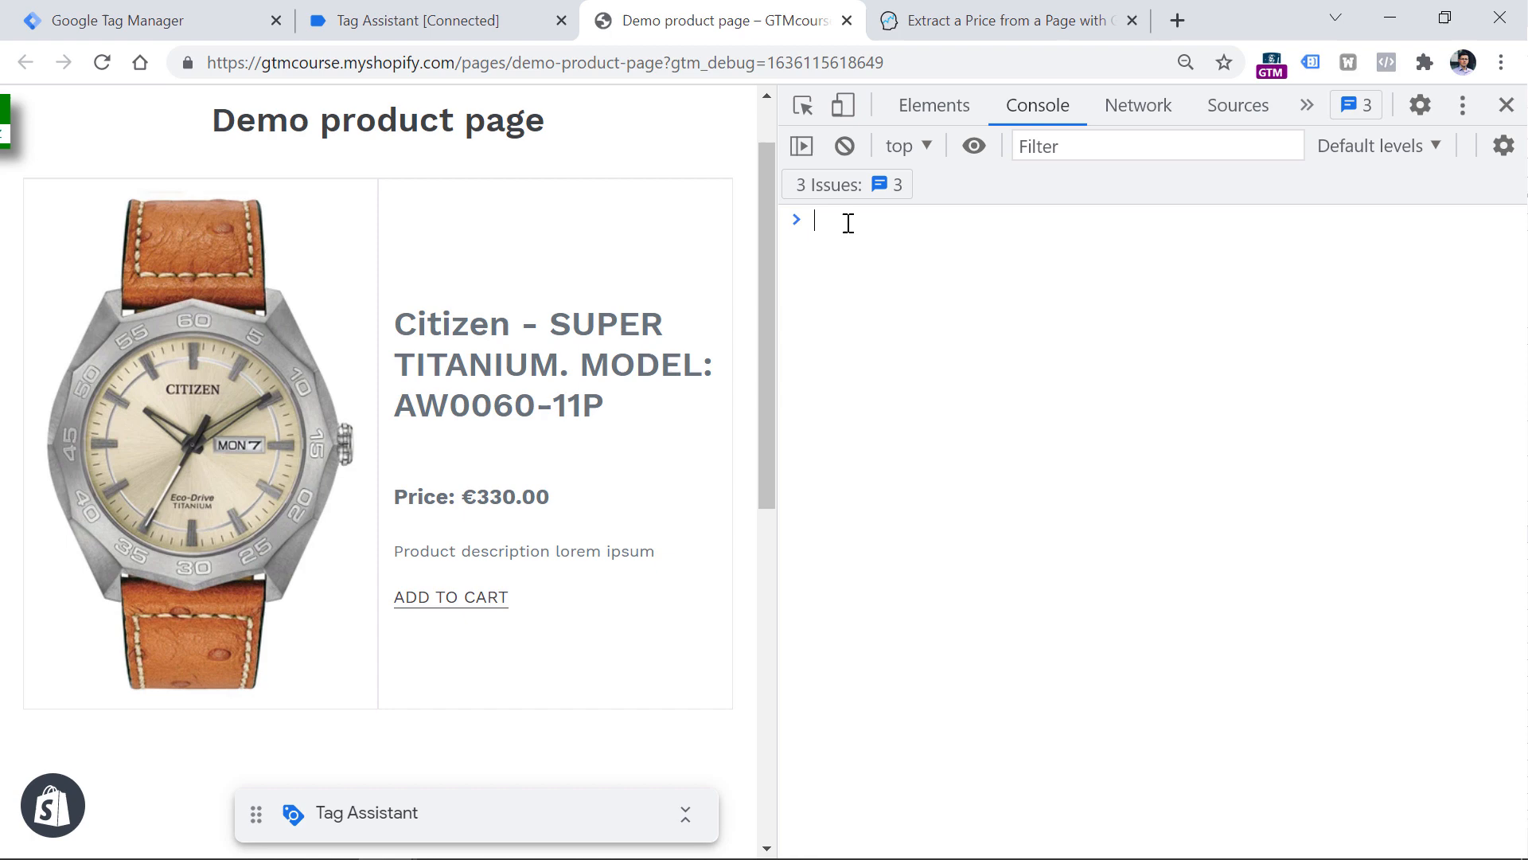
pyautogui.write('document.querySelectorAll(')
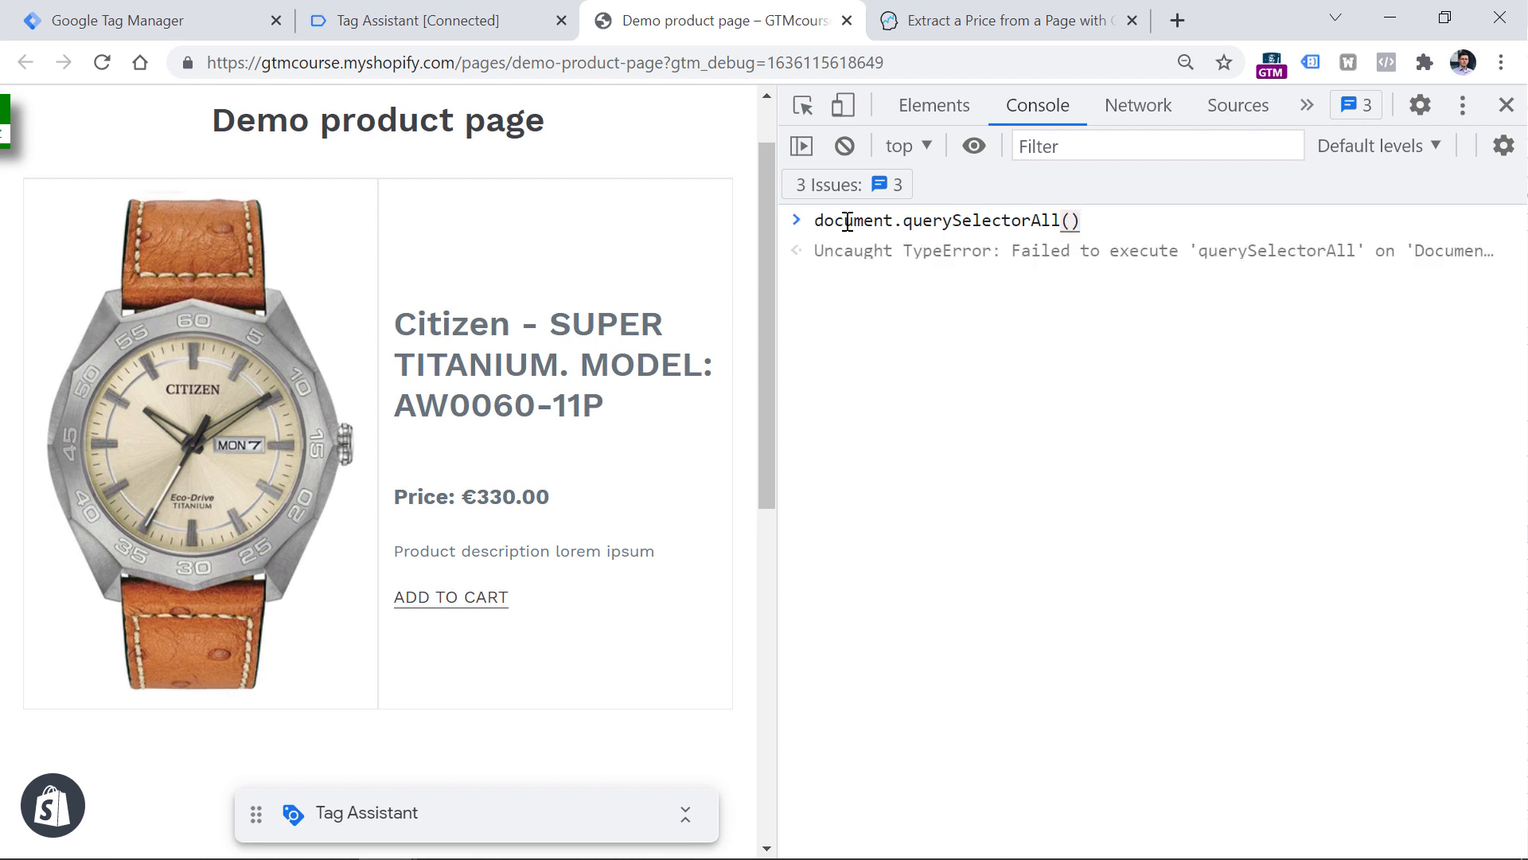
pyautogui.write("''")
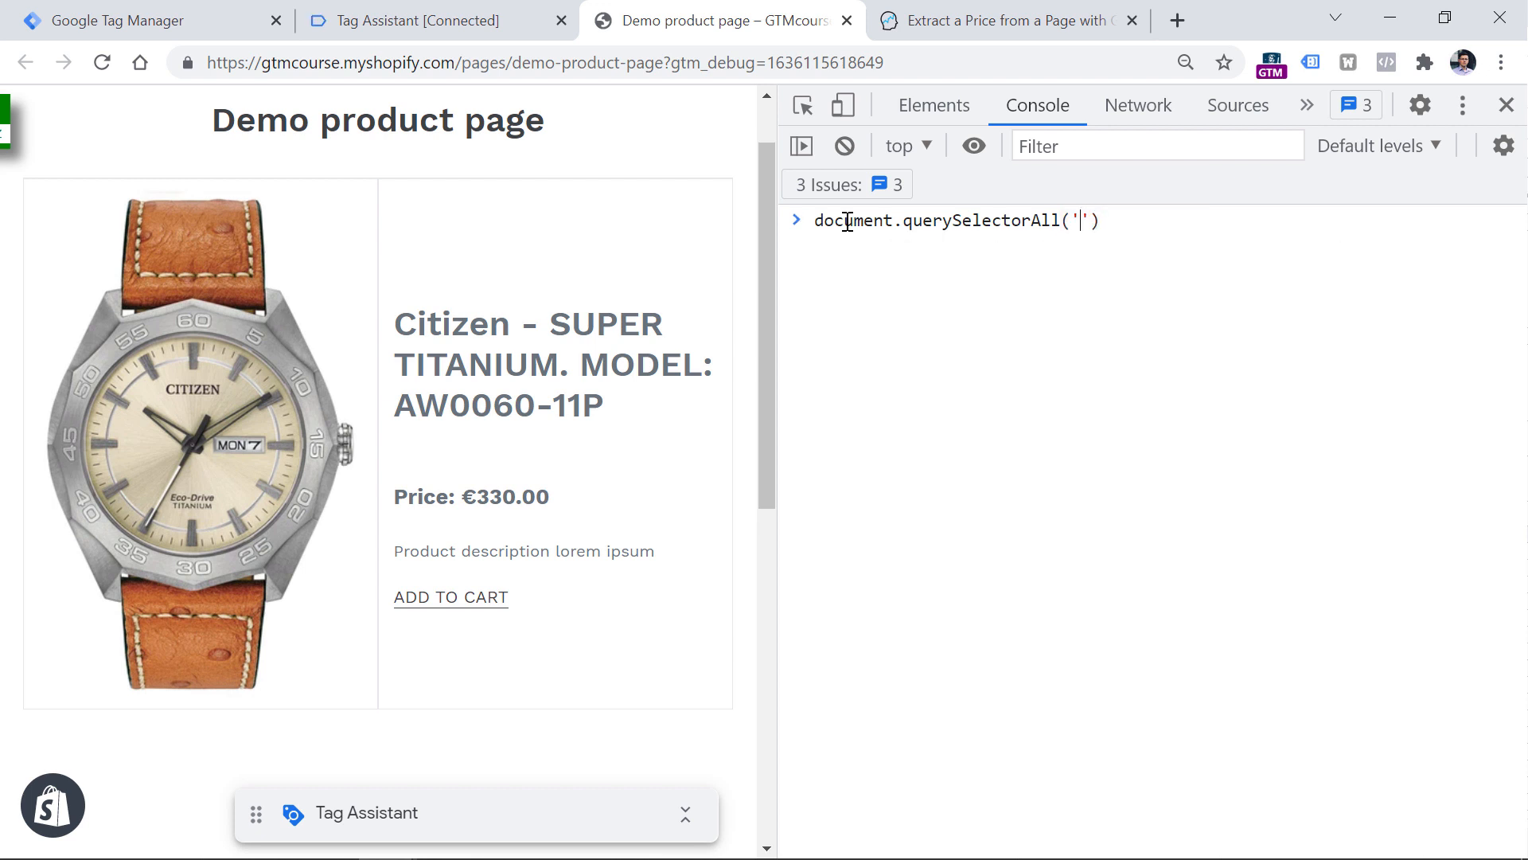
pyautogui.press('Backspace')
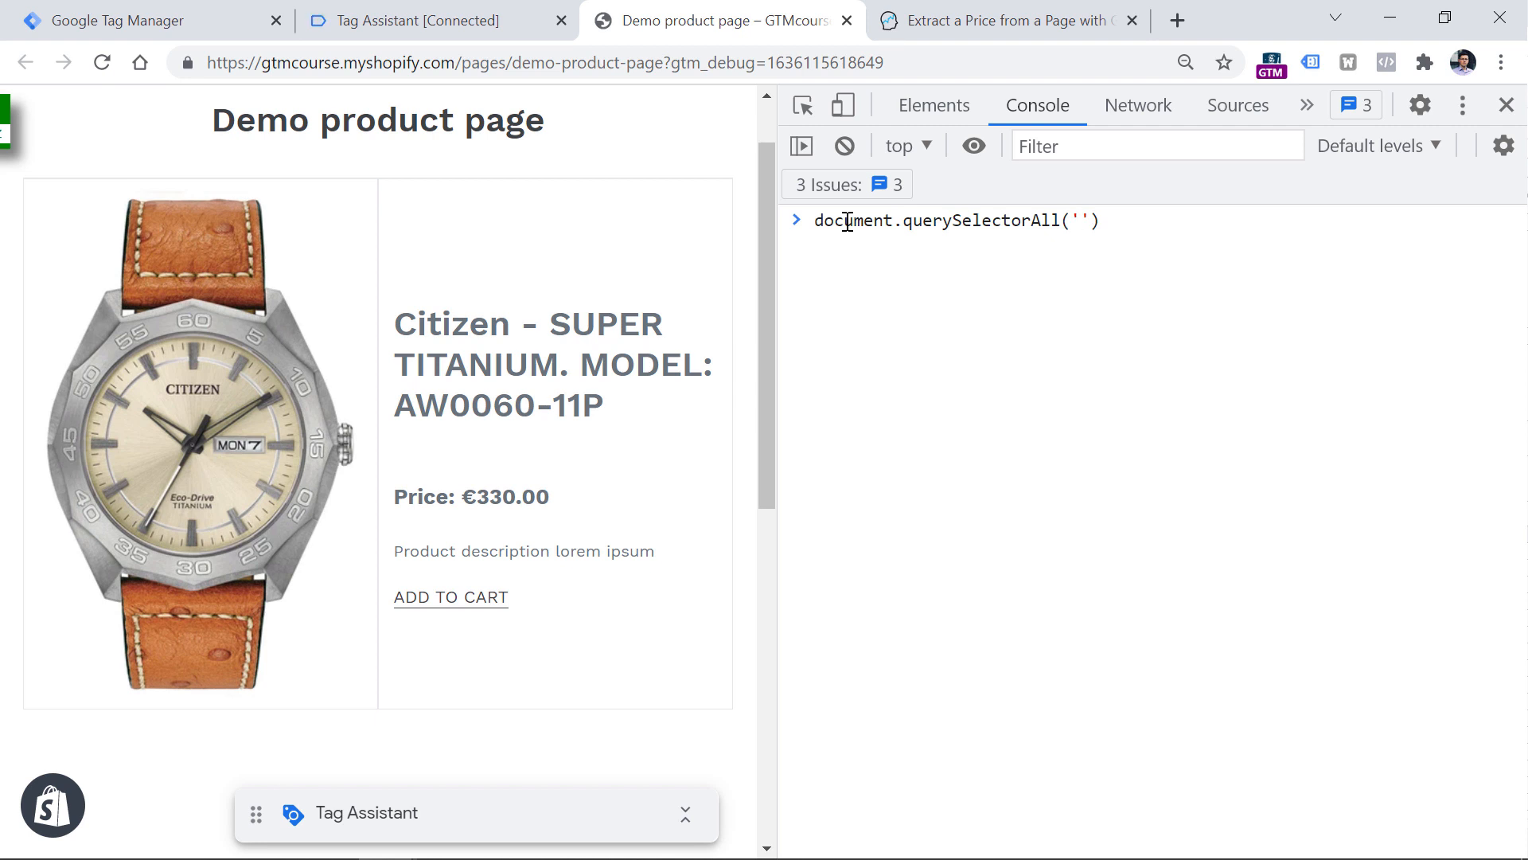
pyautogui.click(933, 105)
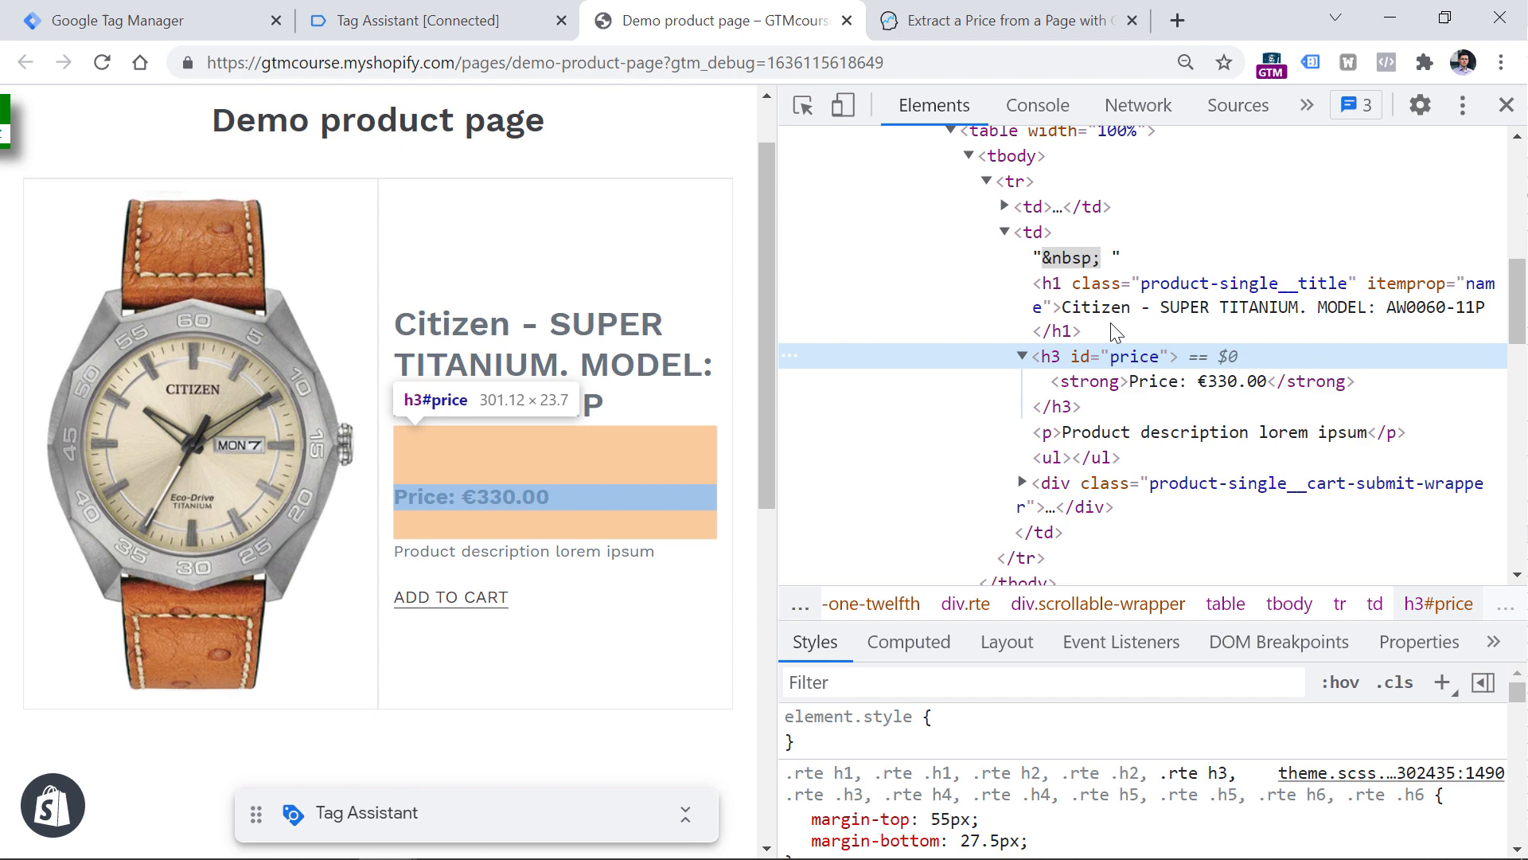
pyautogui.click(1036, 105)
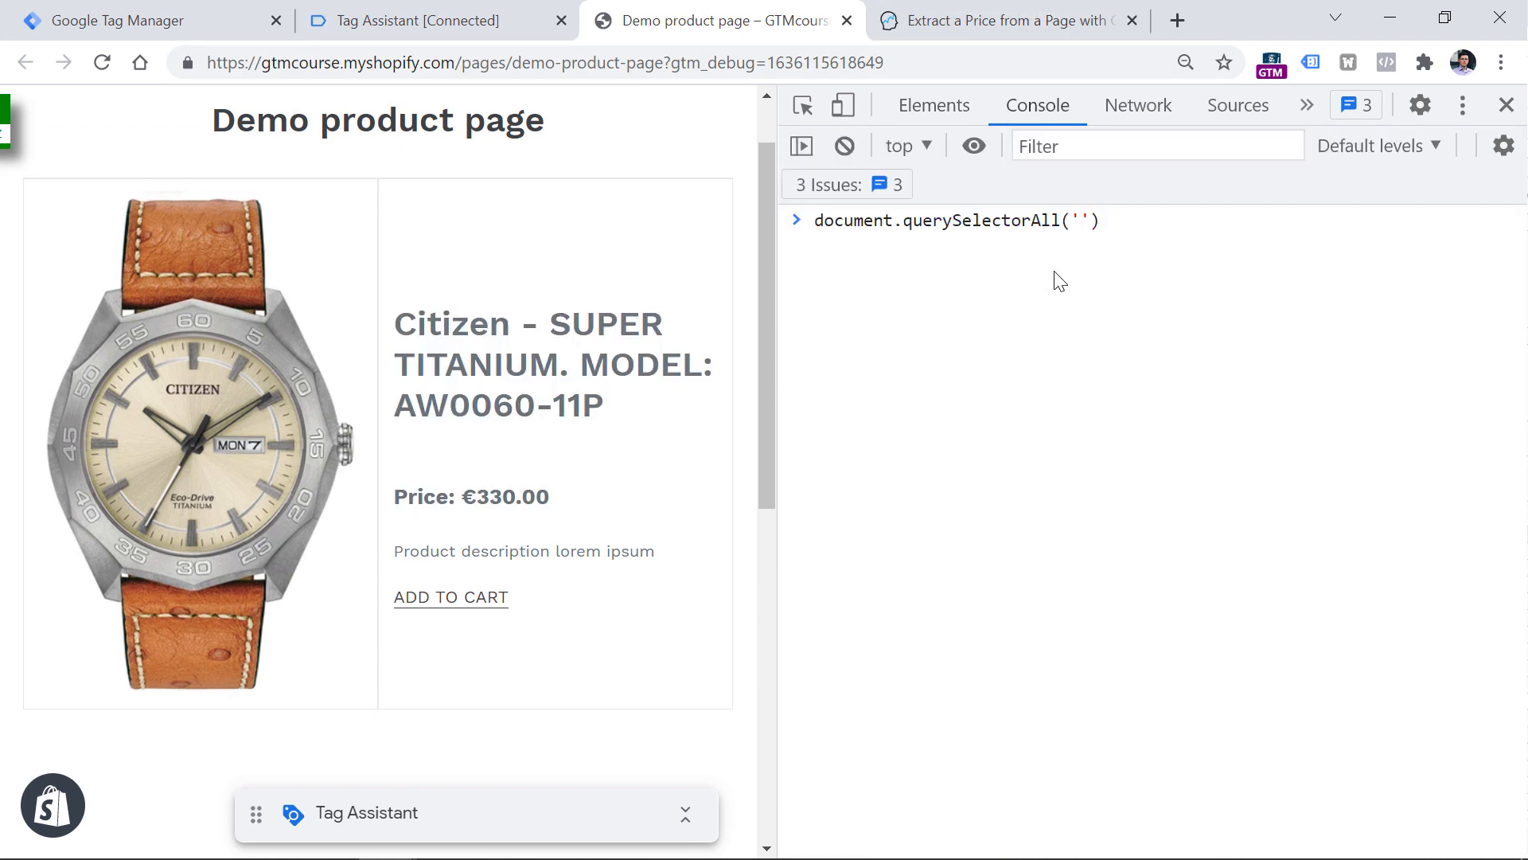
pyautogui.write('#price')
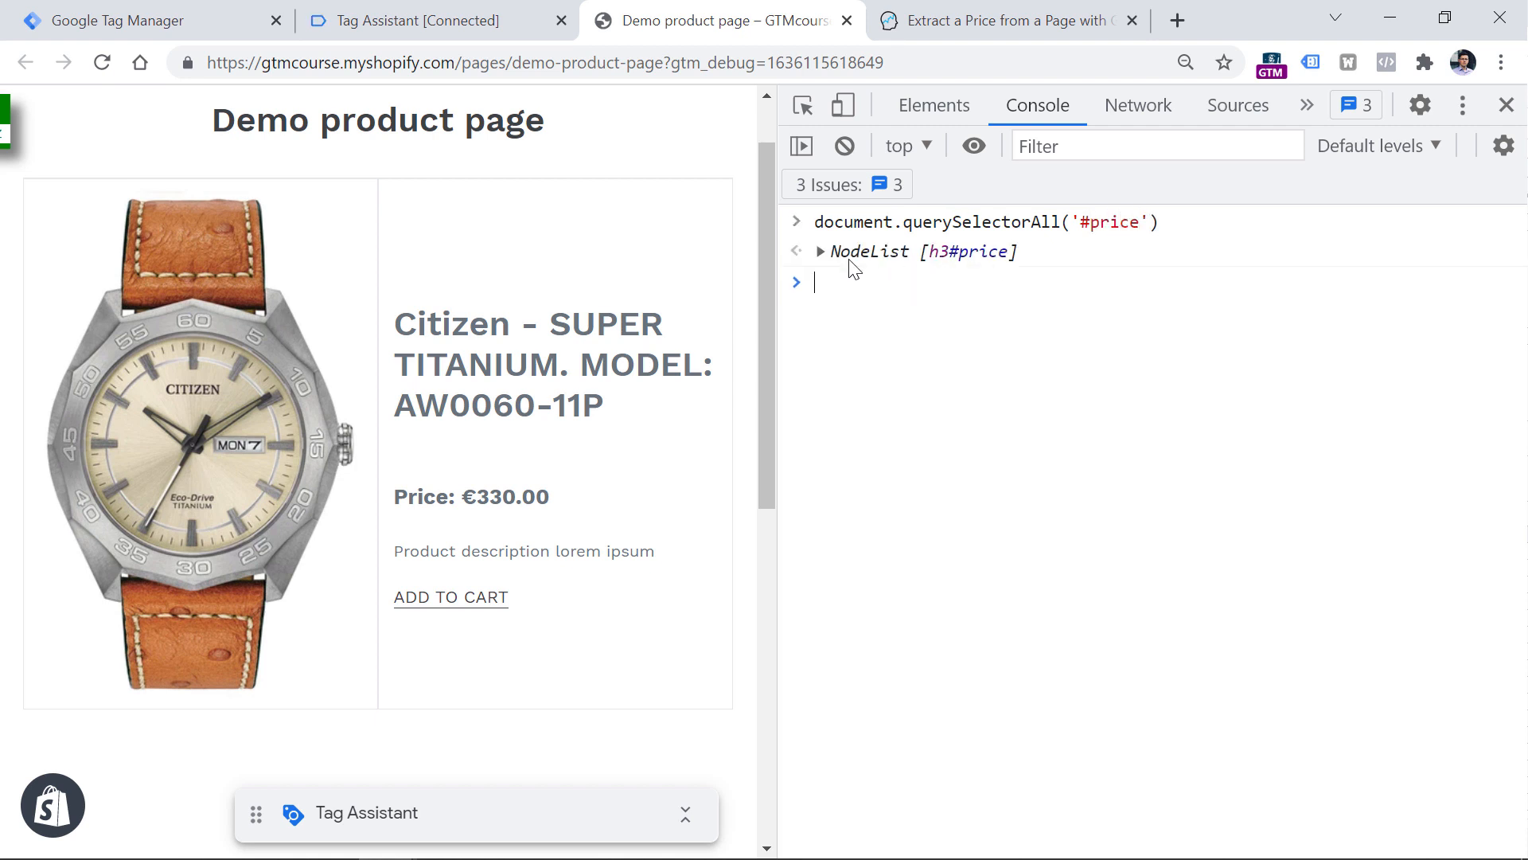
pyautogui.moveTo(936, 381)
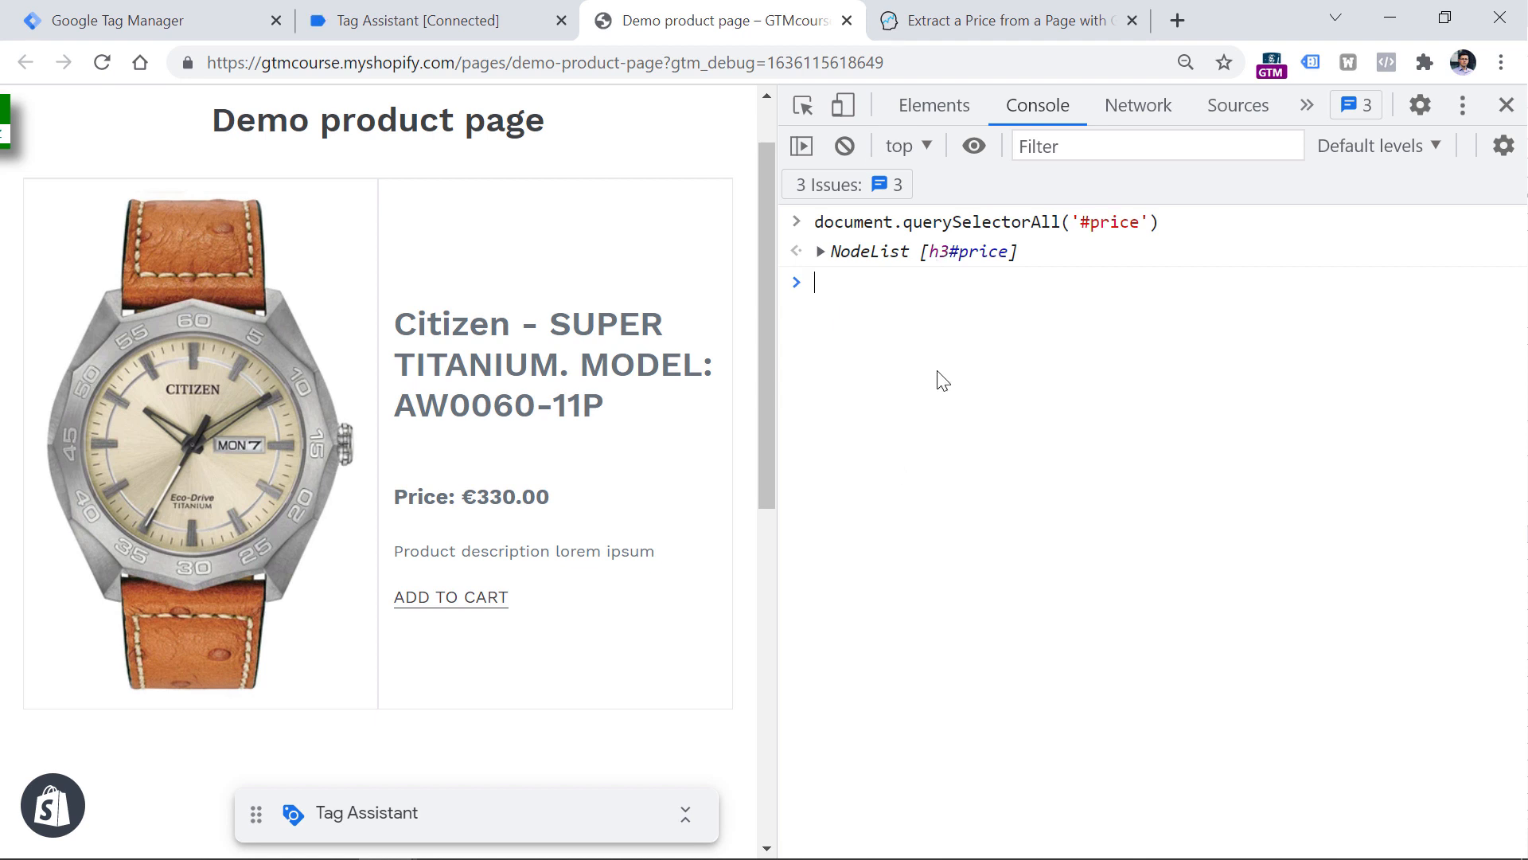
pyautogui.moveTo(823, 269)
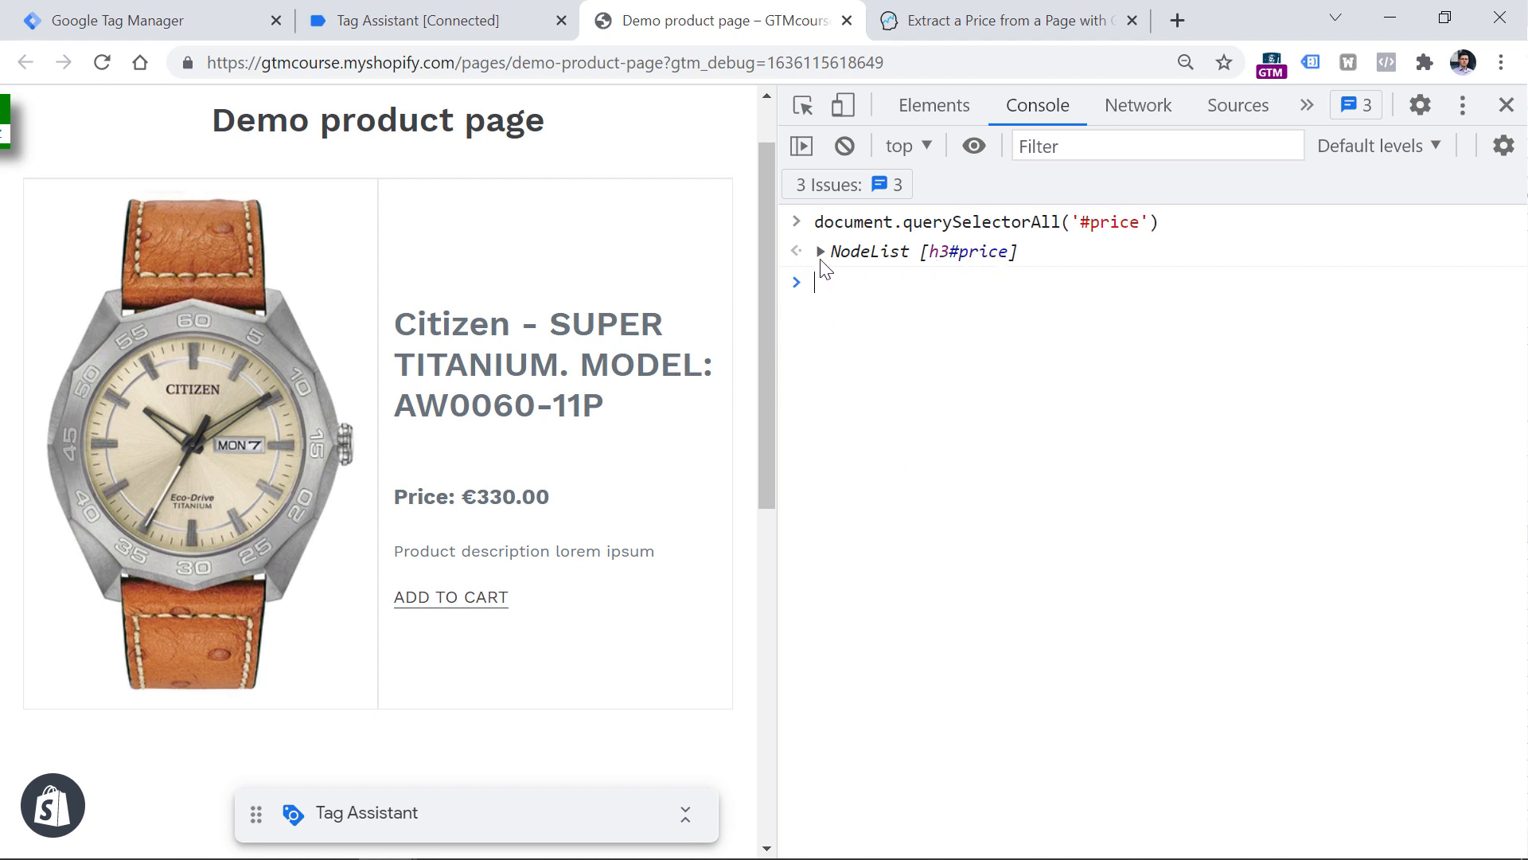
# Expand the returned NodeList to confirm one matched heading whose text reads 'Price: €330.00'
pyautogui.click(821, 251)
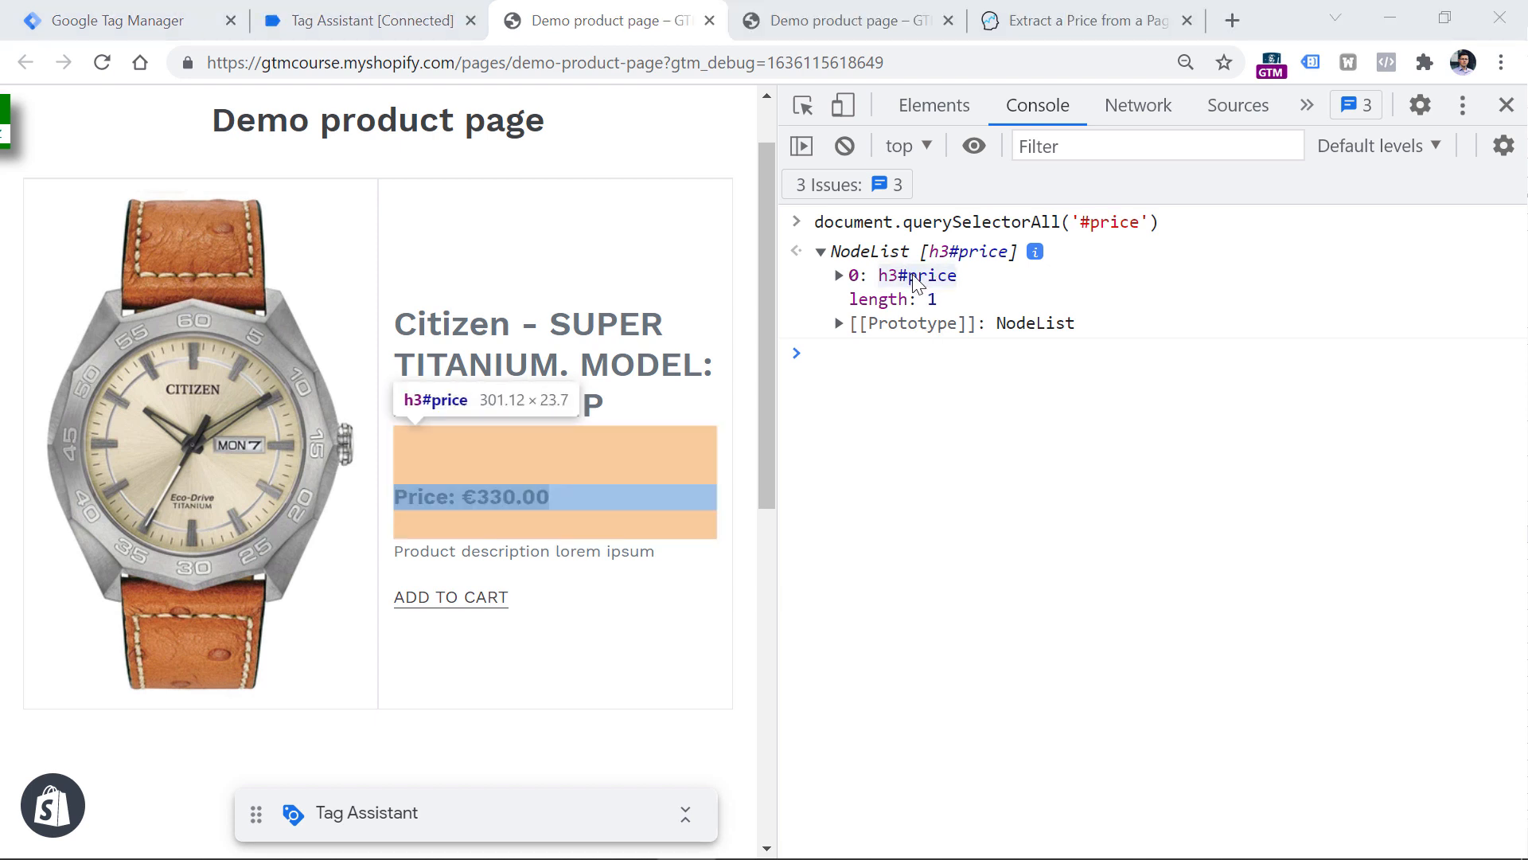
pyautogui.moveTo(922, 309)
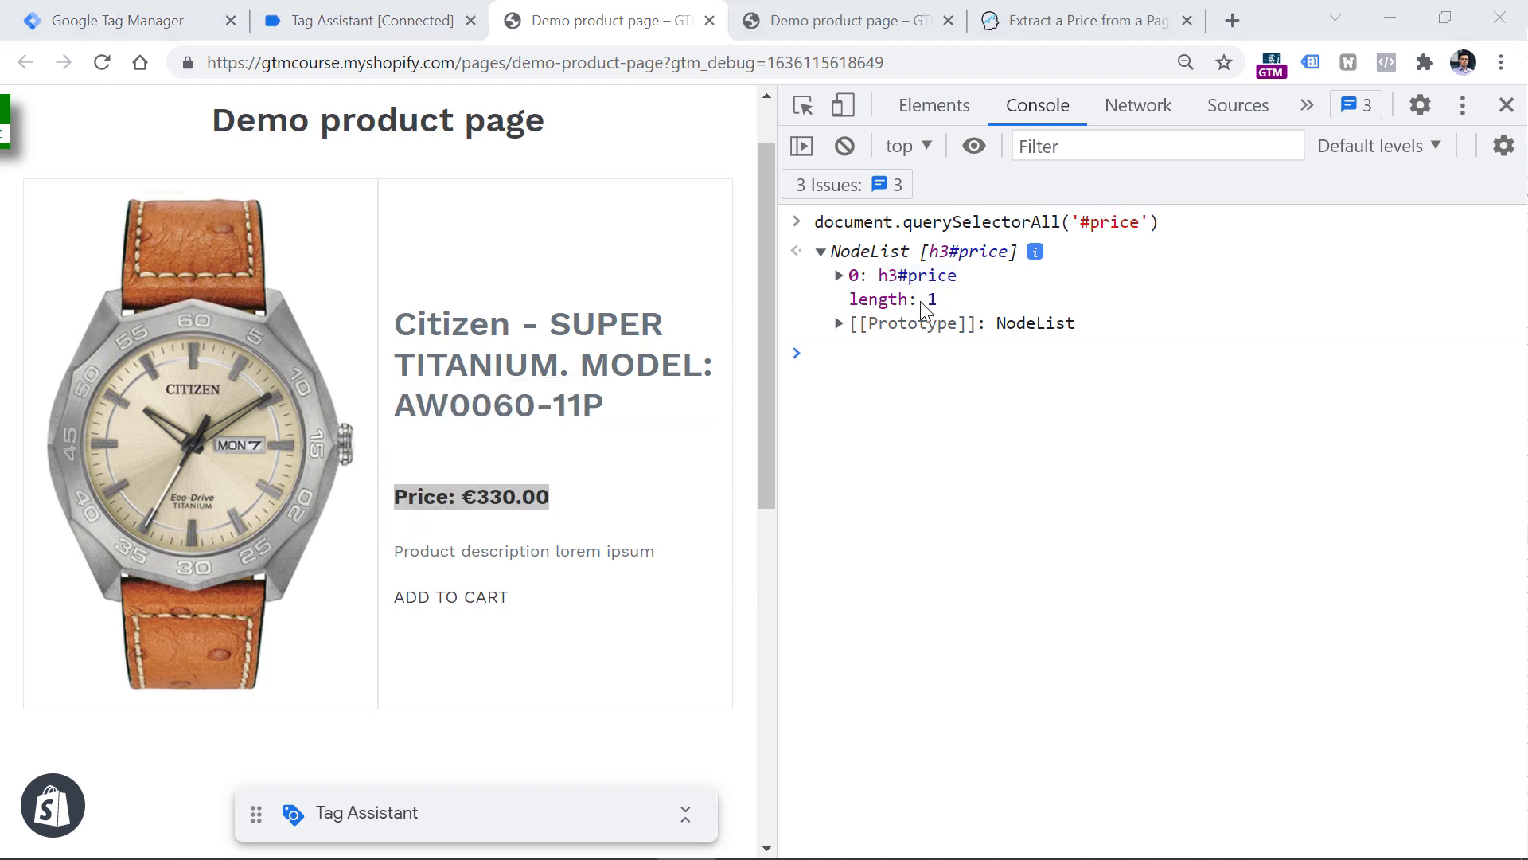
pyautogui.click(839, 275)
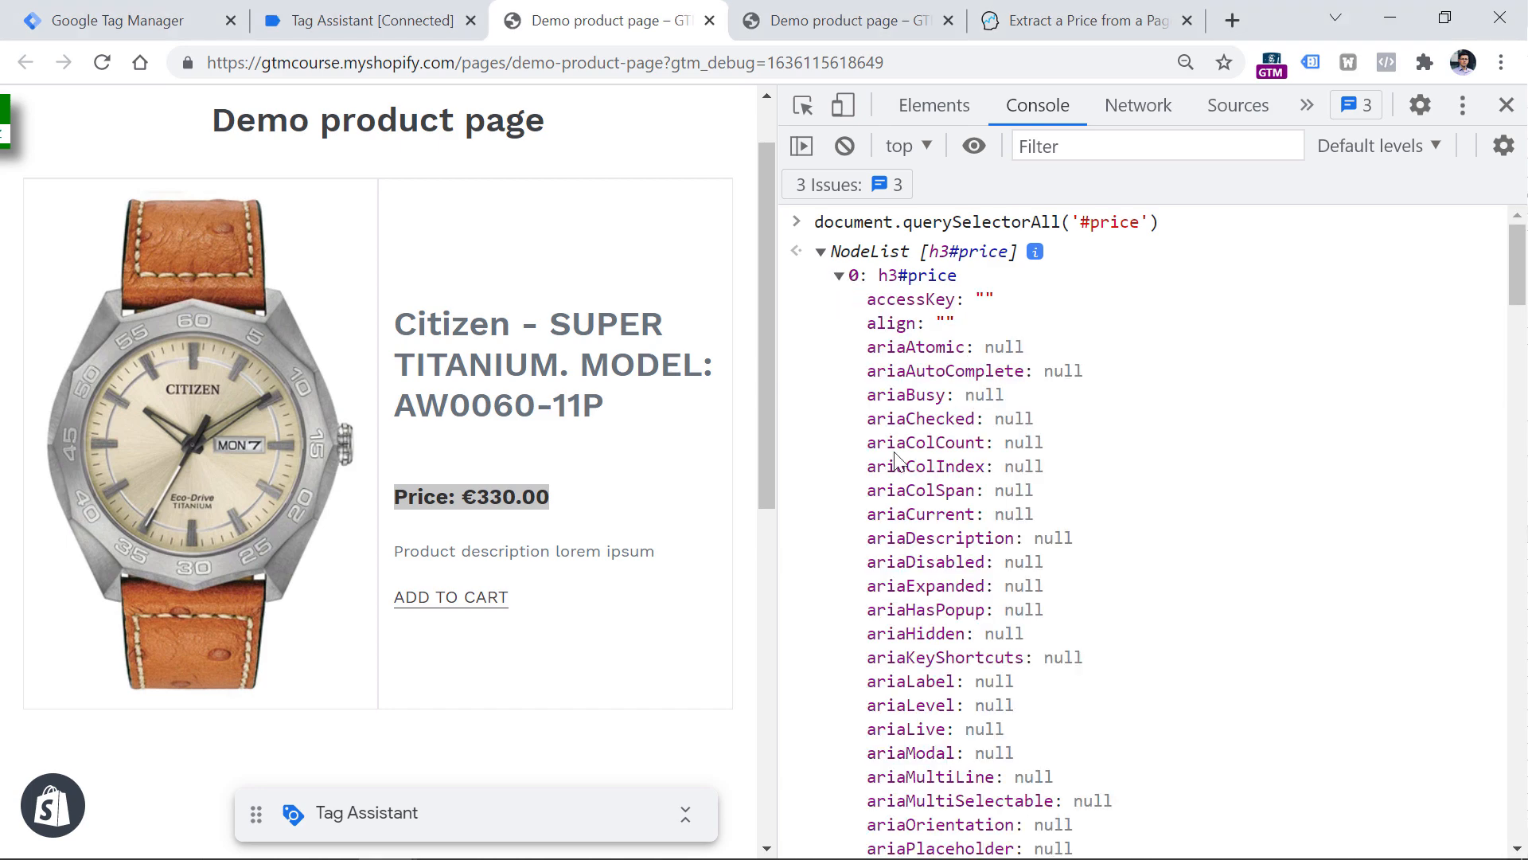
pyautogui.moveTo(901, 487)
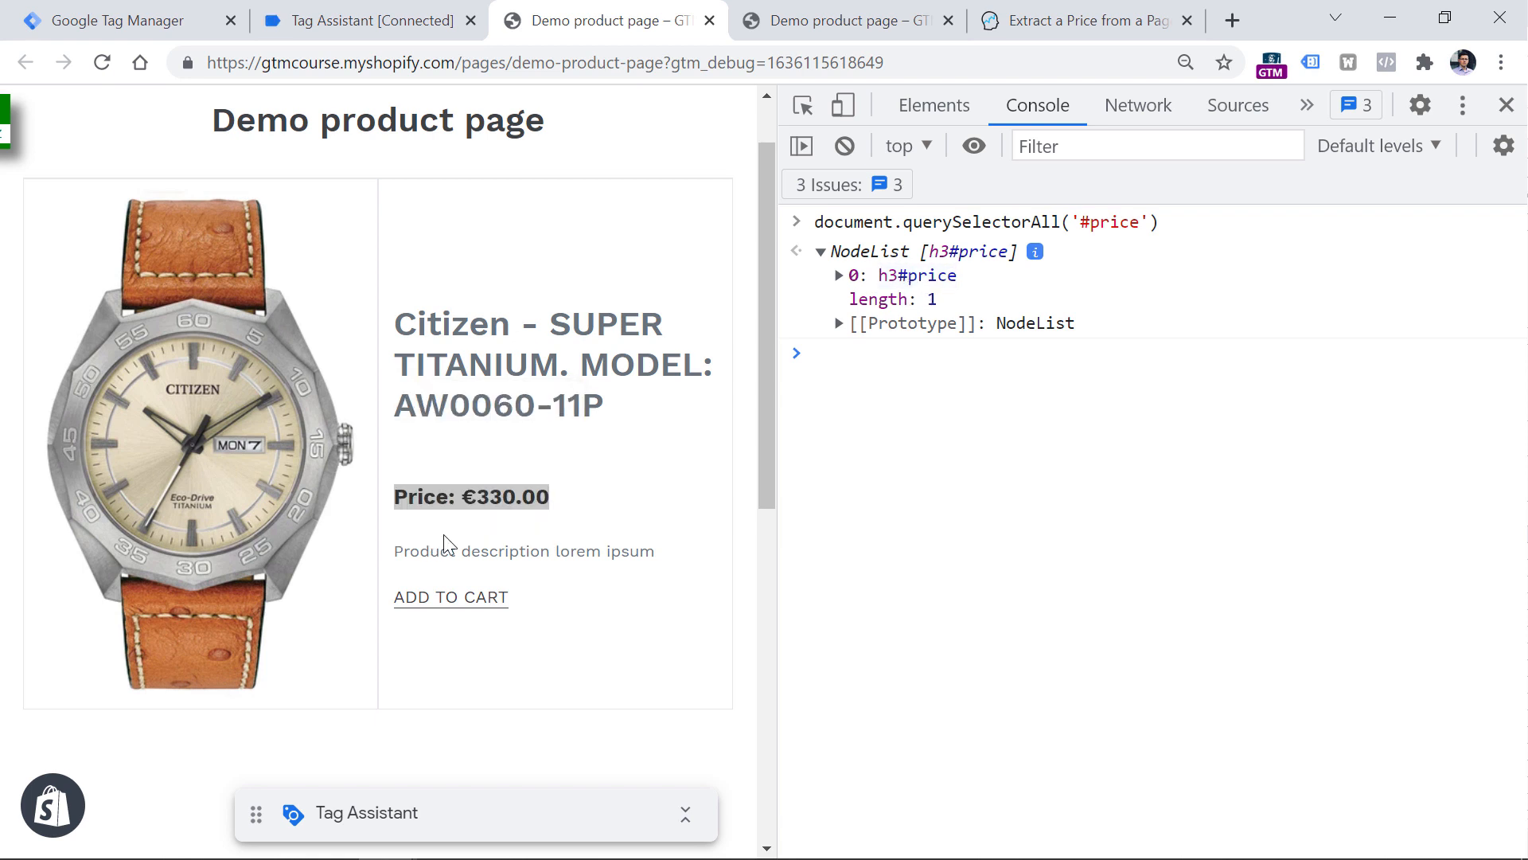
pyautogui.click(472, 496)
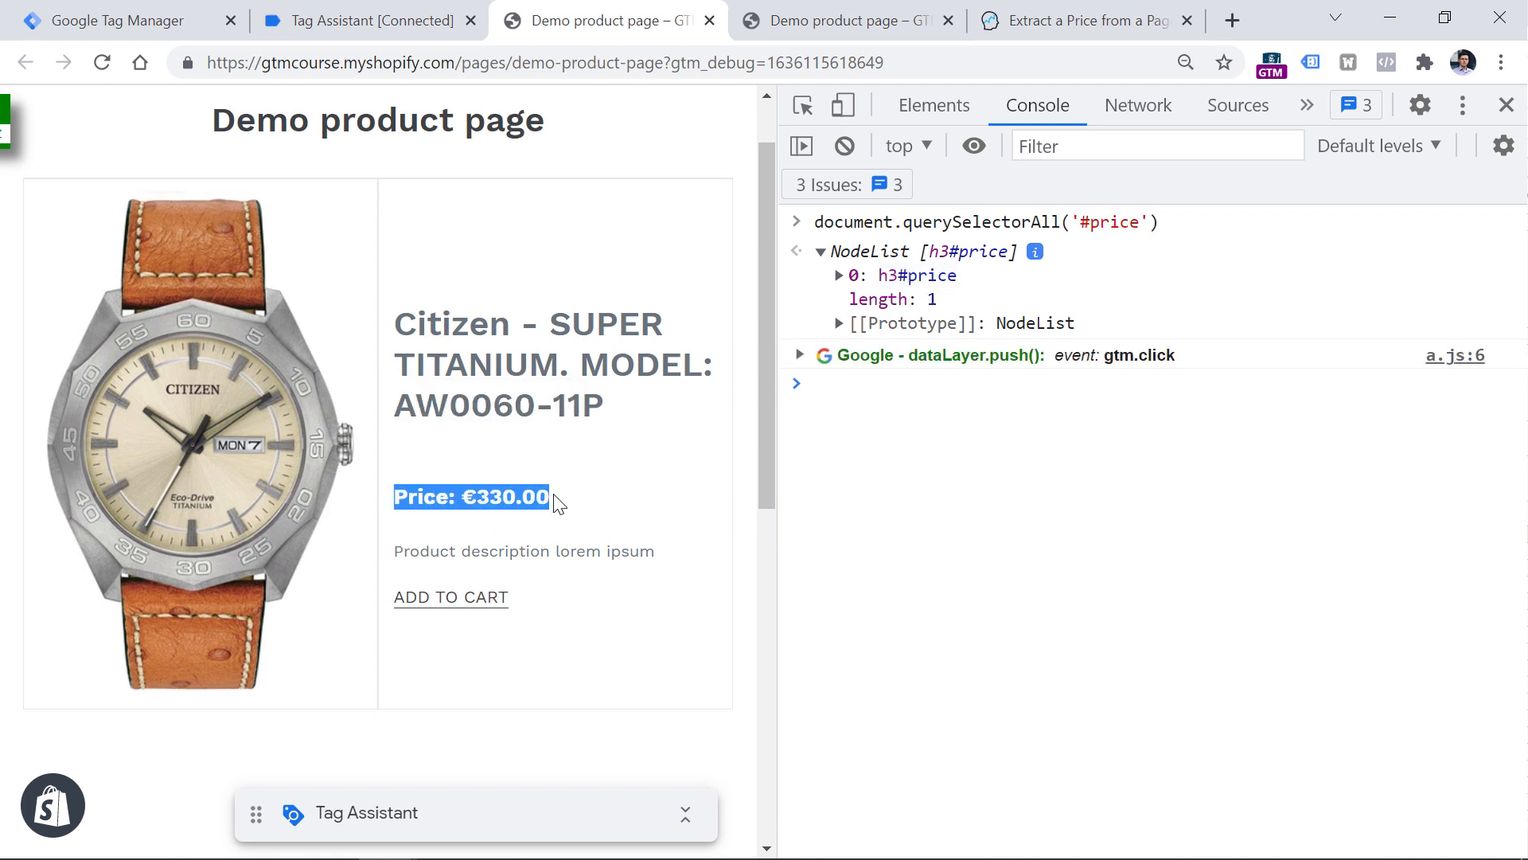
pyautogui.click(472, 496)
pyautogui.write("document.querySelector('#price').innerText")
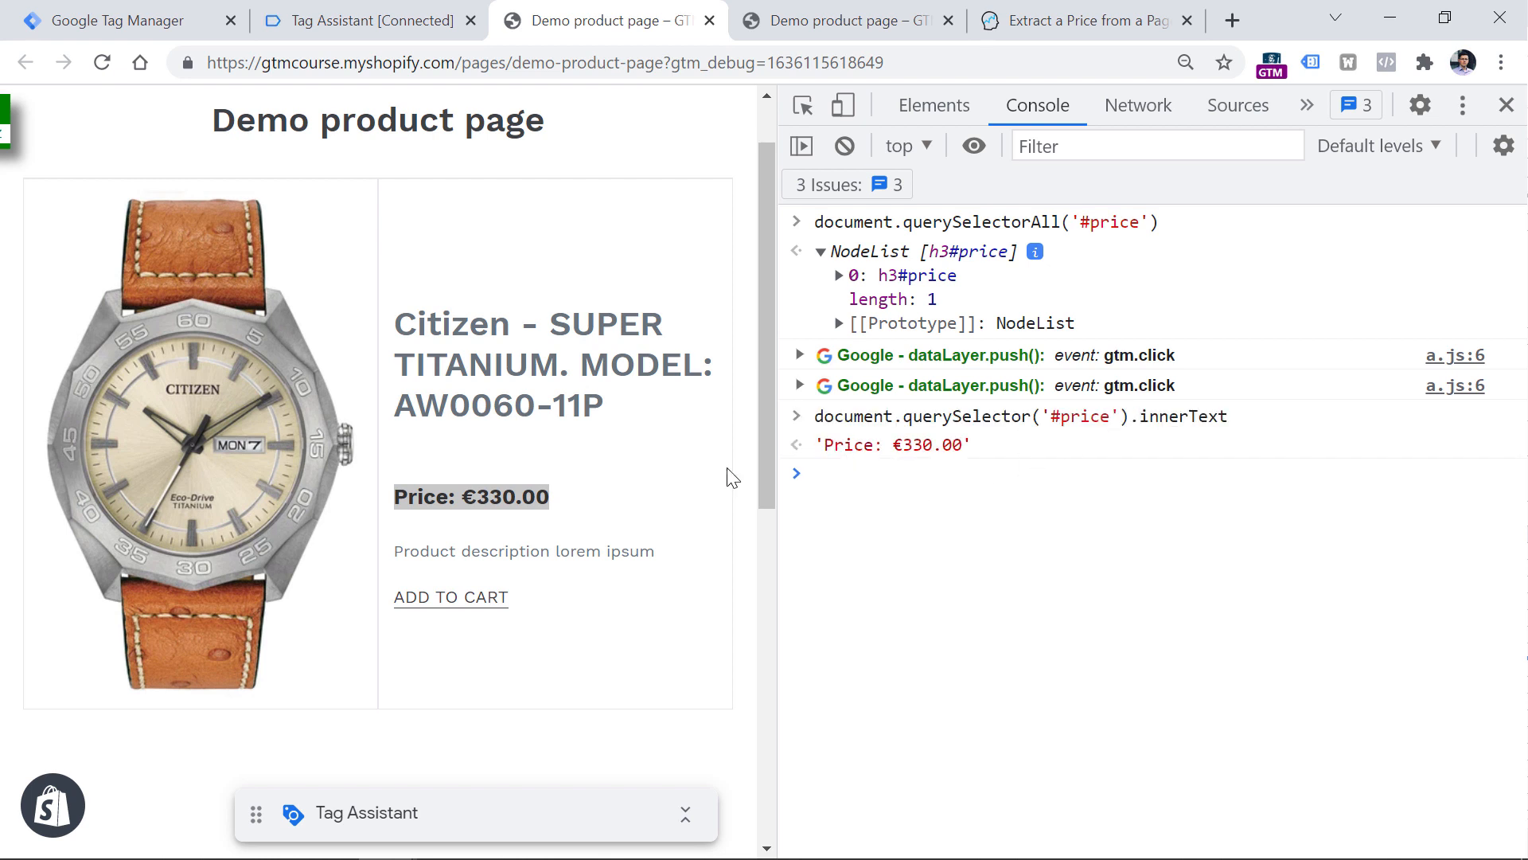
pyautogui.moveTo(915, 450)
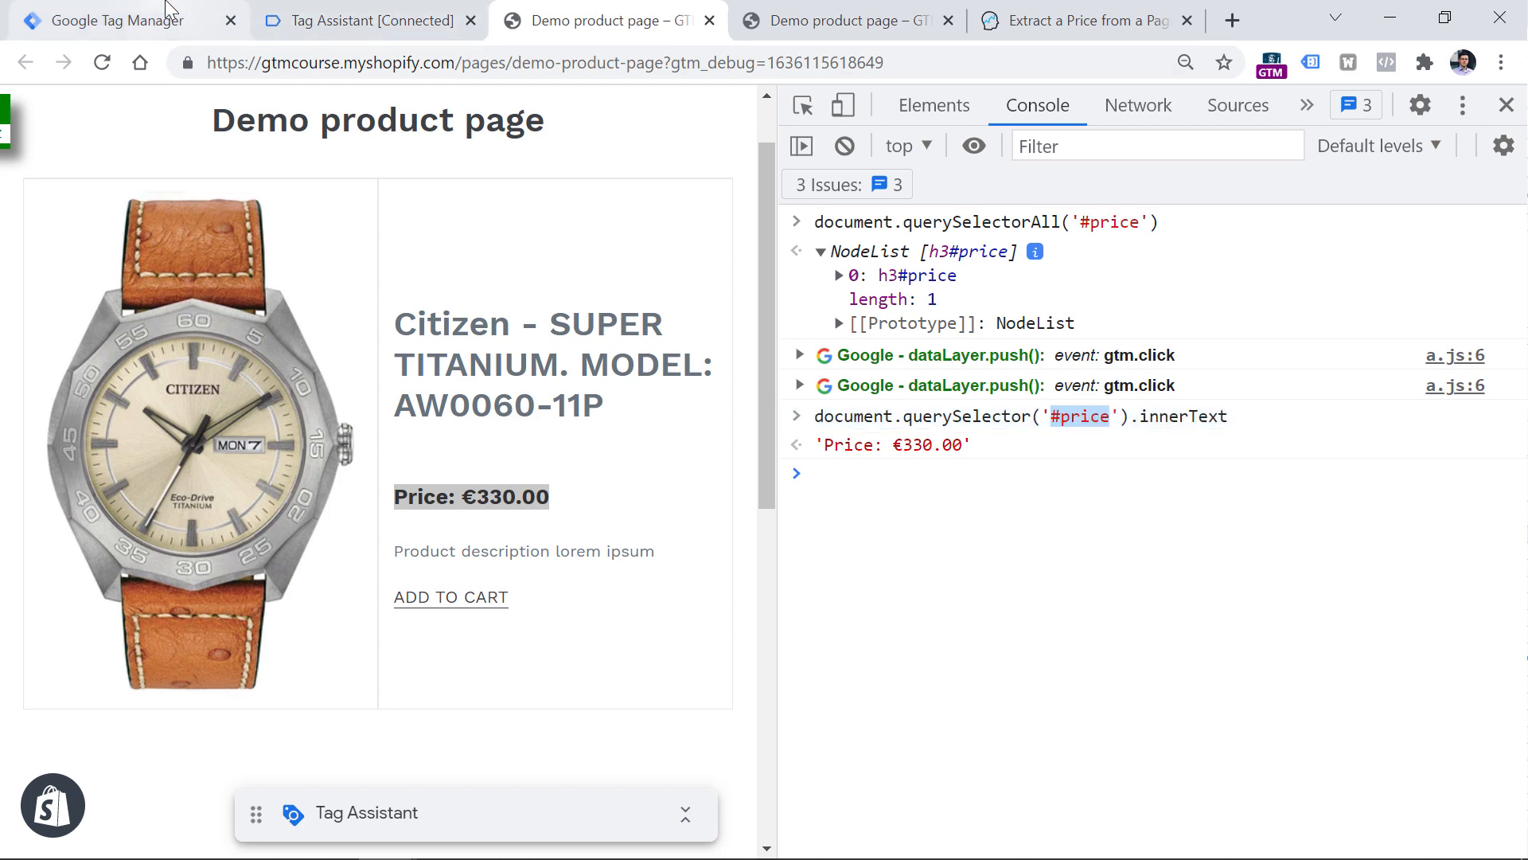
# Rename the variable to 'cjs - product price' with the #price selector and save it
pyautogui.click(119, 19)
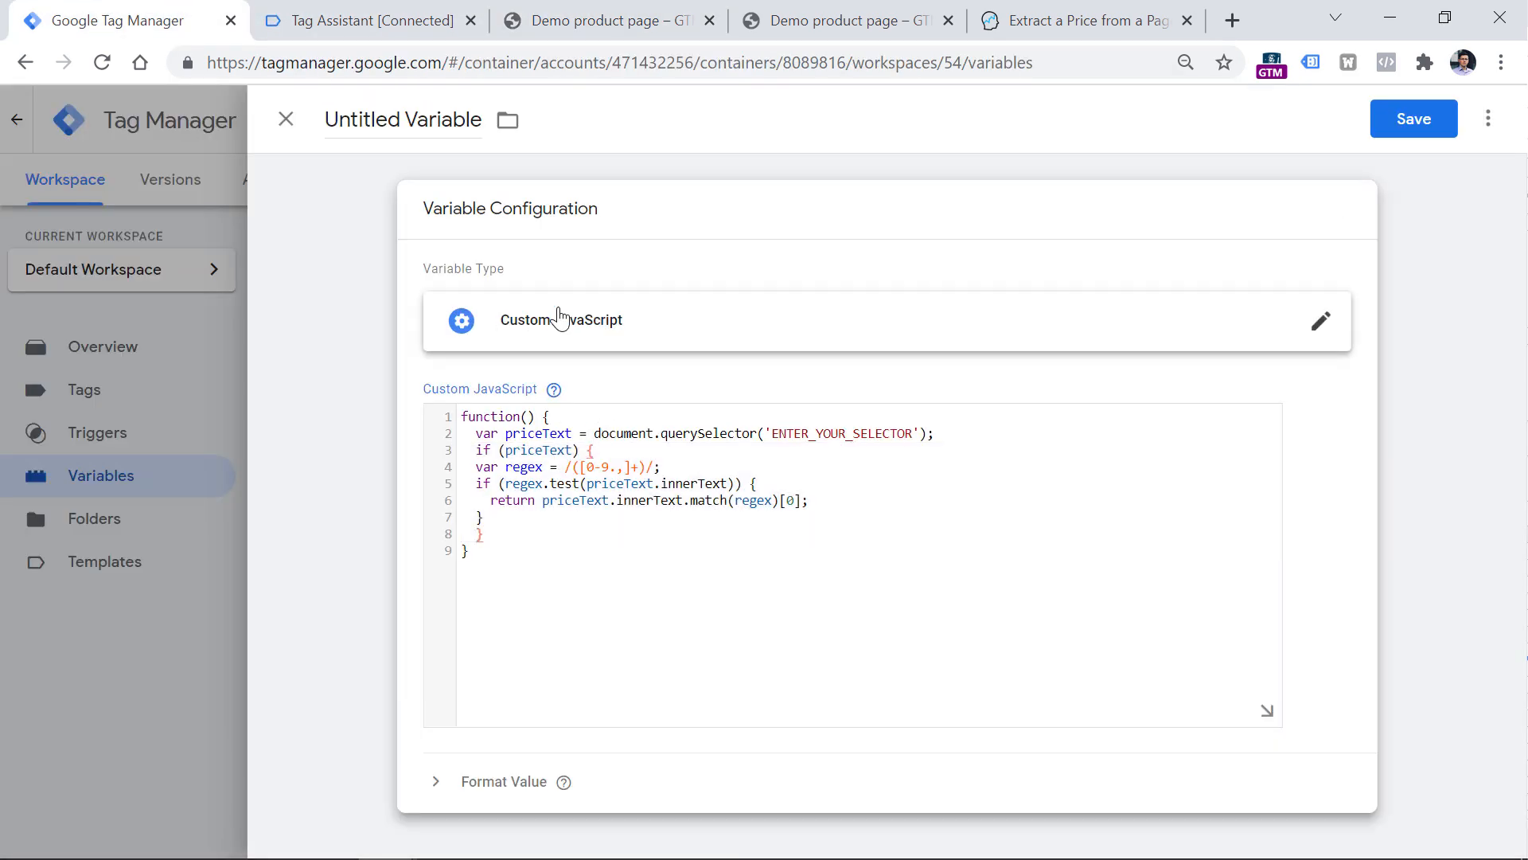
pyautogui.doubleClick(840, 433)
pyautogui.write('#price')
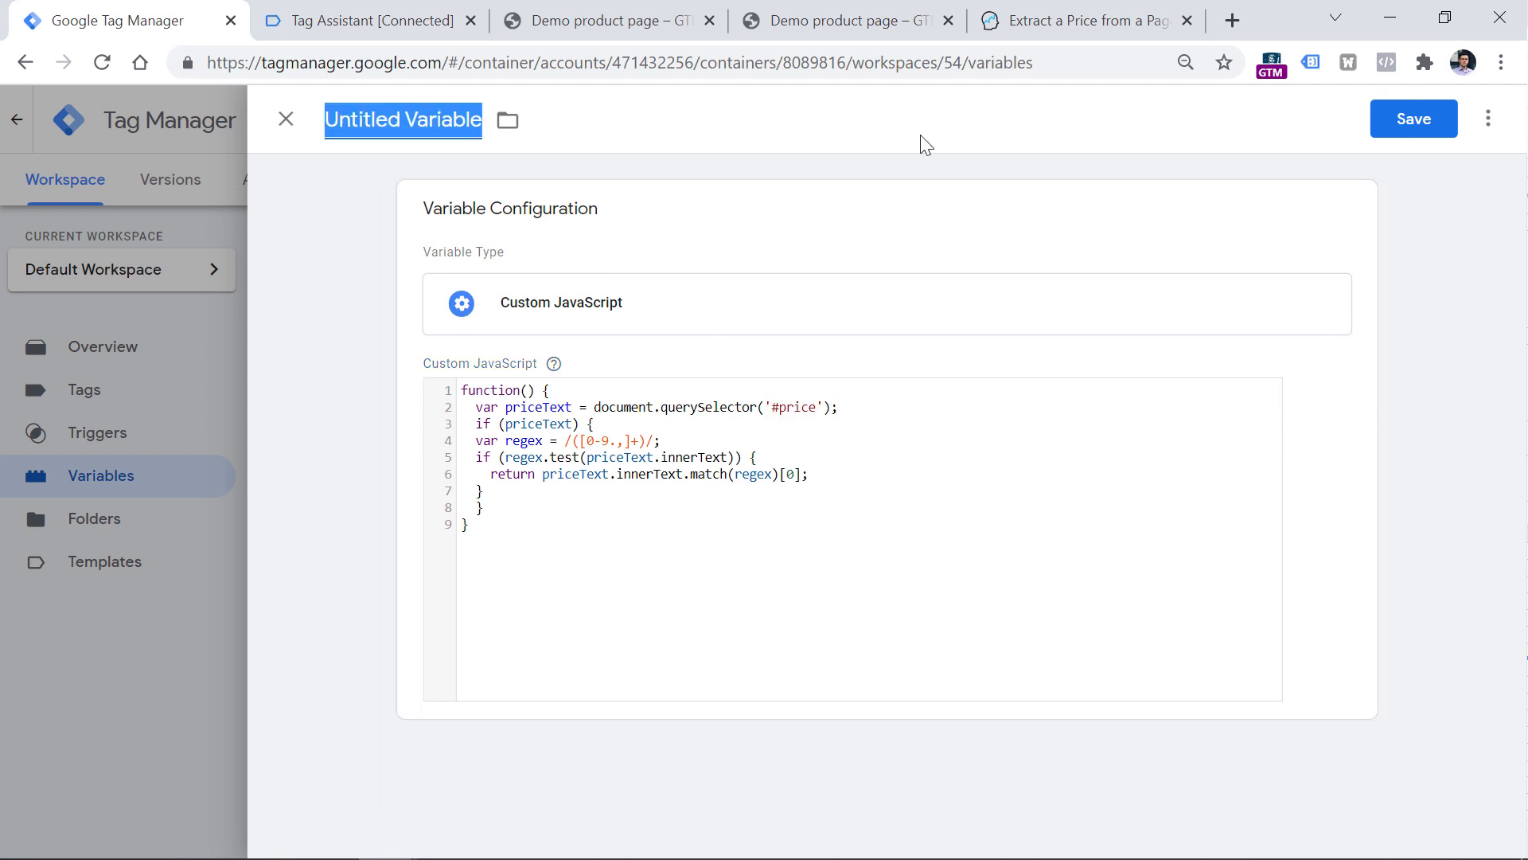
pyautogui.write('c')
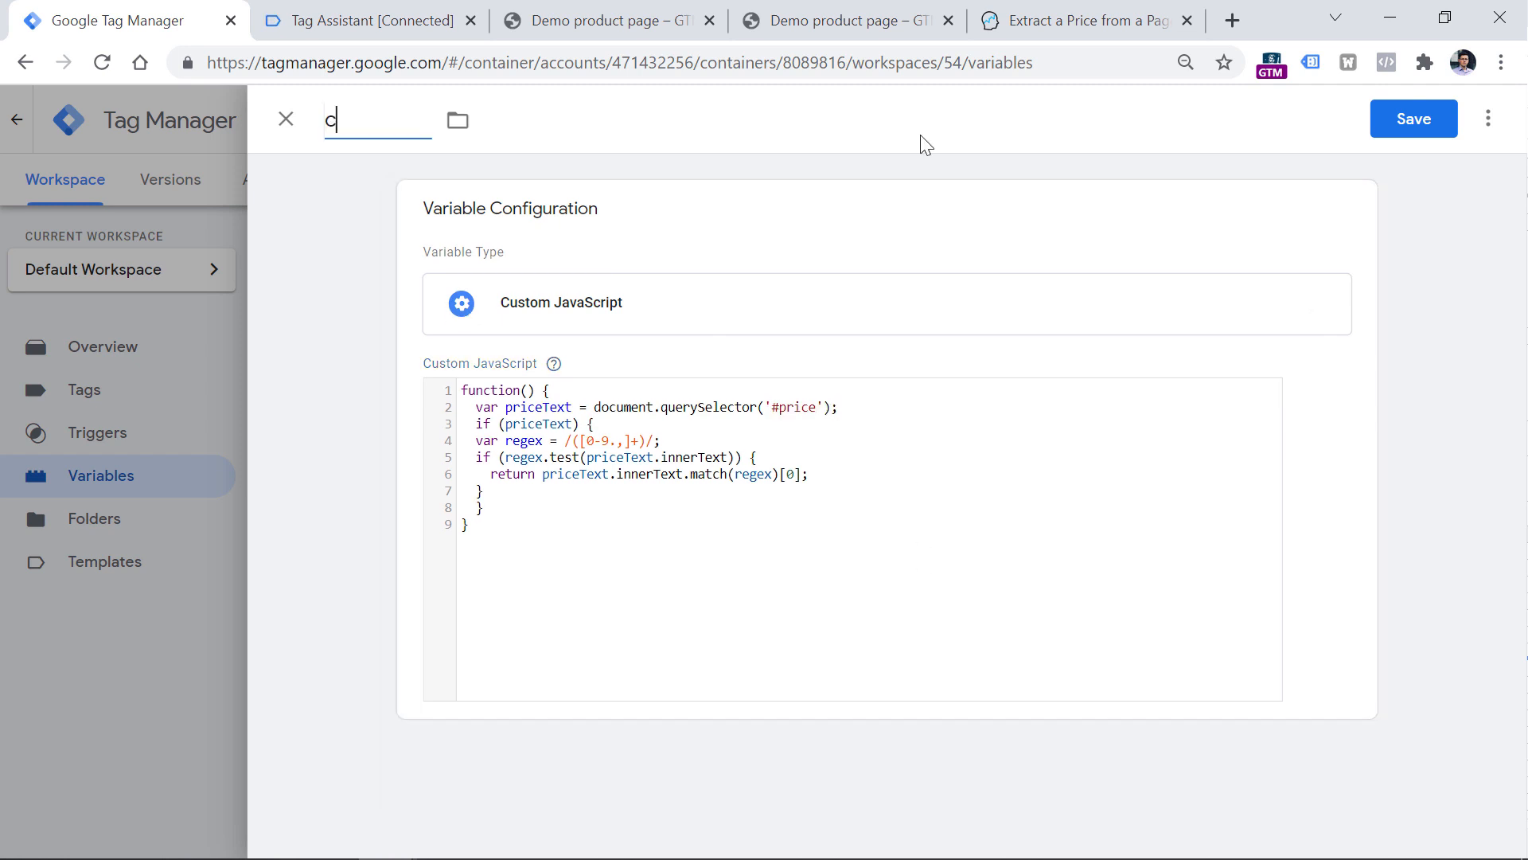
pyautogui.write('js -')
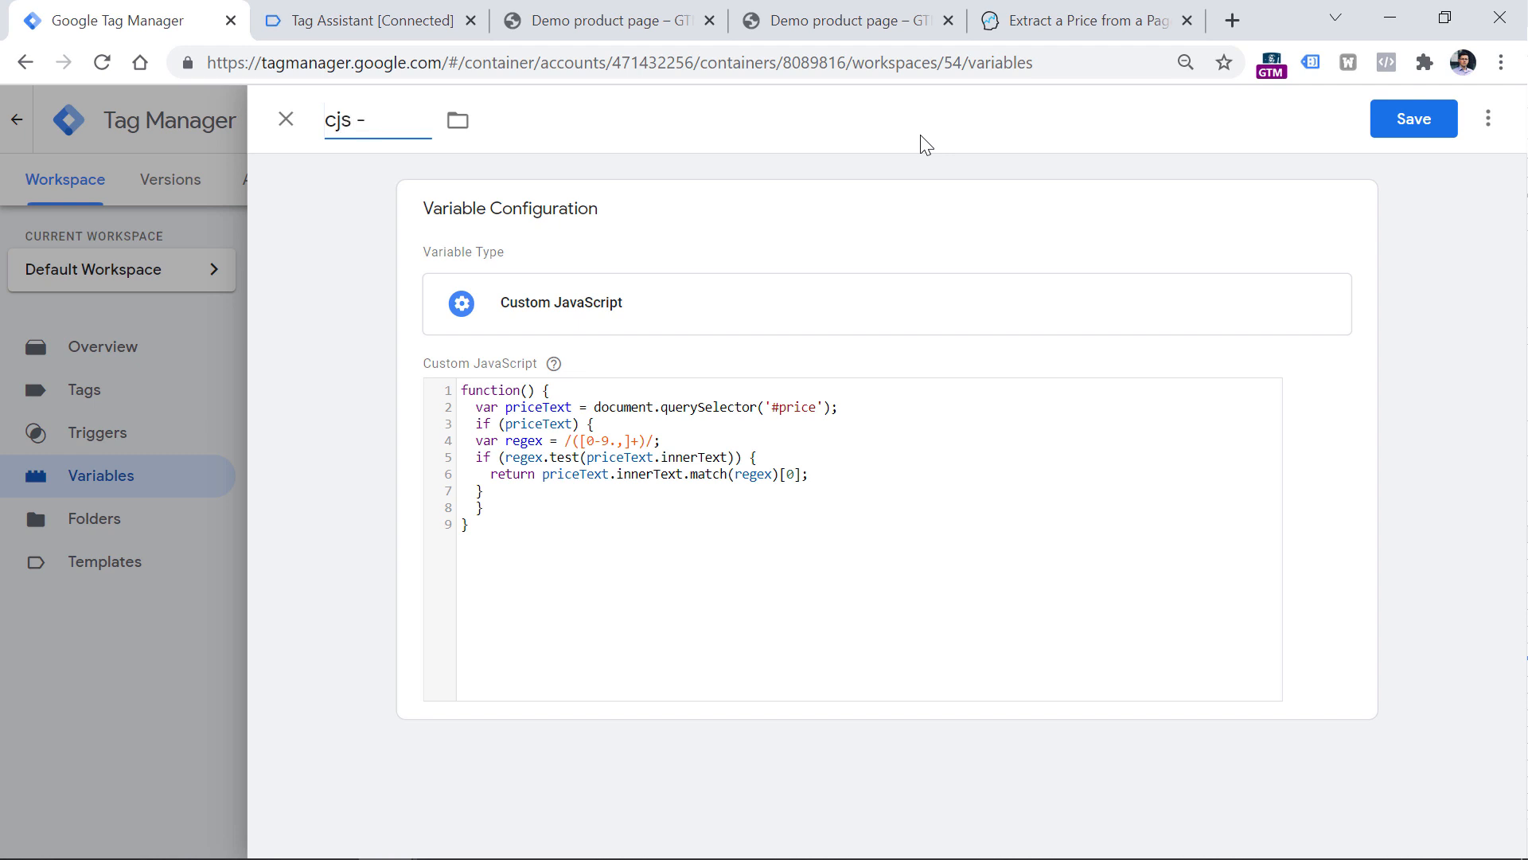
pyautogui.click(1412, 118)
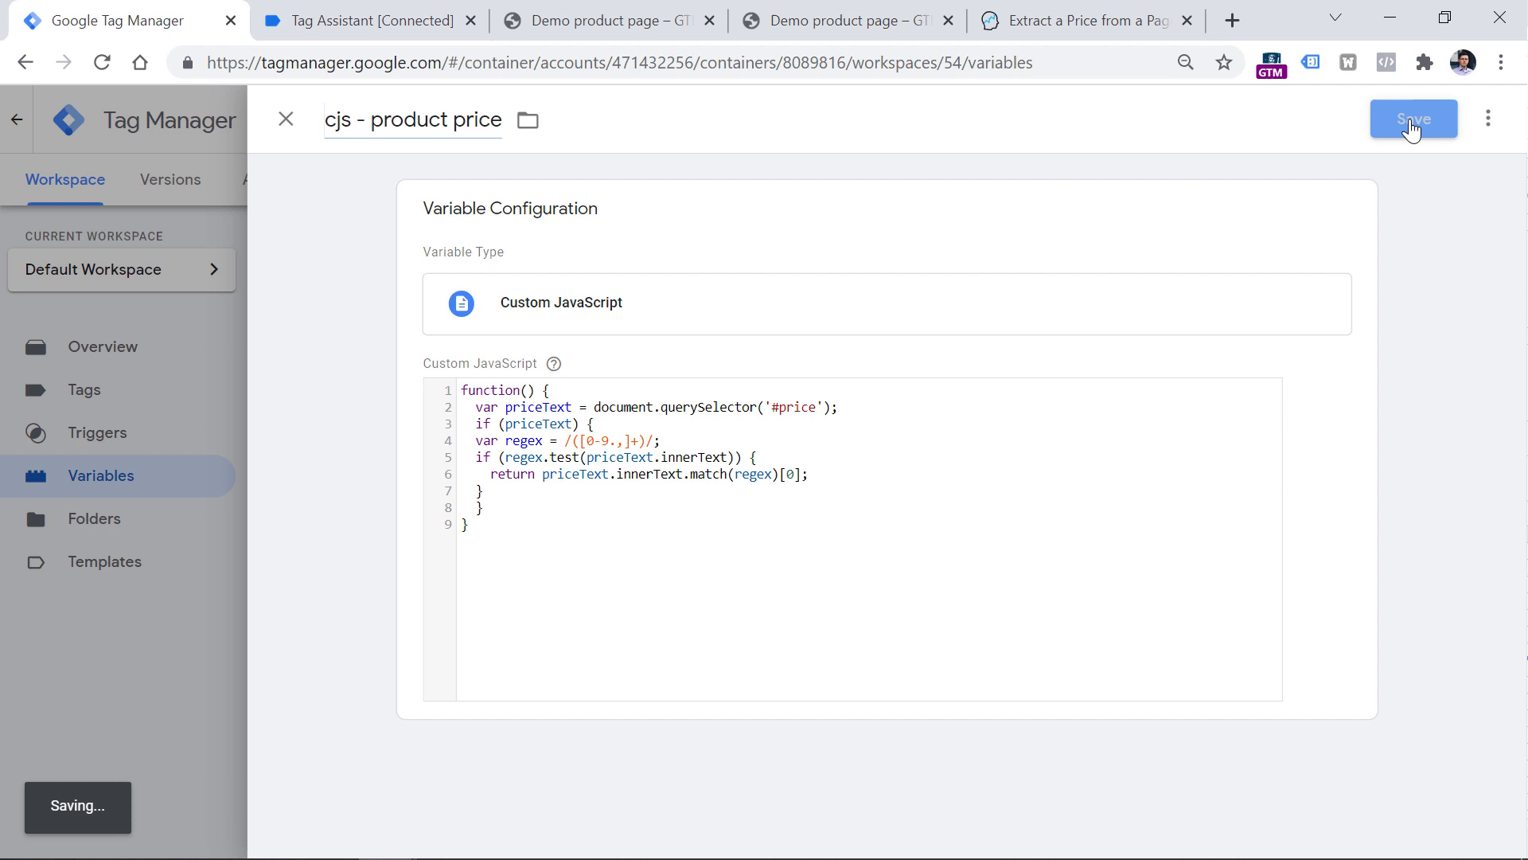
pyautogui.click(1411, 117)
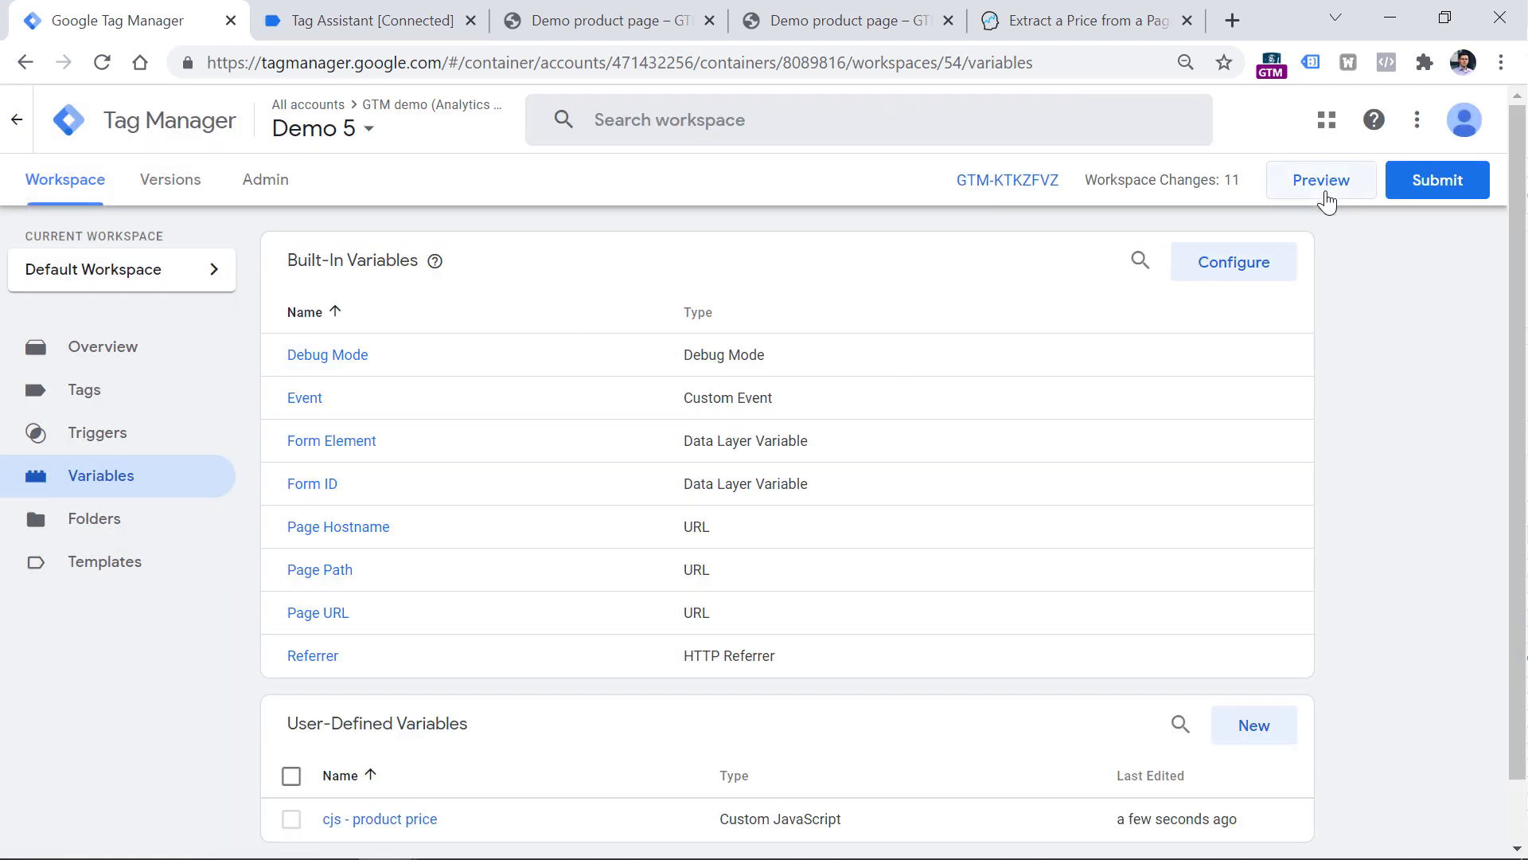
# Start container preview, connect it to the demo product page and open Tag Assistant
pyautogui.click(1321, 180)
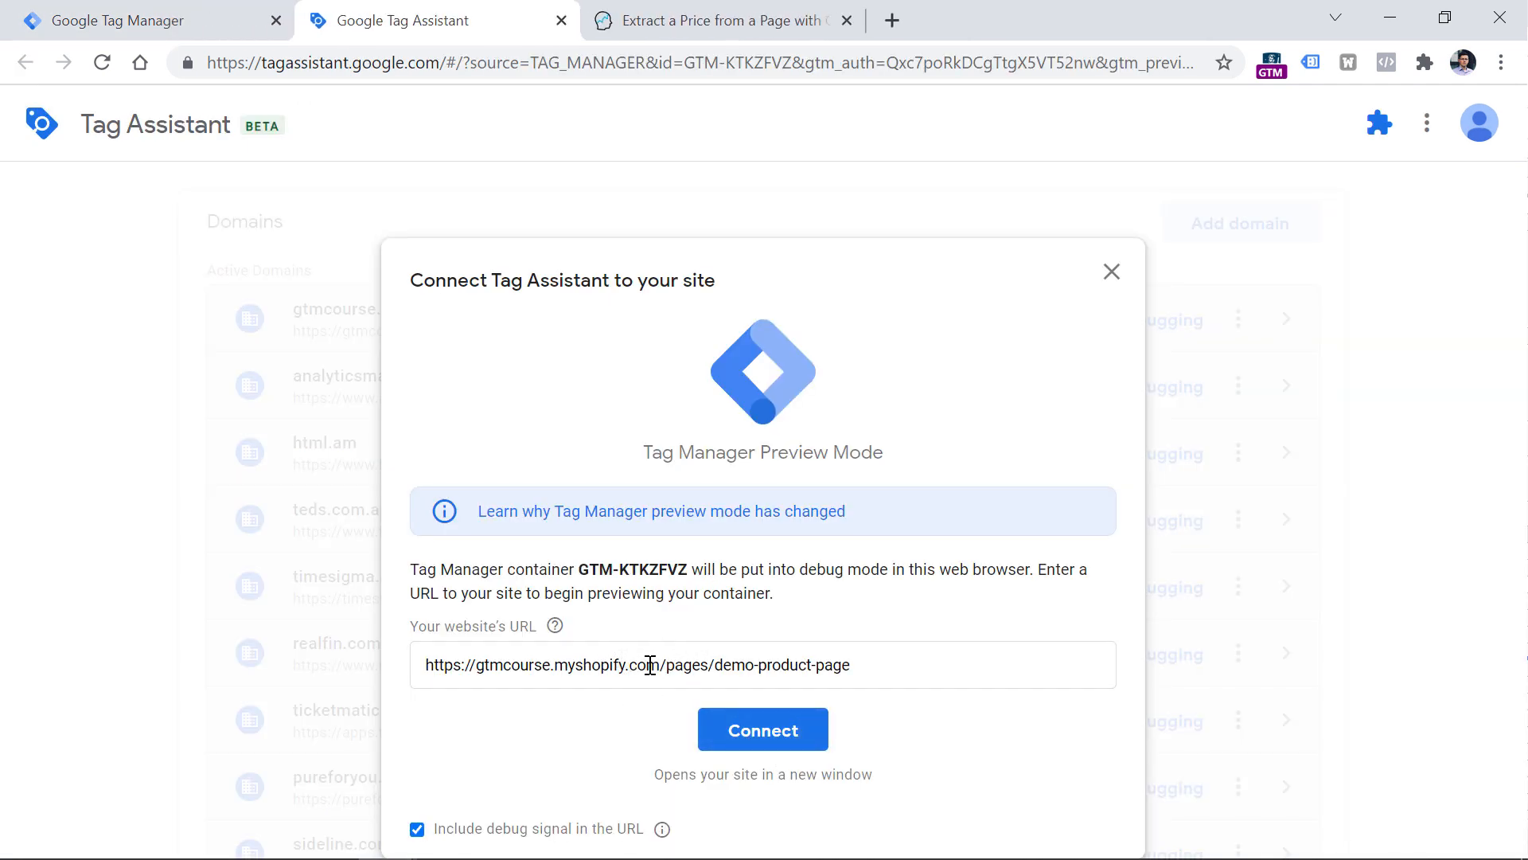
pyautogui.moveTo(736, 549)
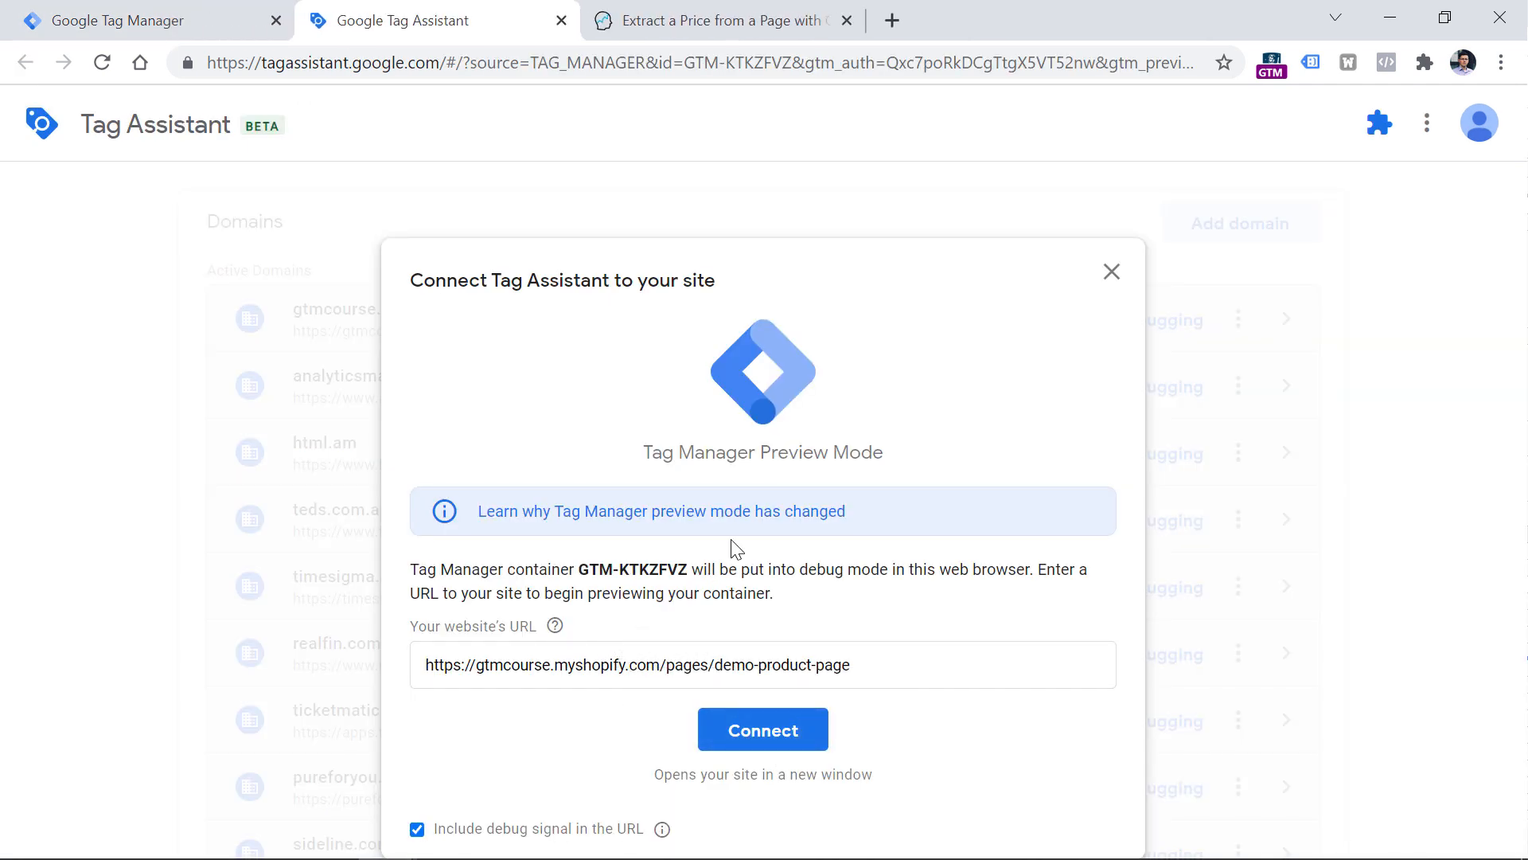
pyautogui.click(763, 729)
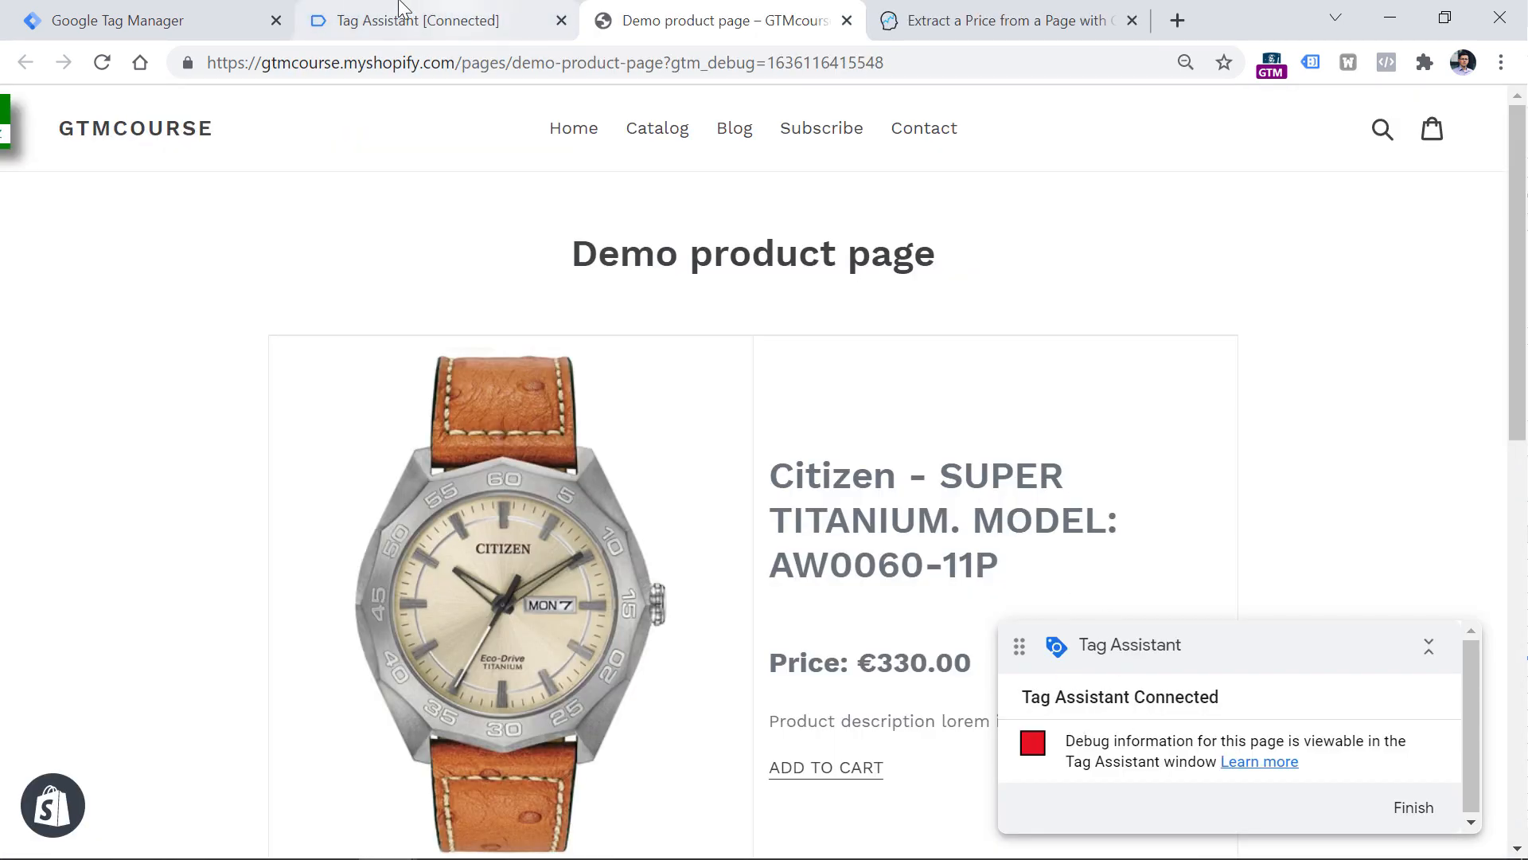
pyautogui.click(419, 19)
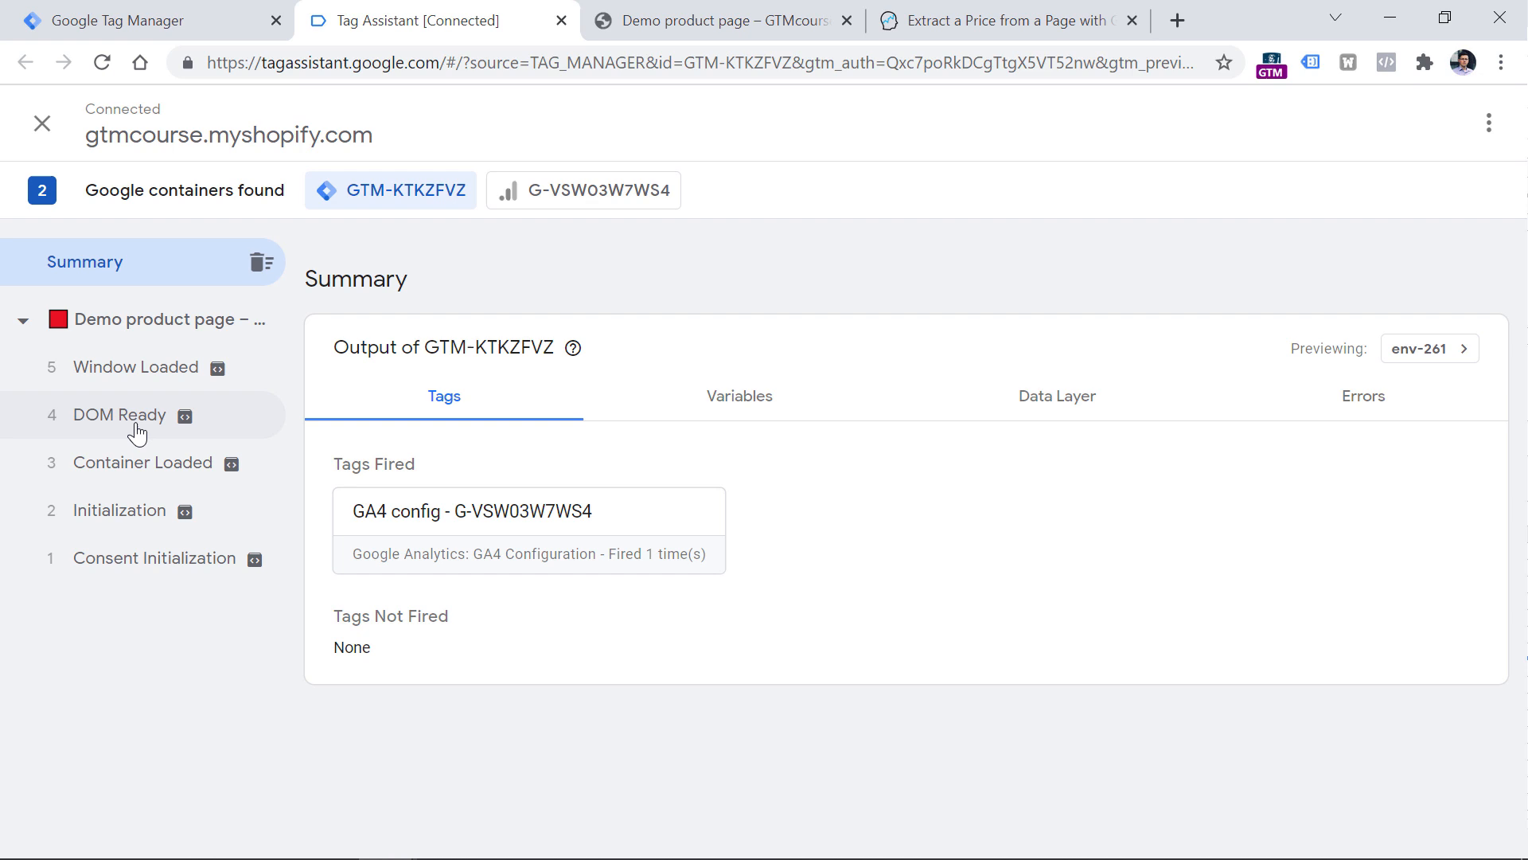
# Check DOM Ready variables showing 'cjs - product price' as 330.00, then return to the demo page
pyautogui.click(120, 414)
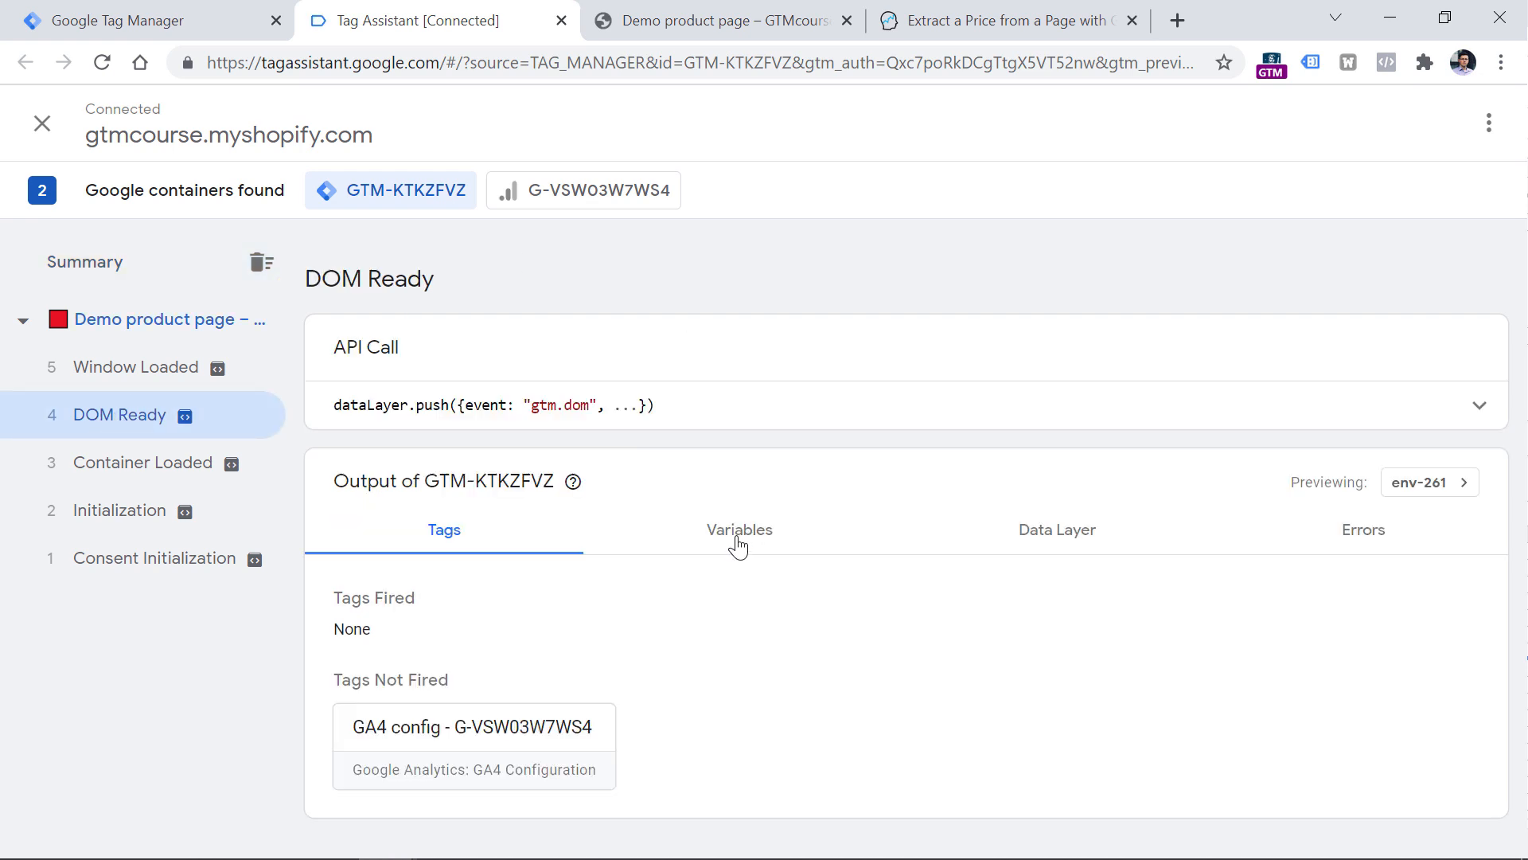
pyautogui.click(738, 529)
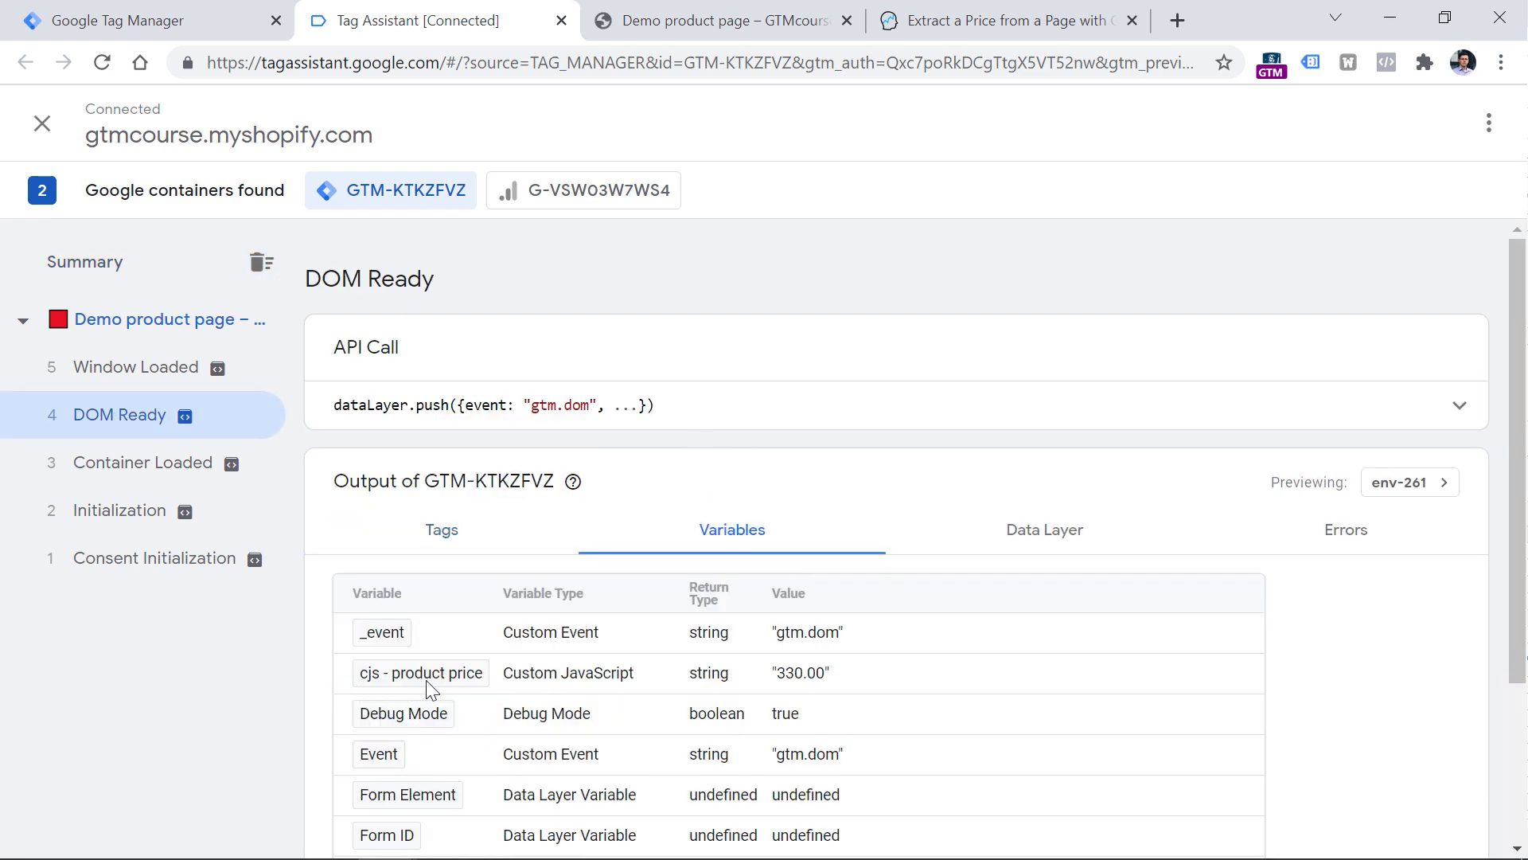
pyautogui.doubleClick(799, 672)
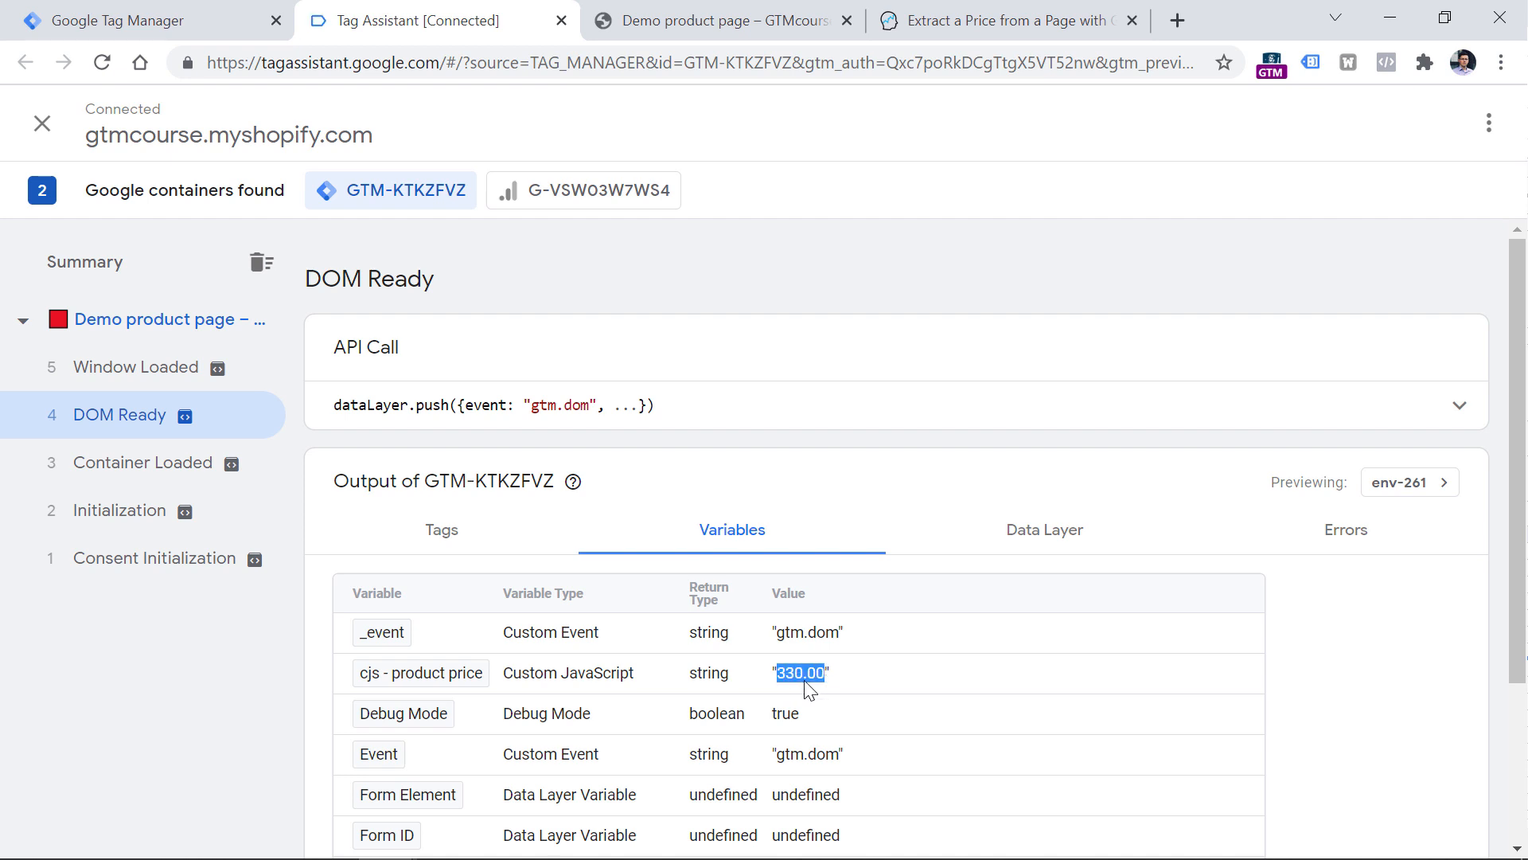
pyautogui.click(721, 21)
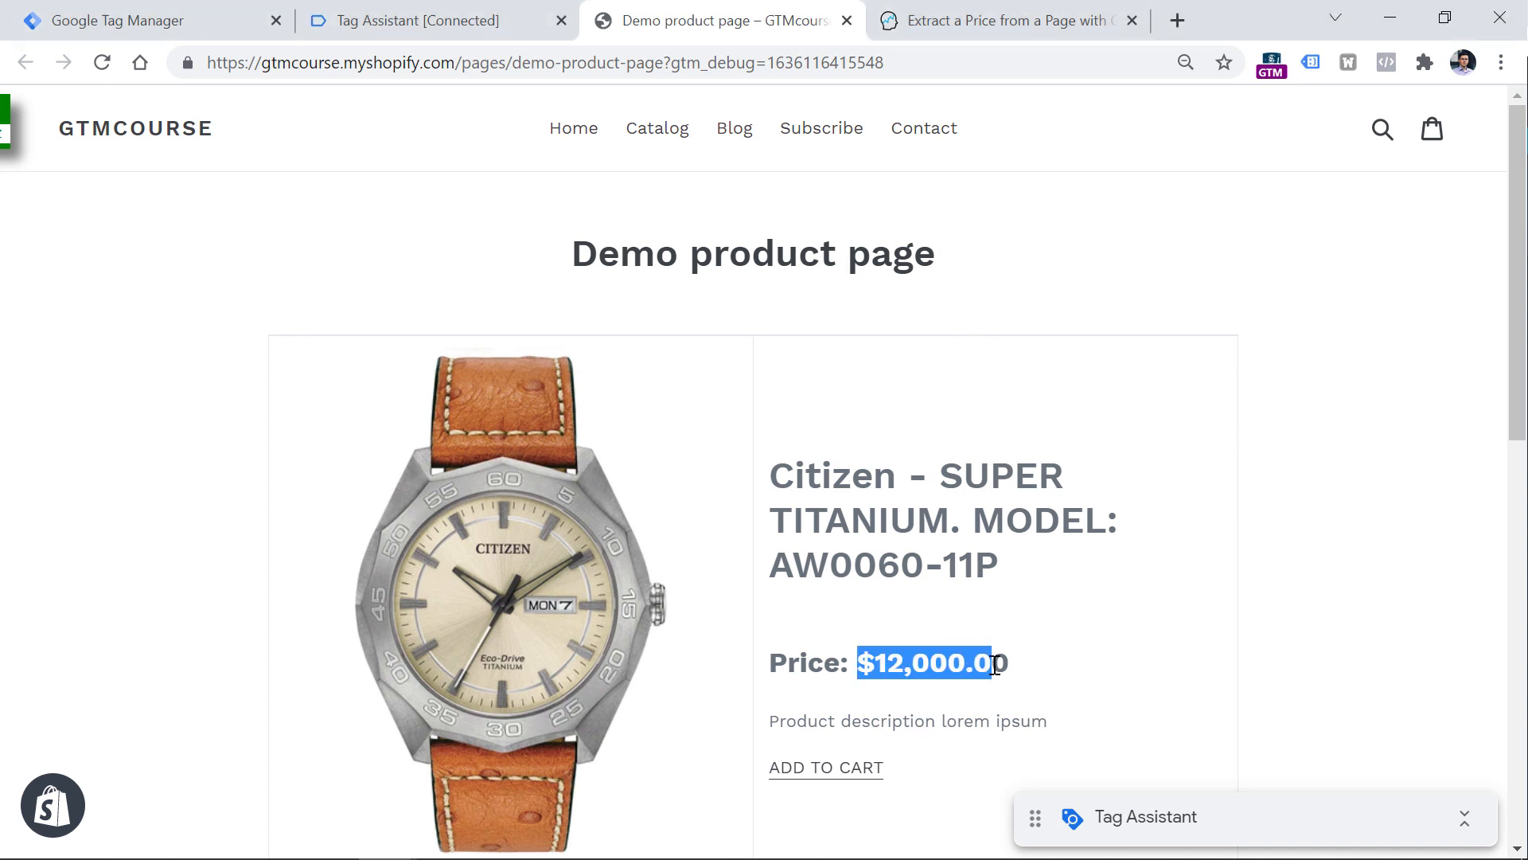
# Examine the label and comma-separated digits of the $12,000.00 price, then open the article's Option #2
pyautogui.click(909, 662)
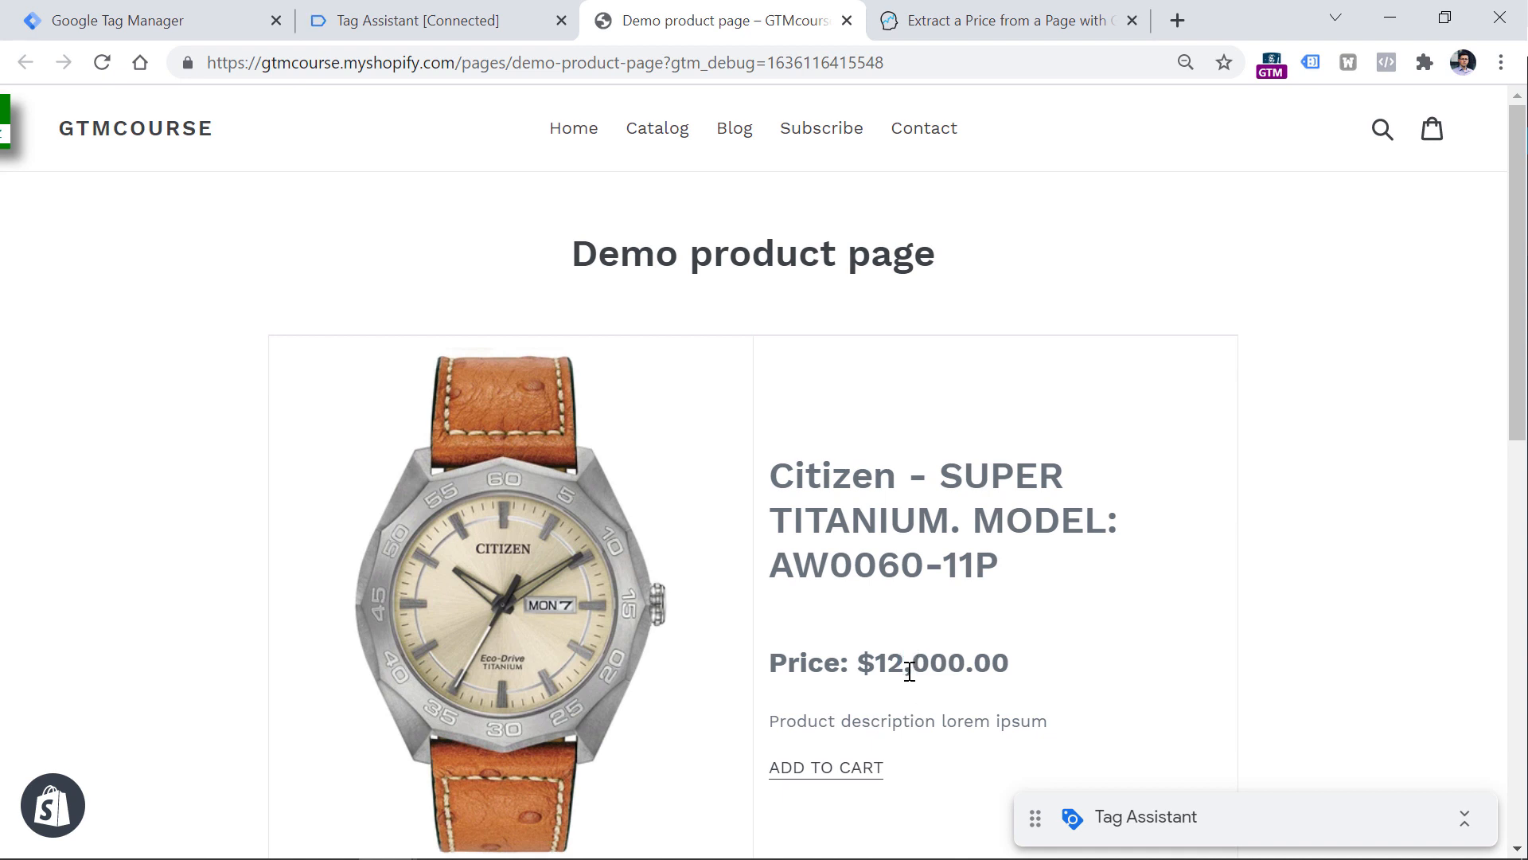
pyautogui.doubleClick(906, 662)
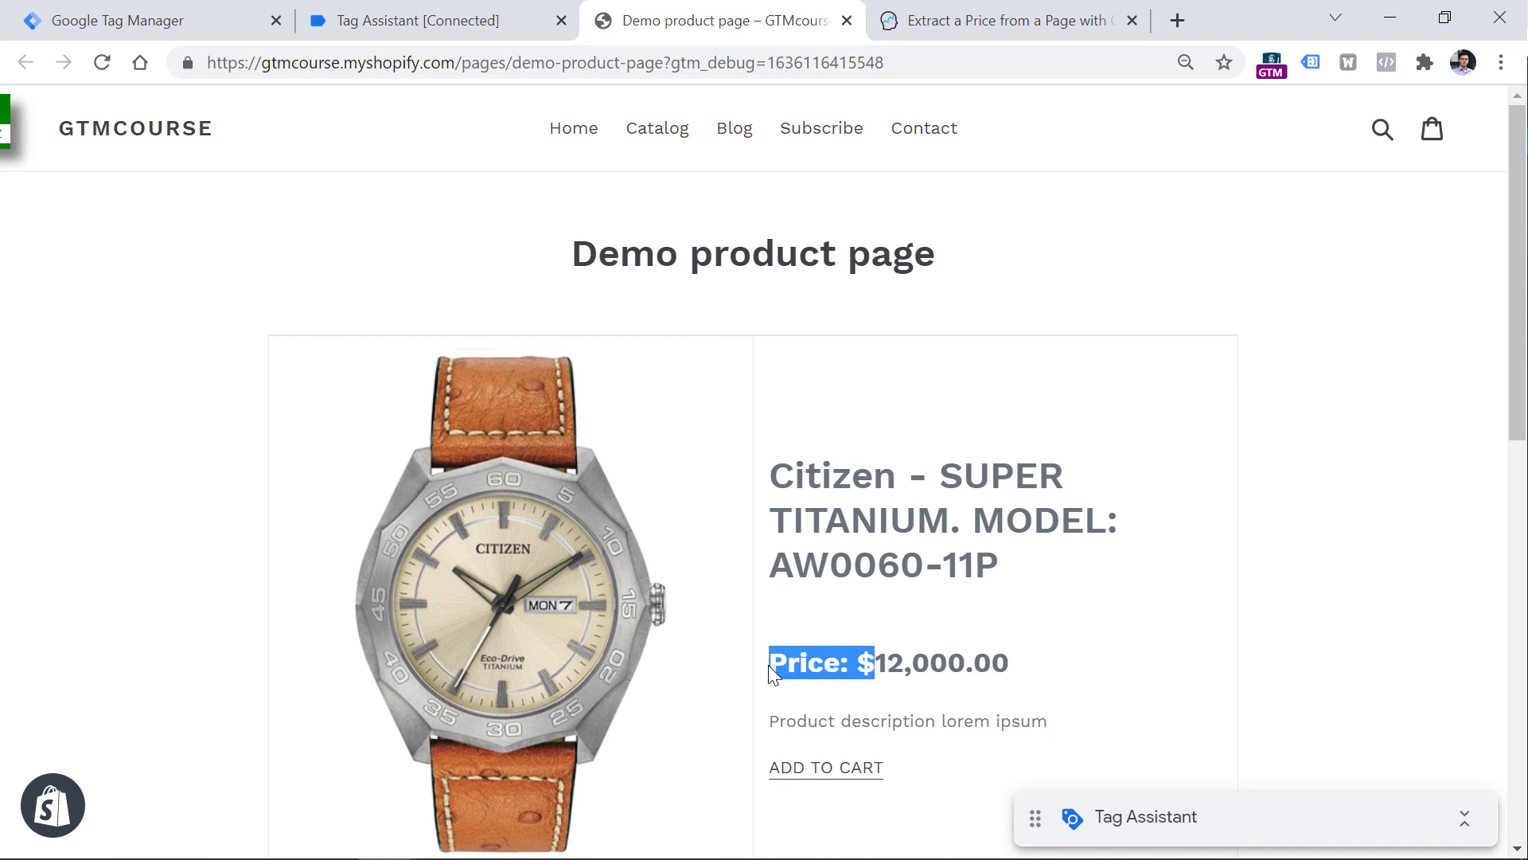
pyautogui.click(906, 662)
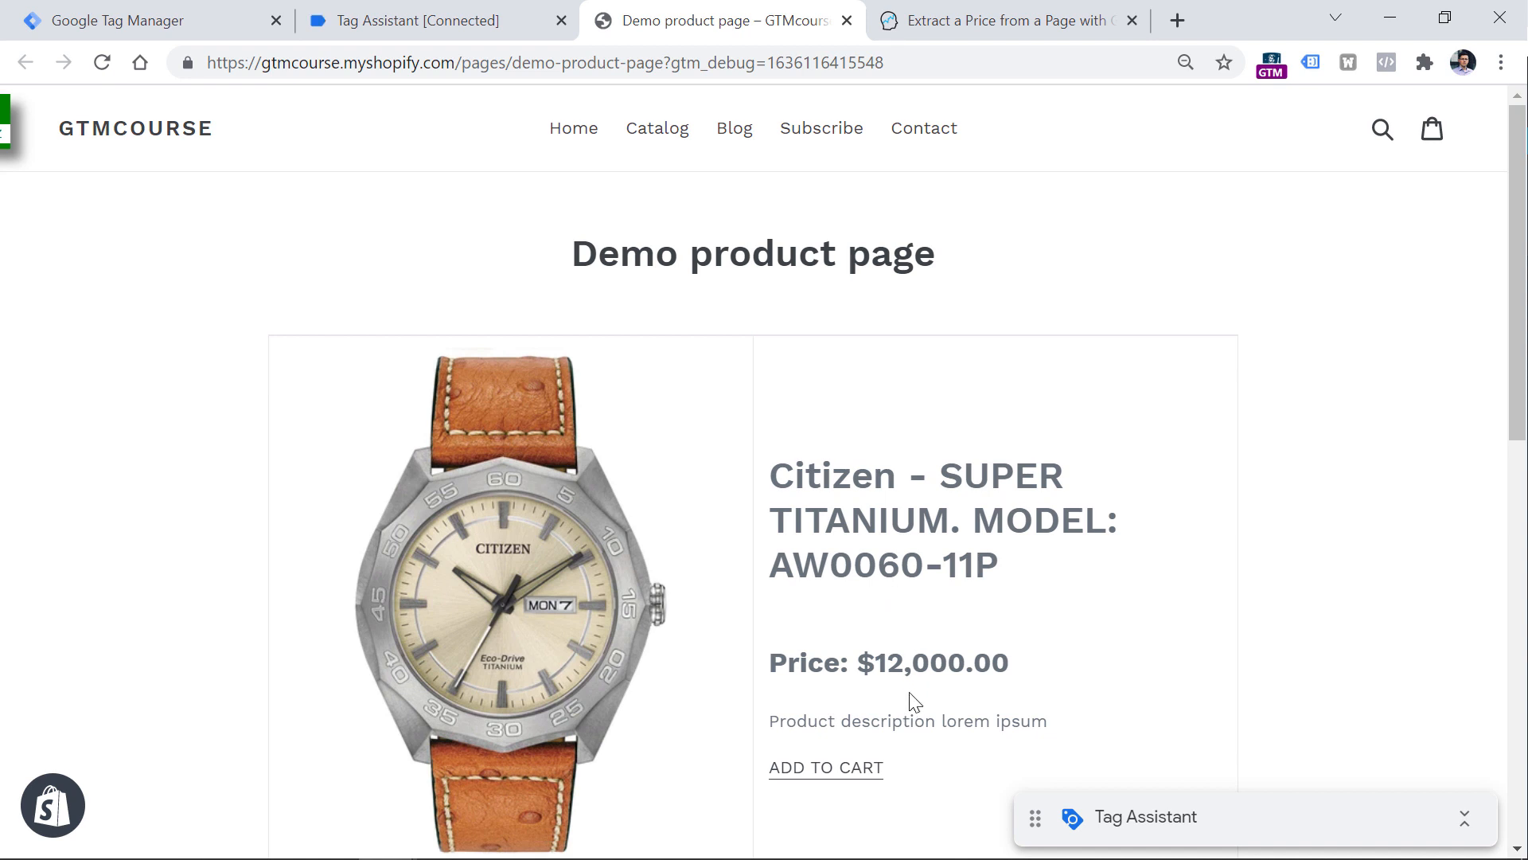
pyautogui.doubleClick(936, 662)
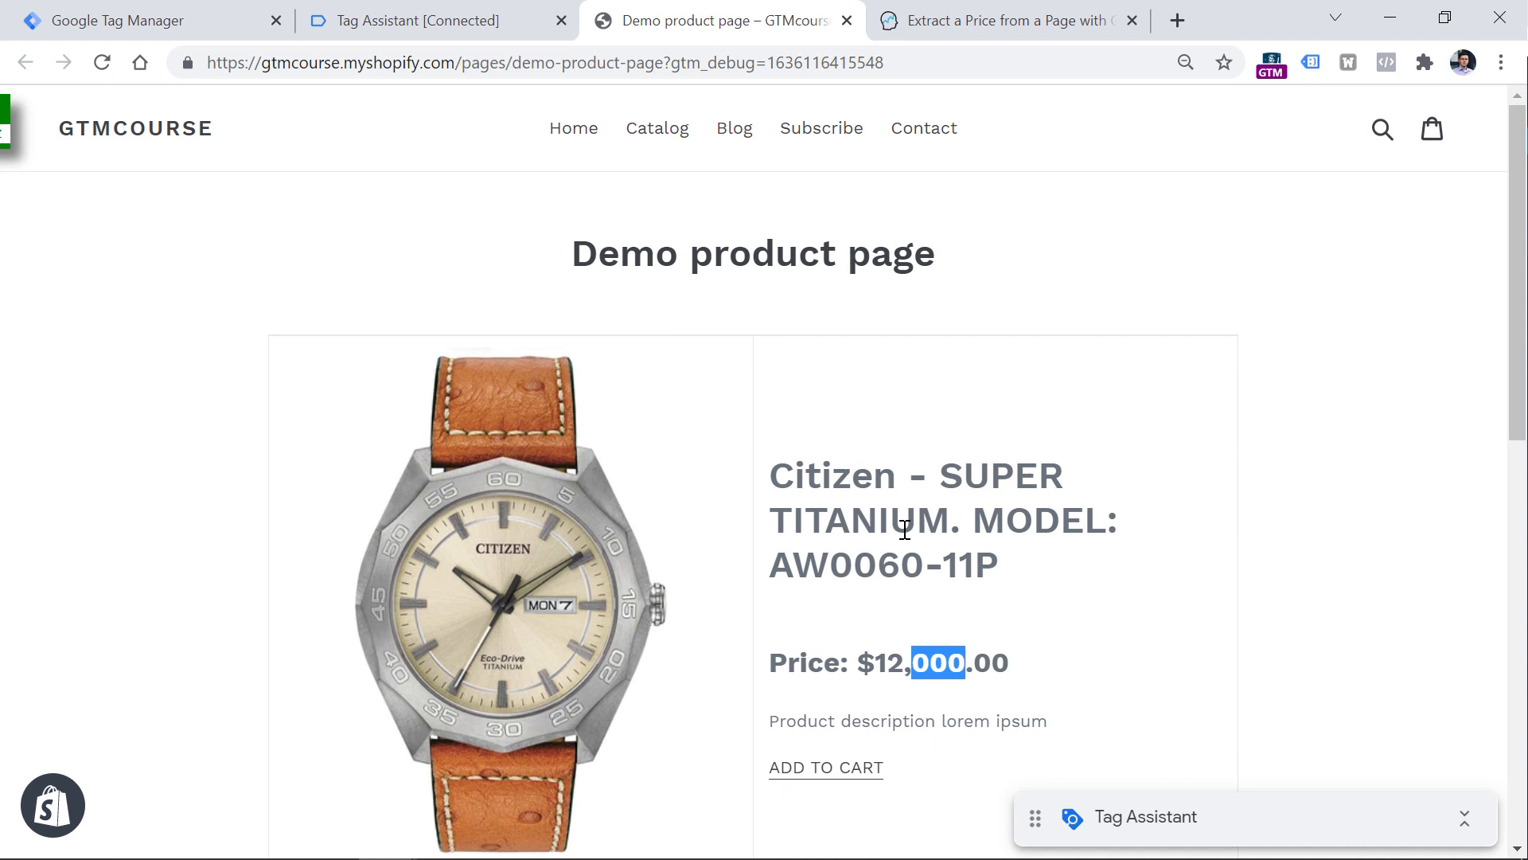
pyautogui.click(993, 21)
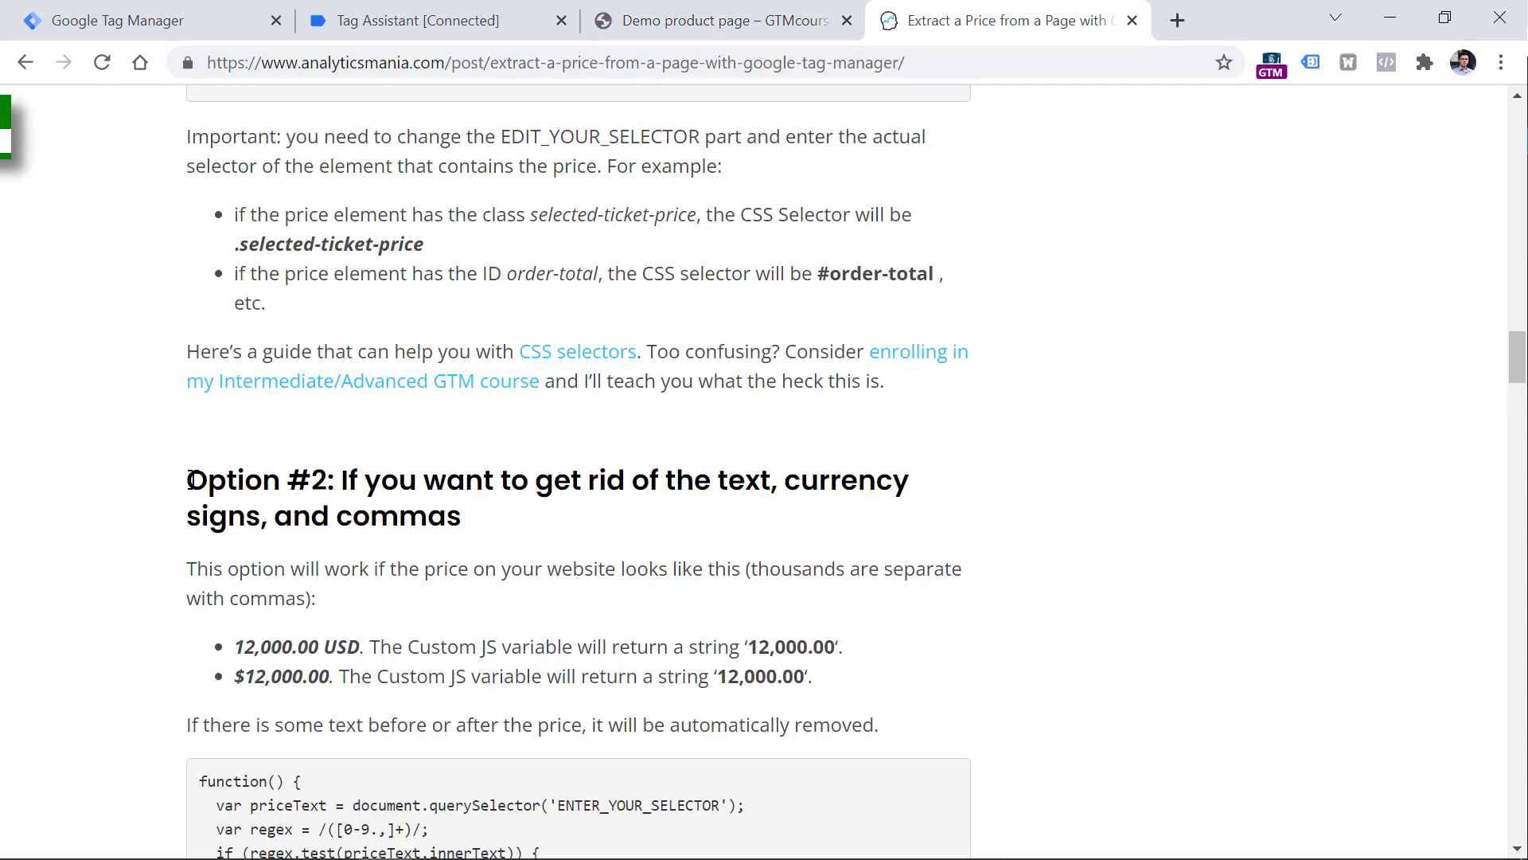
# Review Option #2's comma-stripping price examples and return to the Tag Manager variables list
pyautogui.scroll(-3)
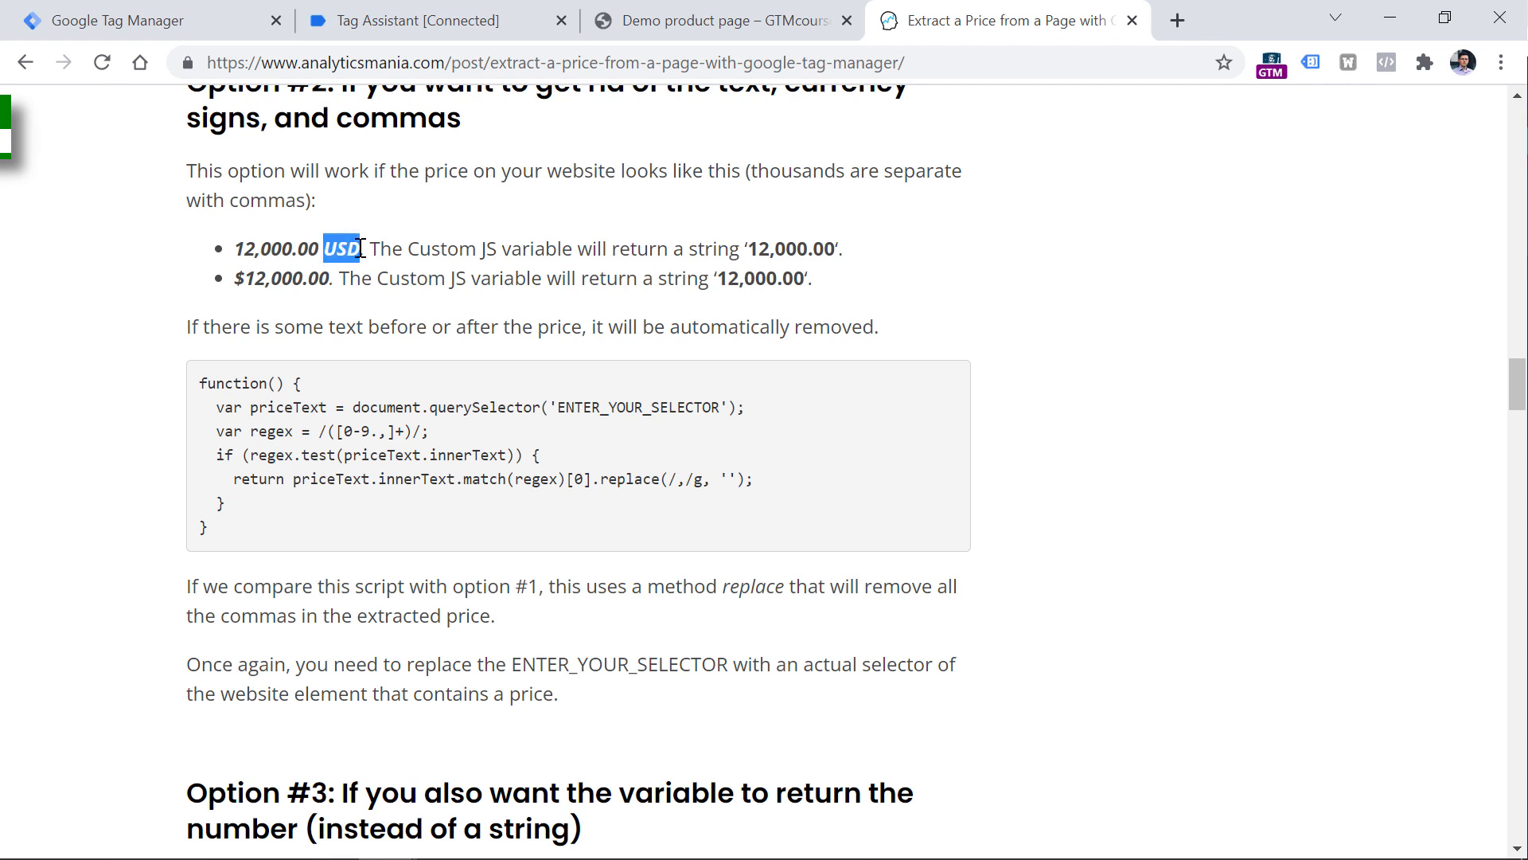
pyautogui.click(116, 20)
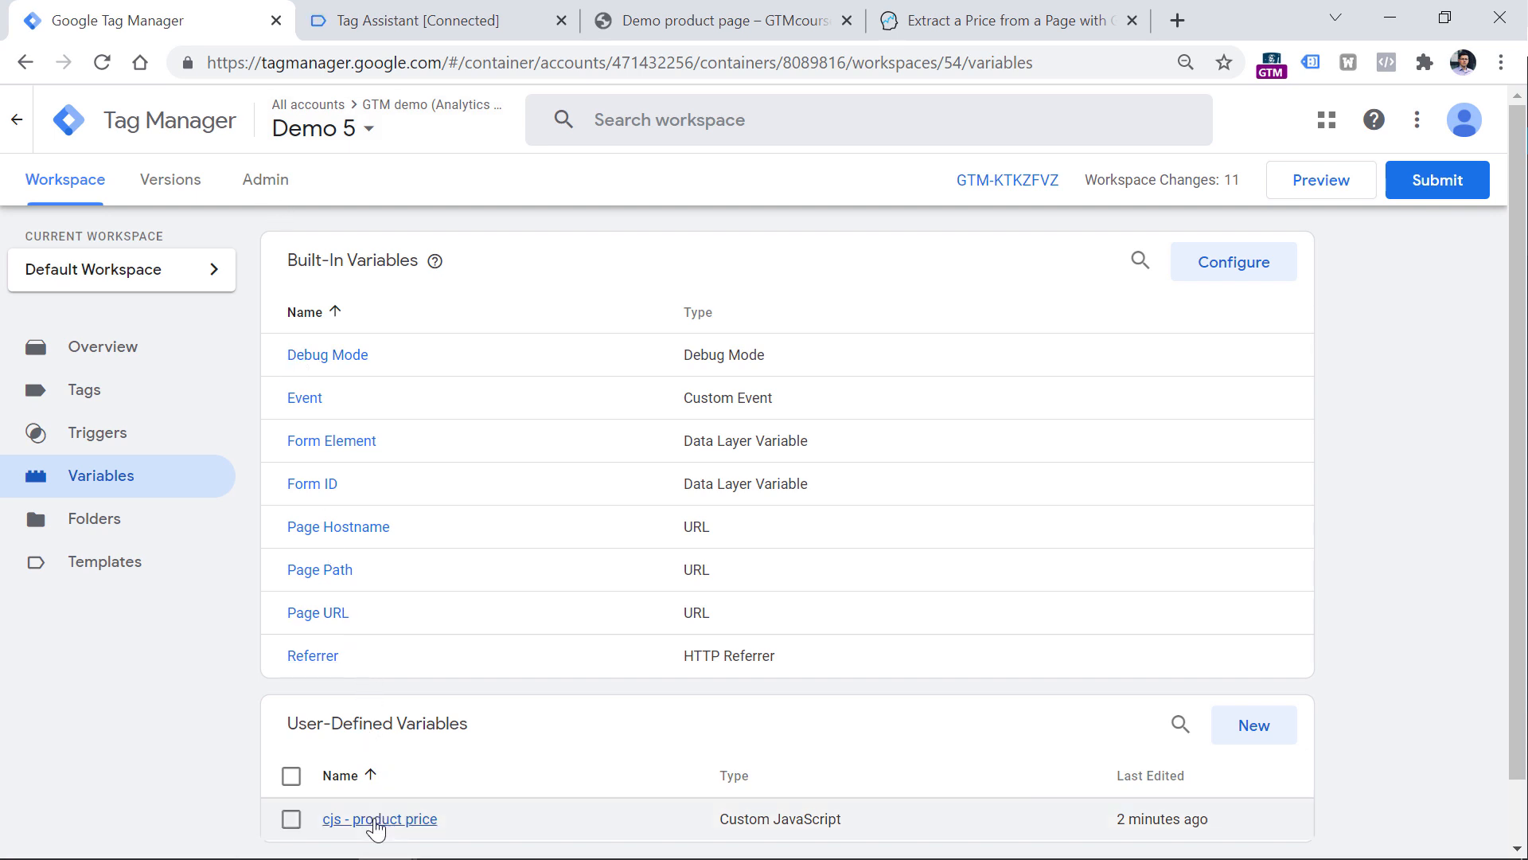
pyautogui.moveTo(379, 819)
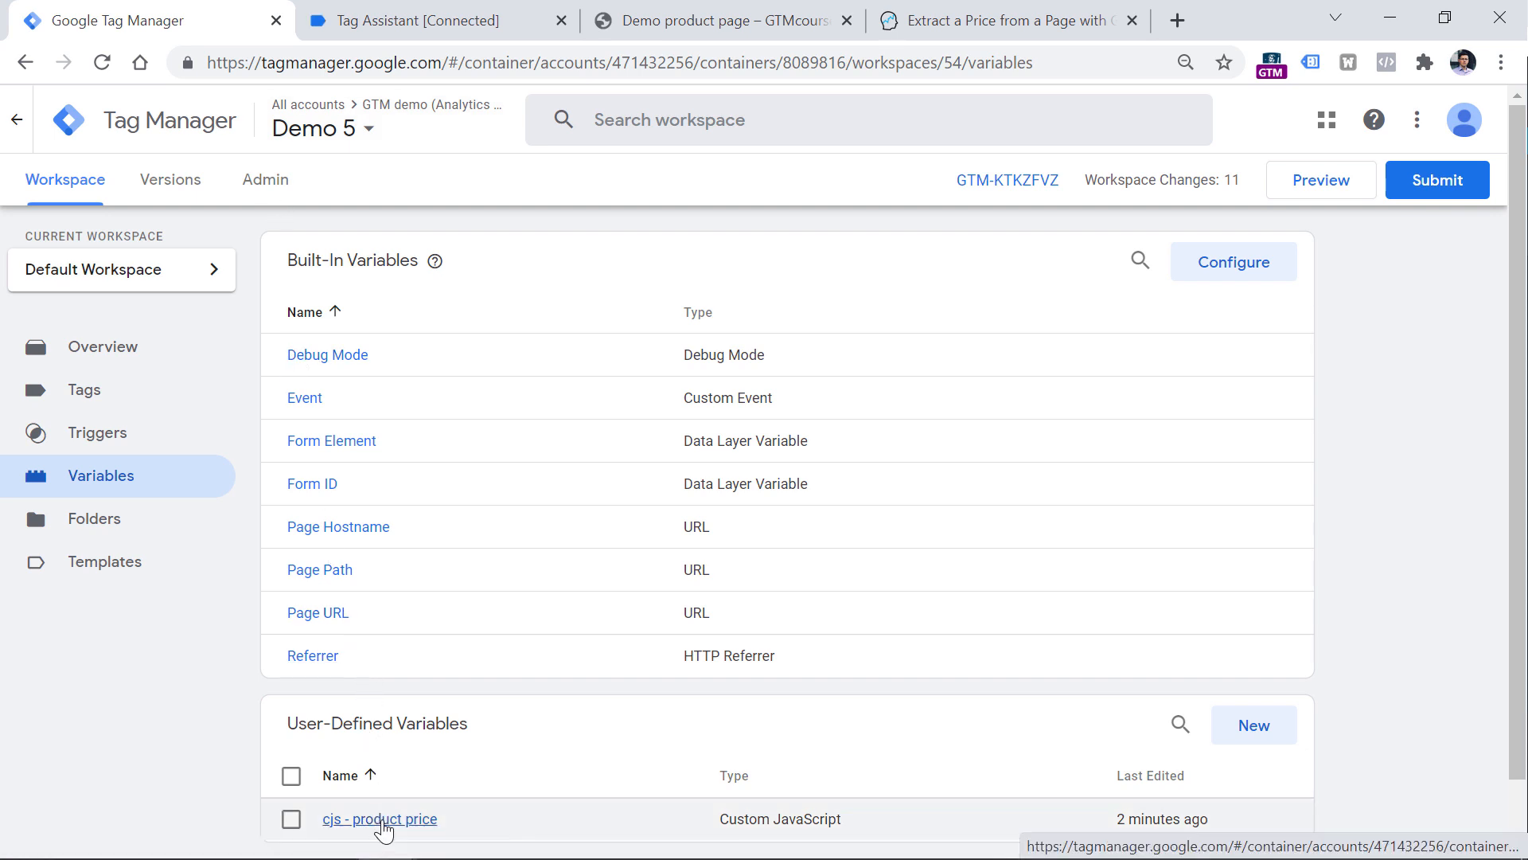
# Set the variable's selector to #price, save it, and return to the demo product page
pyautogui.click(379, 819)
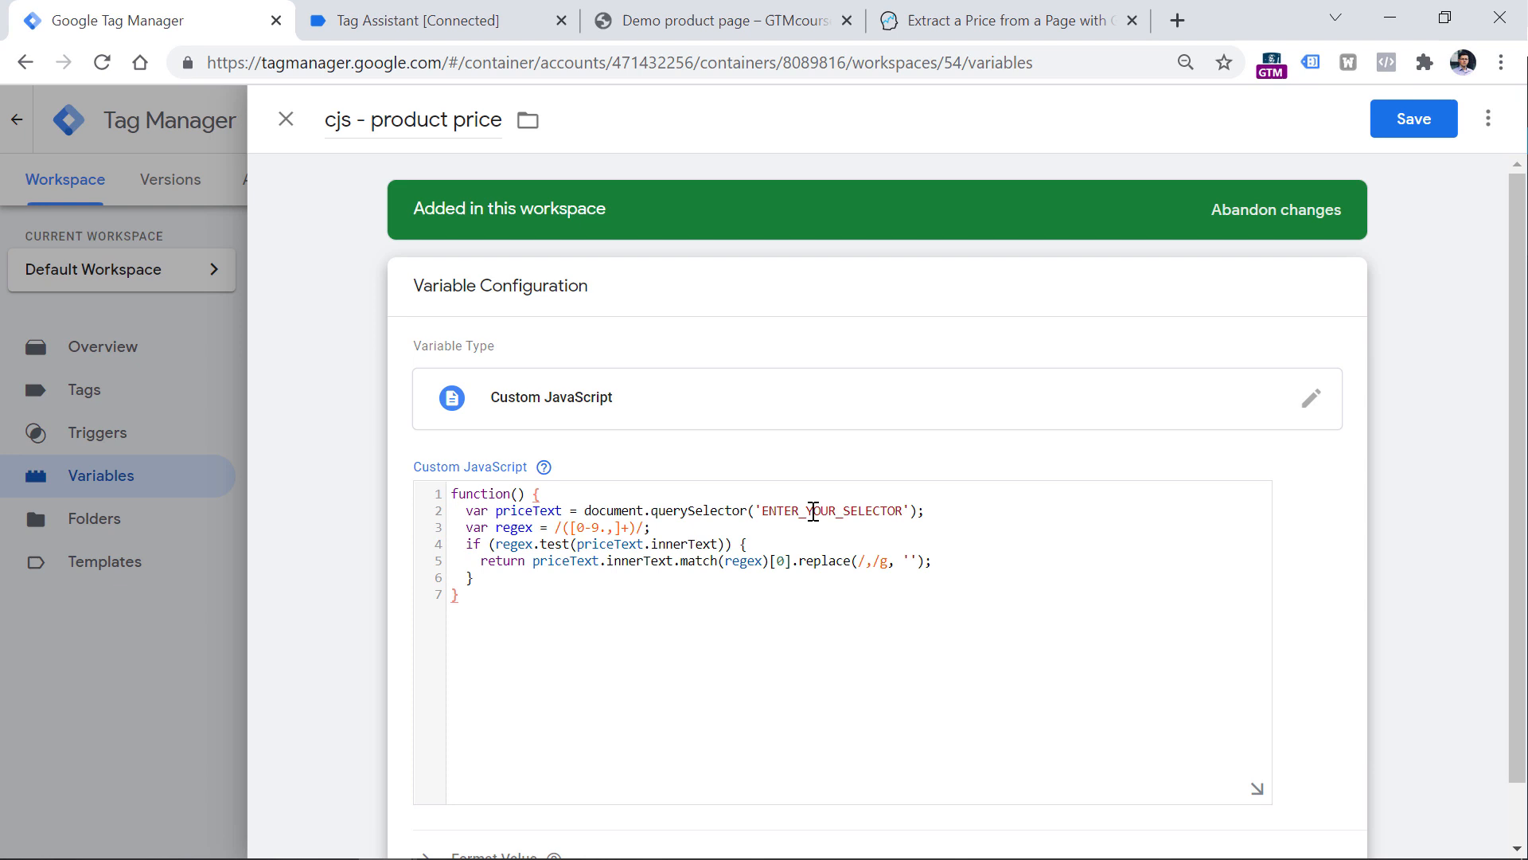
pyautogui.write('#price')
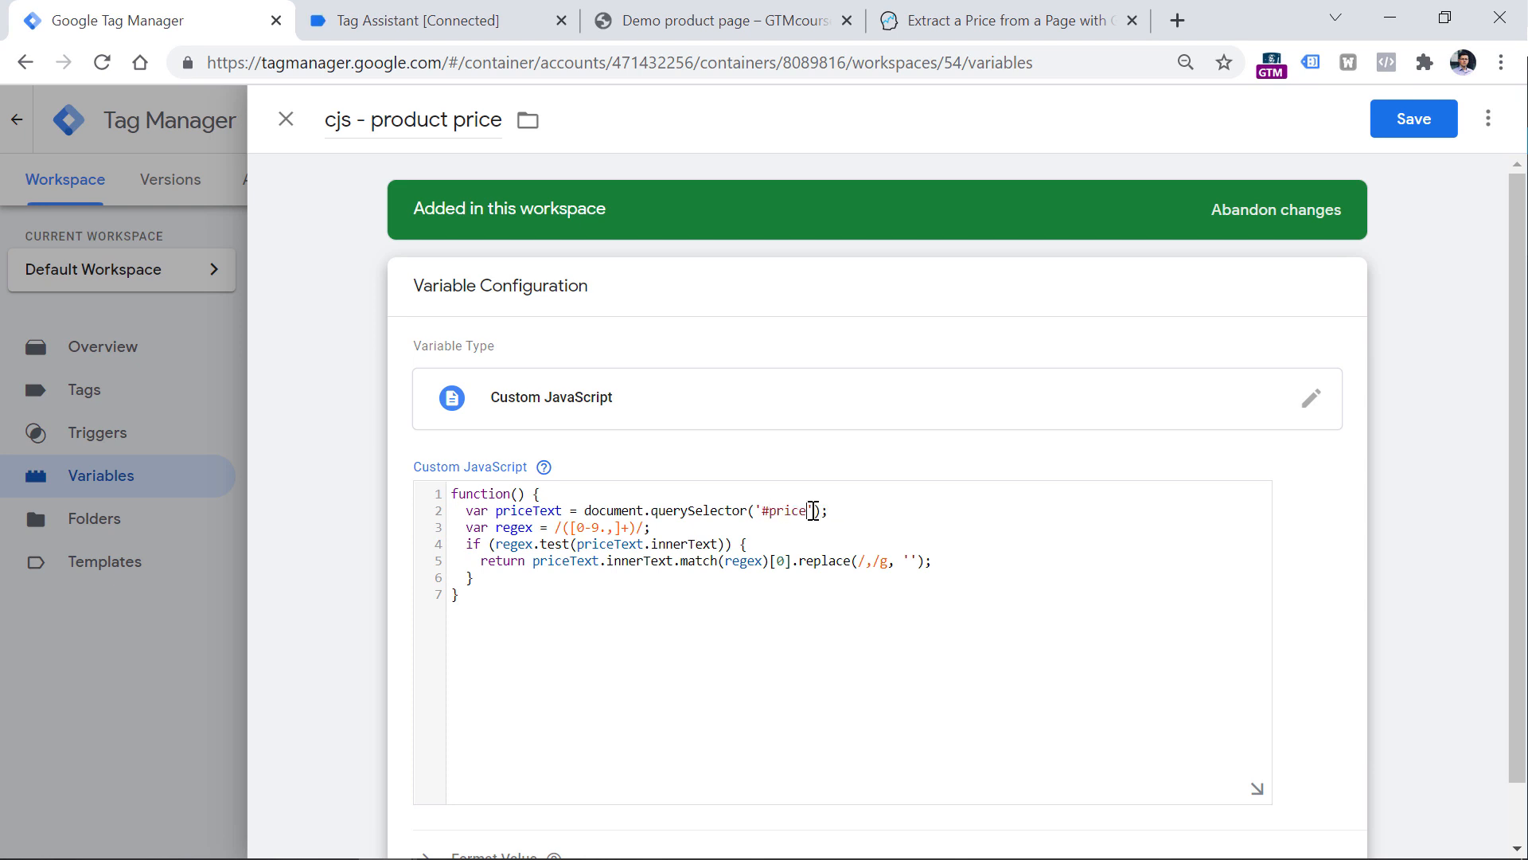
pyautogui.click(1412, 117)
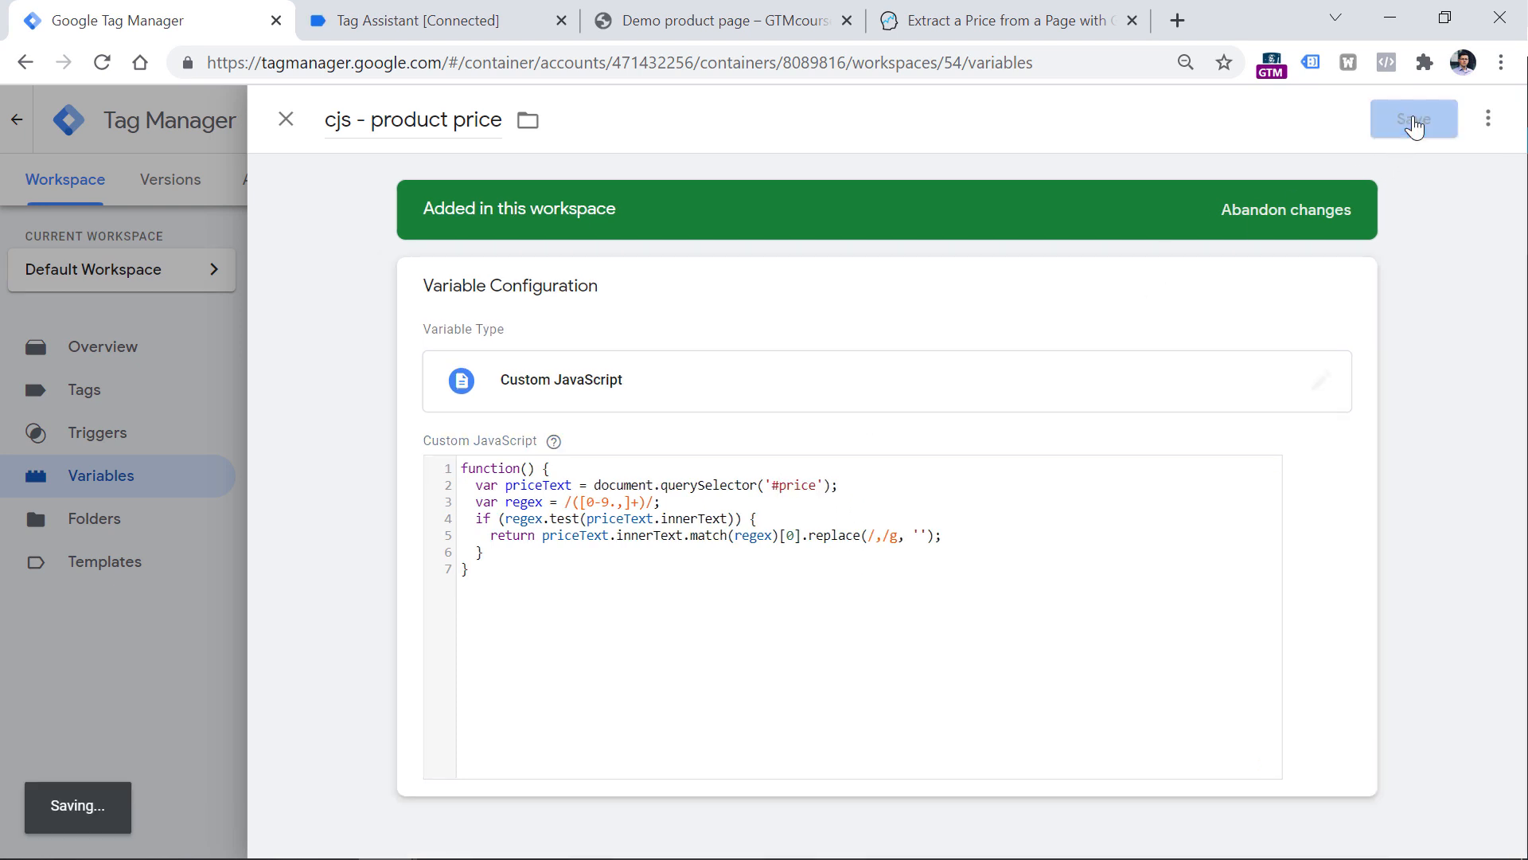
pyautogui.click(721, 21)
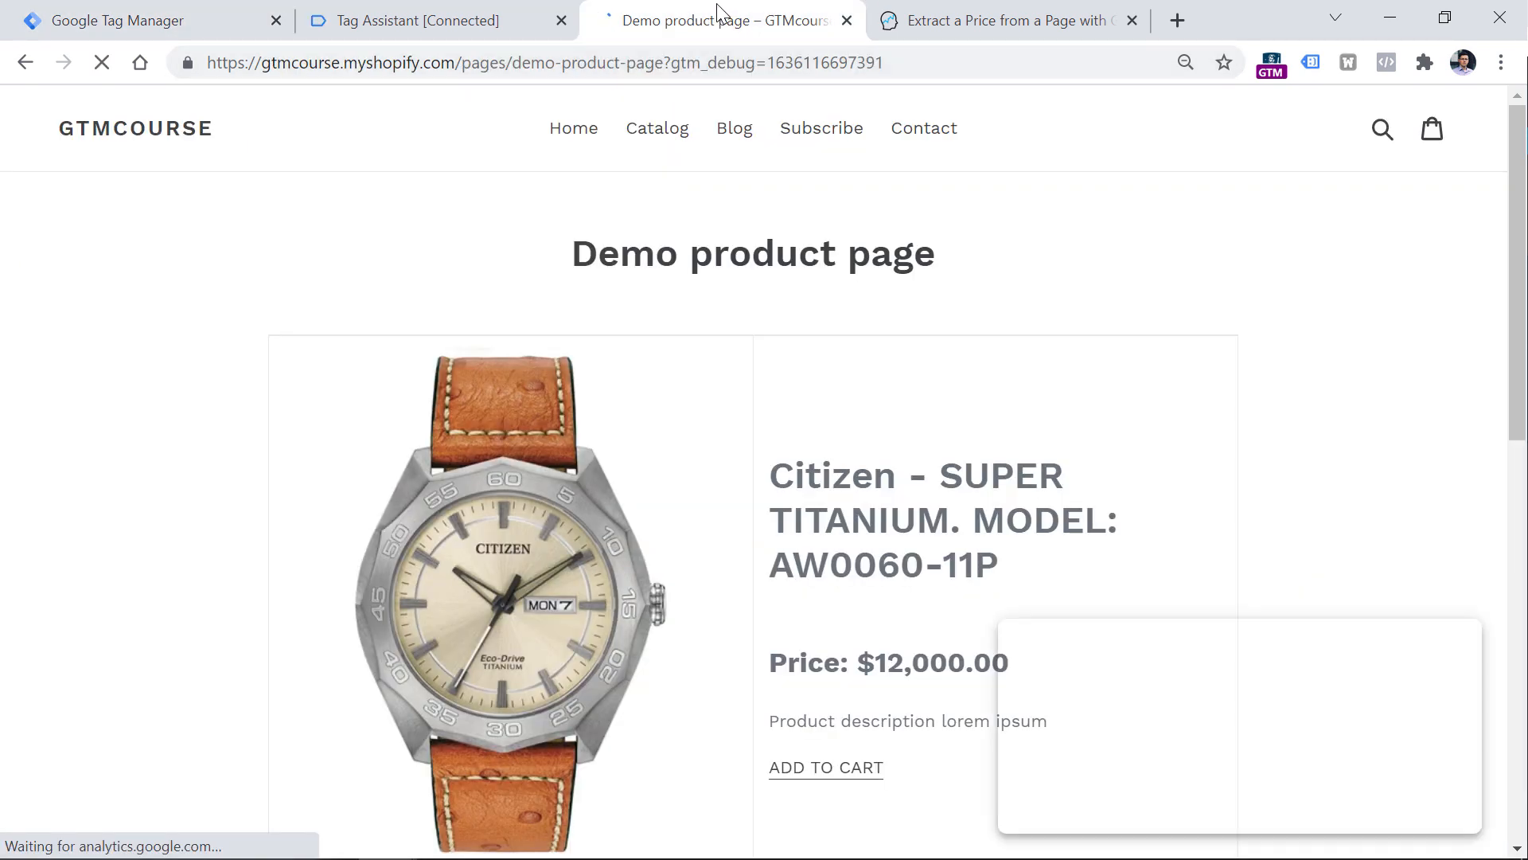
# Continue the Tag Assistant session and show the DOM Ready event's variable values
pyautogui.scroll(-3)
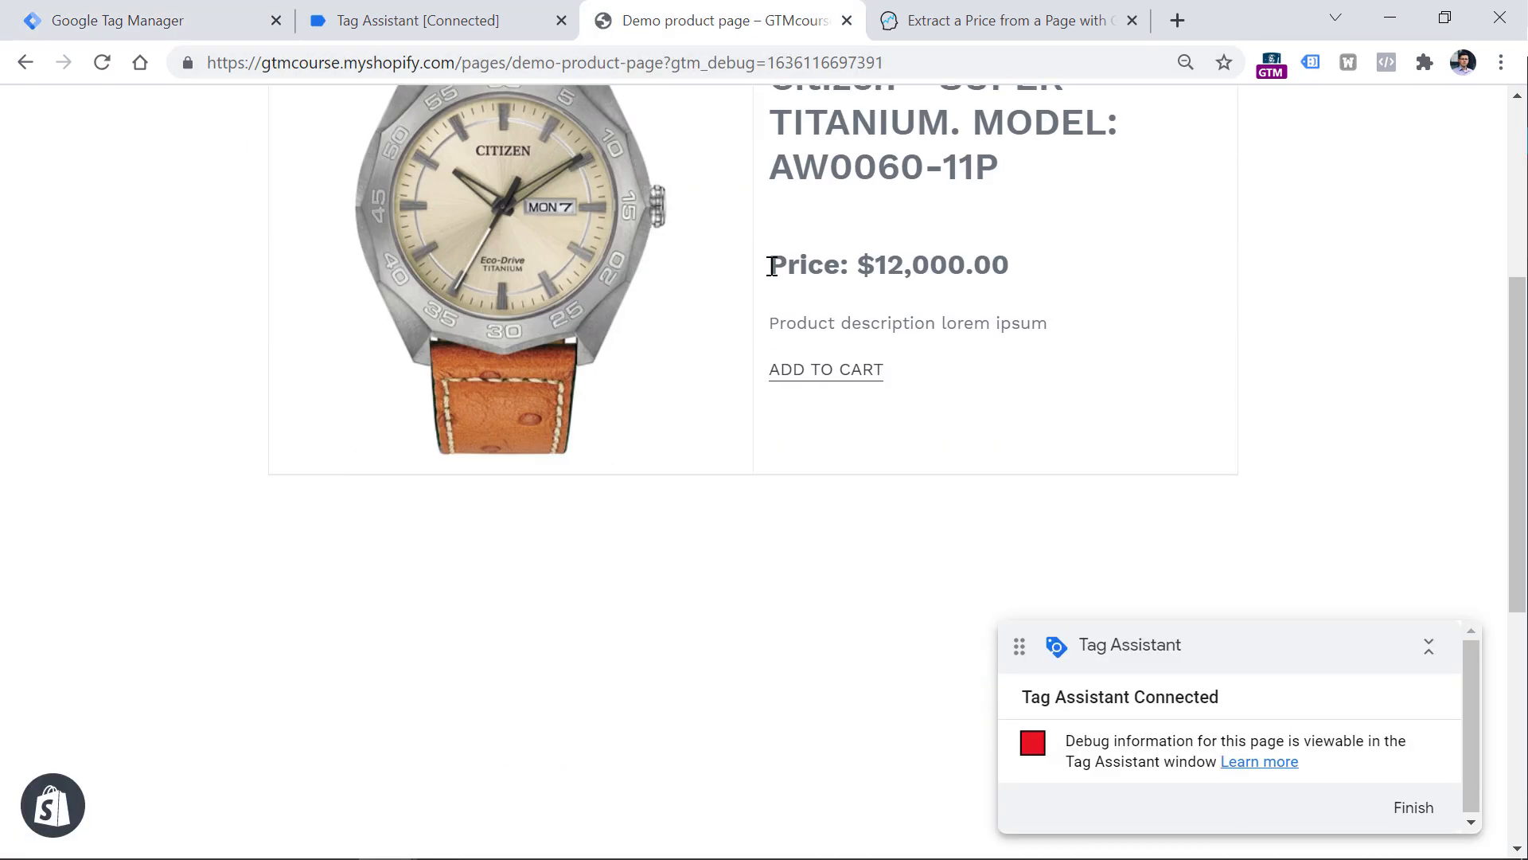
pyautogui.click(419, 20)
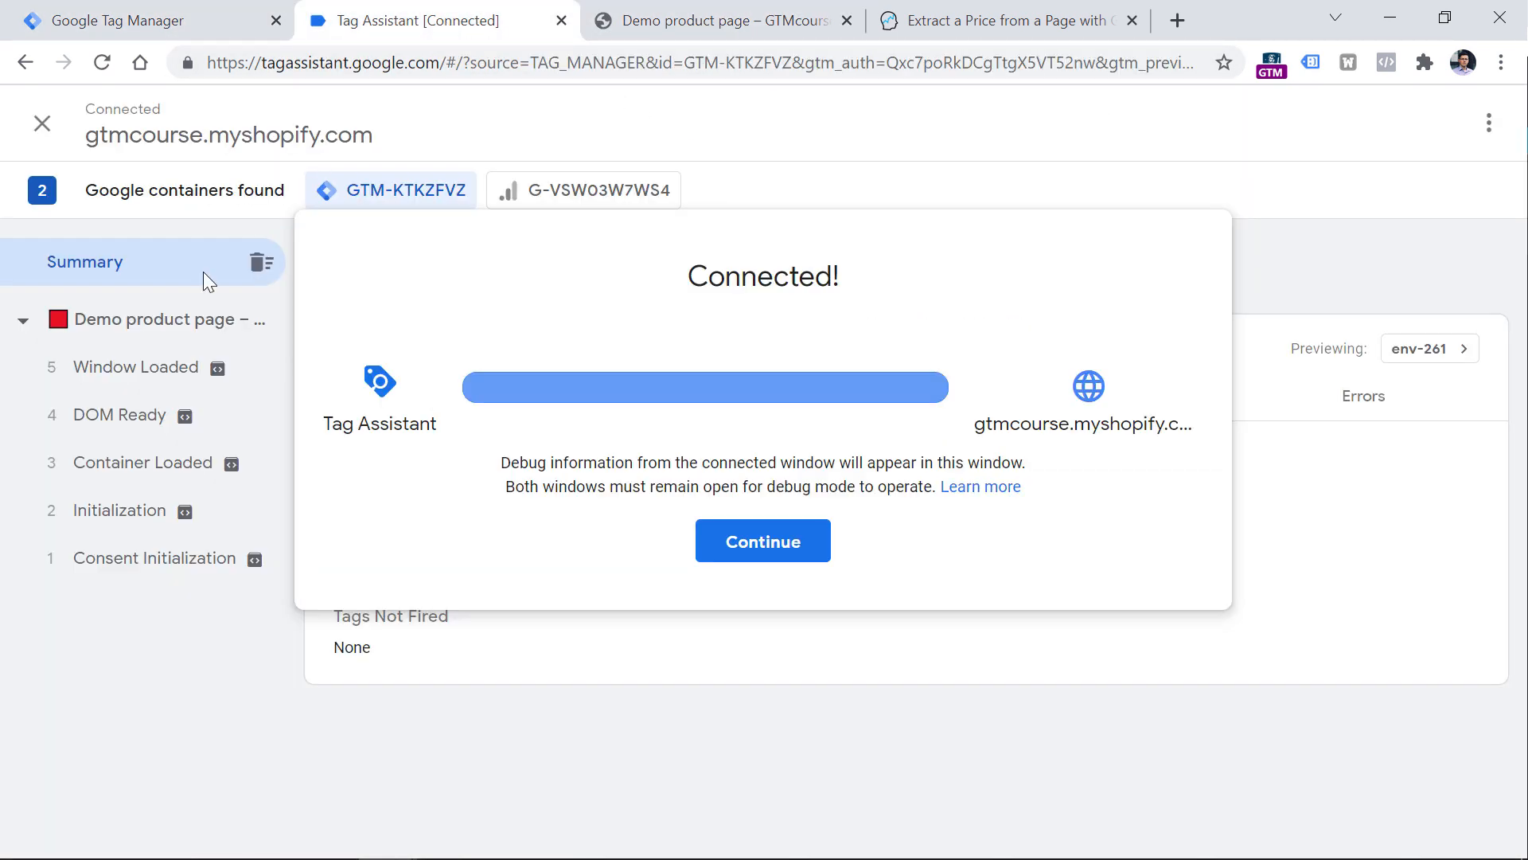
pyautogui.click(762, 541)
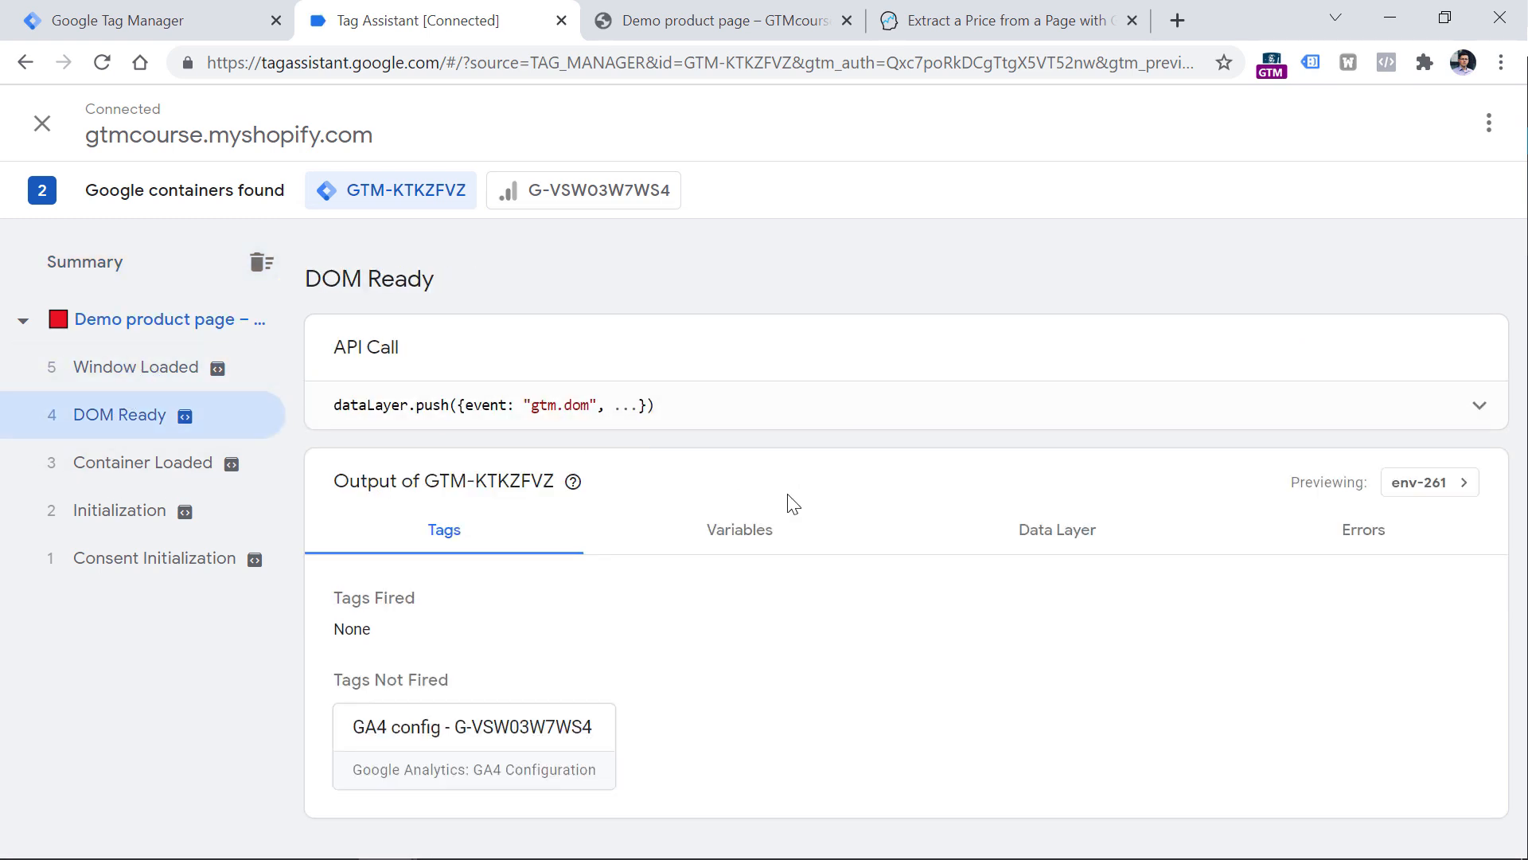
pyautogui.click(739, 529)
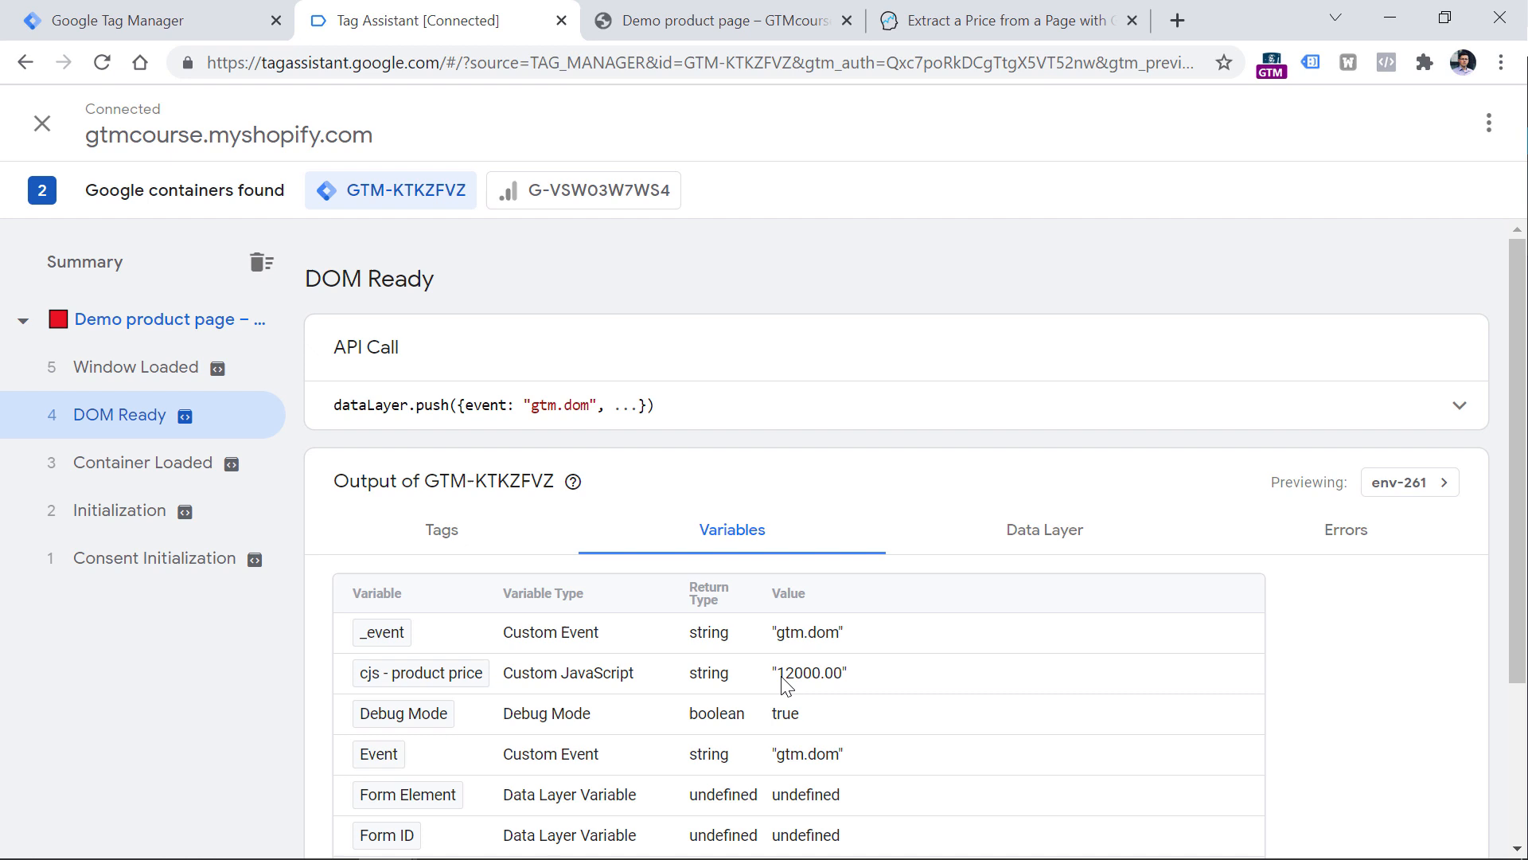
# Highlight the cjs - product price value "12000.00" returned without the comma
pyautogui.doubleClick(809, 672)
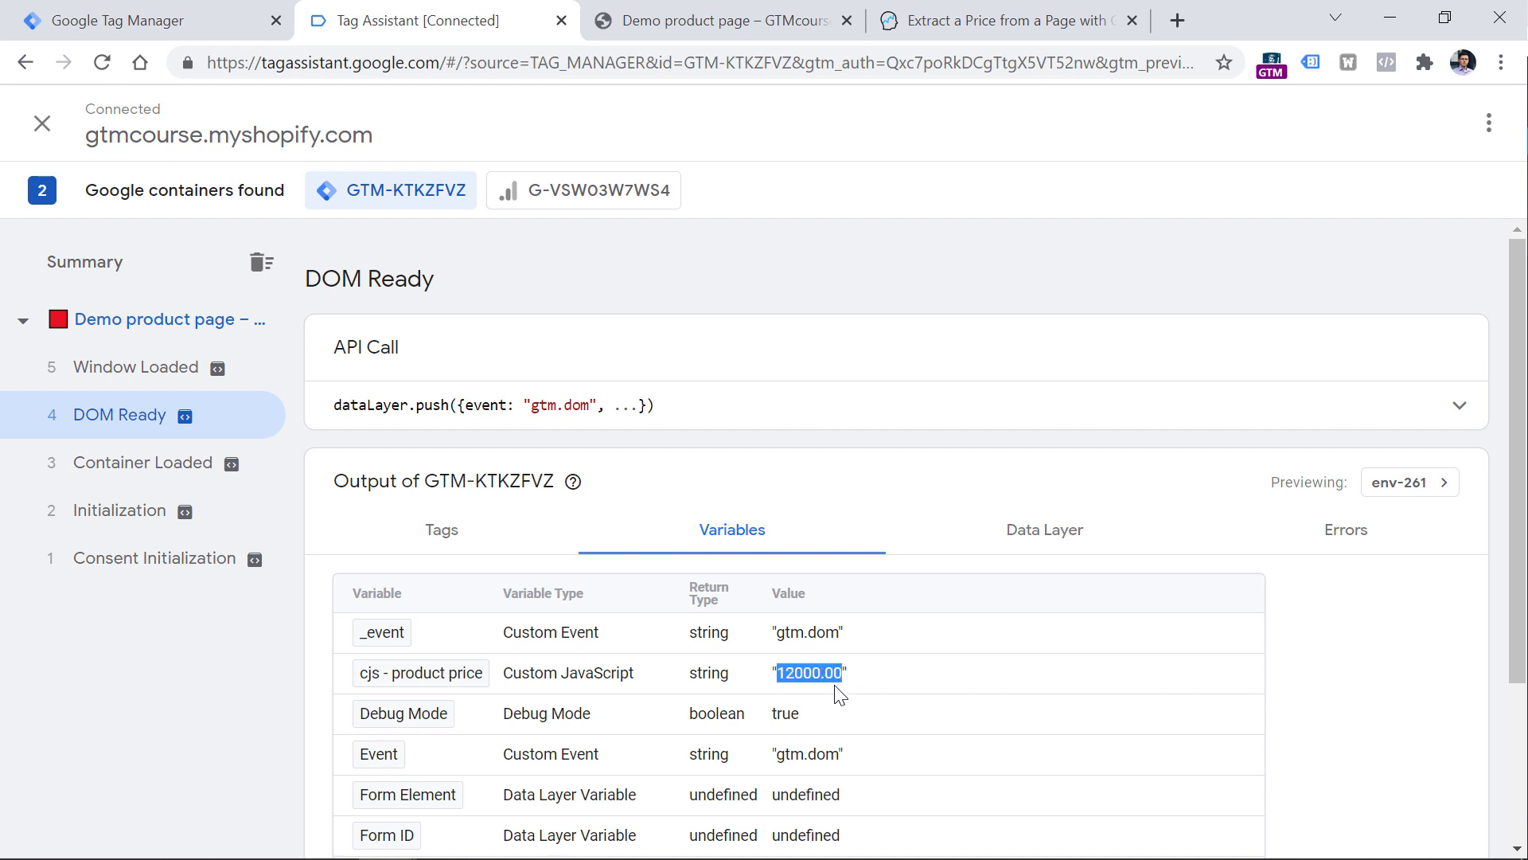
pyautogui.moveTo(847, 635)
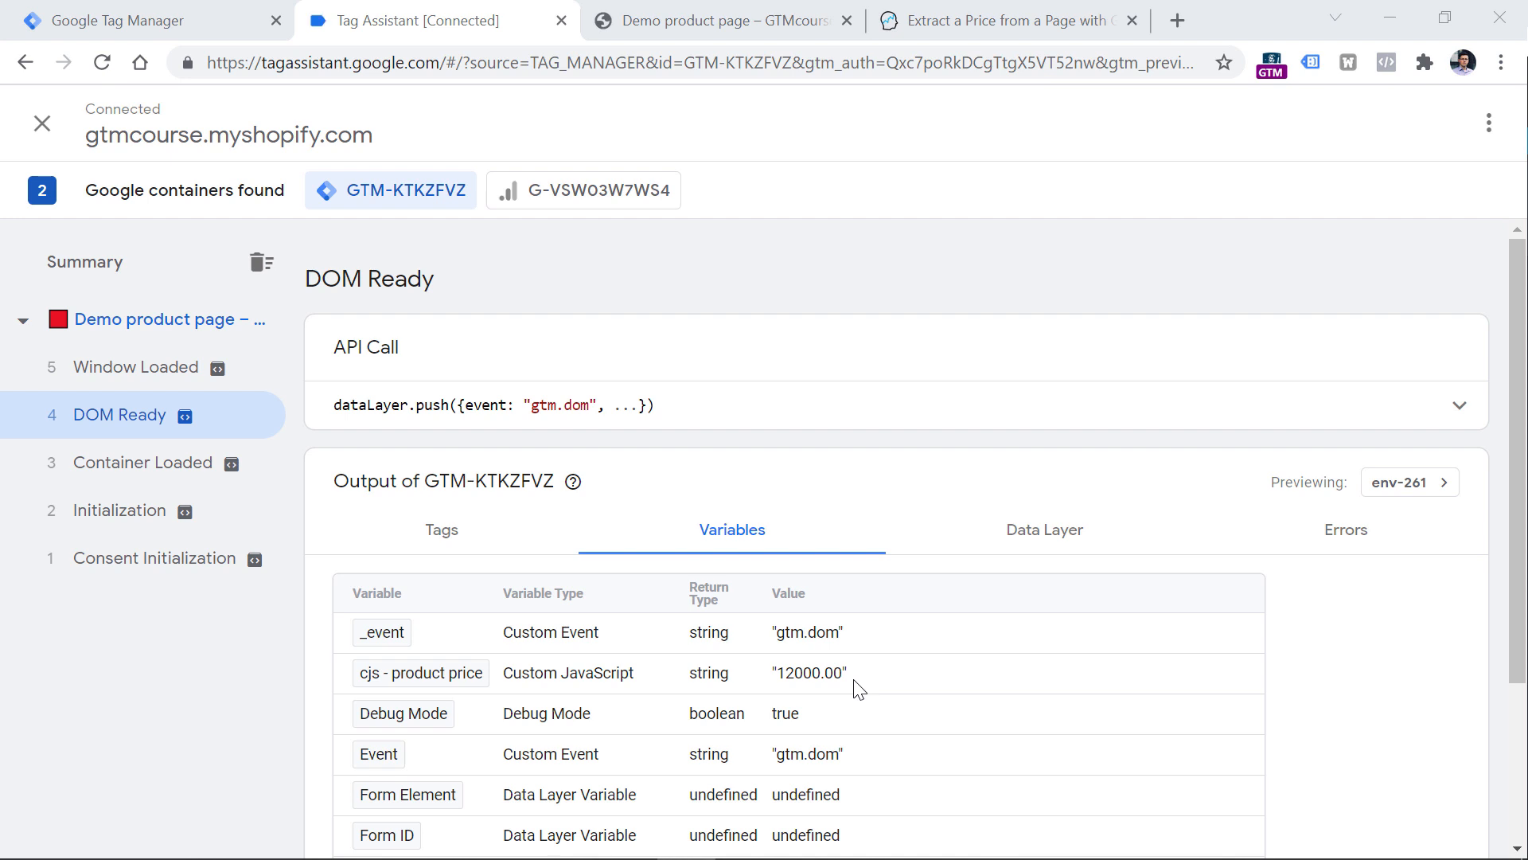
pyautogui.moveTo(853, 680)
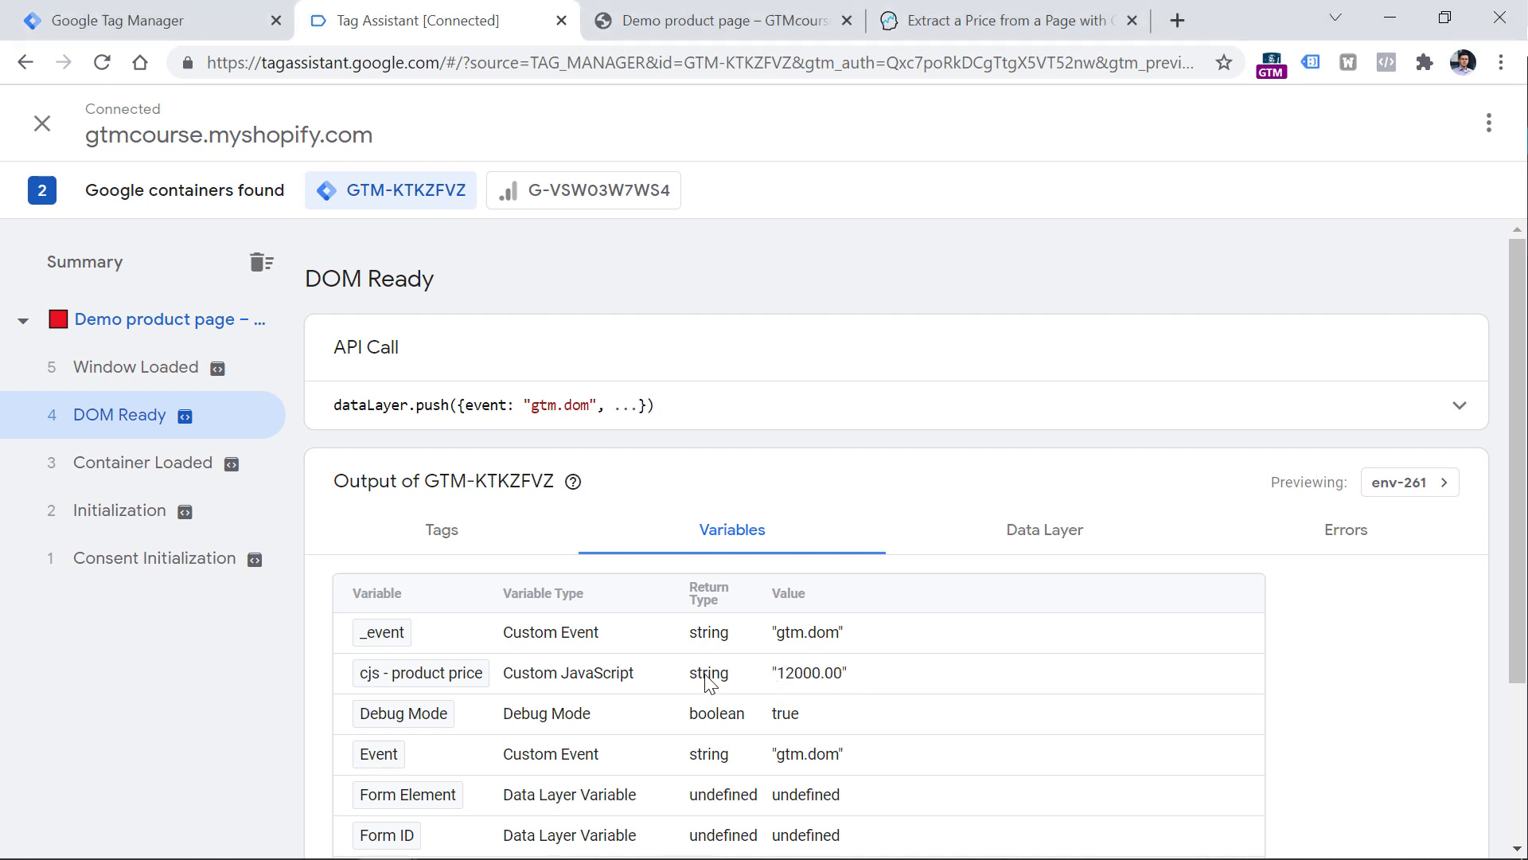
pyautogui.doubleClick(807, 672)
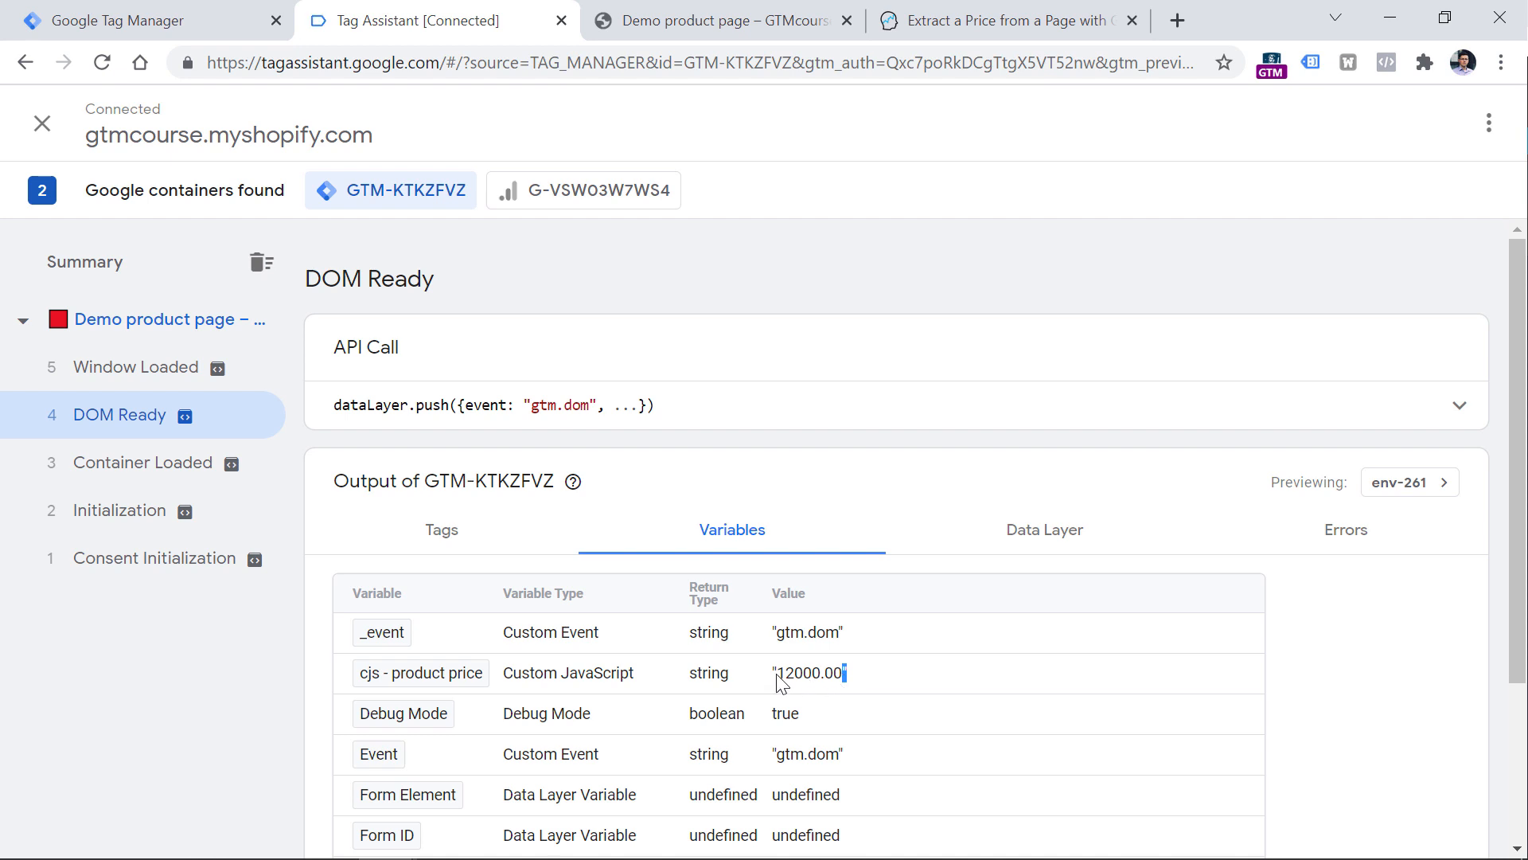
pyautogui.doubleClick(809, 671)
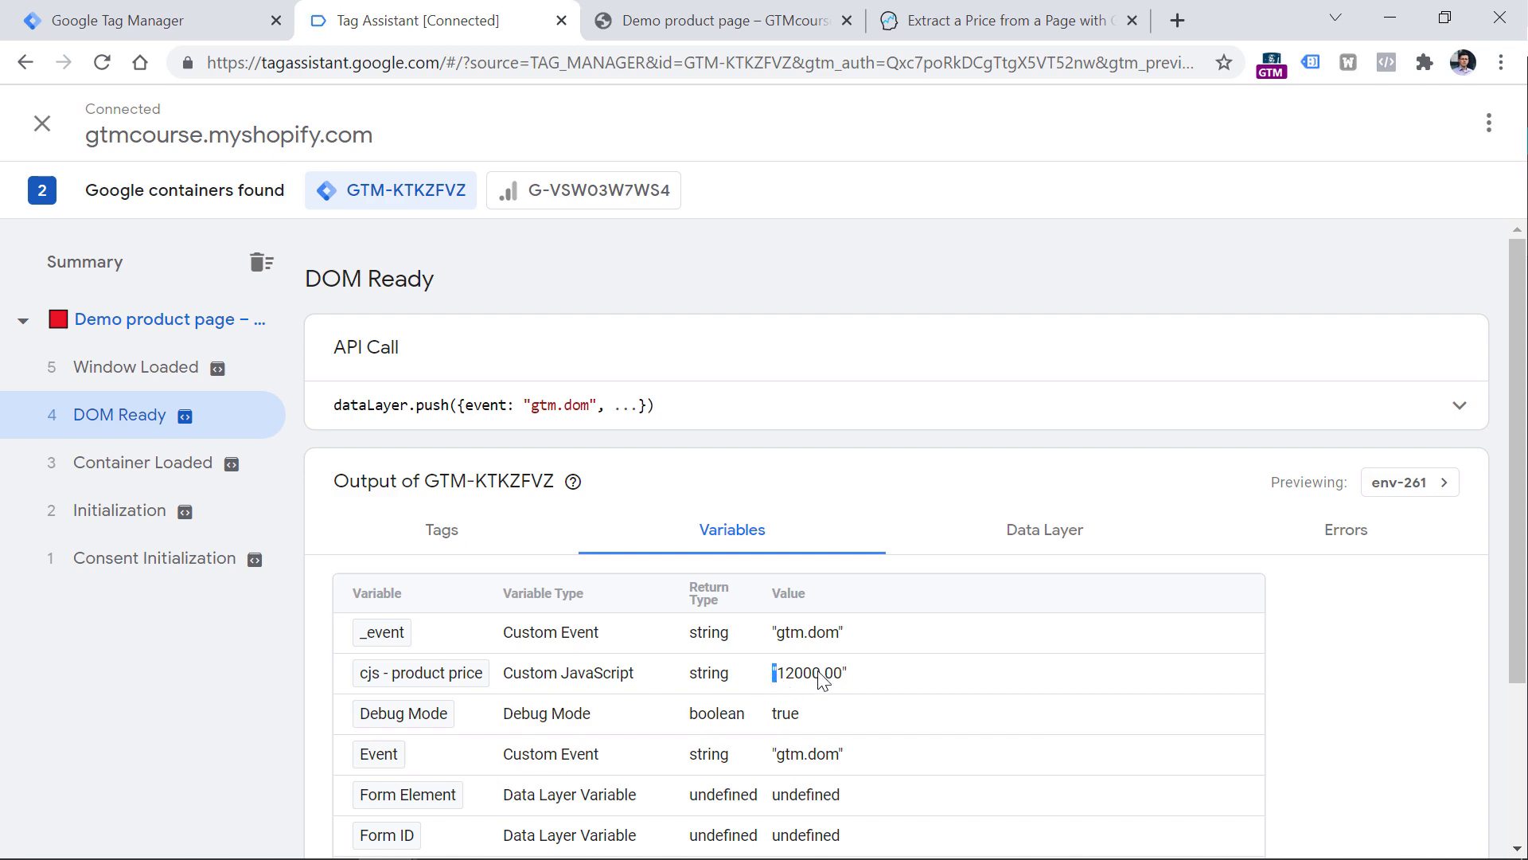
# Select Option #3's parseFloat code in the Analytics Mania article
pyautogui.click(993, 20)
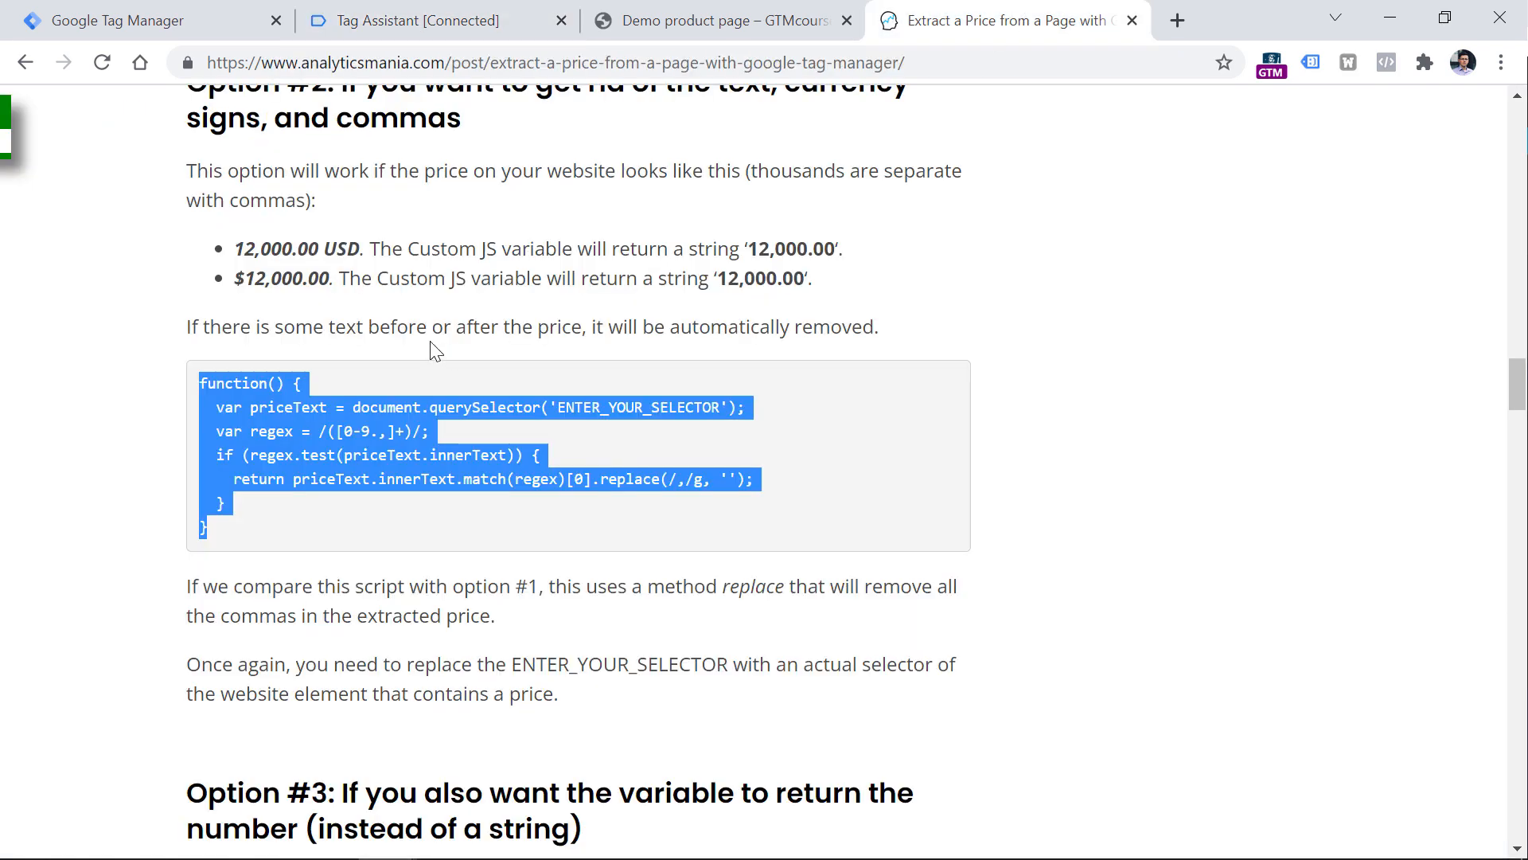
pyautogui.scroll(-3)
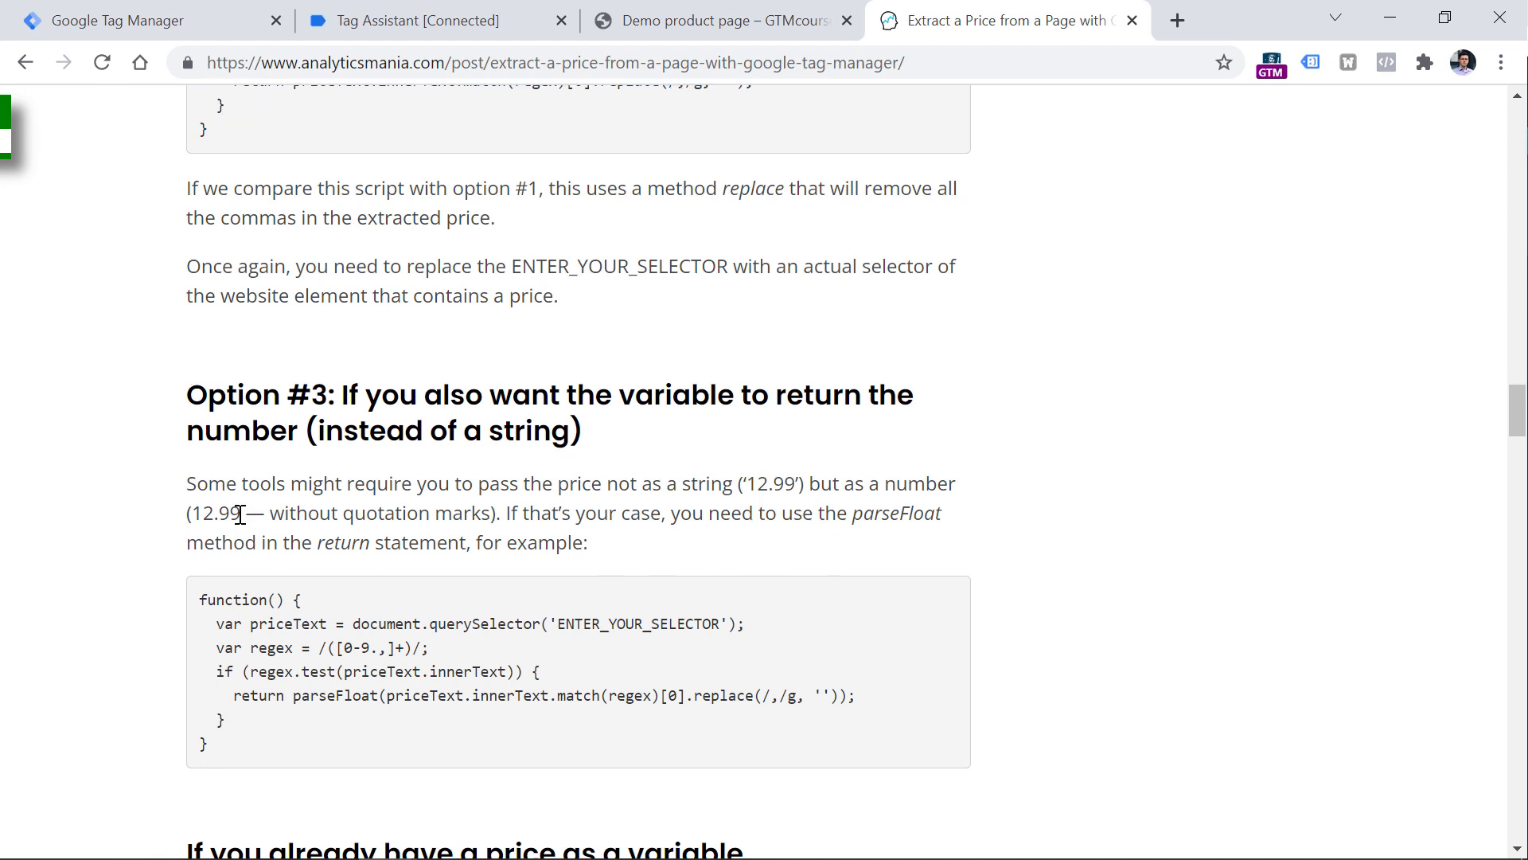
pyautogui.moveTo(200, 599); pyautogui.dragTo(206, 745)
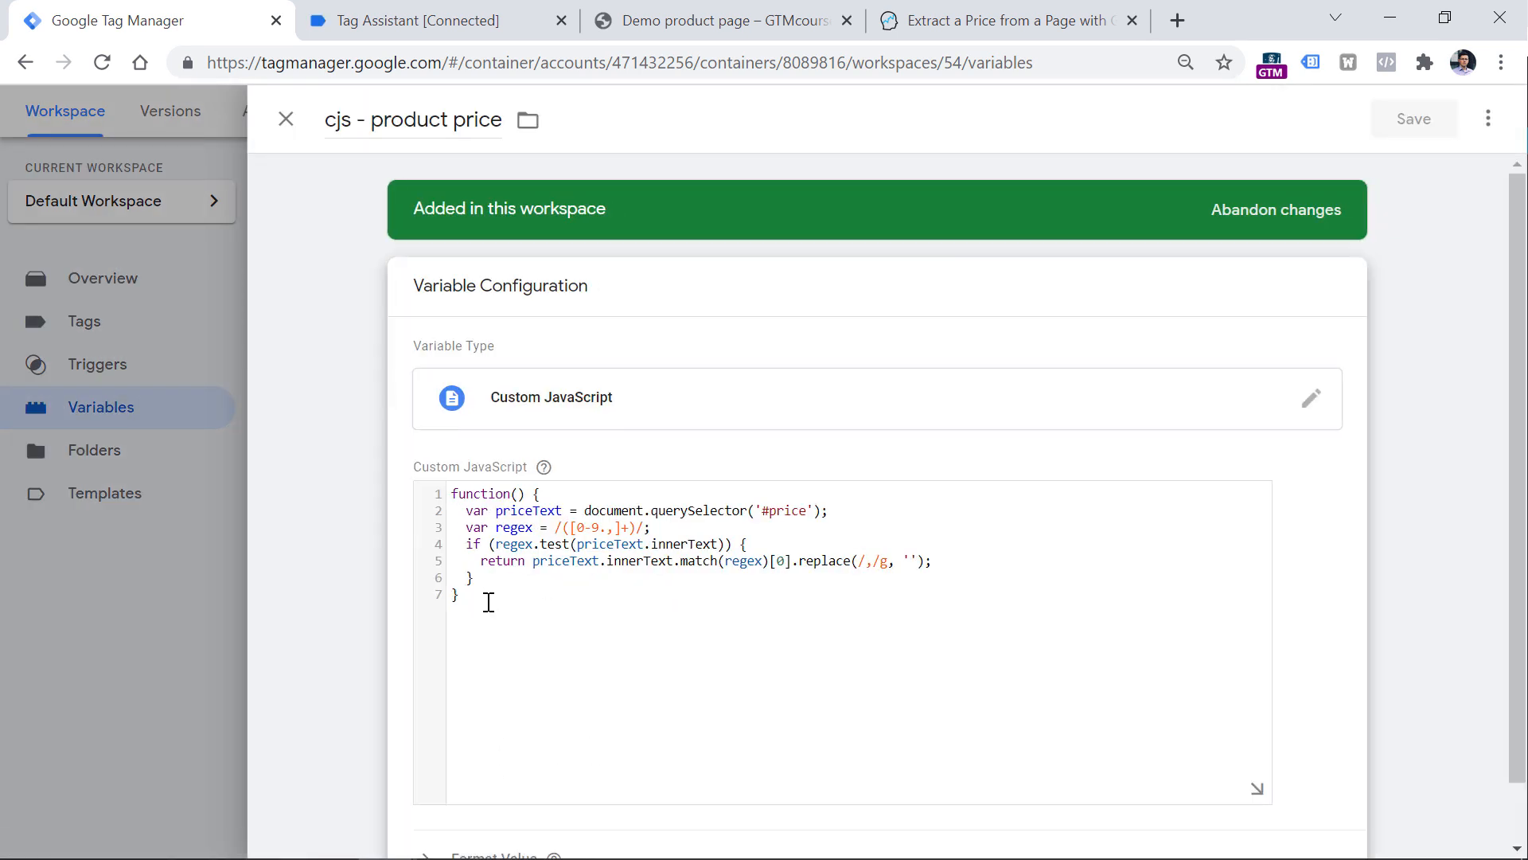
# Replace the variable code with the parseFloat version using #price and save it
pyautogui.press('ctrl+a')
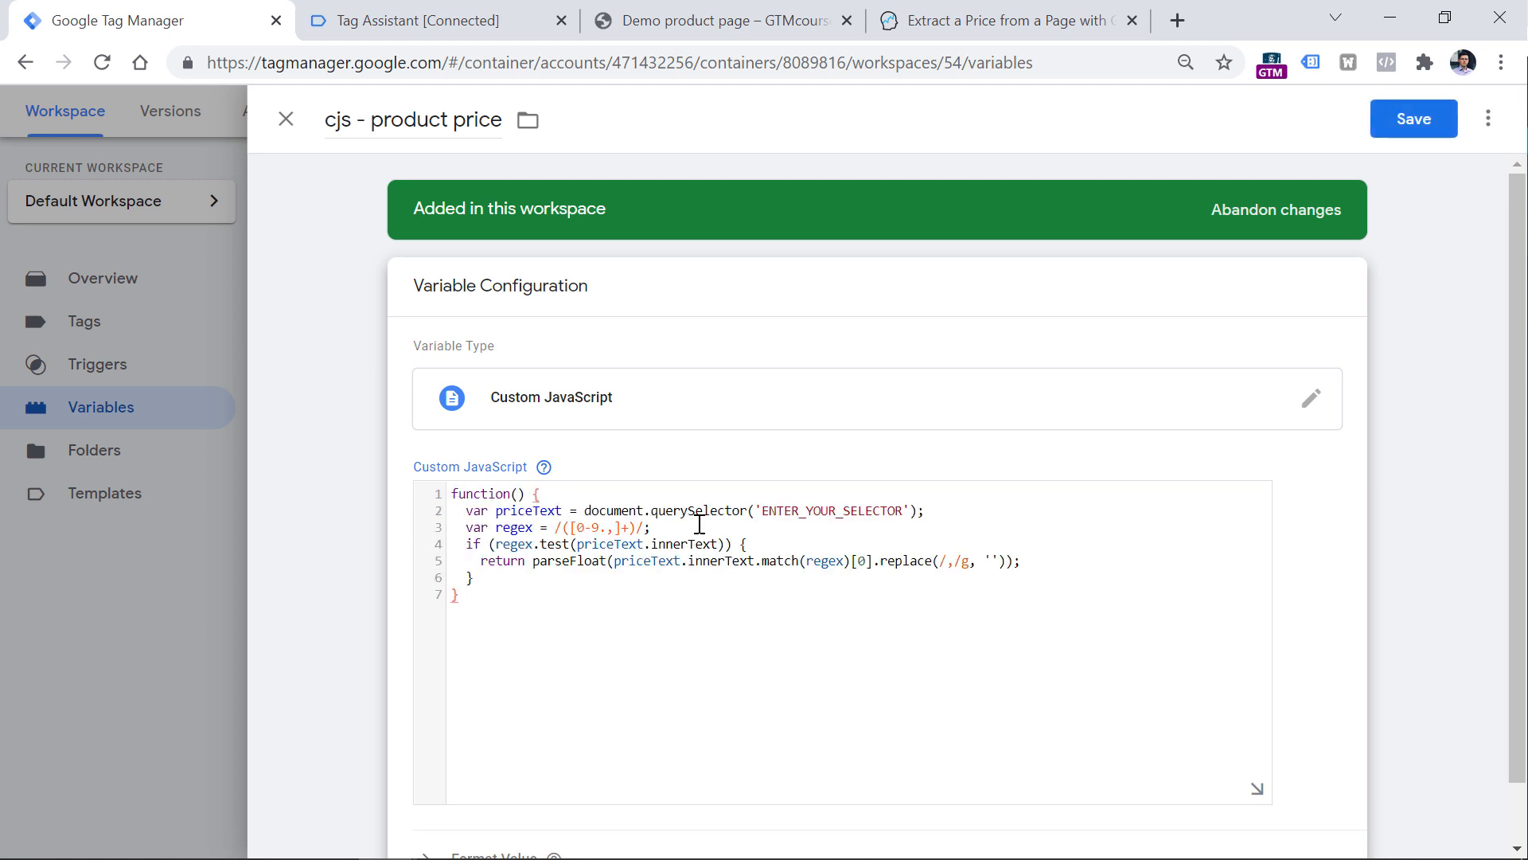
pyautogui.write('#')
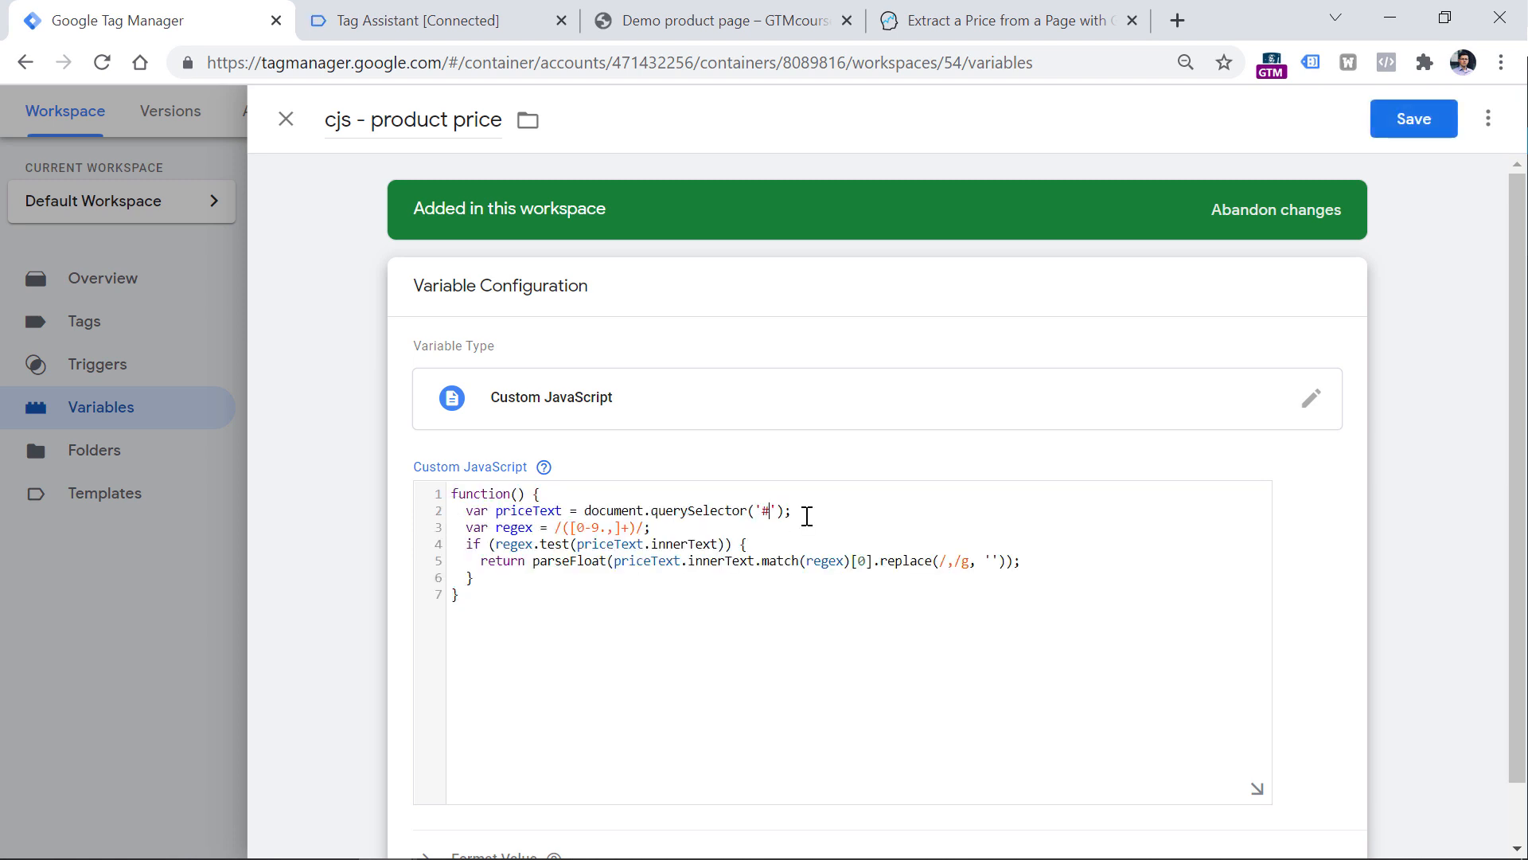
pyautogui.write('price')
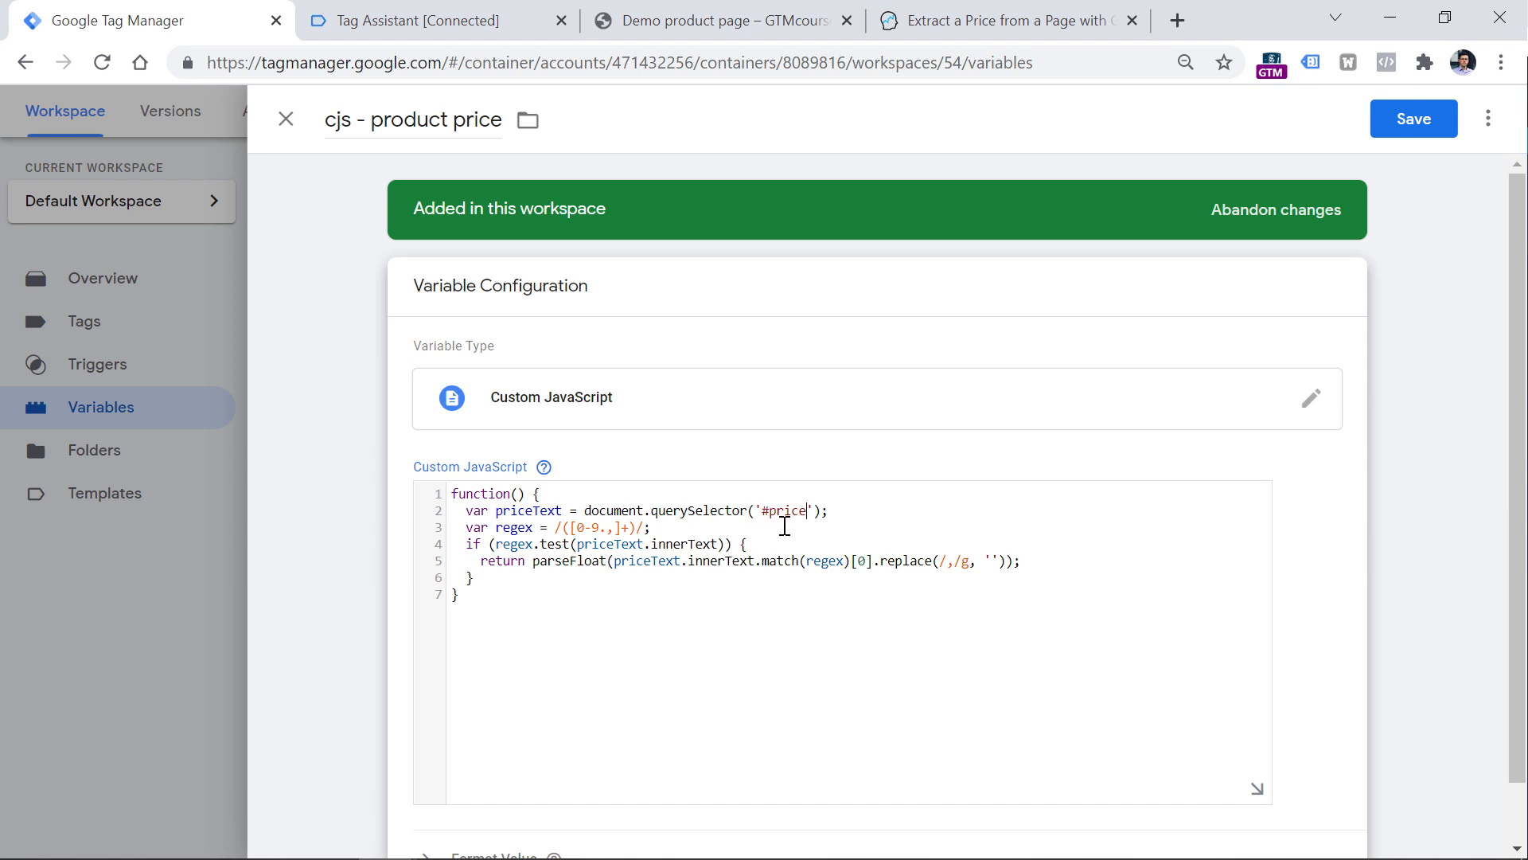
pyautogui.click(1412, 118)
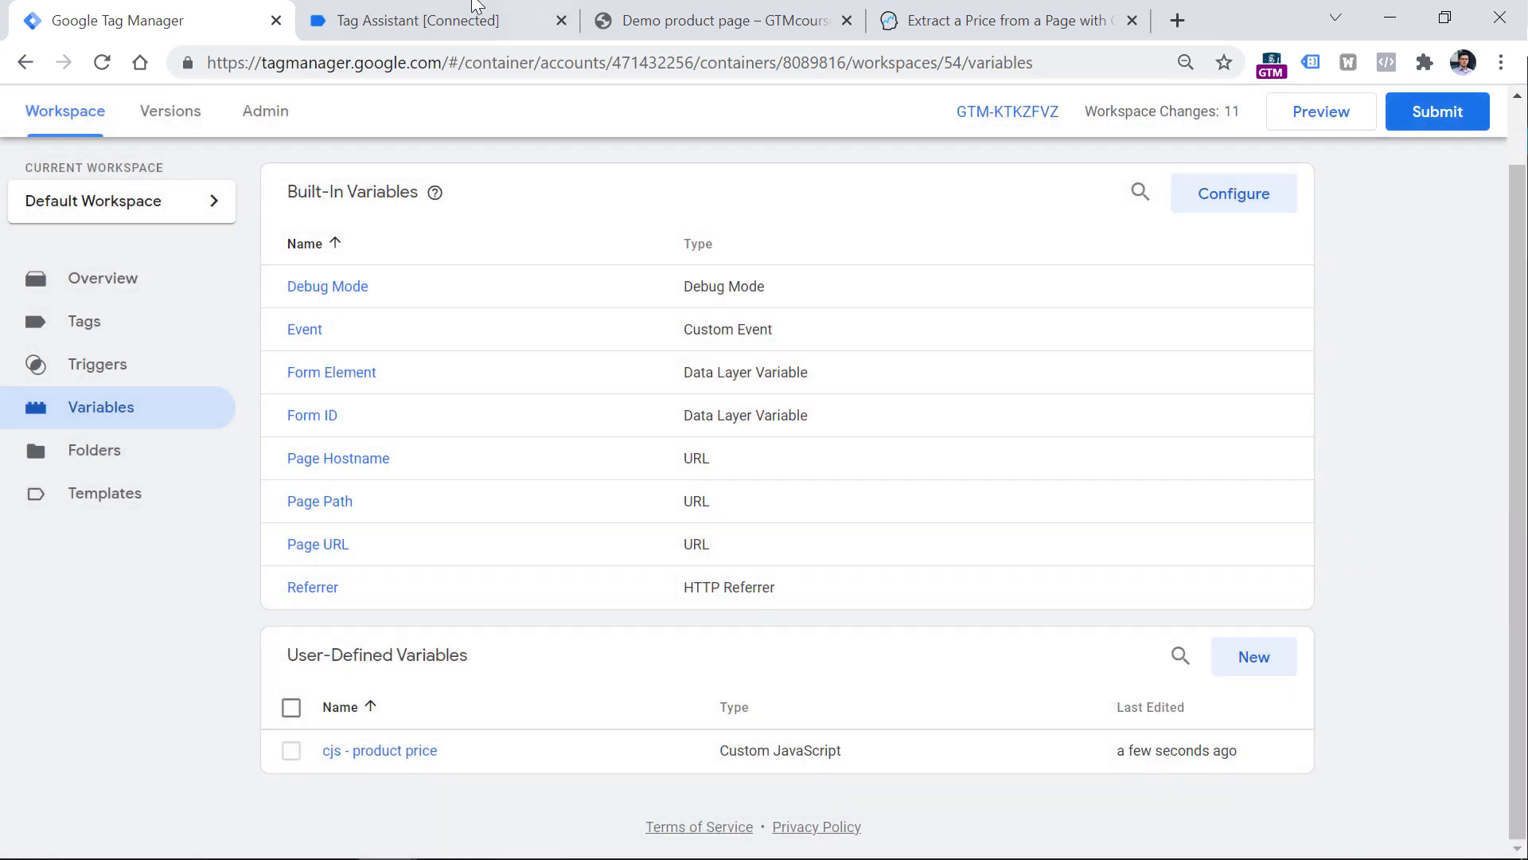
pyautogui.click(428, 21)
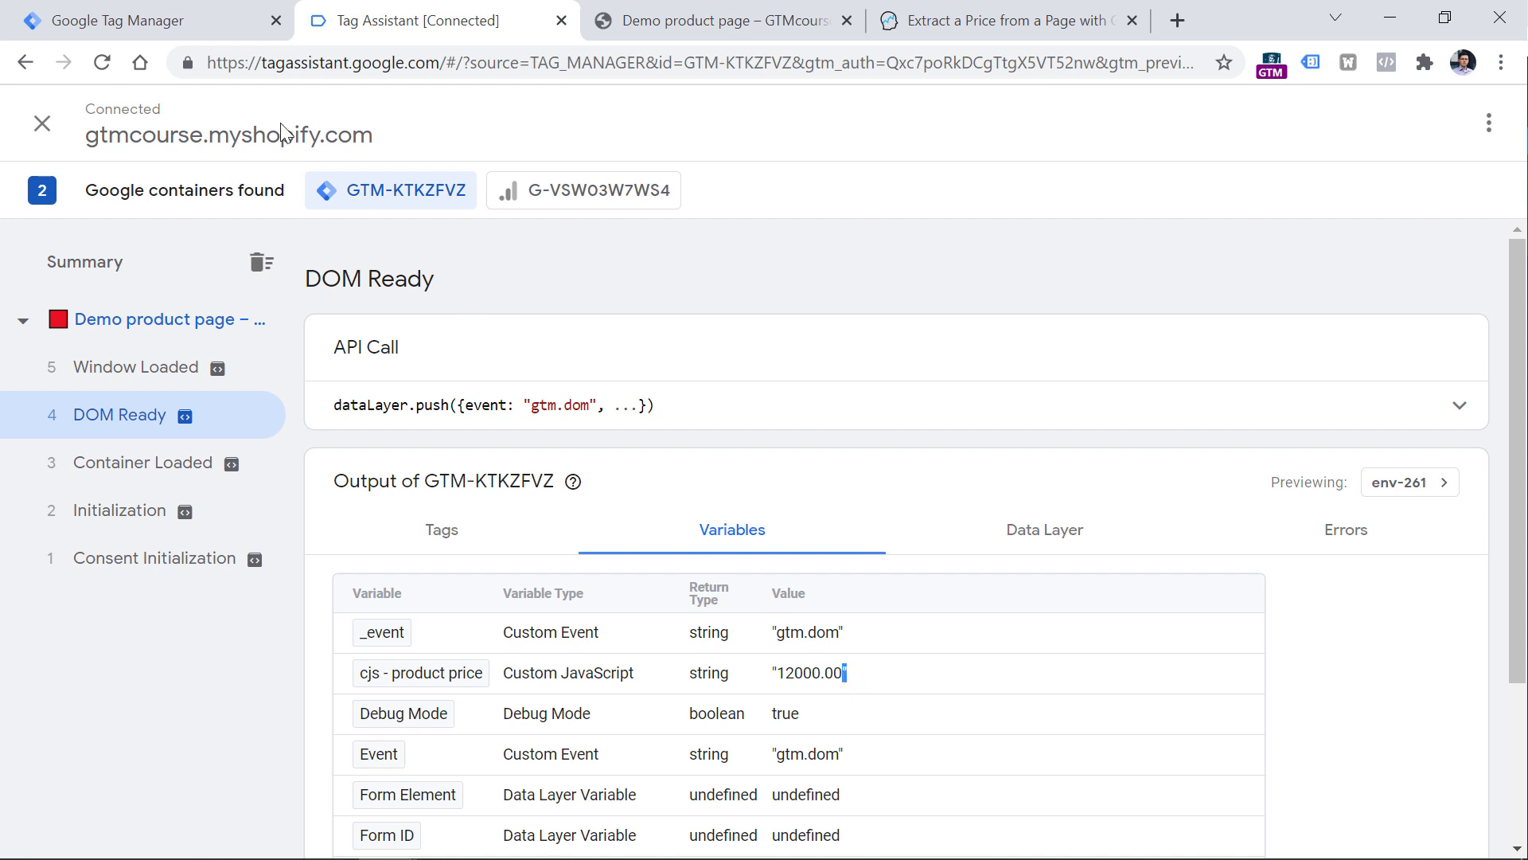
# Preview the updated variable, check DOM Ready shows 12000, and return to the demo page
pyautogui.click(127, 20)
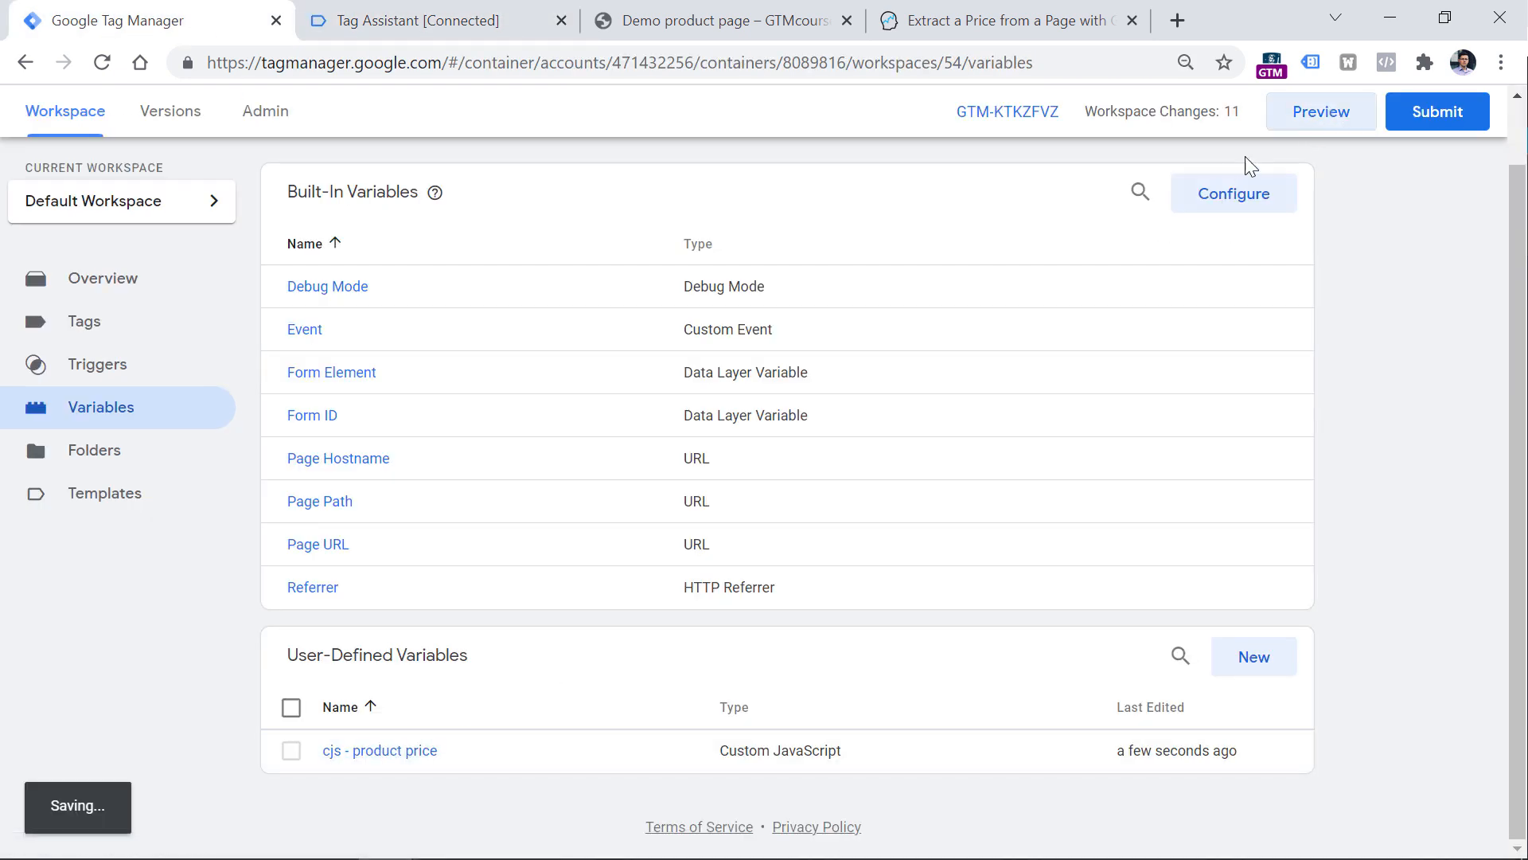
pyautogui.click(402, 21)
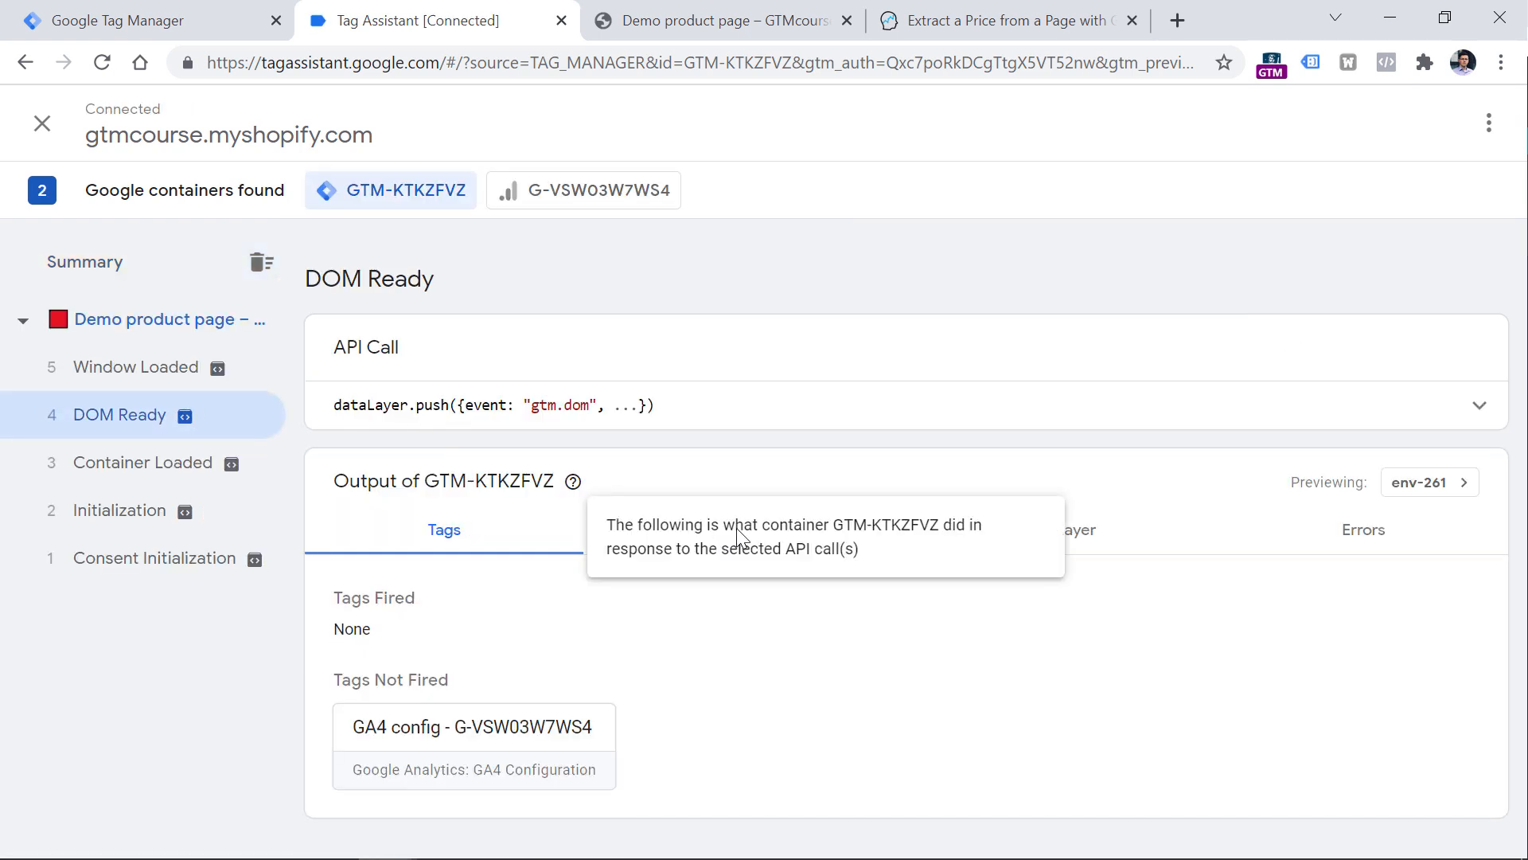
pyautogui.click(732, 528)
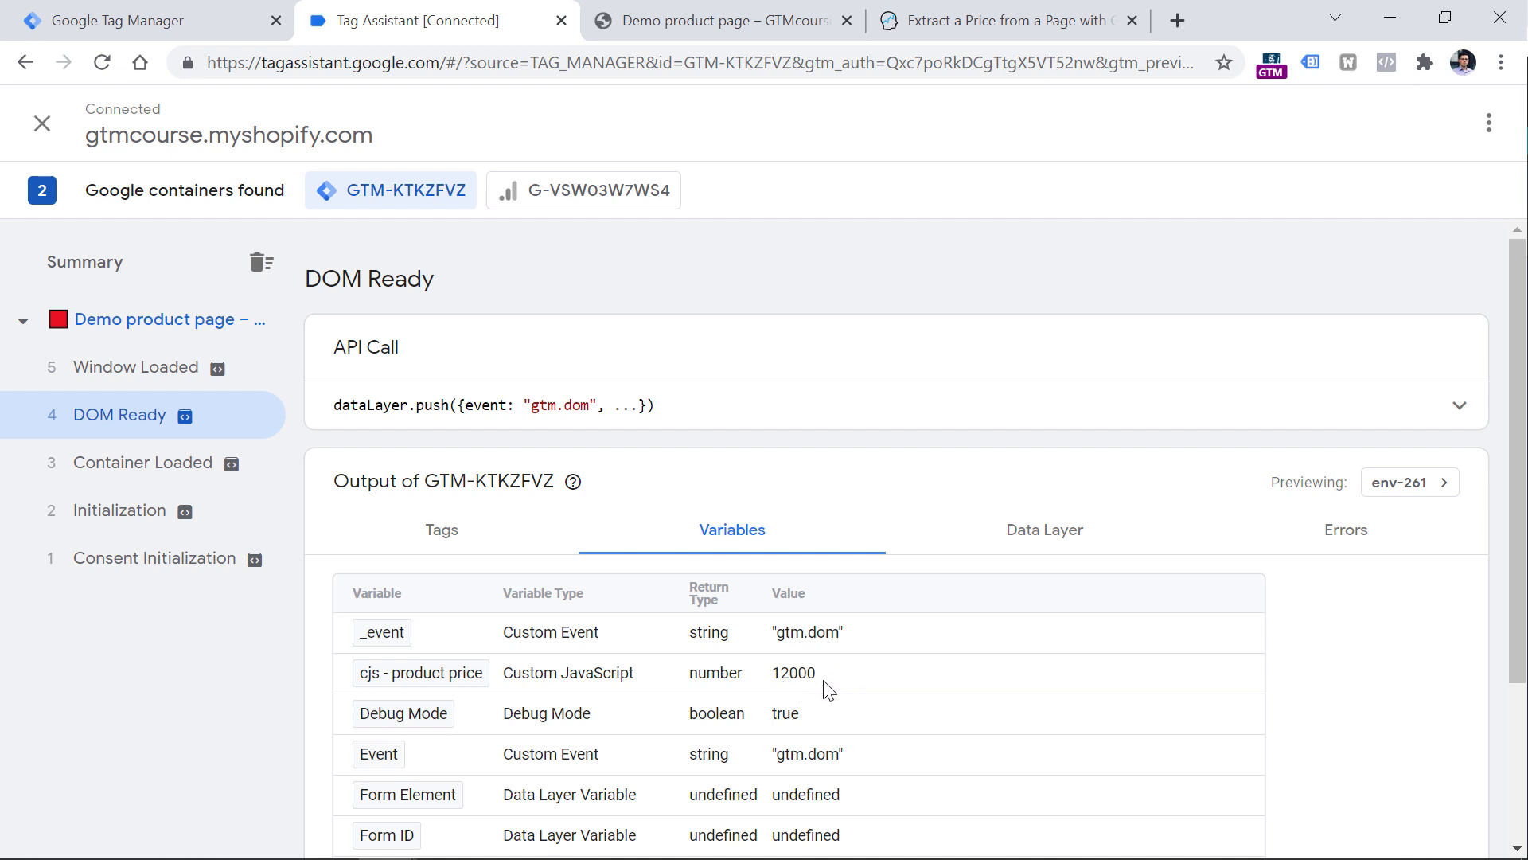
pyautogui.moveTo(785, 689)
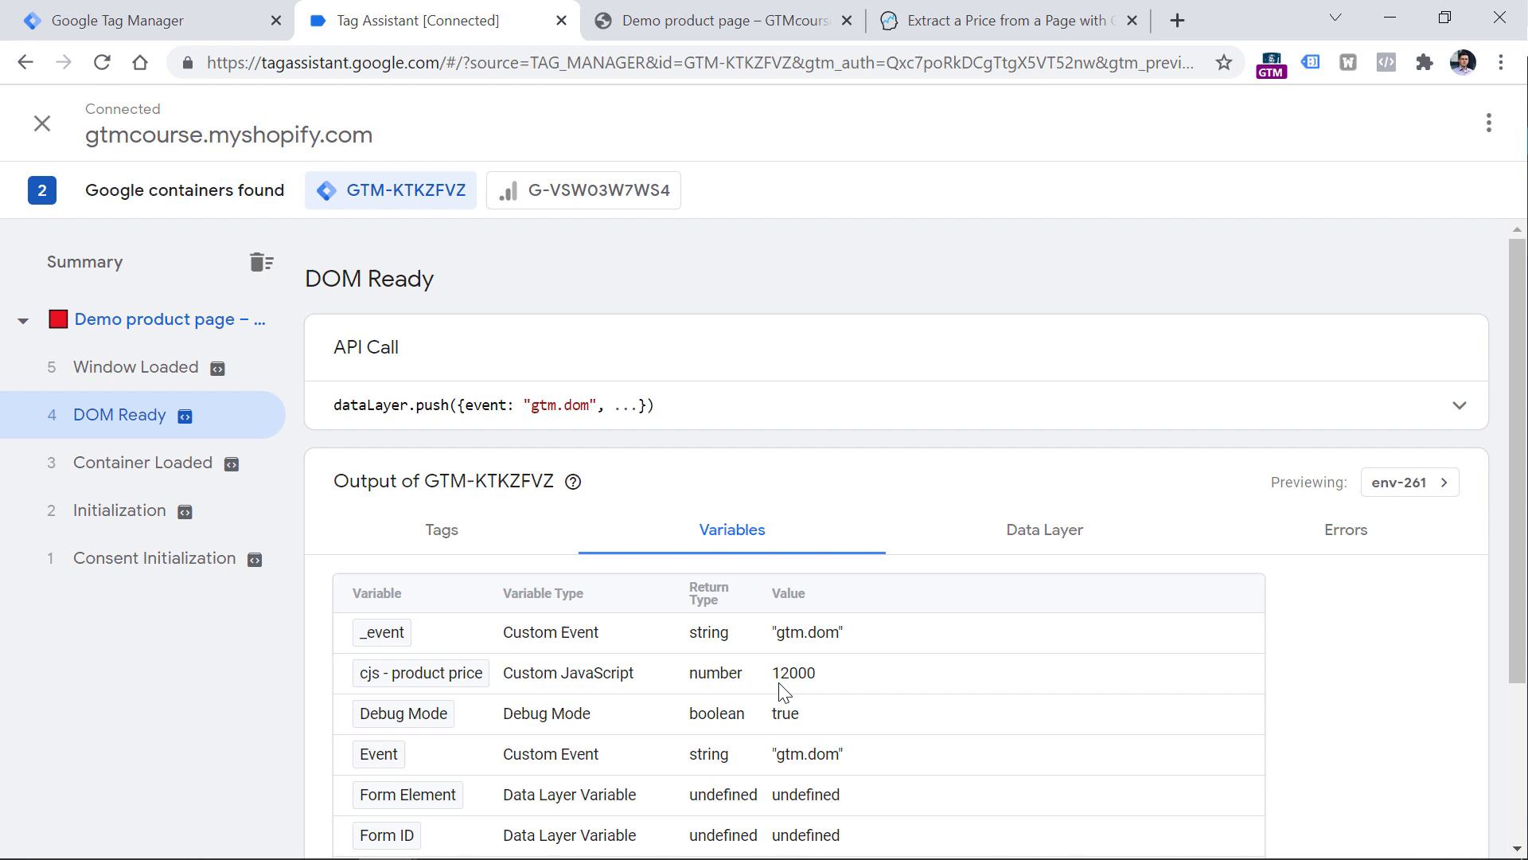
pyautogui.moveTo(824, 688)
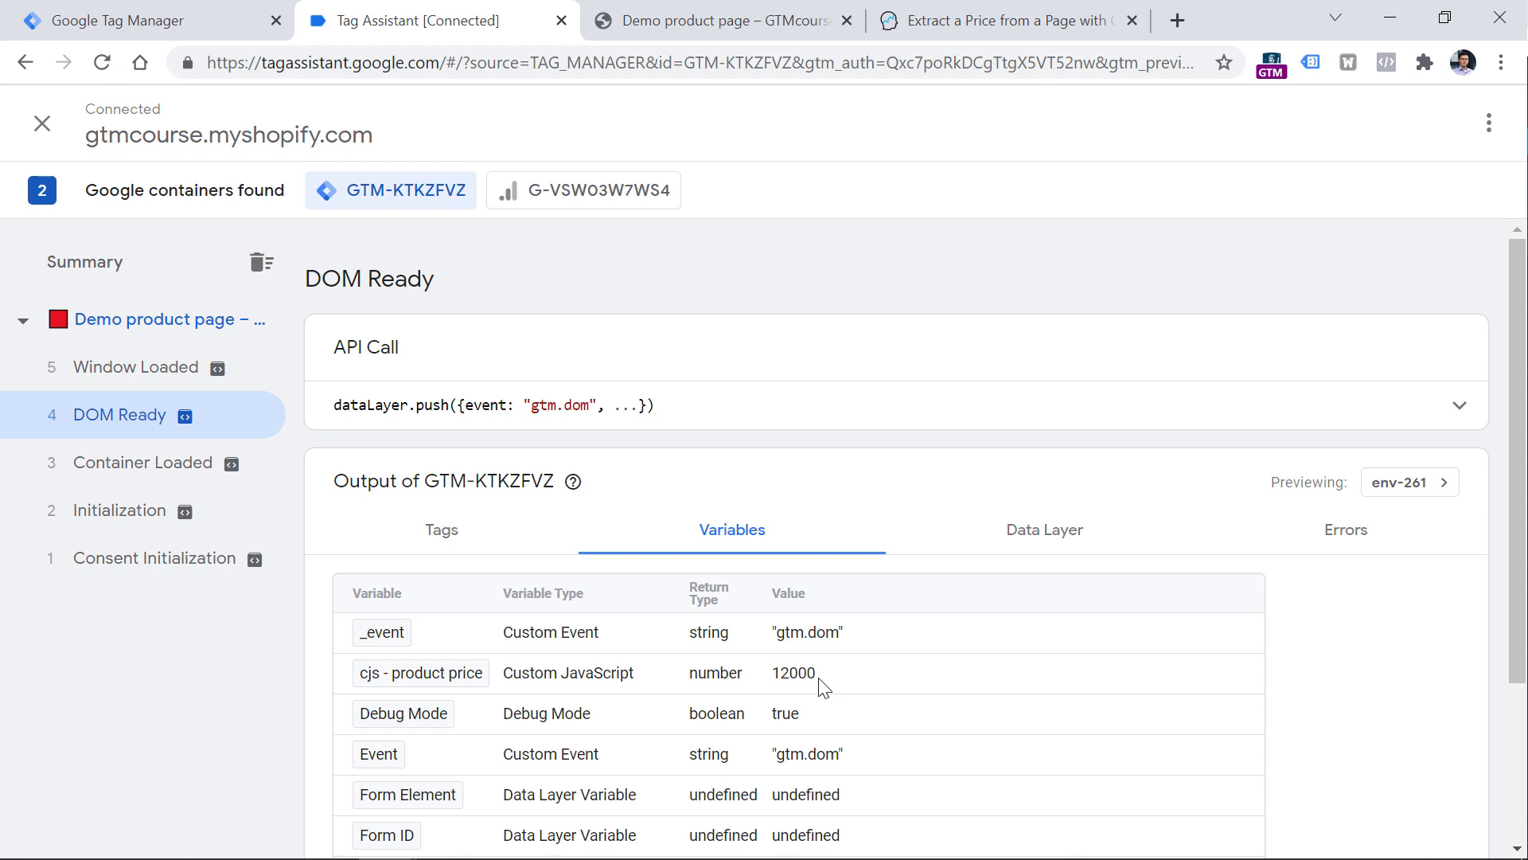
pyautogui.moveTo(798, 688)
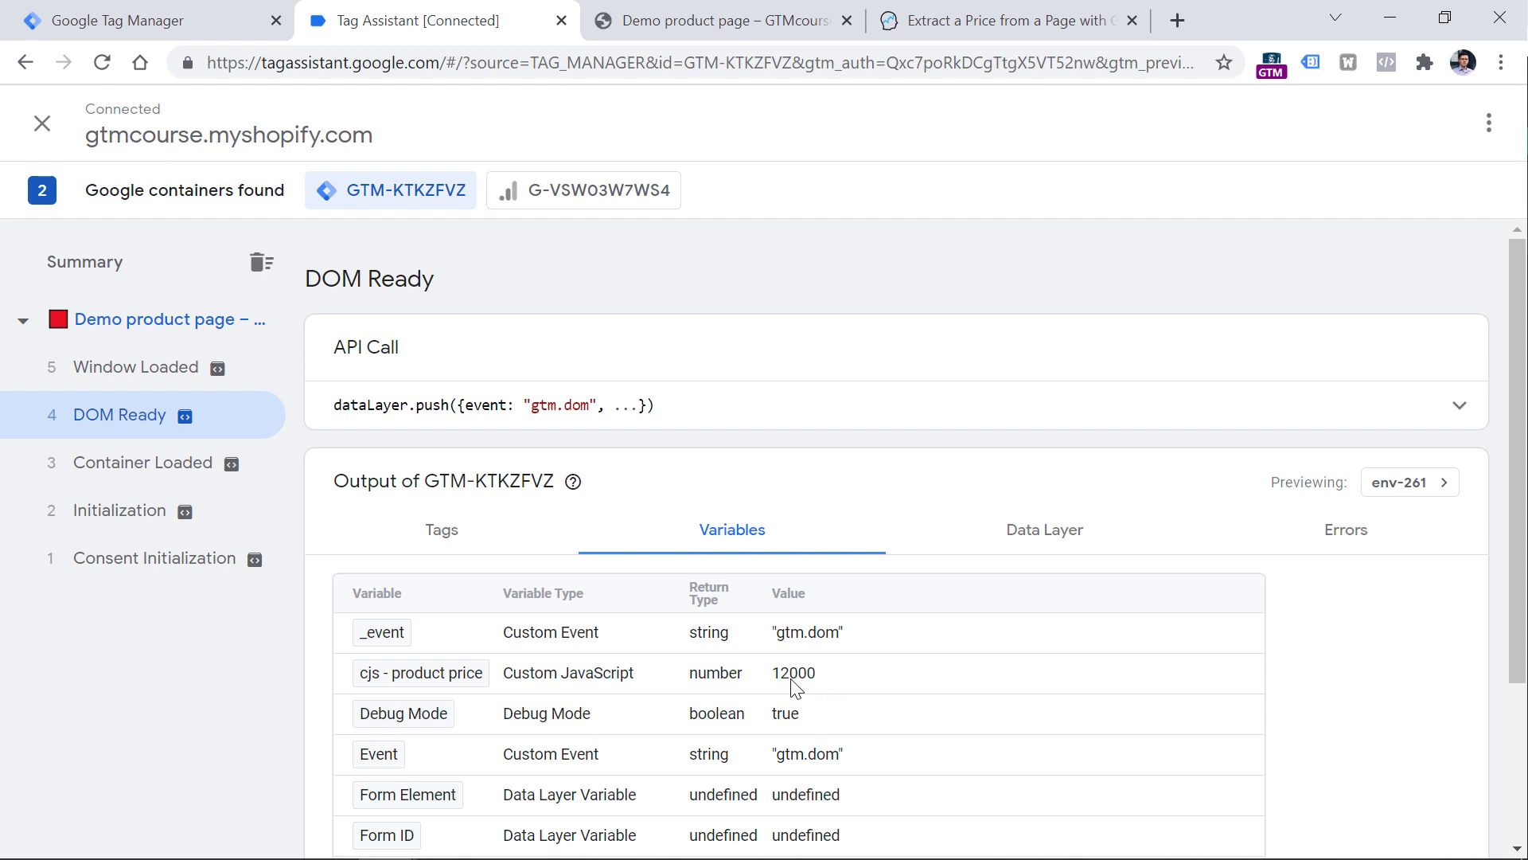
pyautogui.moveTo(824, 688)
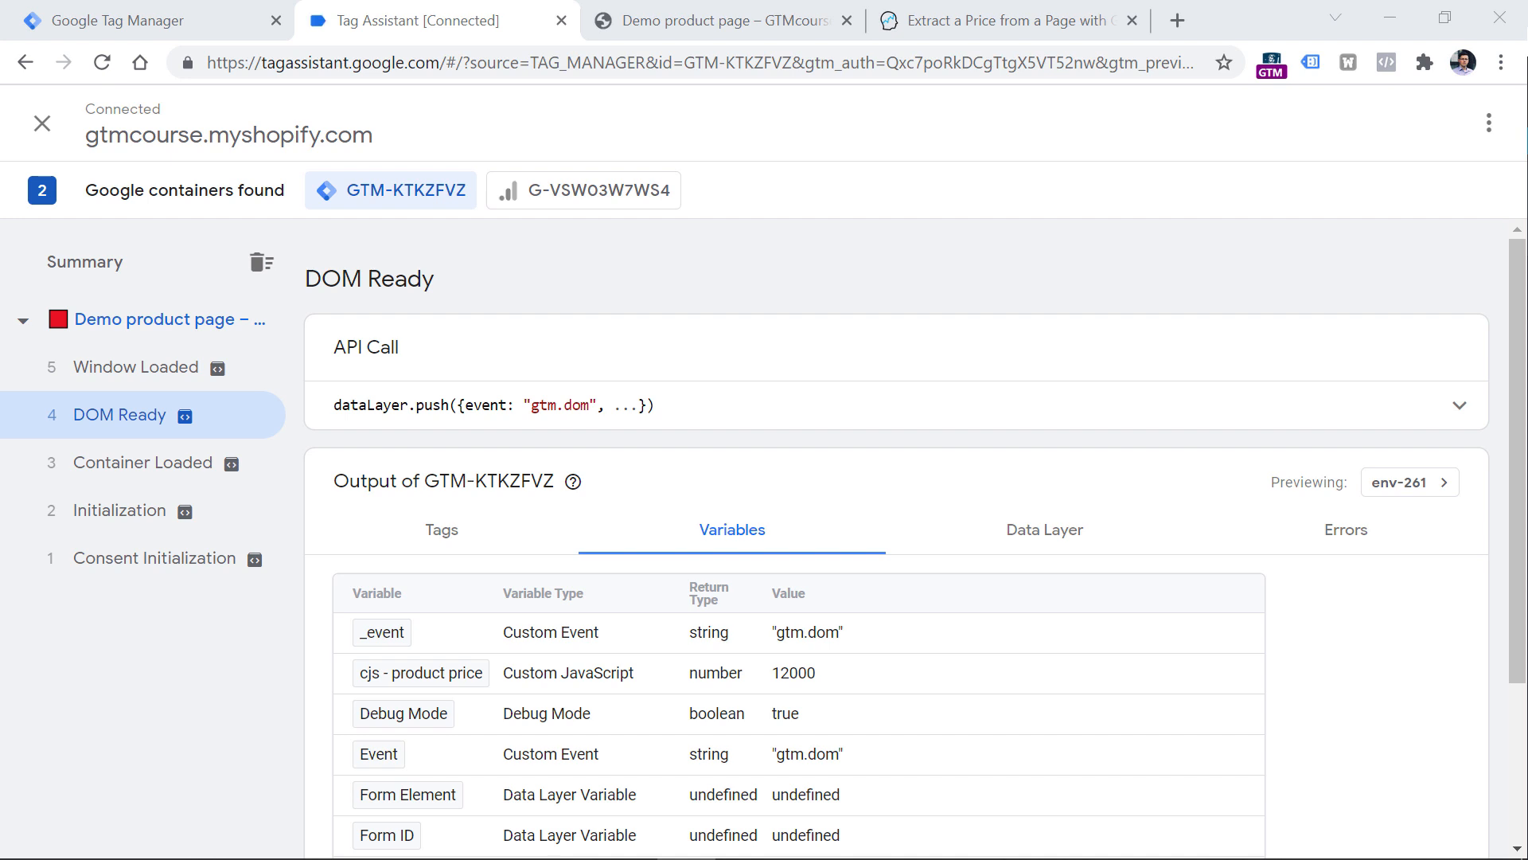
pyautogui.moveTo(788, 494)
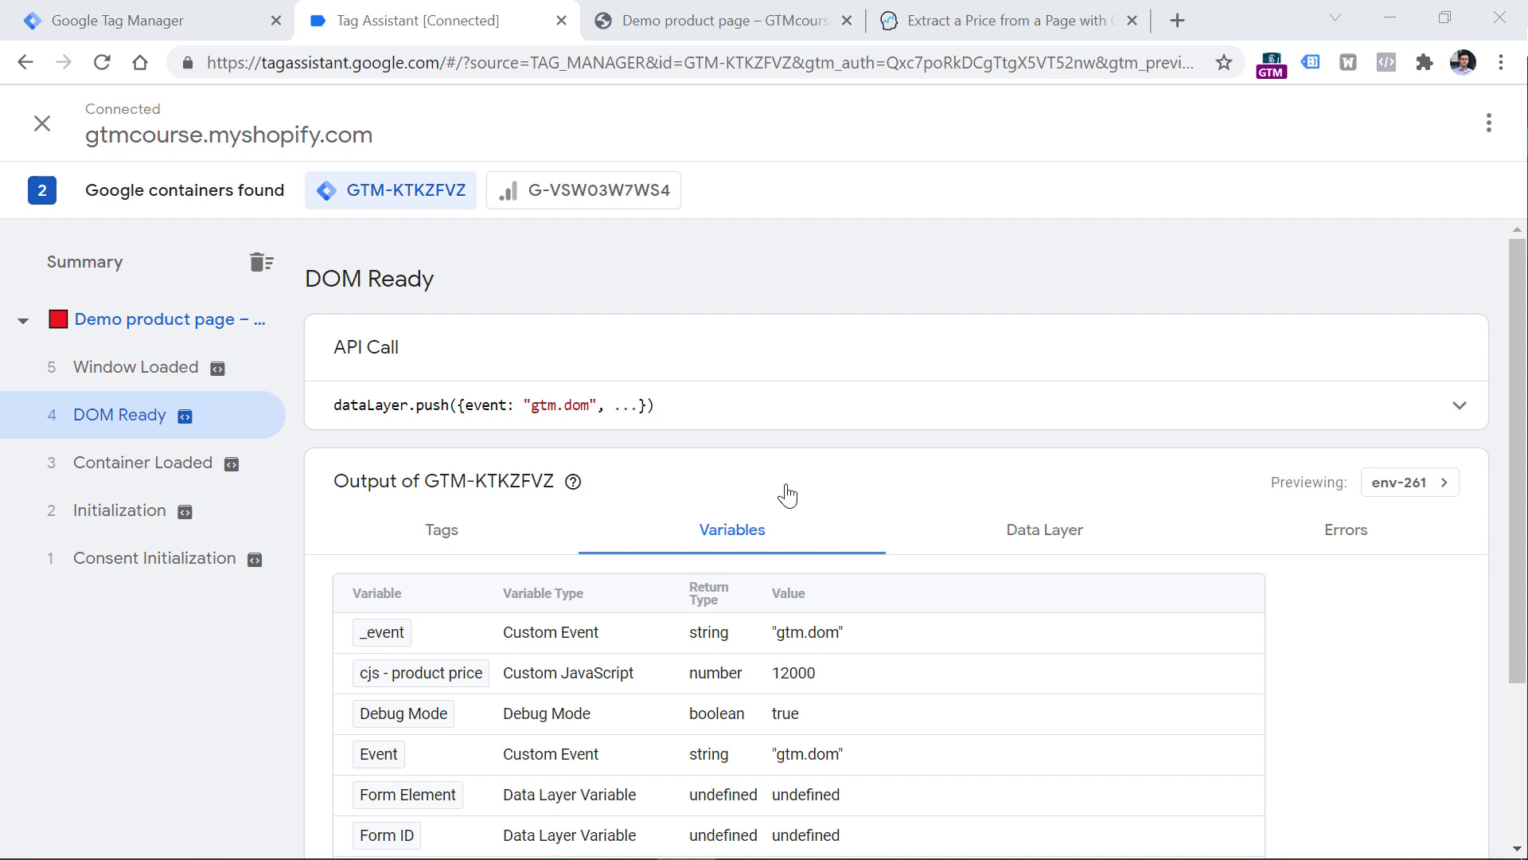
pyautogui.click(717, 20)
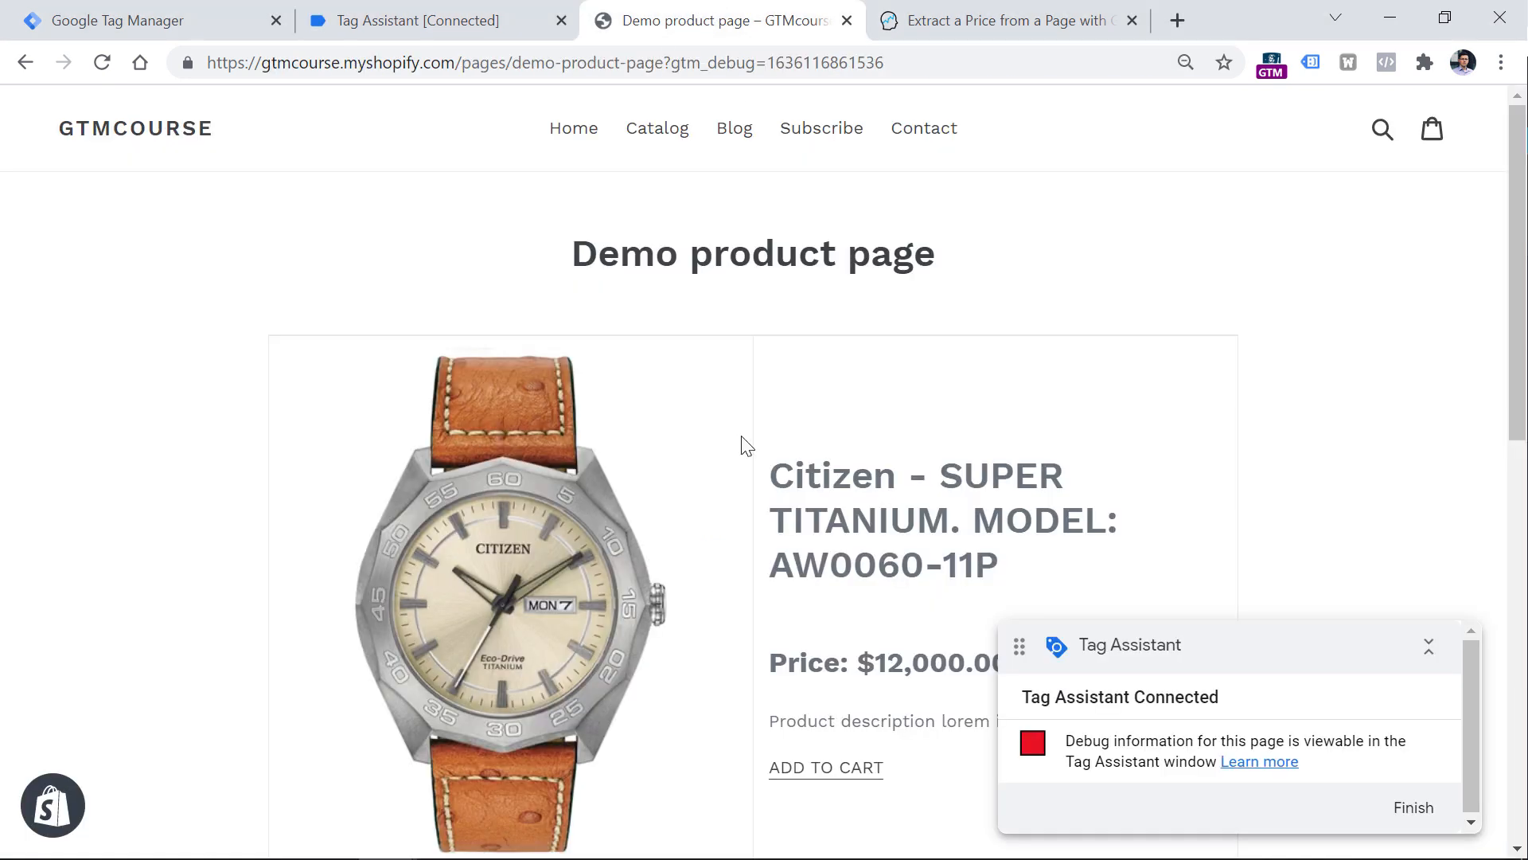
# Compare the page's $12,000.00 price against the debug results as Click events appear
pyautogui.click(1430, 646)
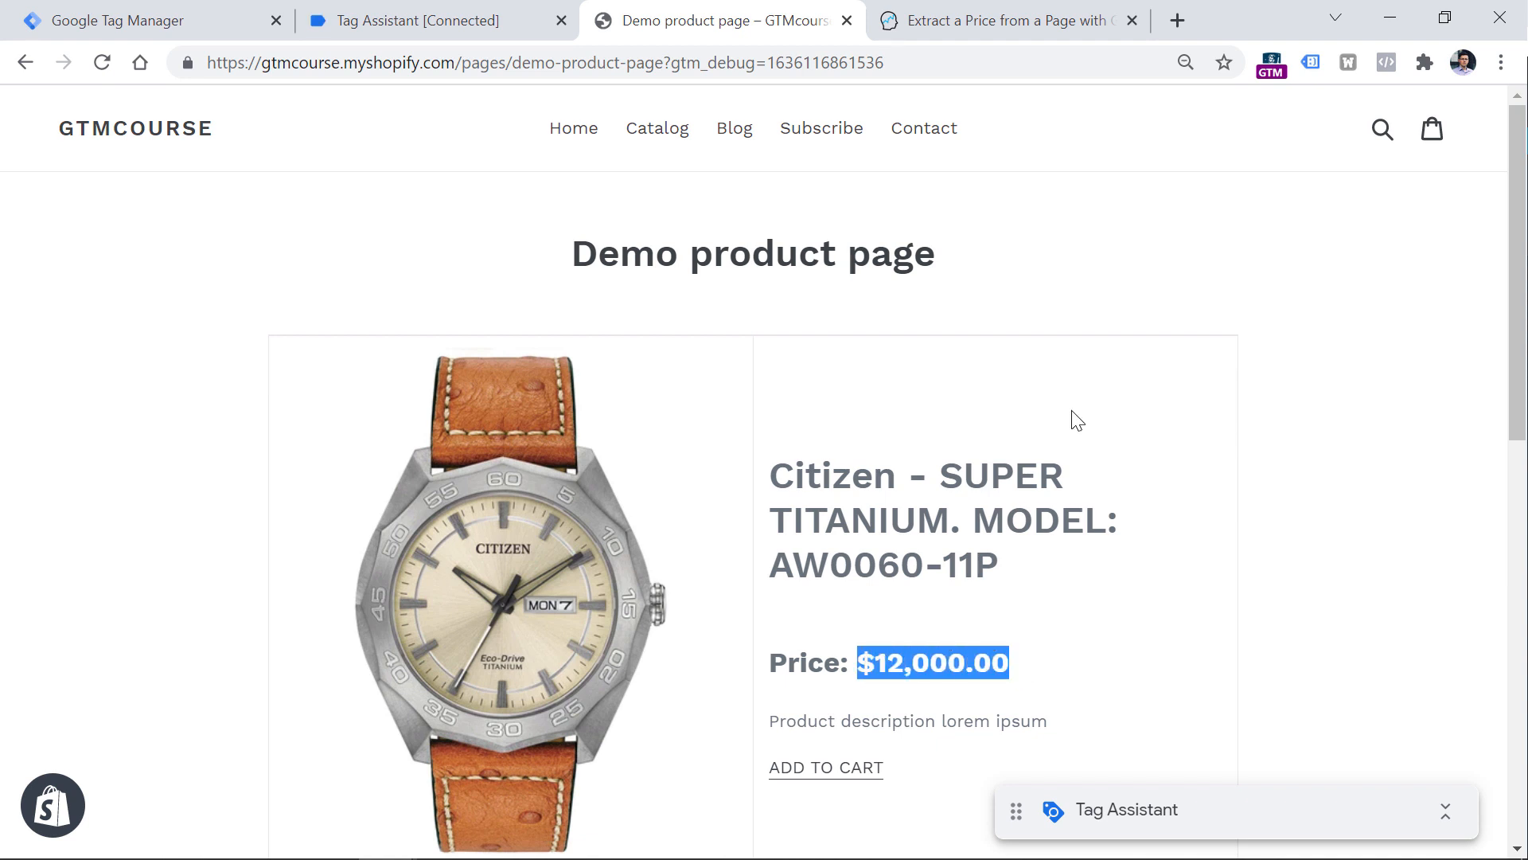
pyautogui.moveTo(892, 270)
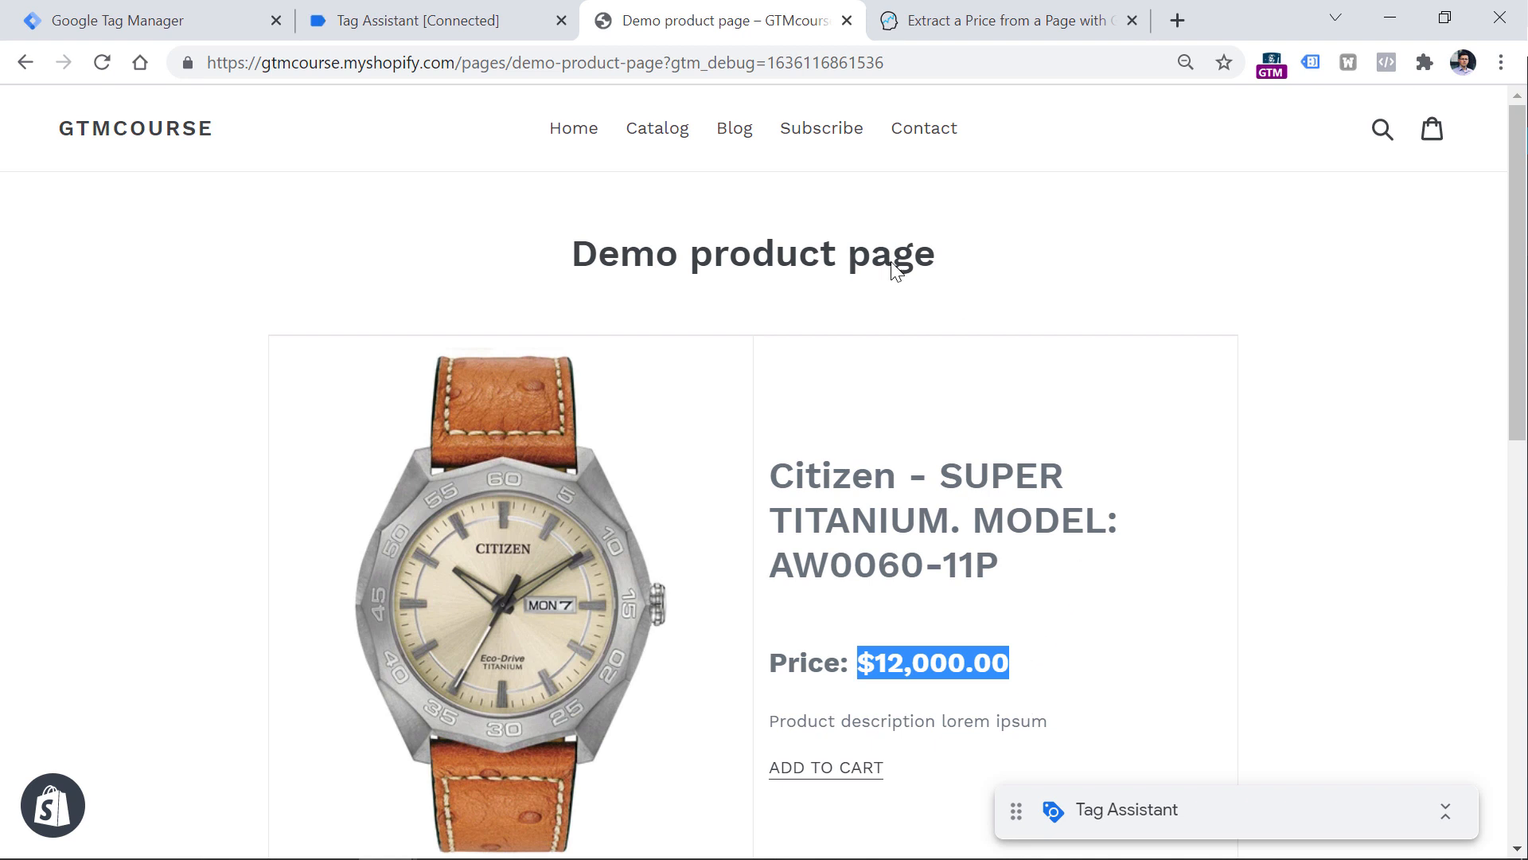
pyautogui.click(429, 20)
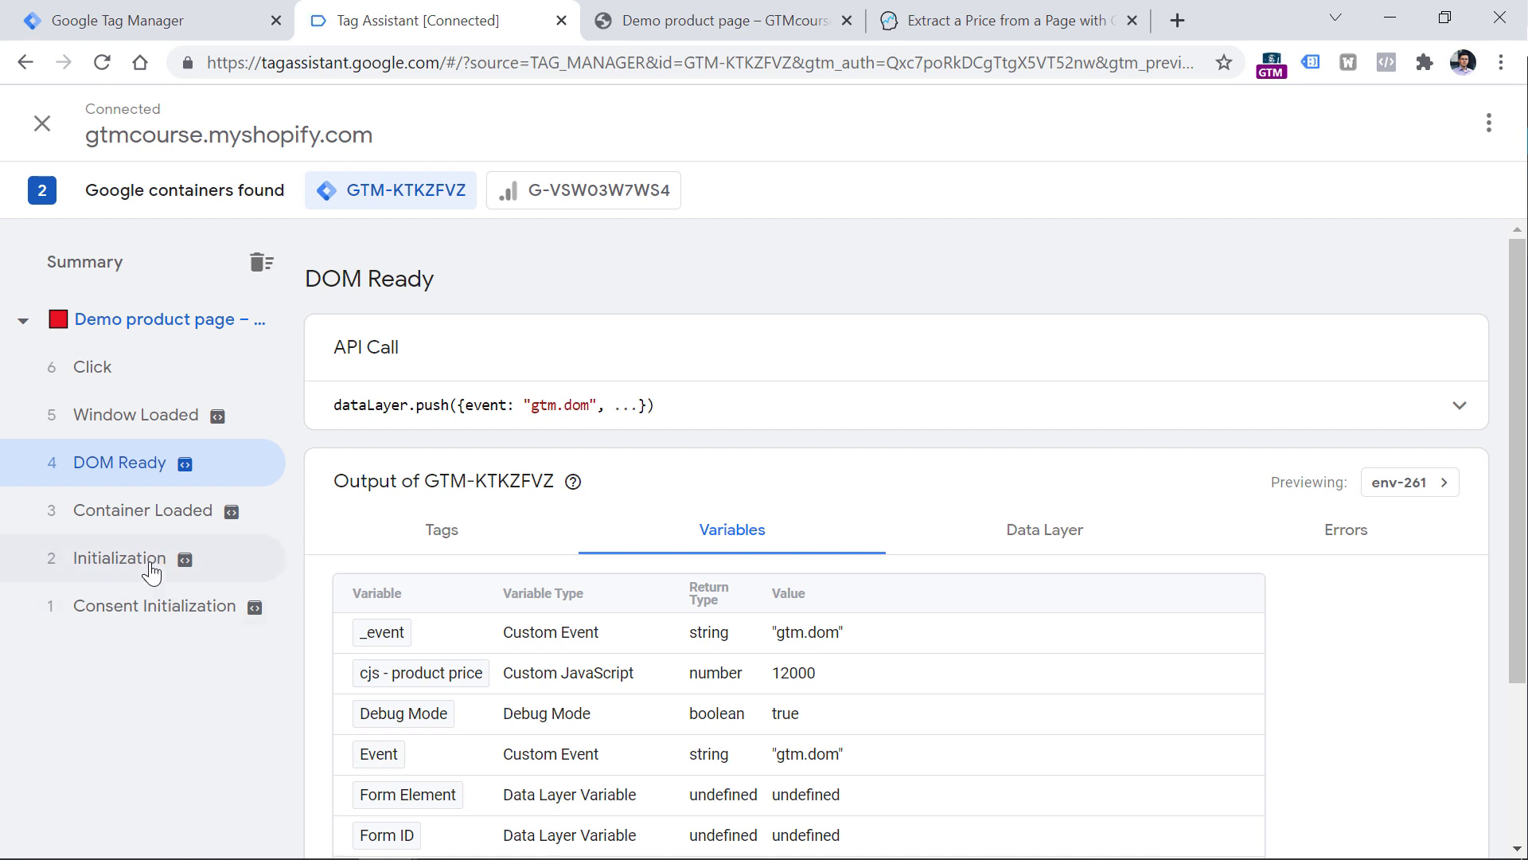
pyautogui.click(721, 21)
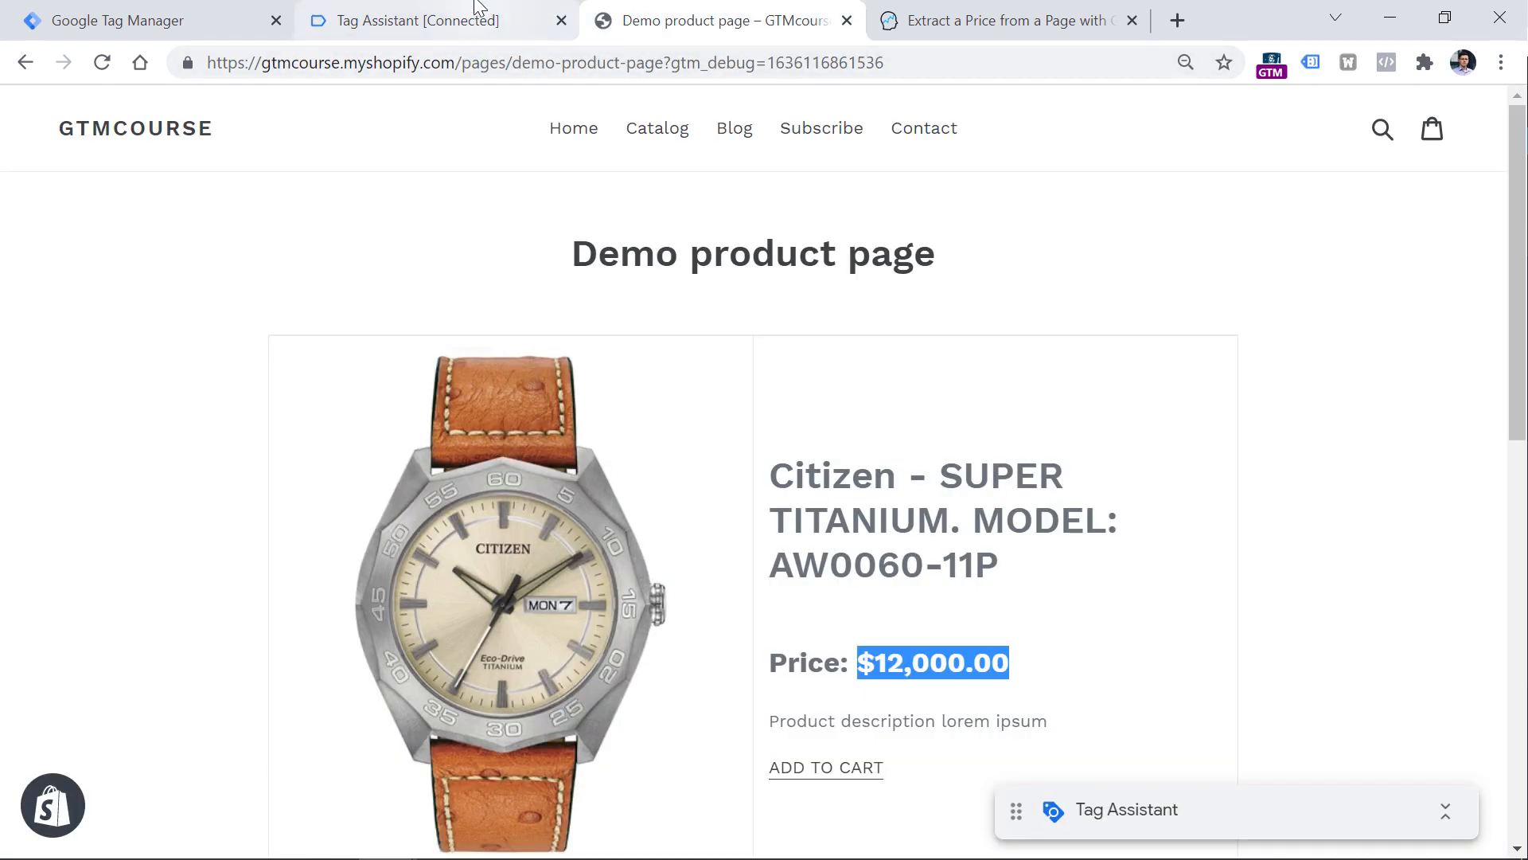
pyautogui.click(418, 21)
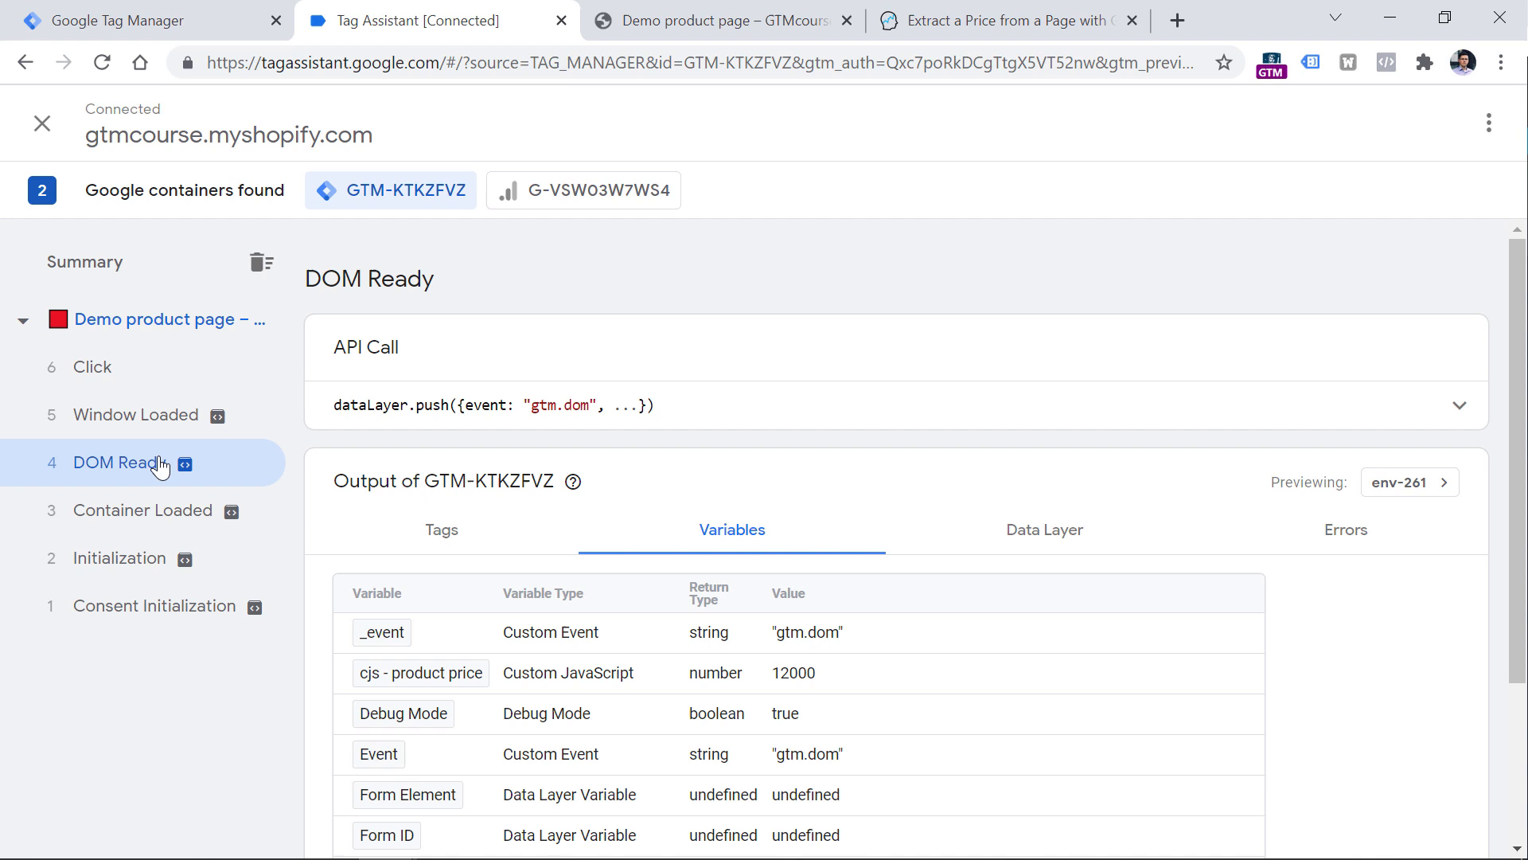
pyautogui.moveTo(154, 457)
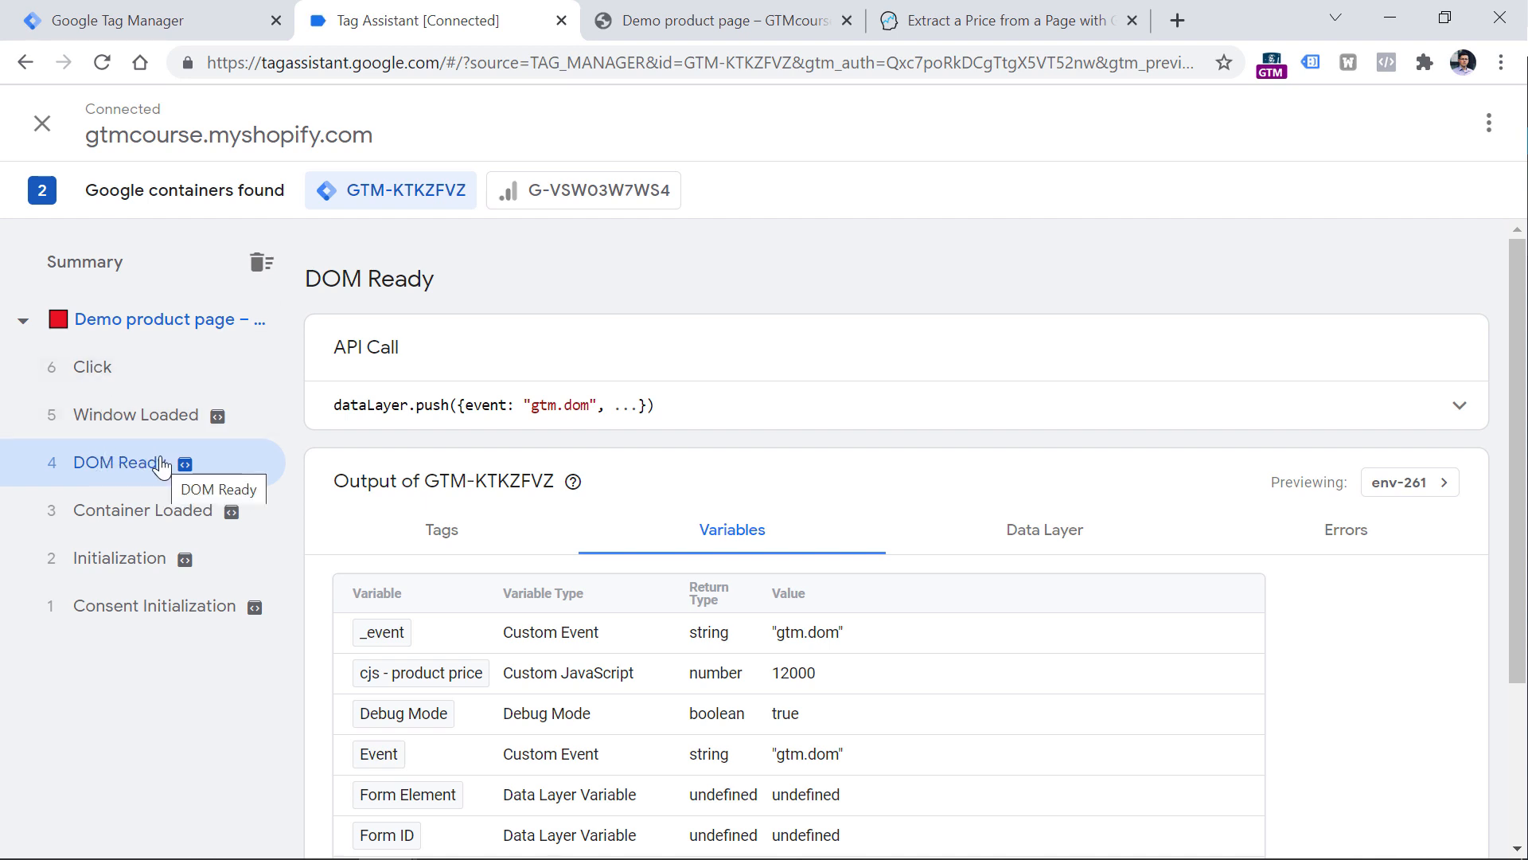
pyautogui.click(719, 21)
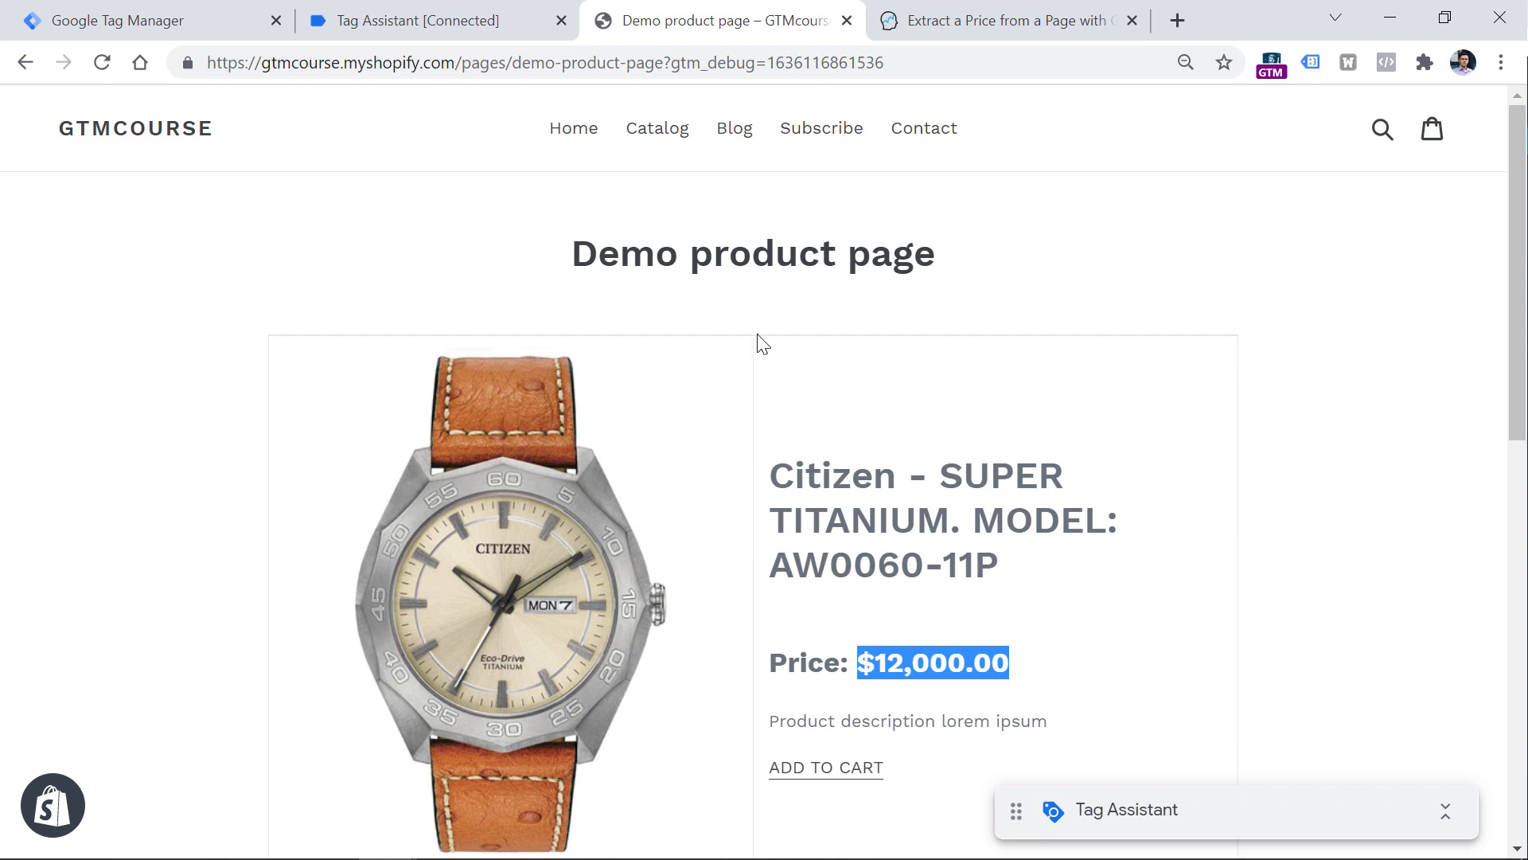
# Return to the debug results and view the Container Loaded event's variables
pyautogui.click(428, 21)
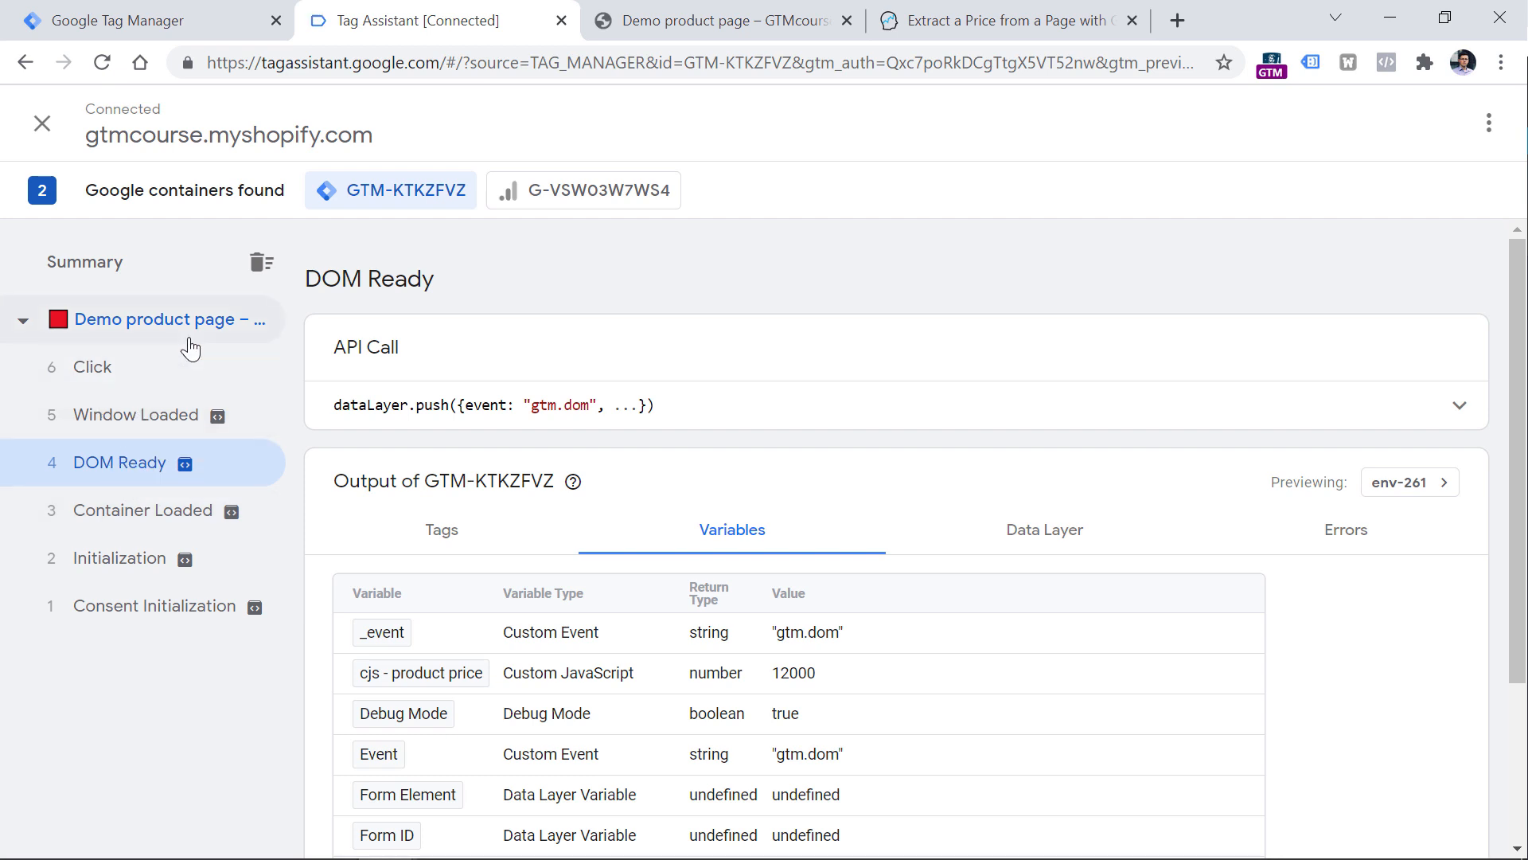
pyautogui.moveTo(165, 318)
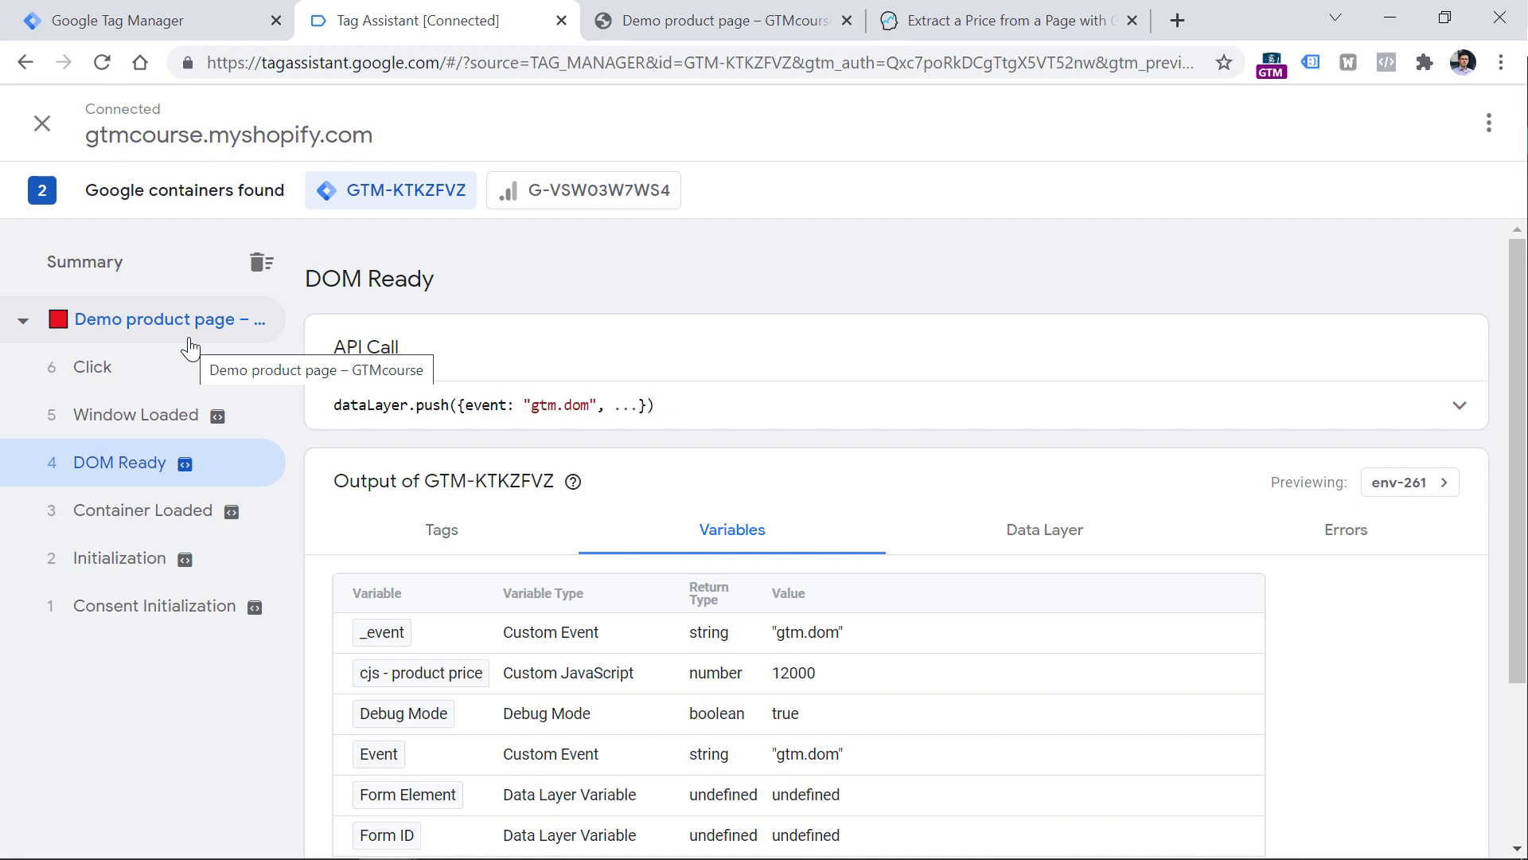
pyautogui.moveTo(266, 328)
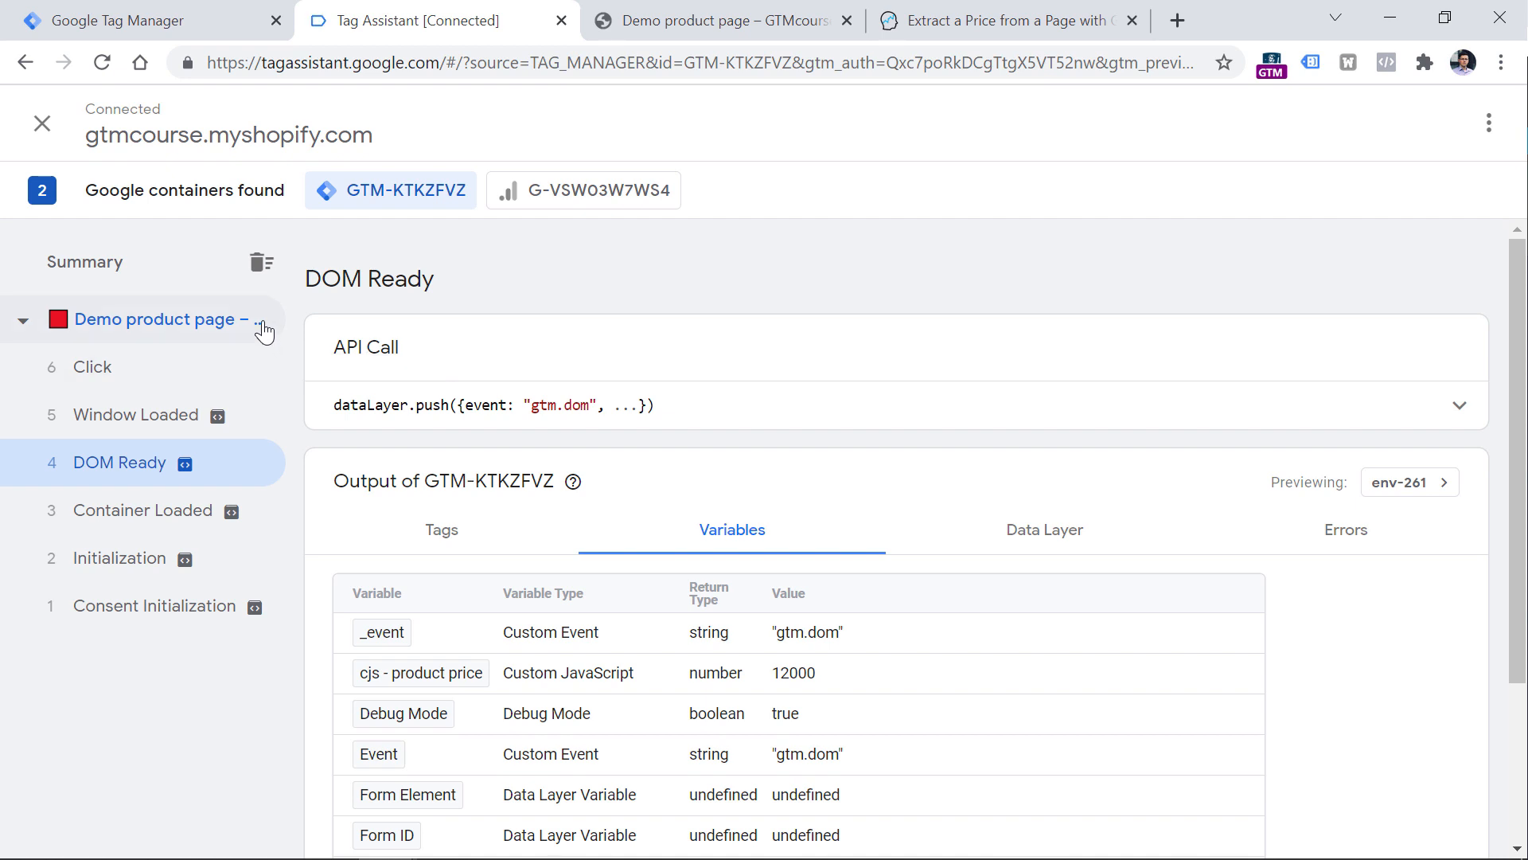
pyautogui.click(721, 20)
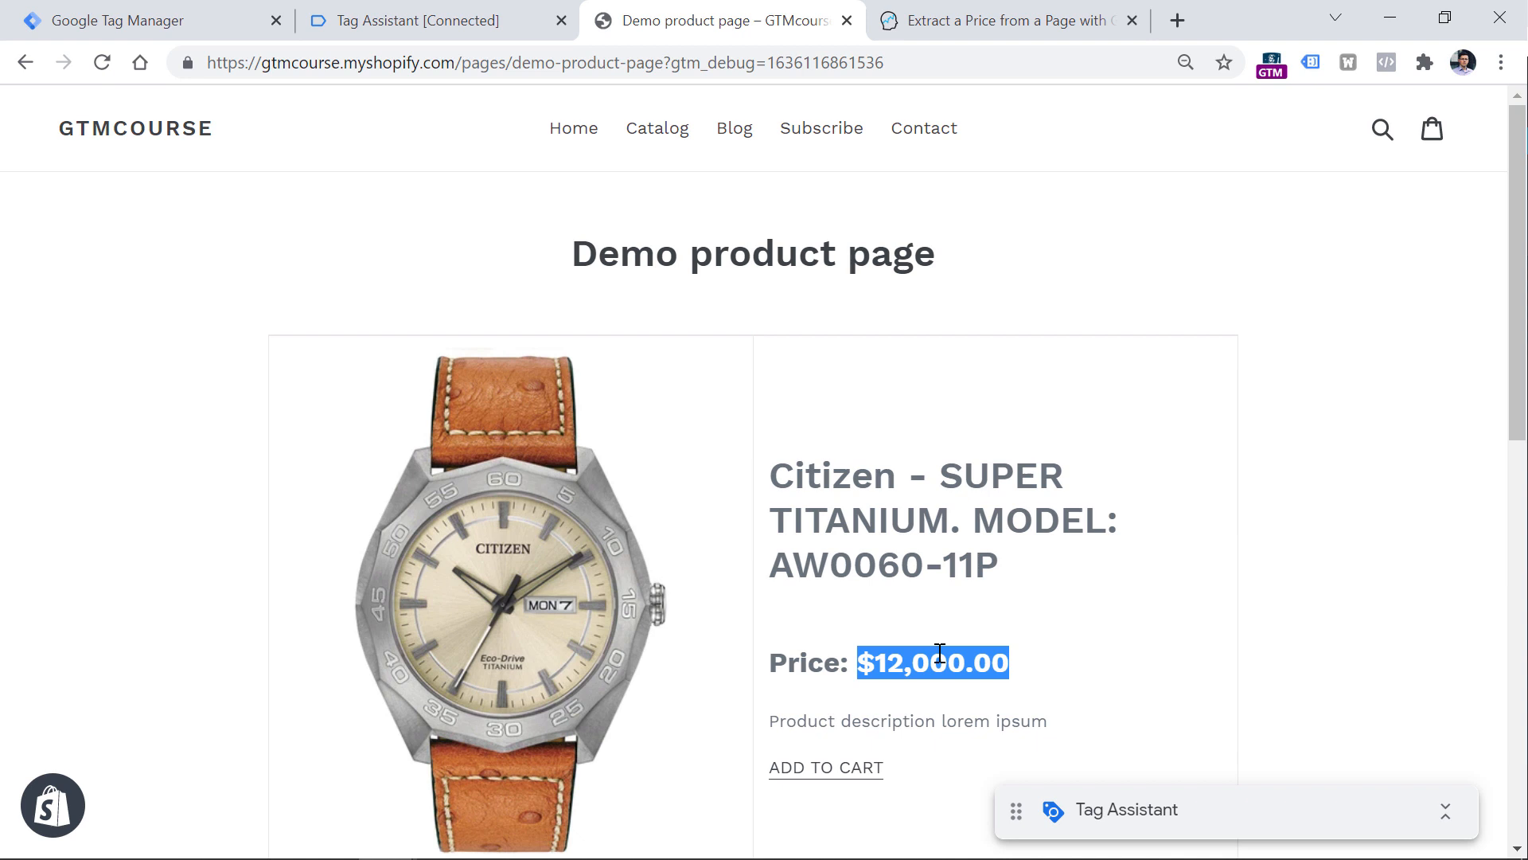
pyautogui.click(428, 21)
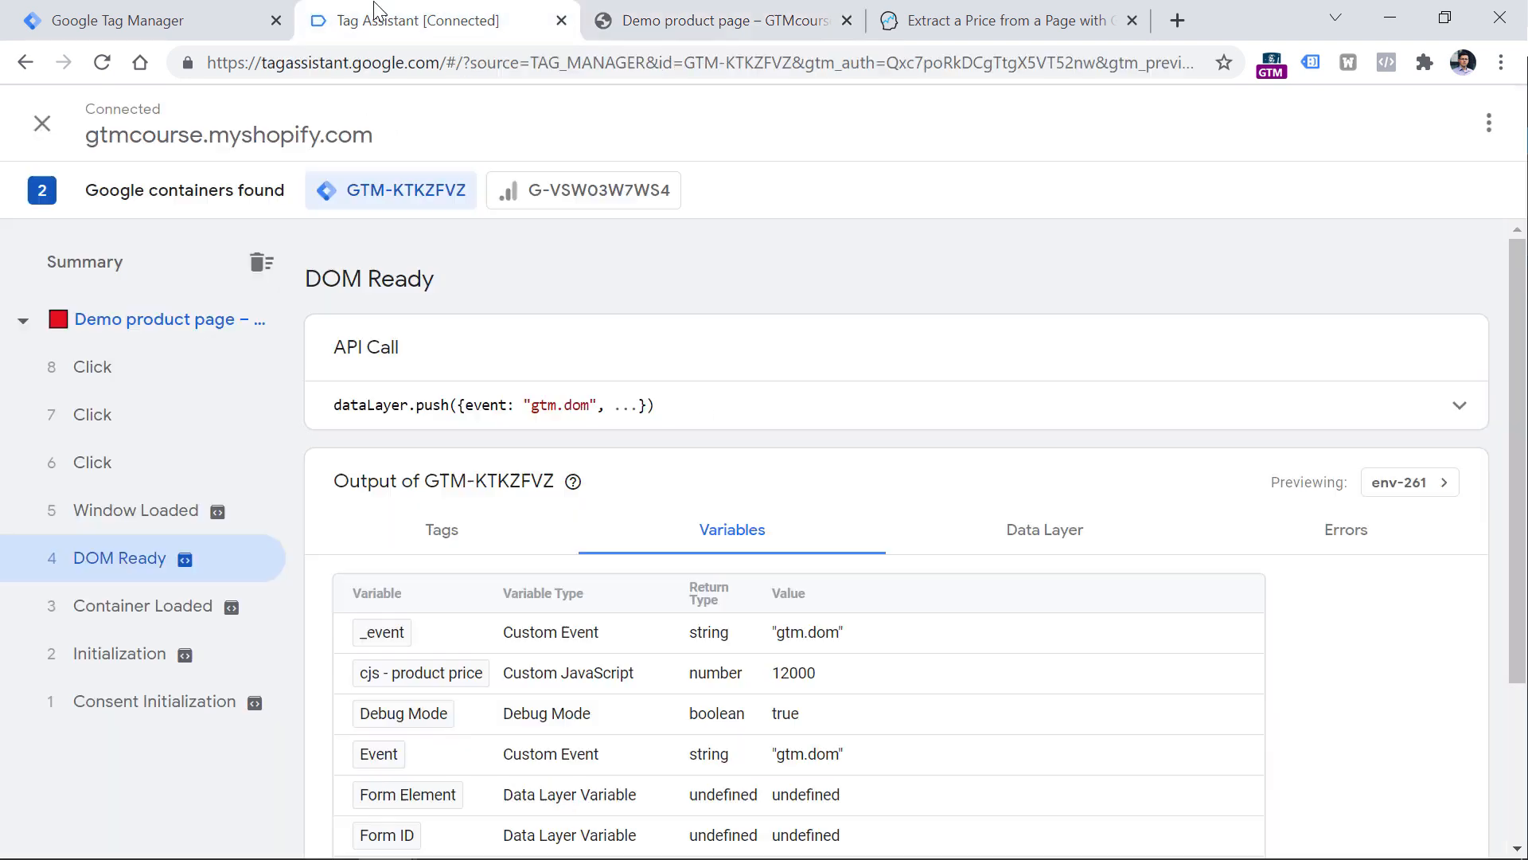
pyautogui.click(142, 605)
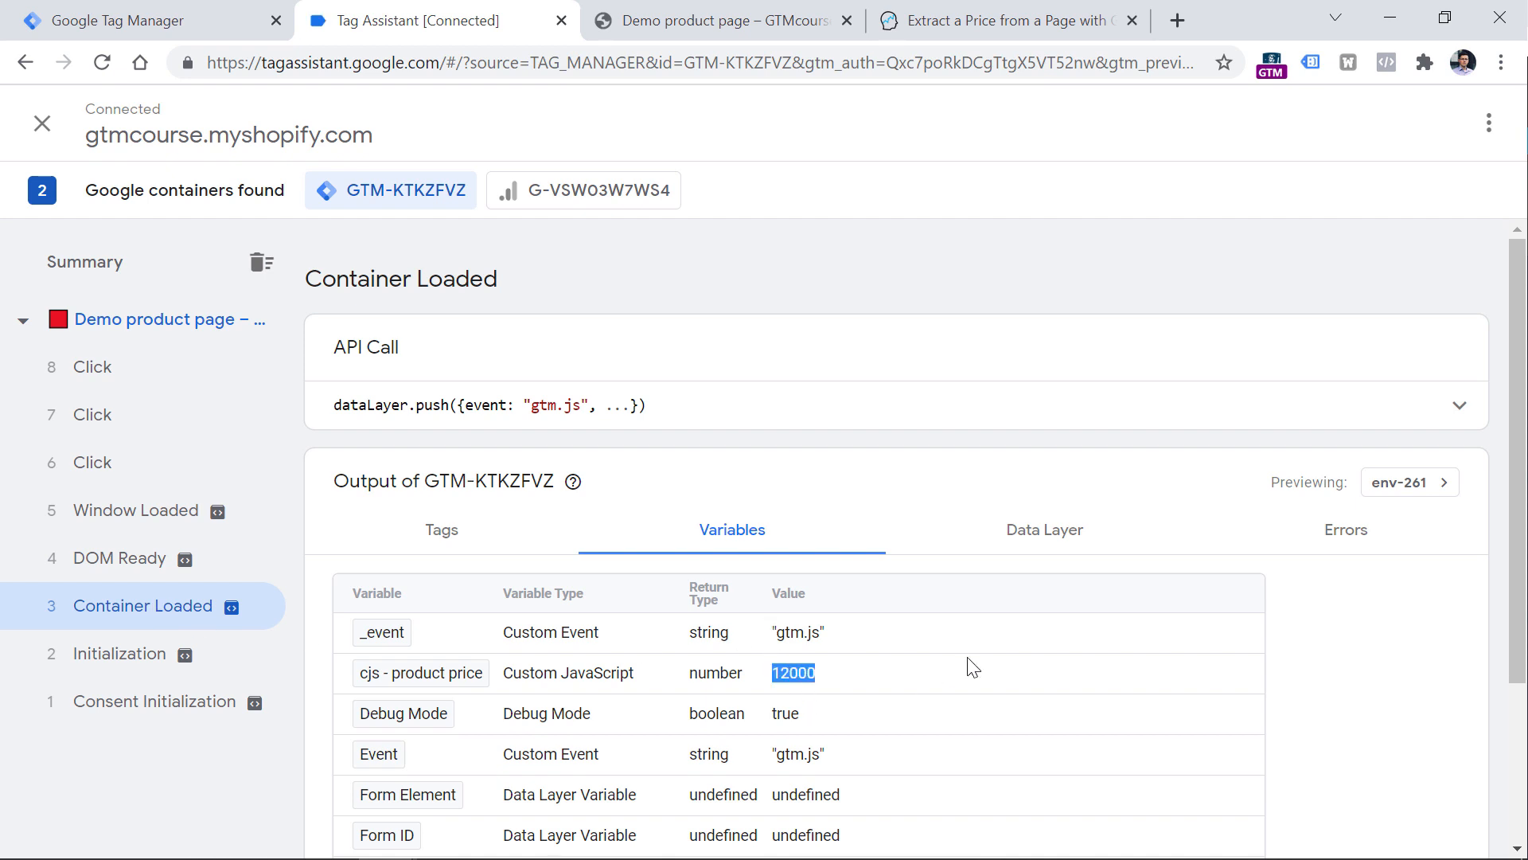
pyautogui.moveTo(143, 605)
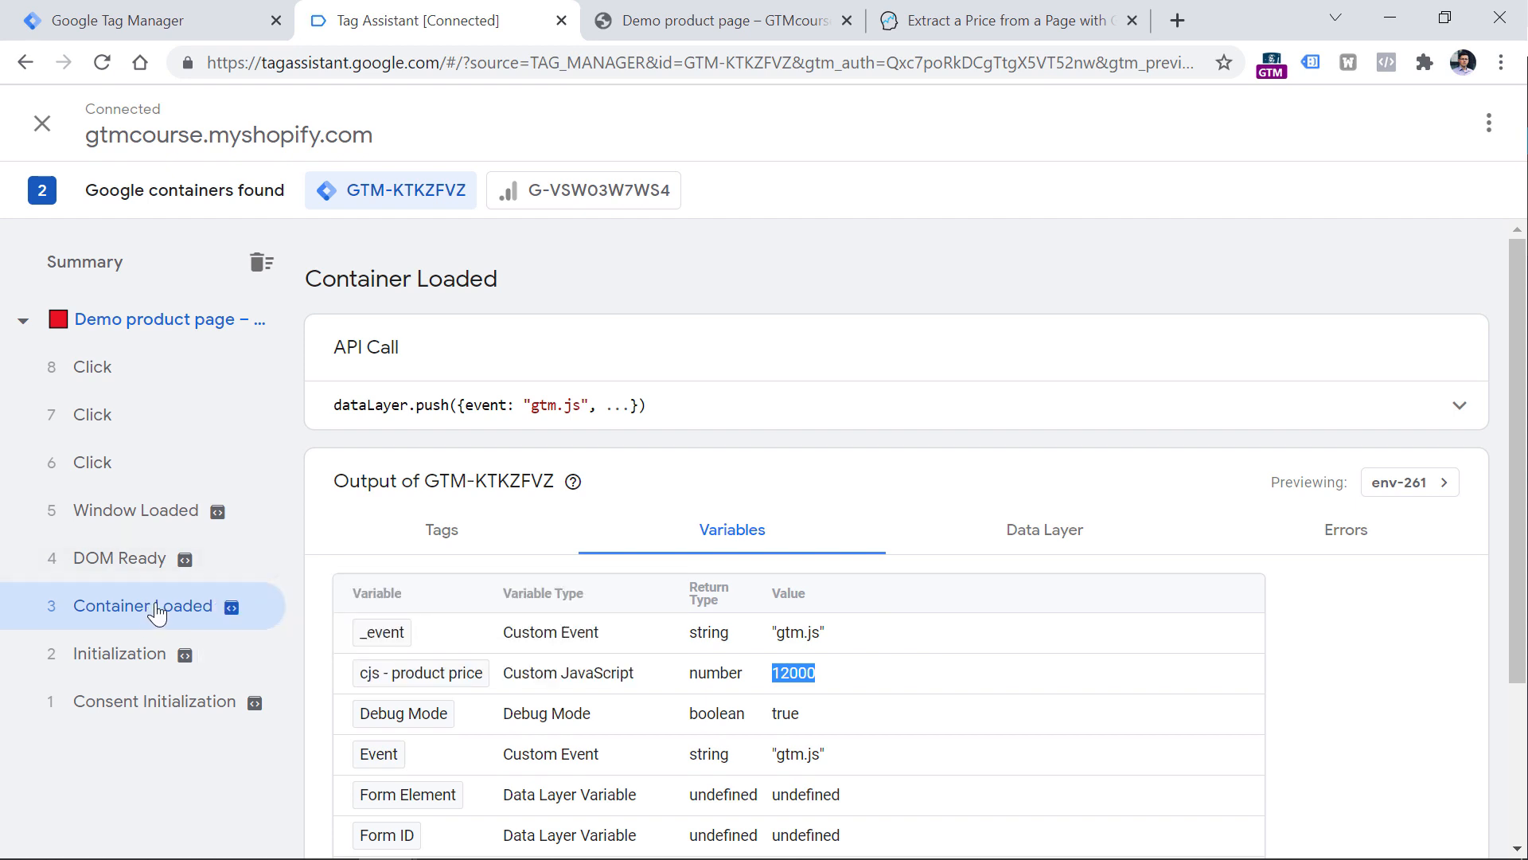
pyautogui.moveTo(796, 689)
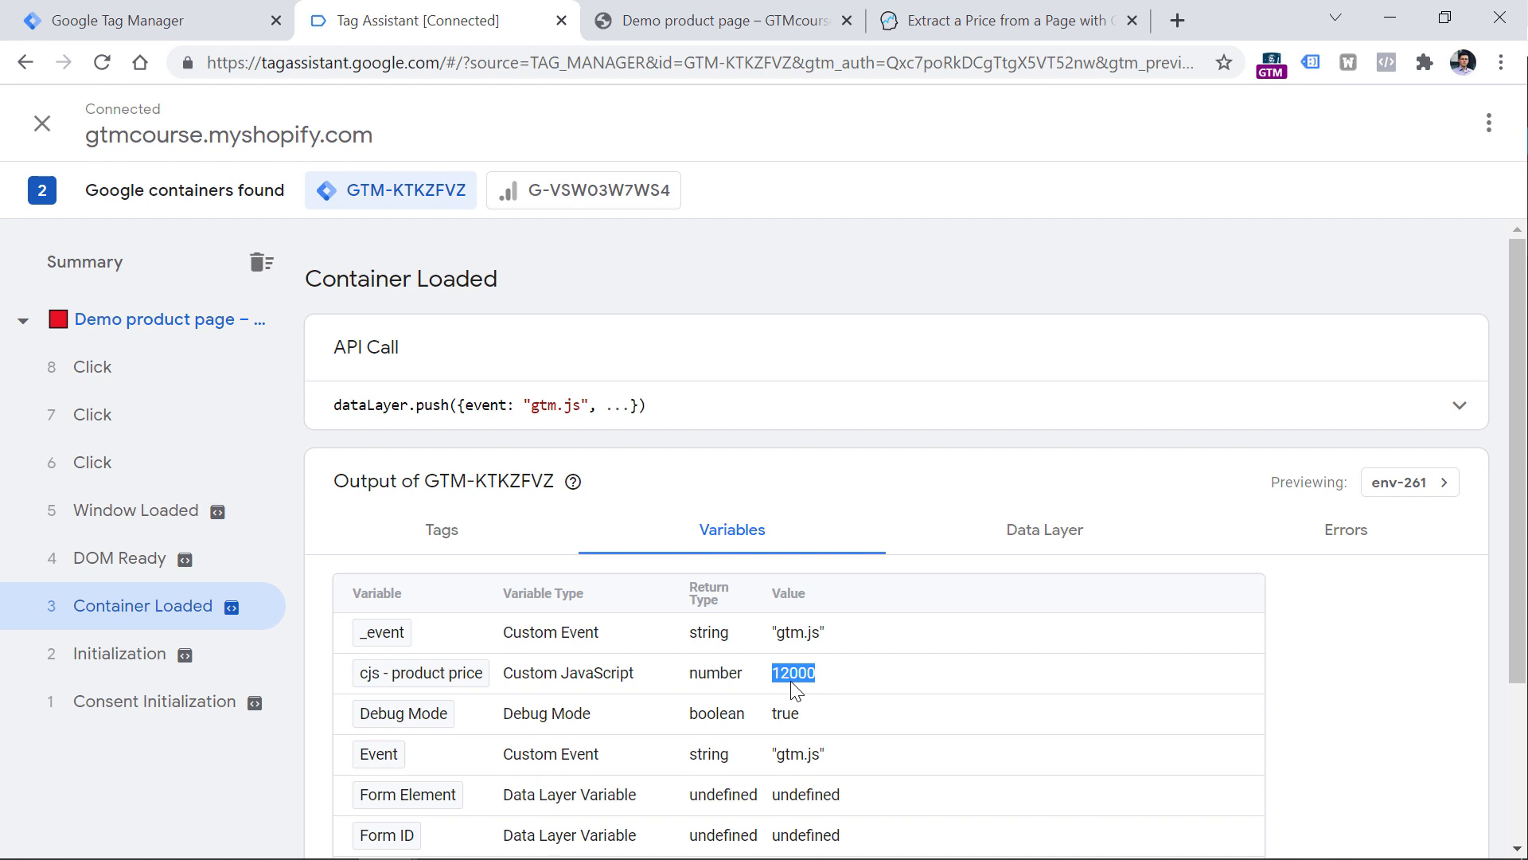
pyautogui.moveTo(907, 563)
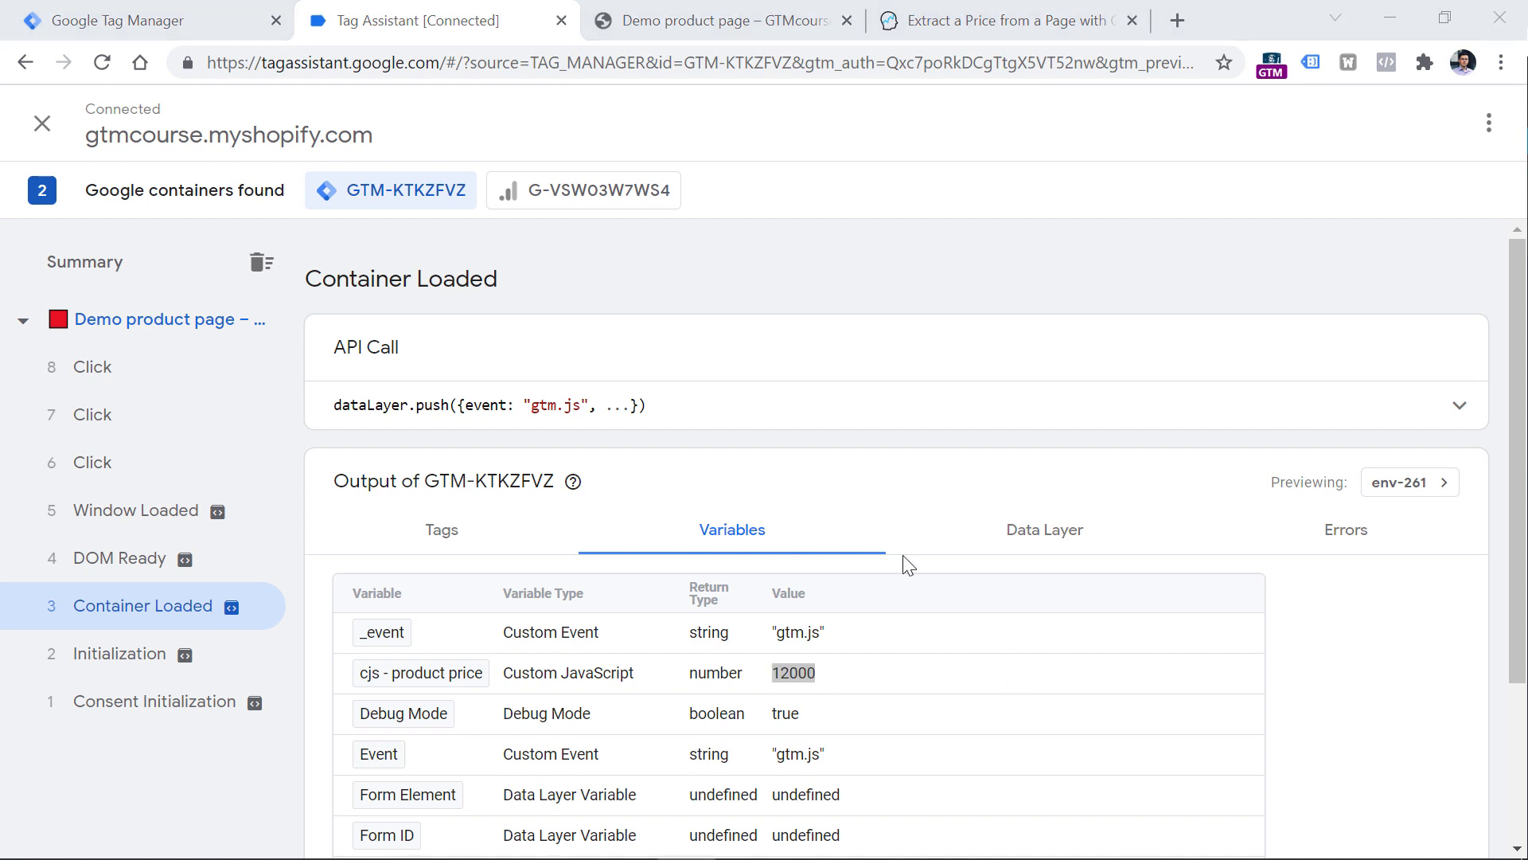
pyautogui.moveTo(127, 568)
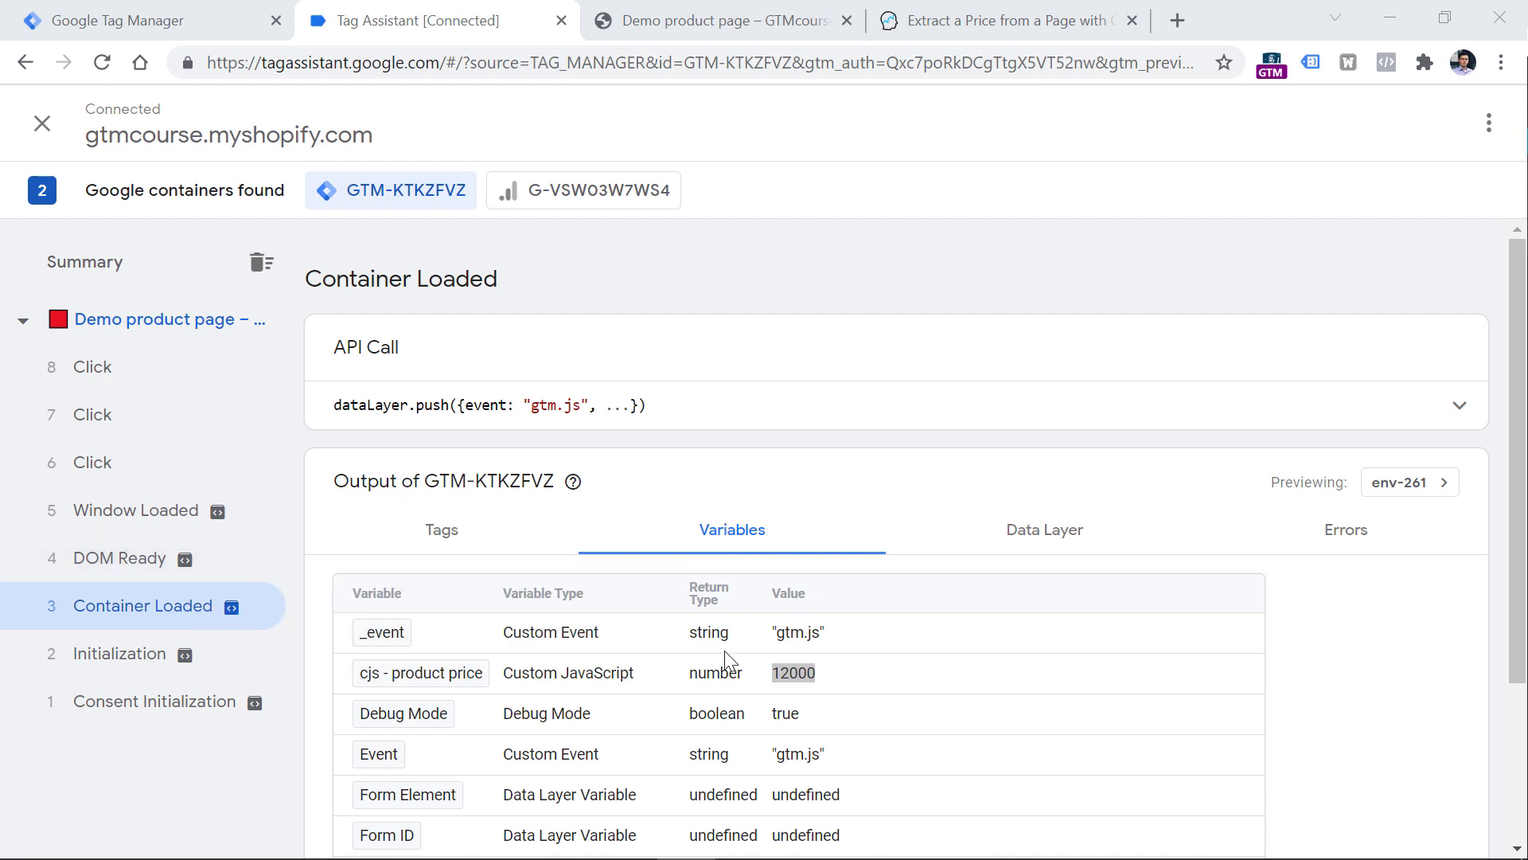
pyautogui.moveTo(699, 667)
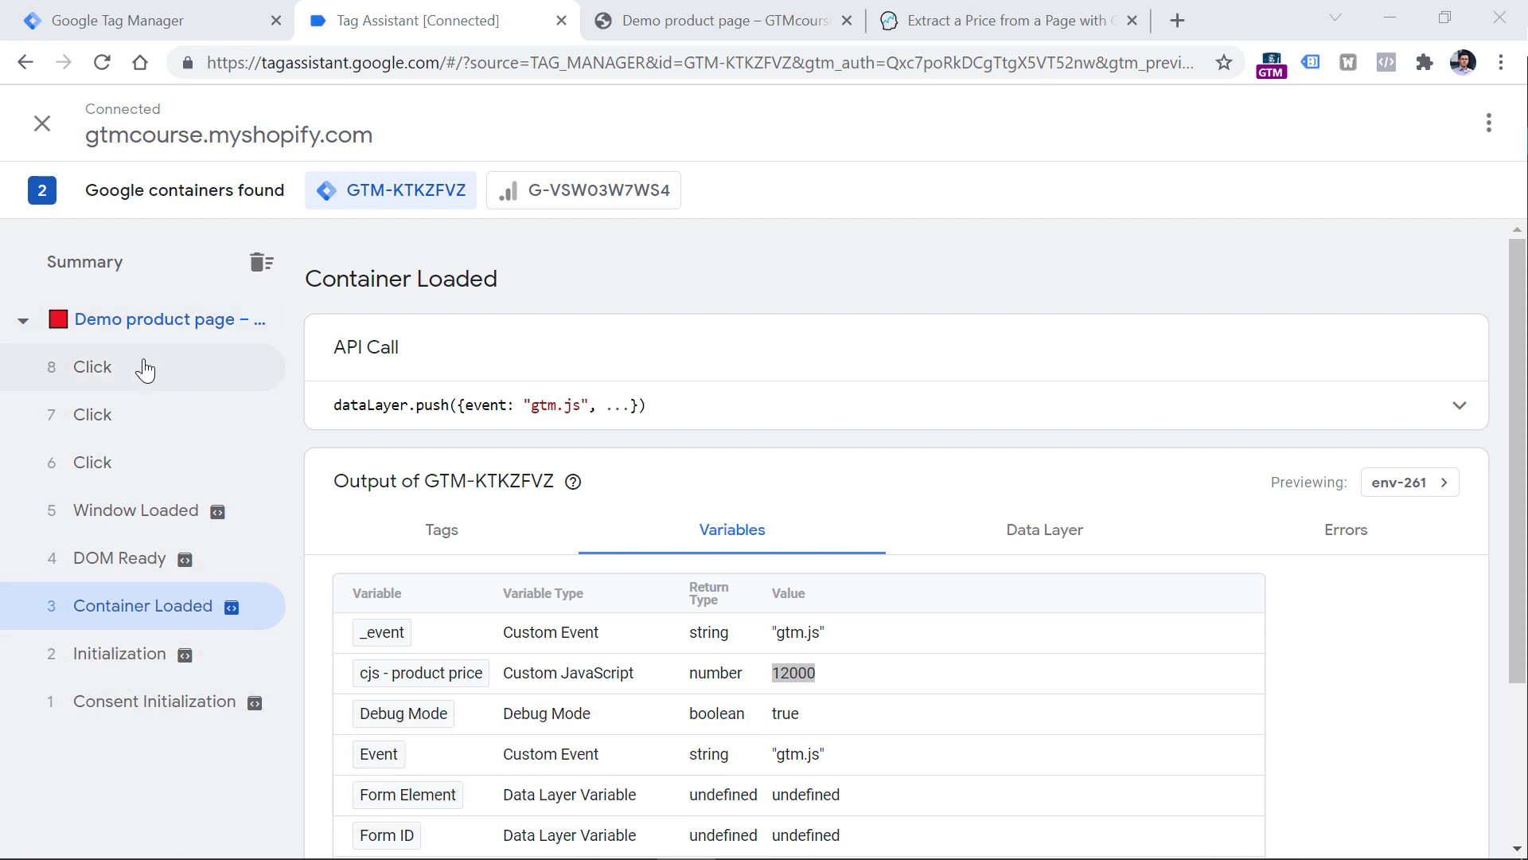
pyautogui.moveTo(151, 557)
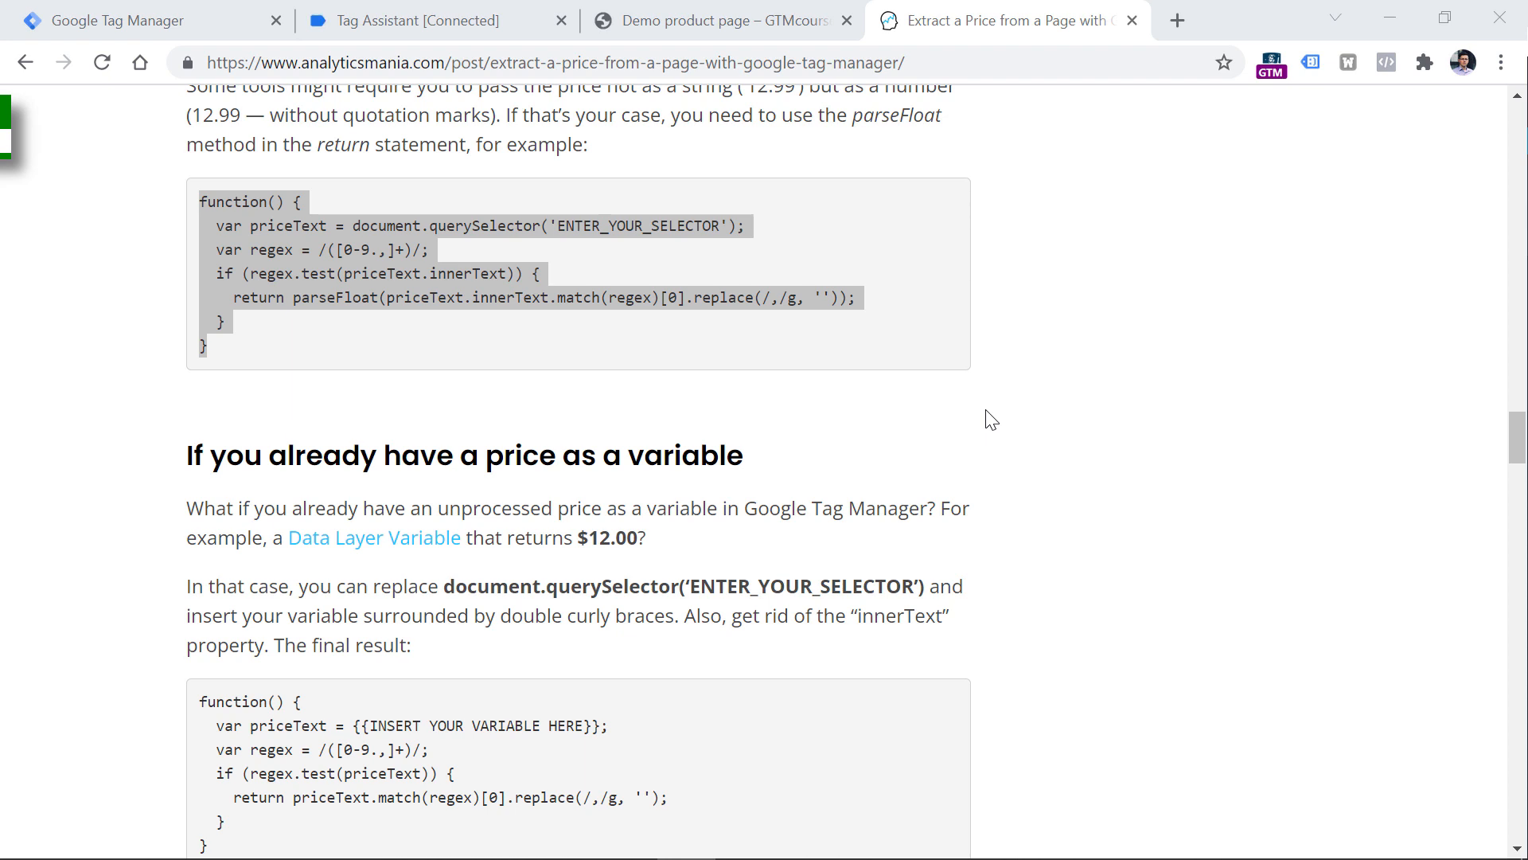
pyautogui.moveTo(1049, 398)
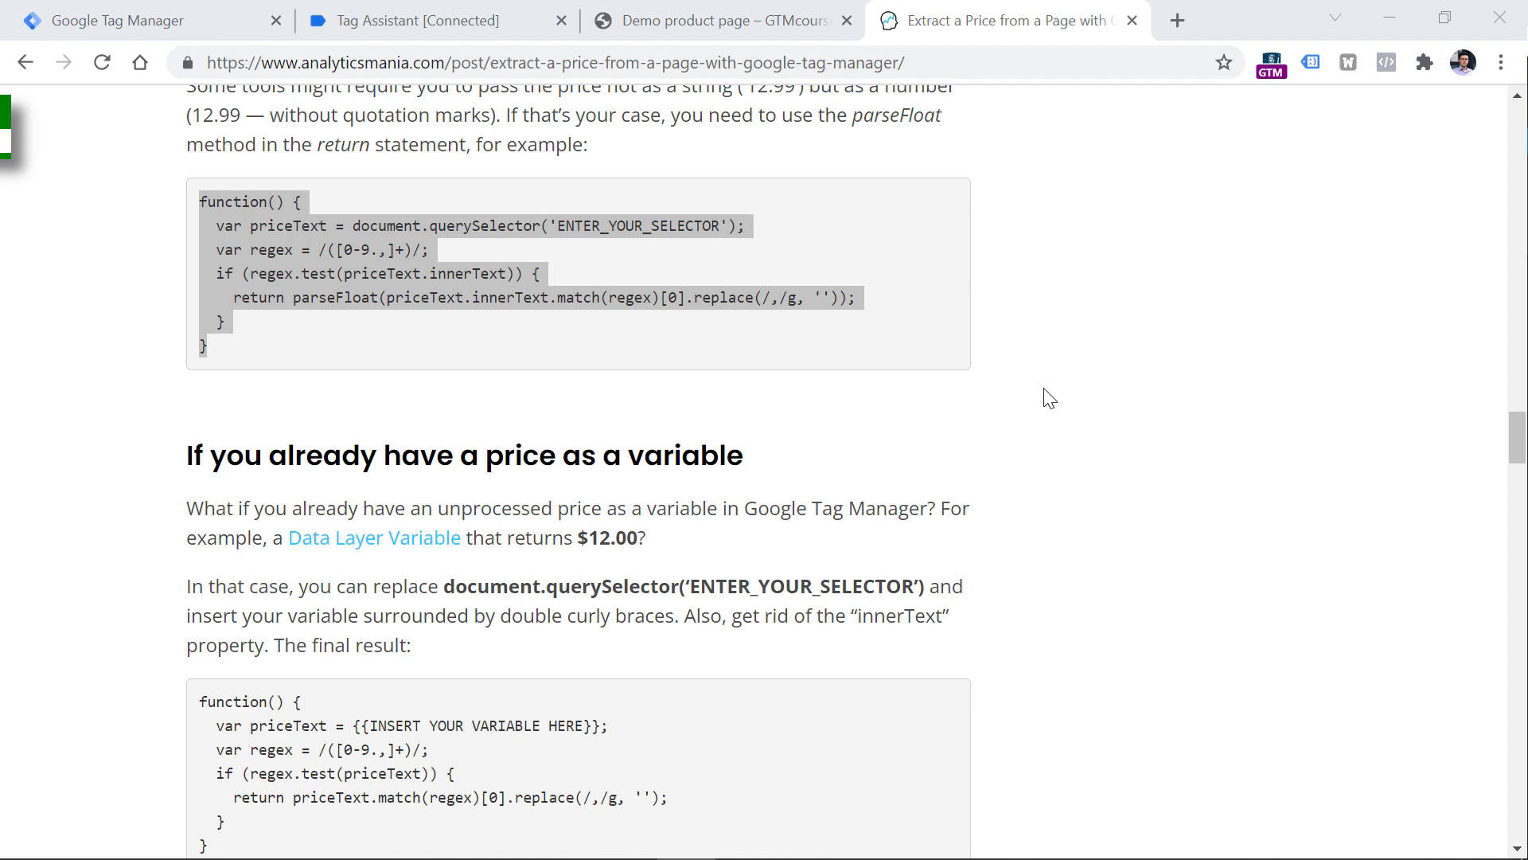
pyautogui.moveTo(1100, 296)
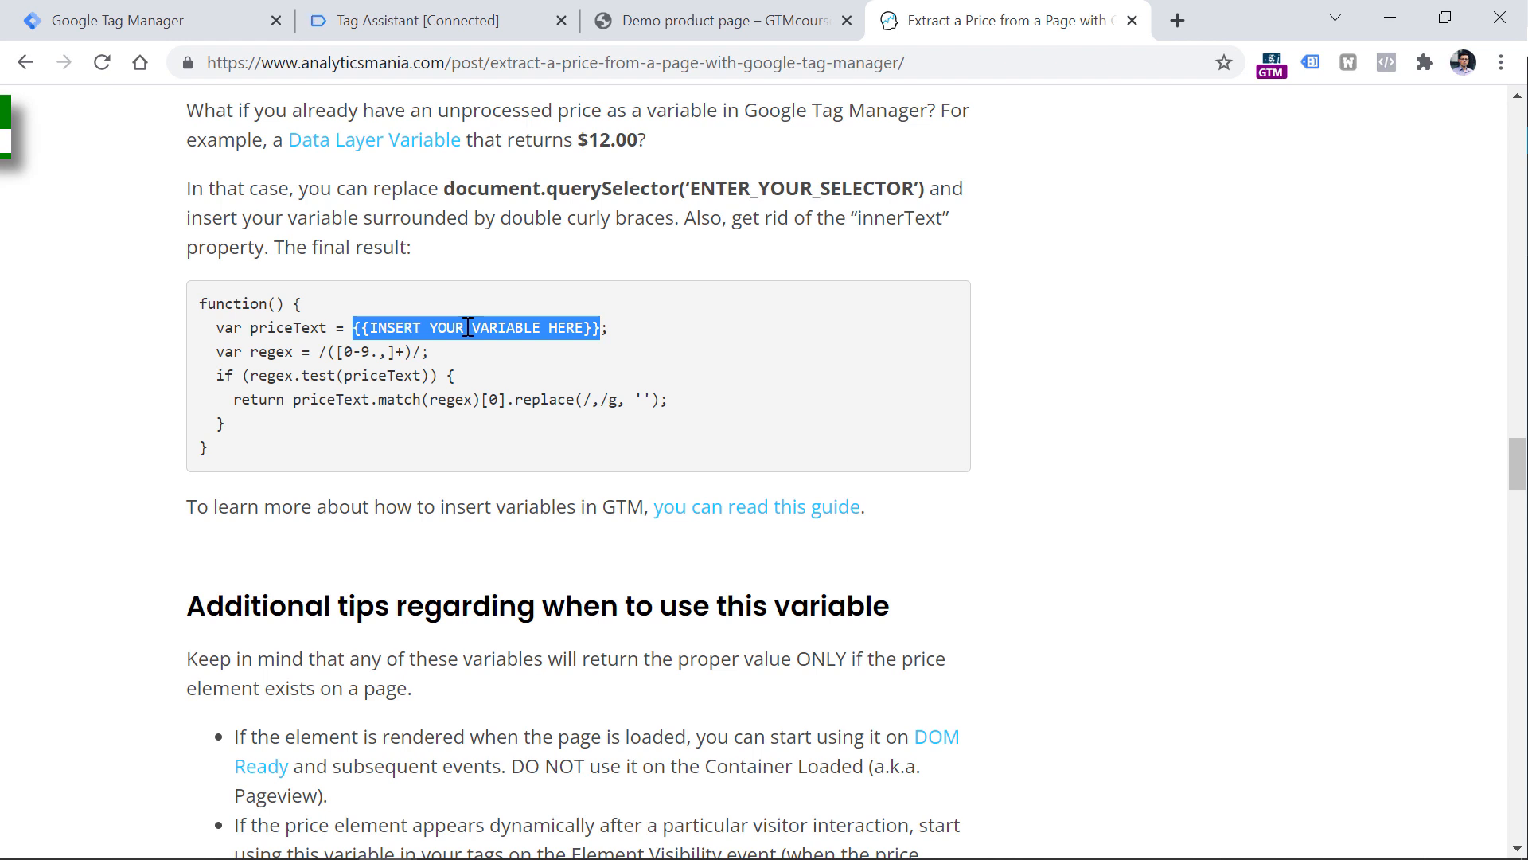
# Clear the highlight on the variable-based price code sample
pyautogui.click(206, 385)
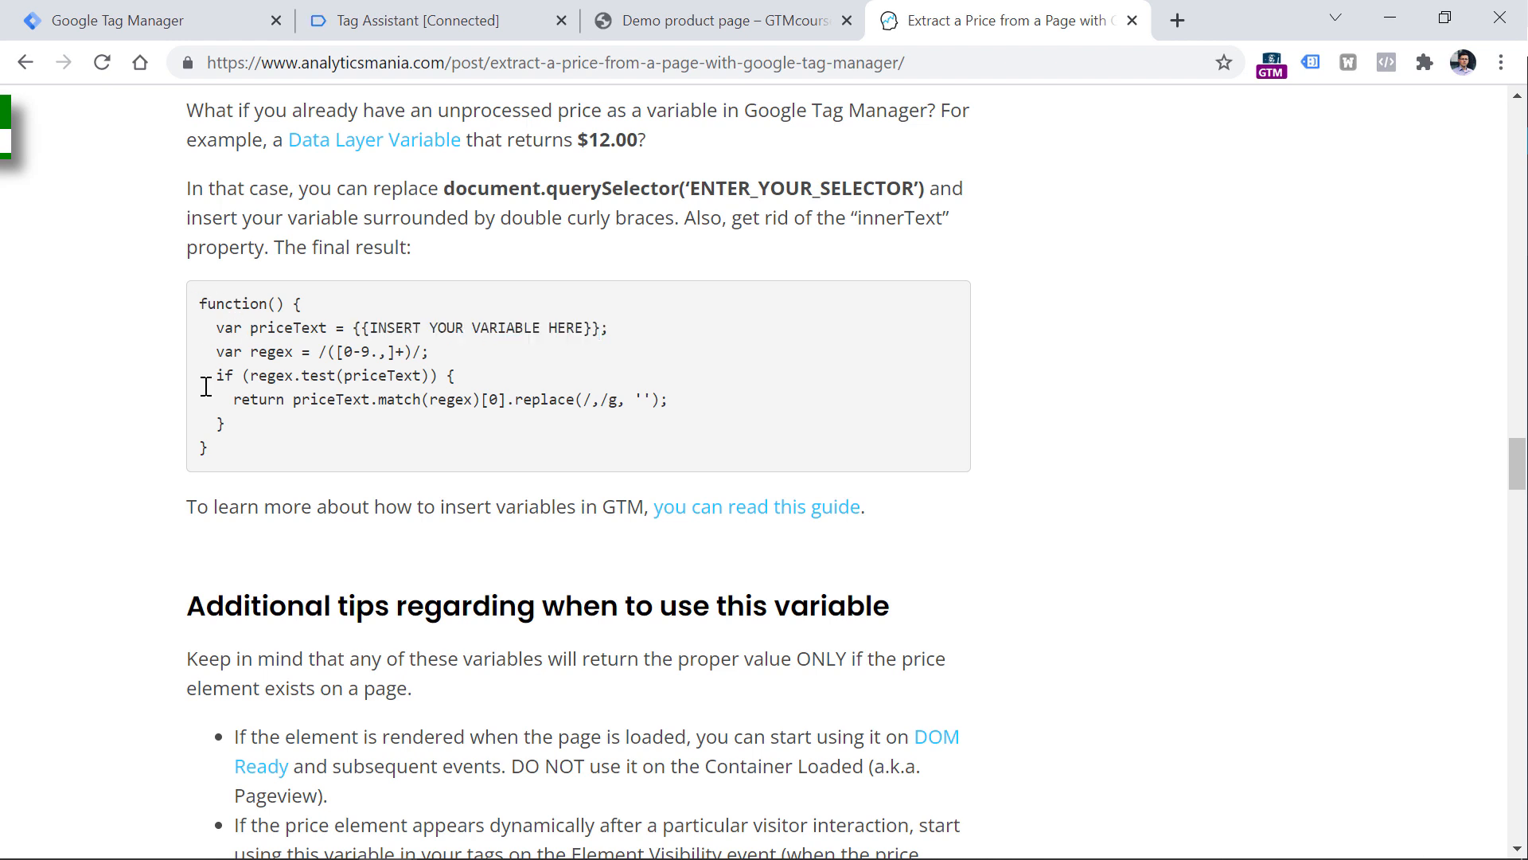